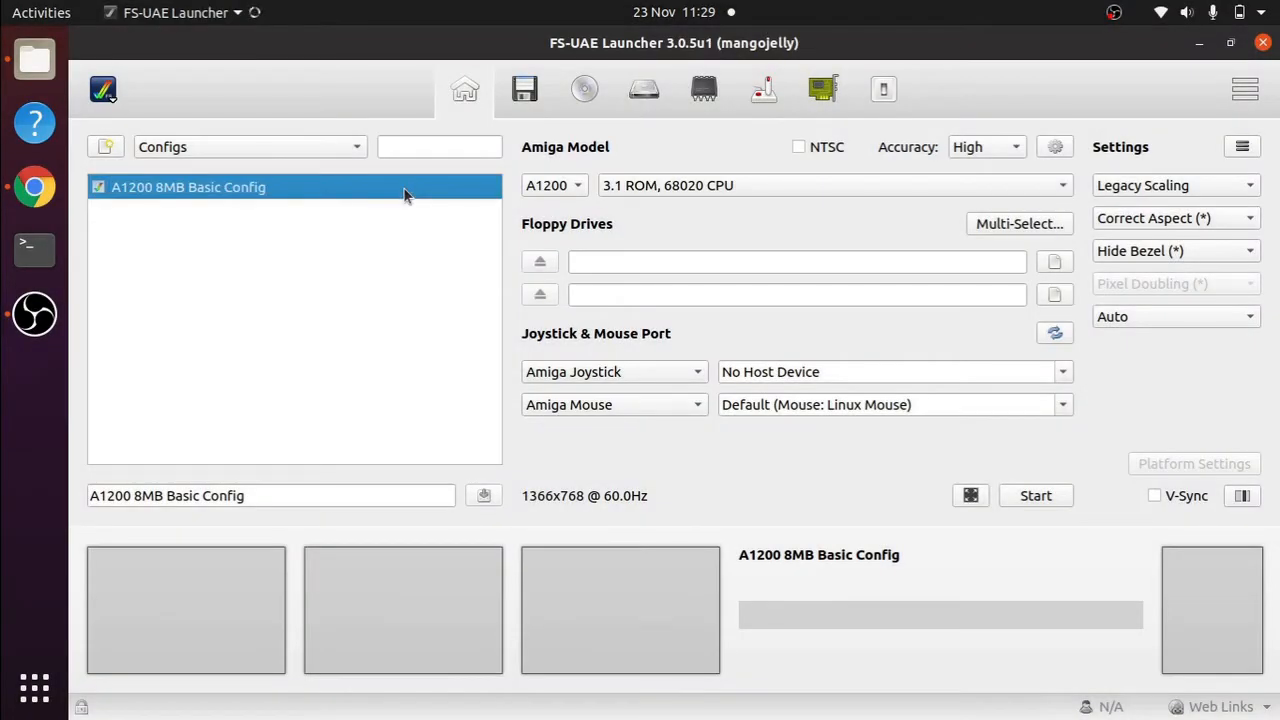
mouse_move(308, 216)
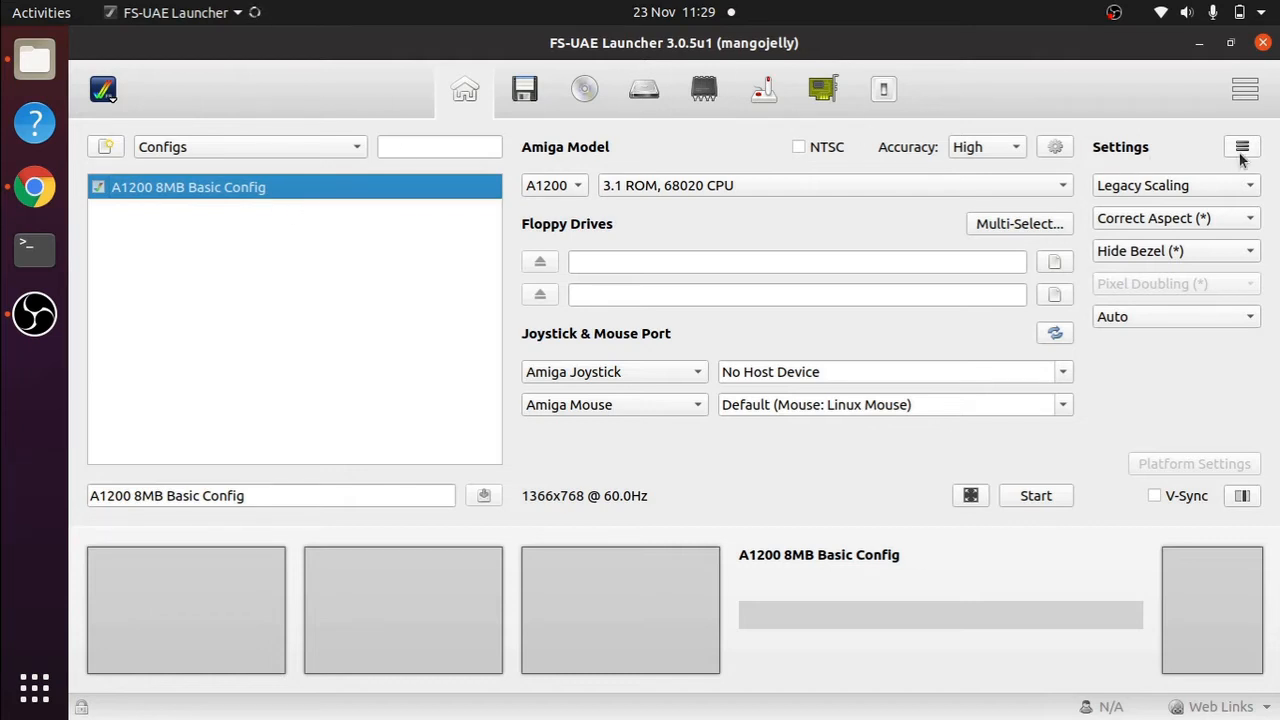
- Look into the launcher's global settings and leave them unchanged
left_click(1242, 148)
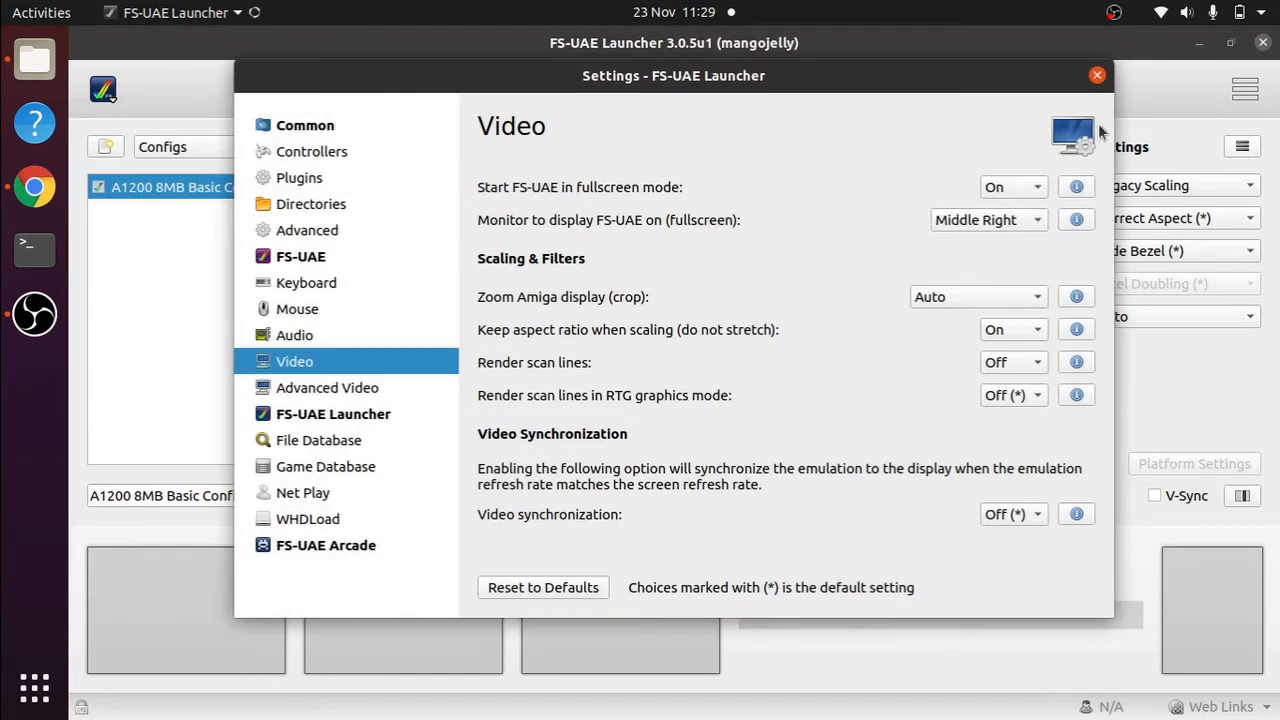
mouse_move(404, 432)
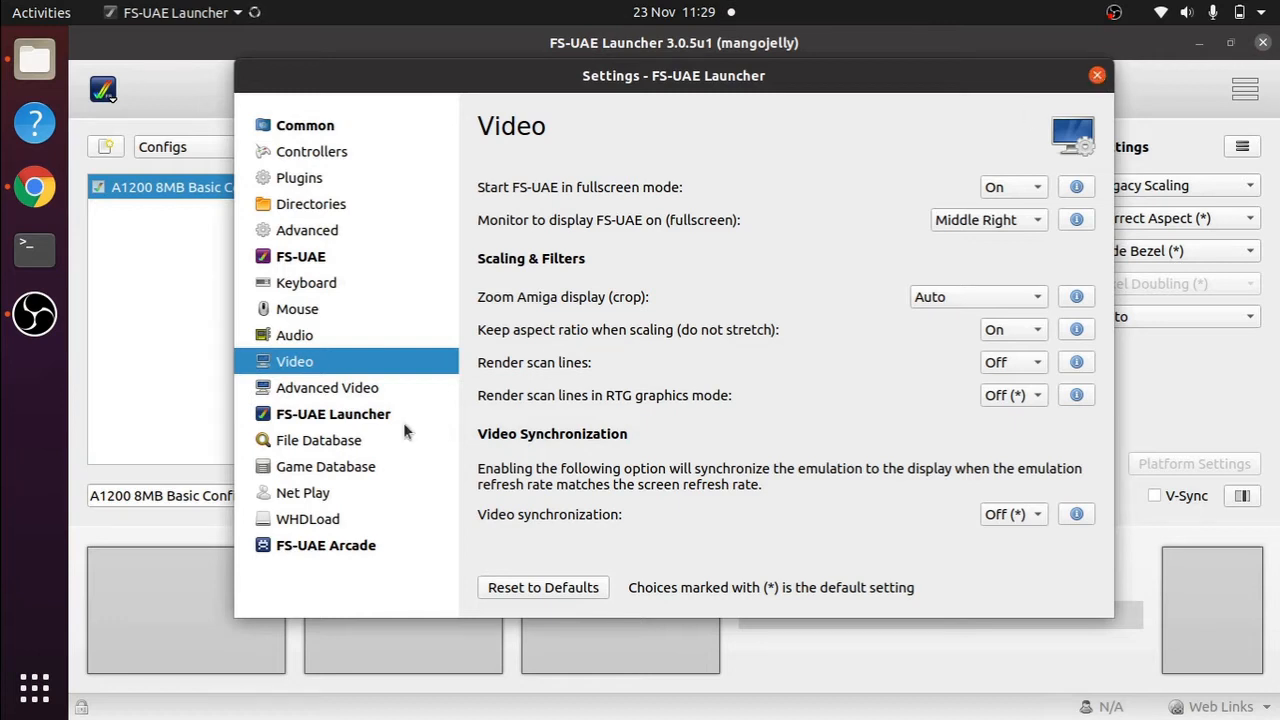
mouse_move(984, 374)
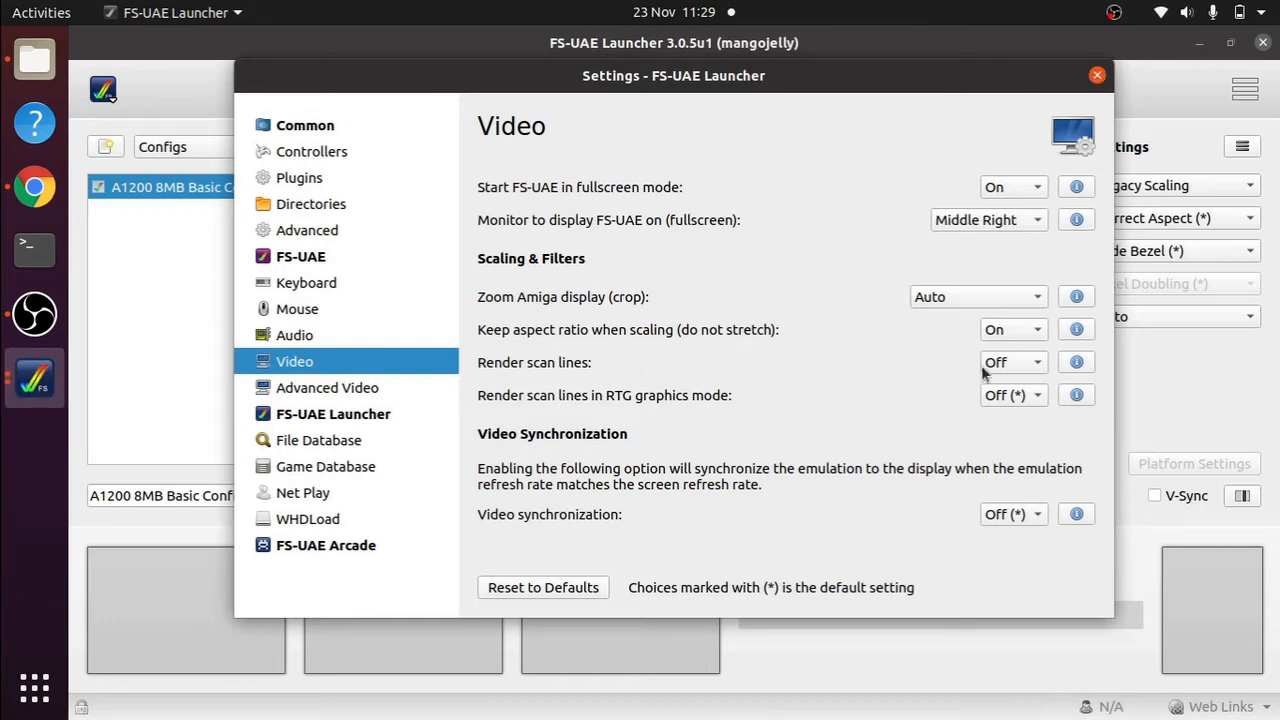
mouse_move(844, 480)
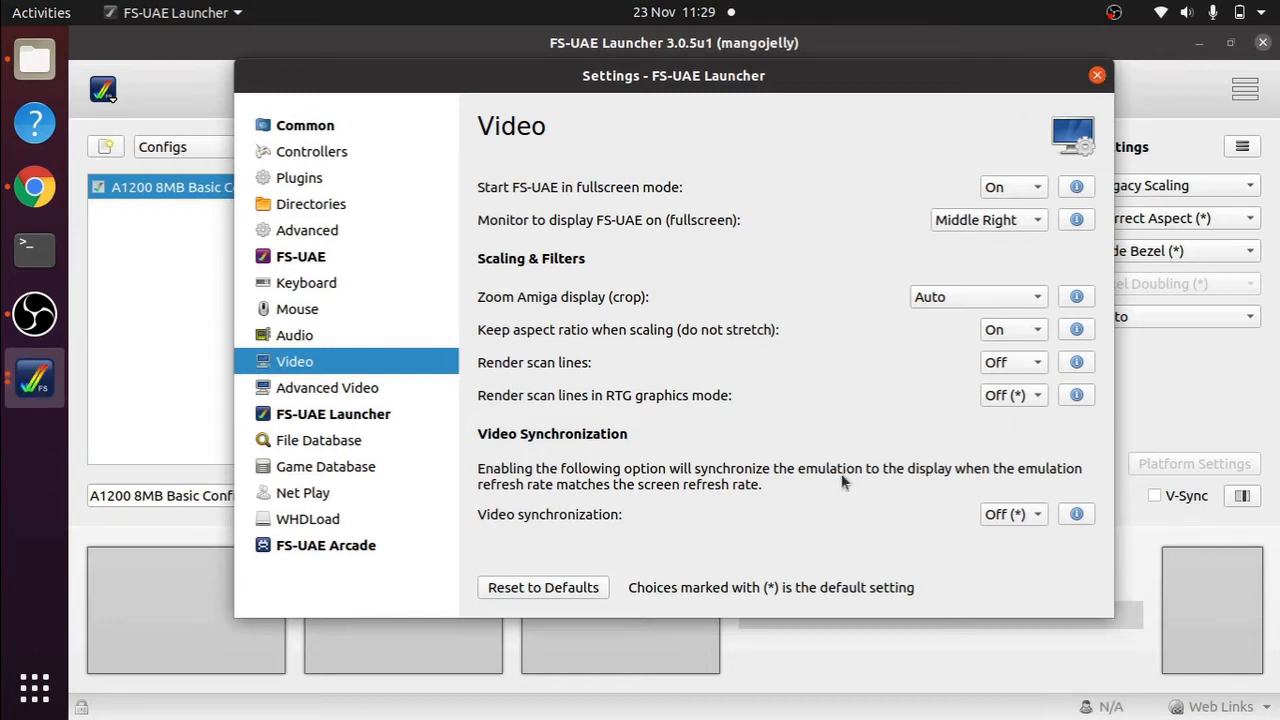
mouse_move(1108, 84)
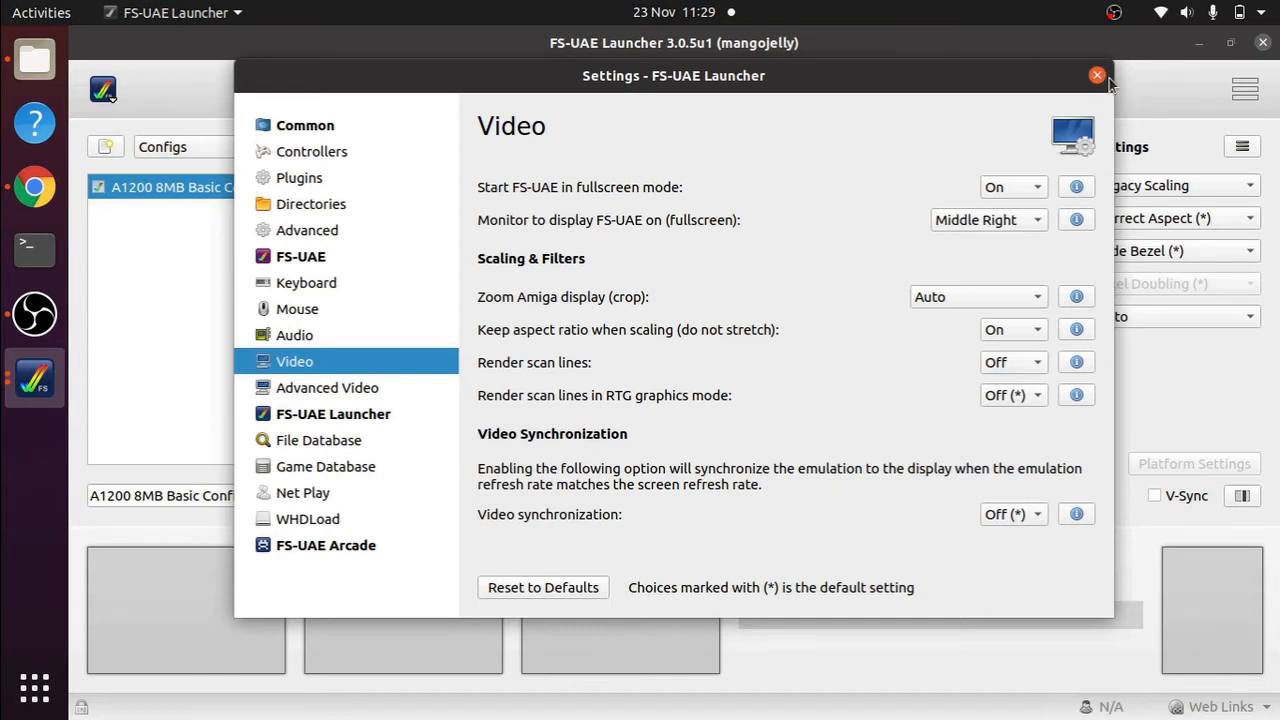
left_click(1096, 76)
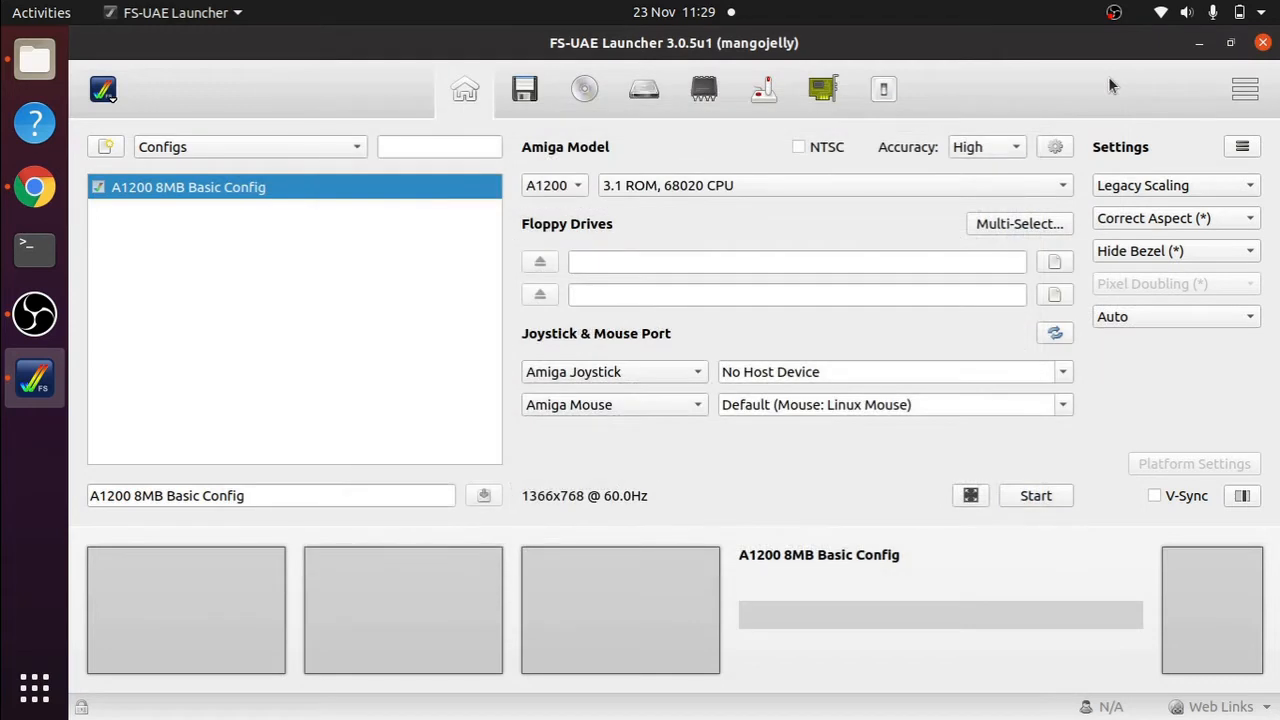
mouse_move(1184, 196)
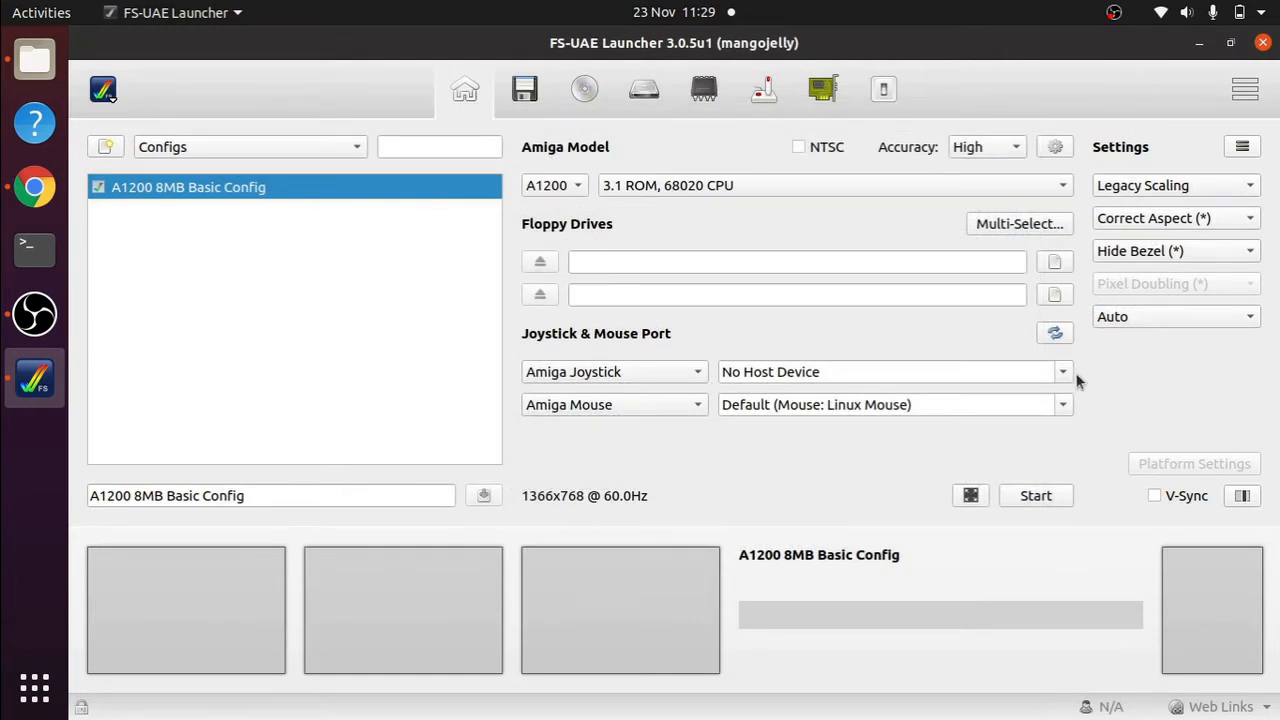
mouse_move(1124, 558)
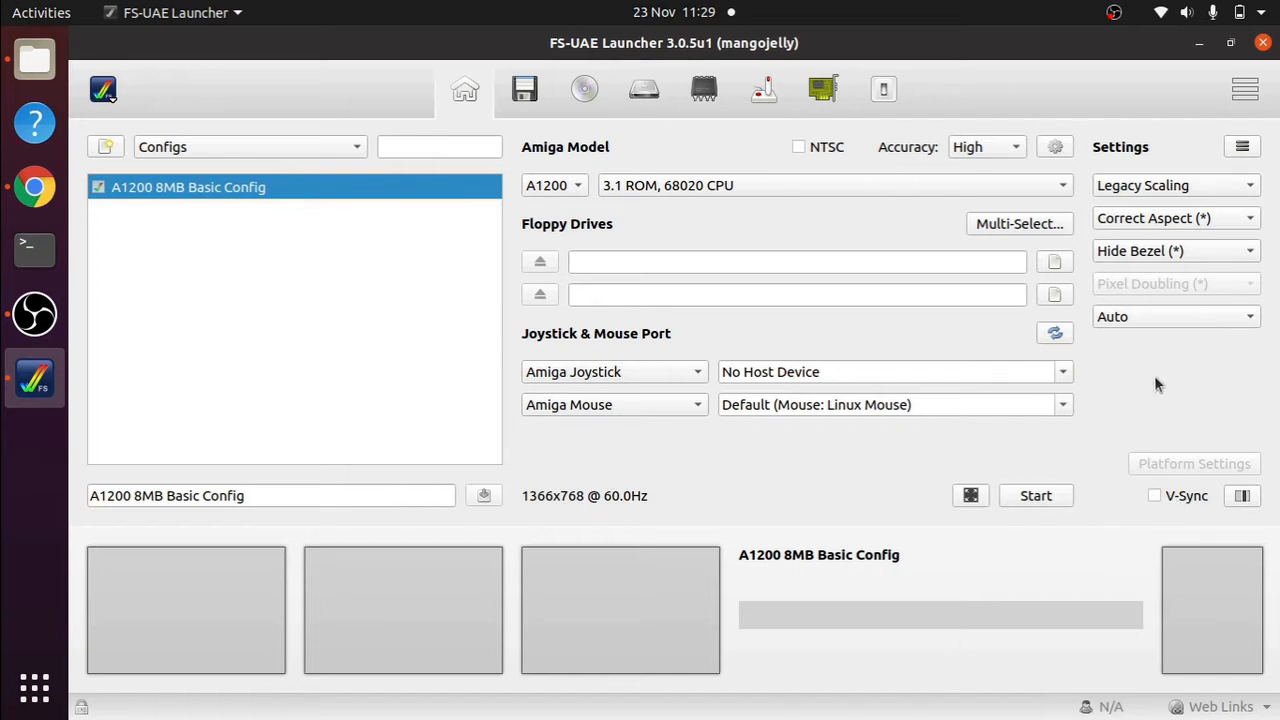
mouse_move(1200, 348)
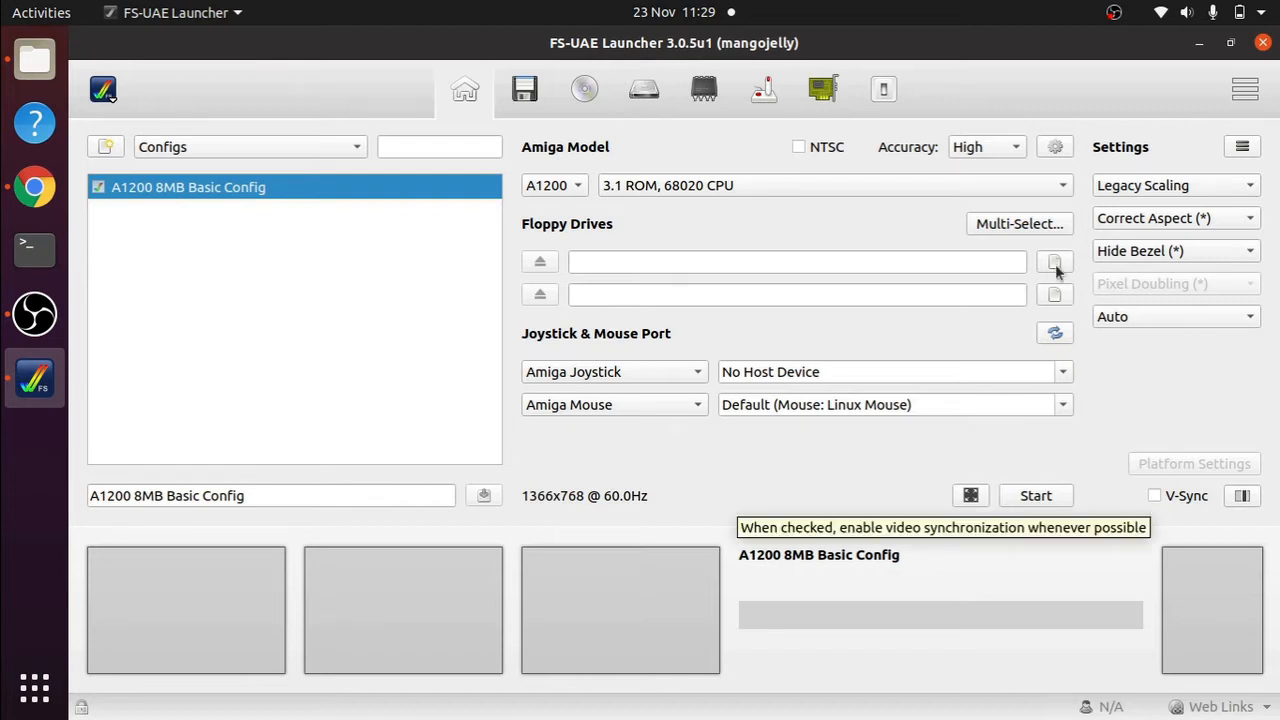
mouse_move(996, 152)
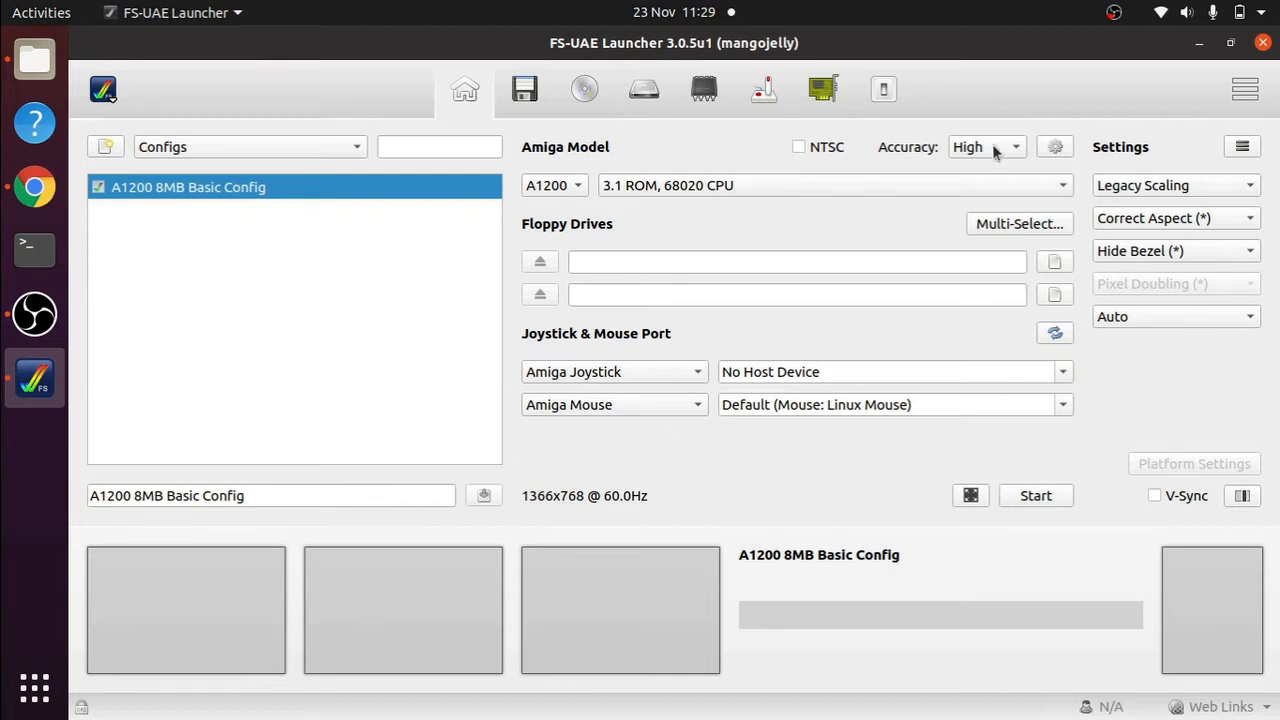
mouse_move(1044, 168)
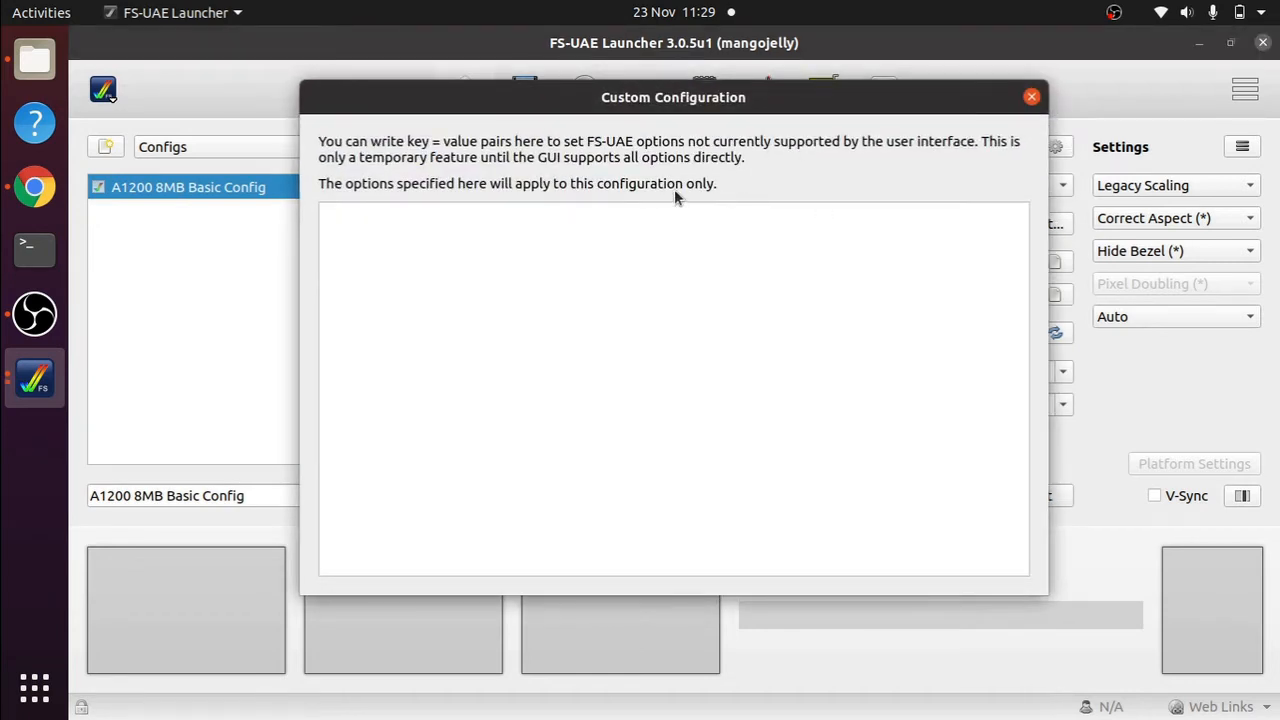
mouse_move(810, 204)
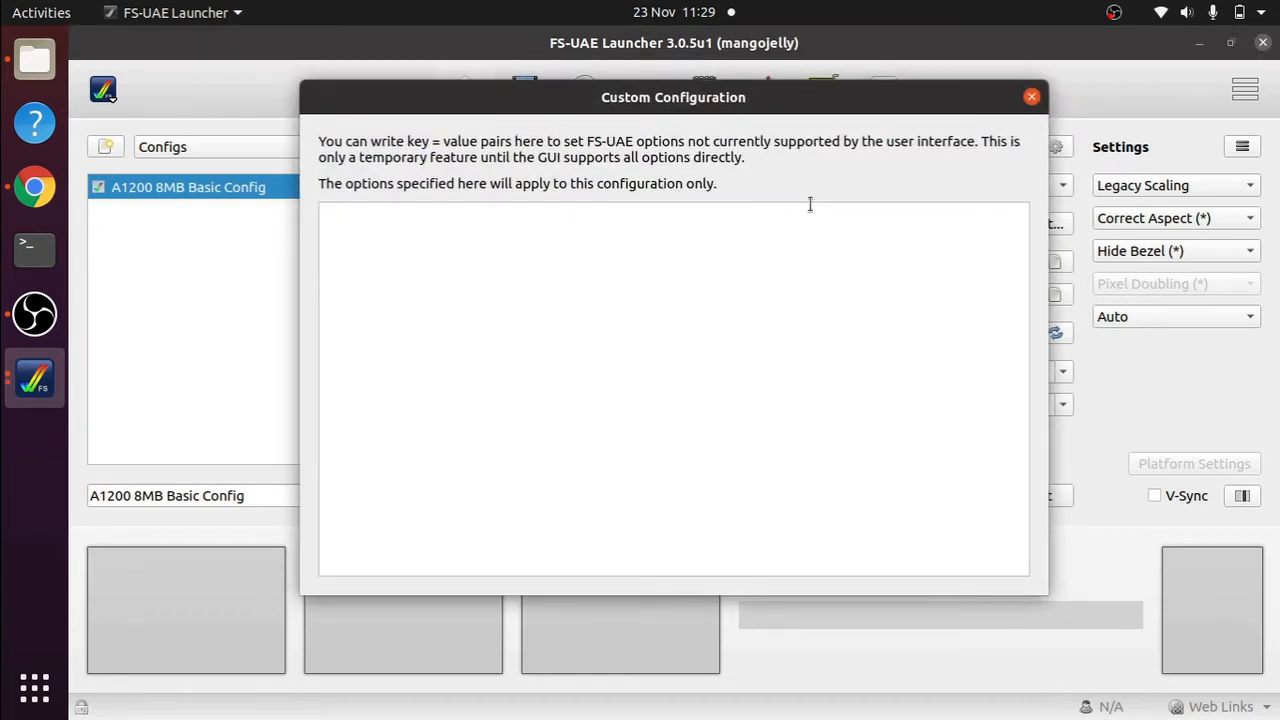
mouse_move(530, 288)
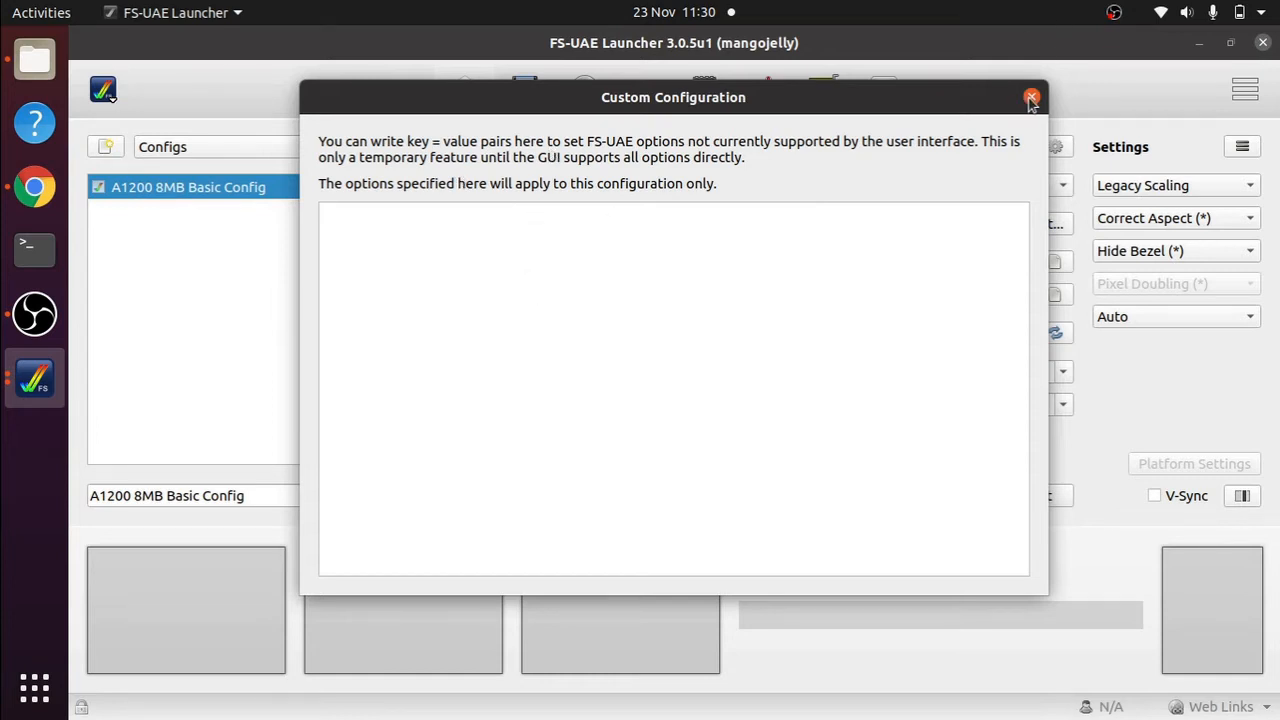
mouse_move(684, 268)
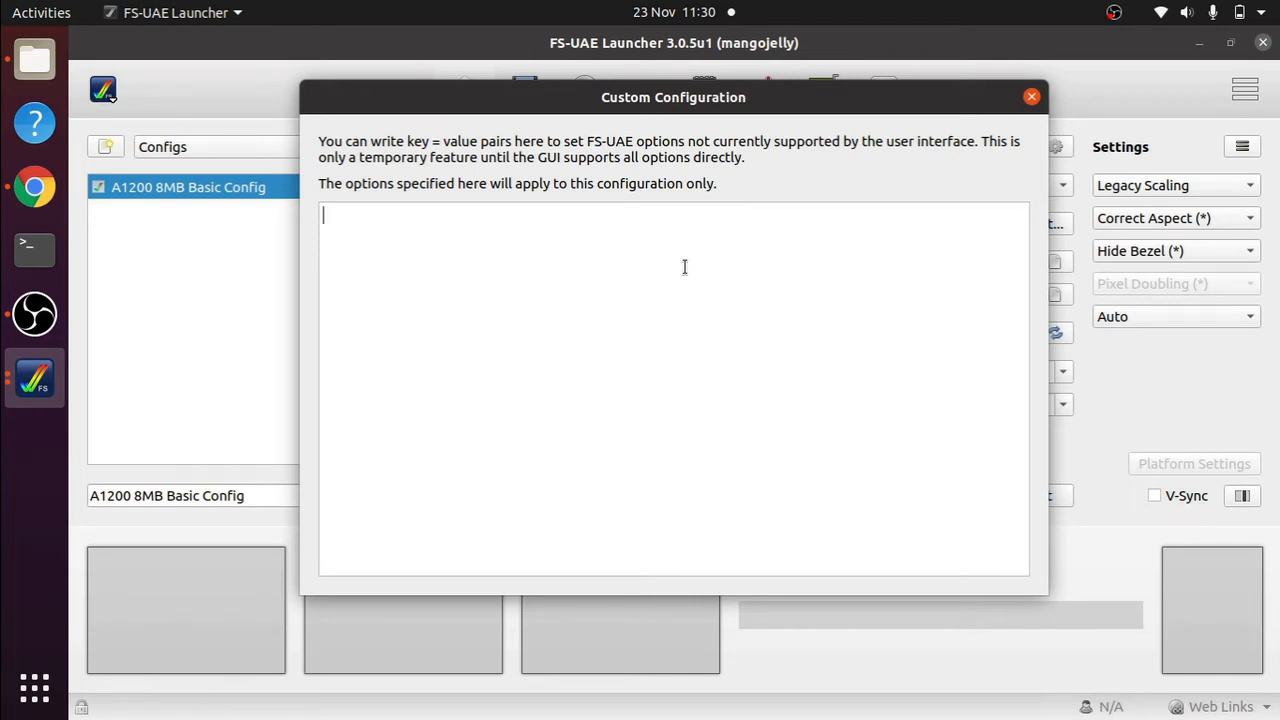
- Add the custom option shader = crt to the A1200 8MB Basic Config and keep it
type("shader")
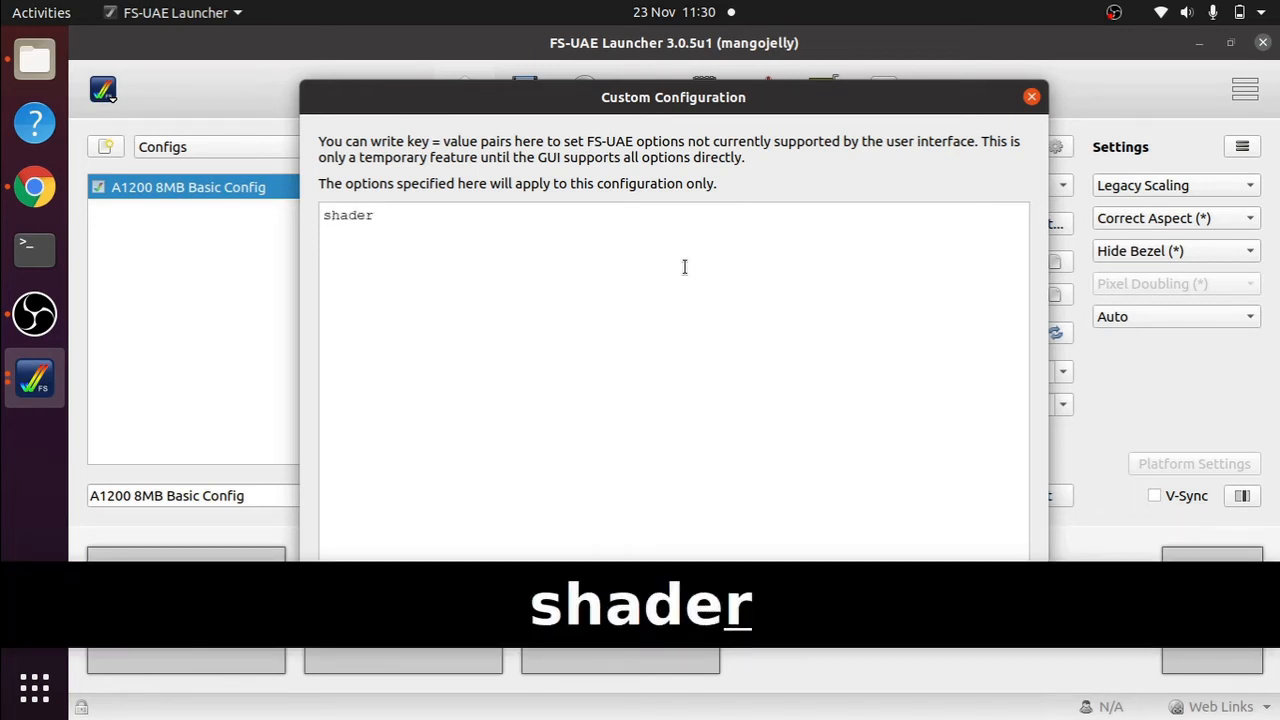
type("= ccrt")
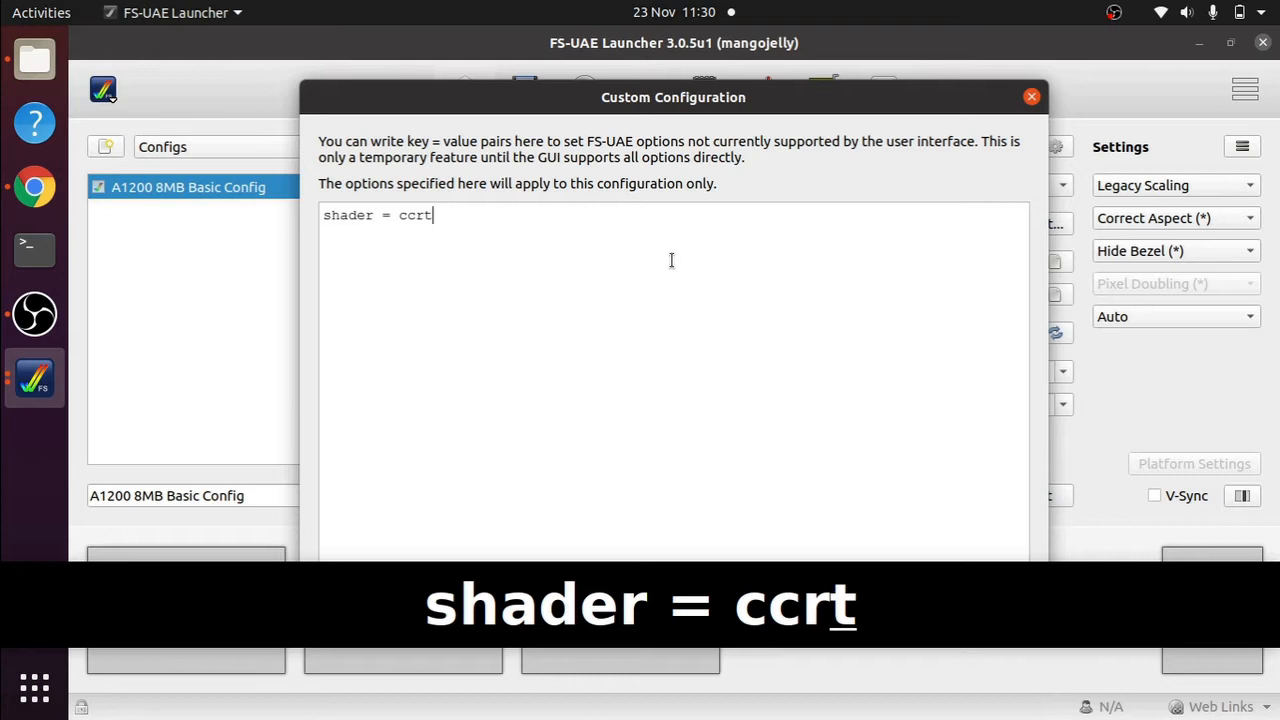
key("BackSpace")
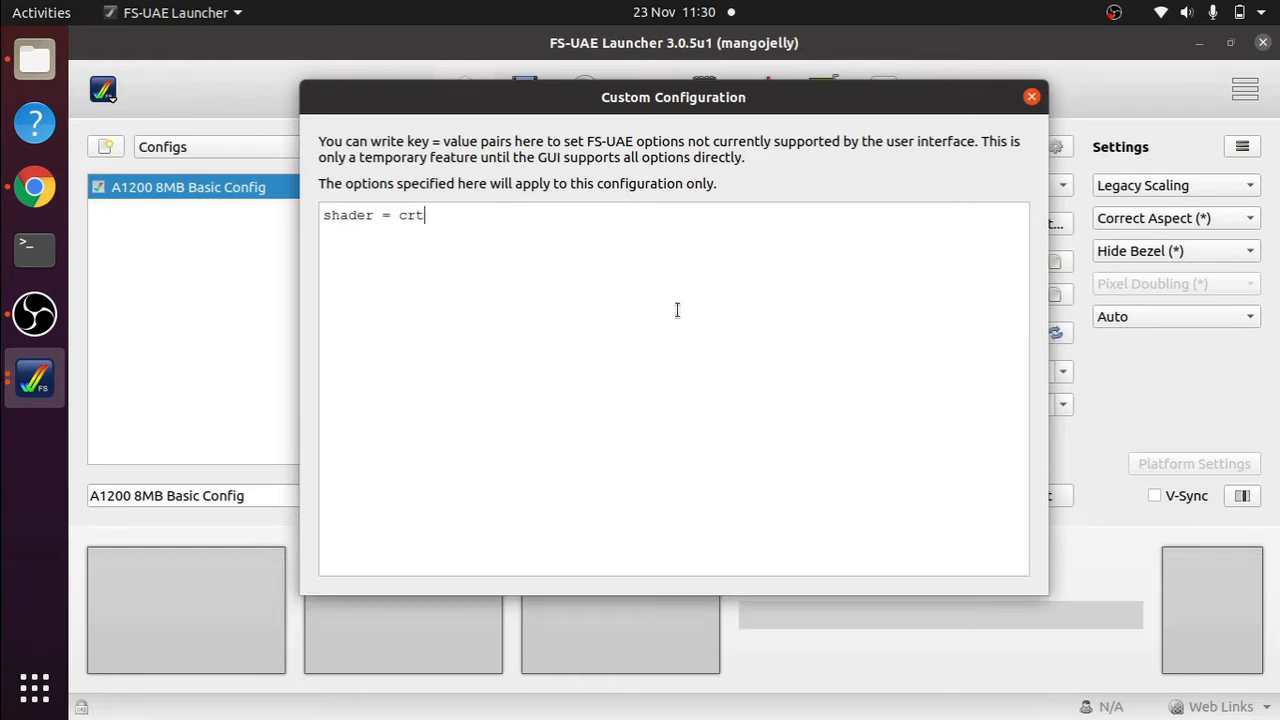
mouse_move(926, 240)
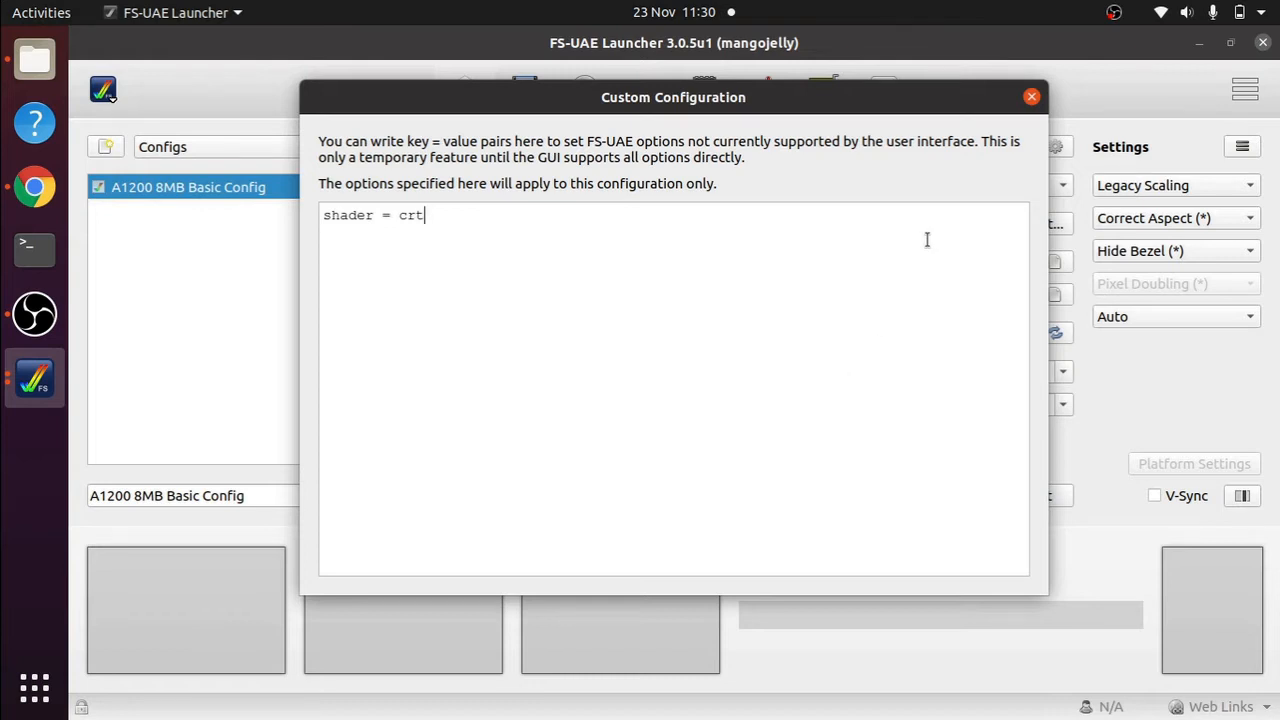
mouse_move(996, 108)
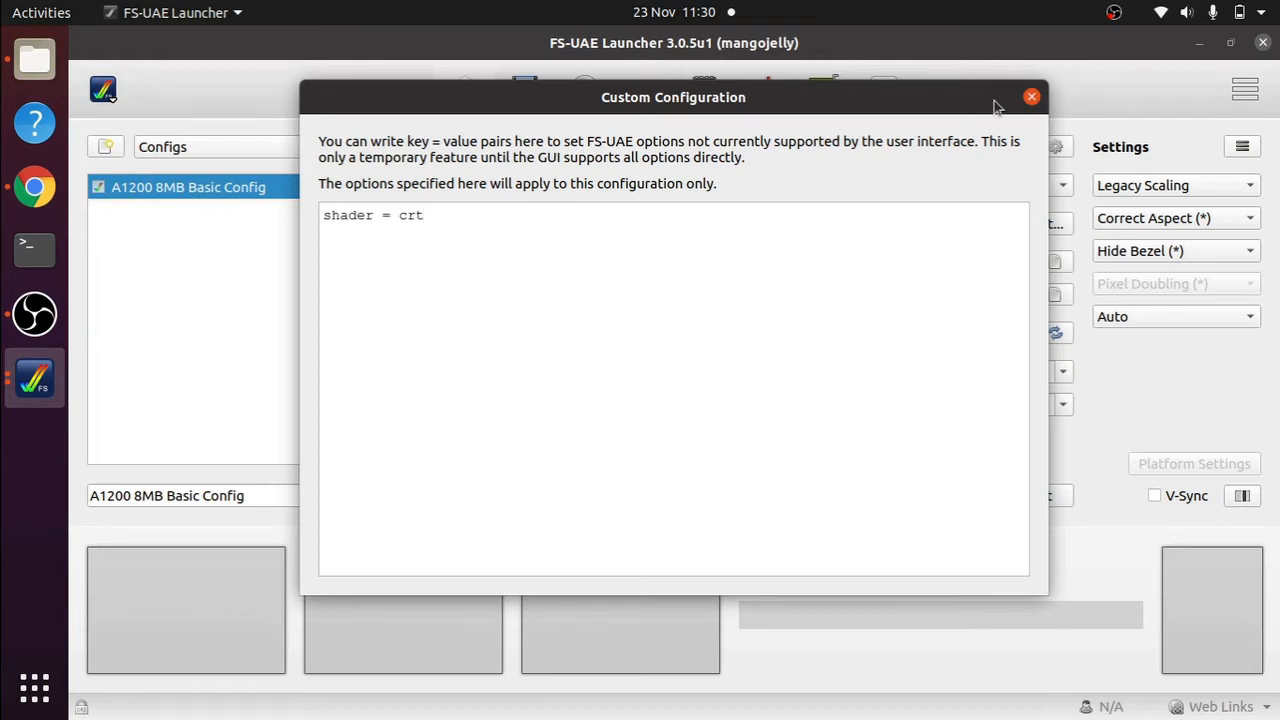
left_click(1032, 96)
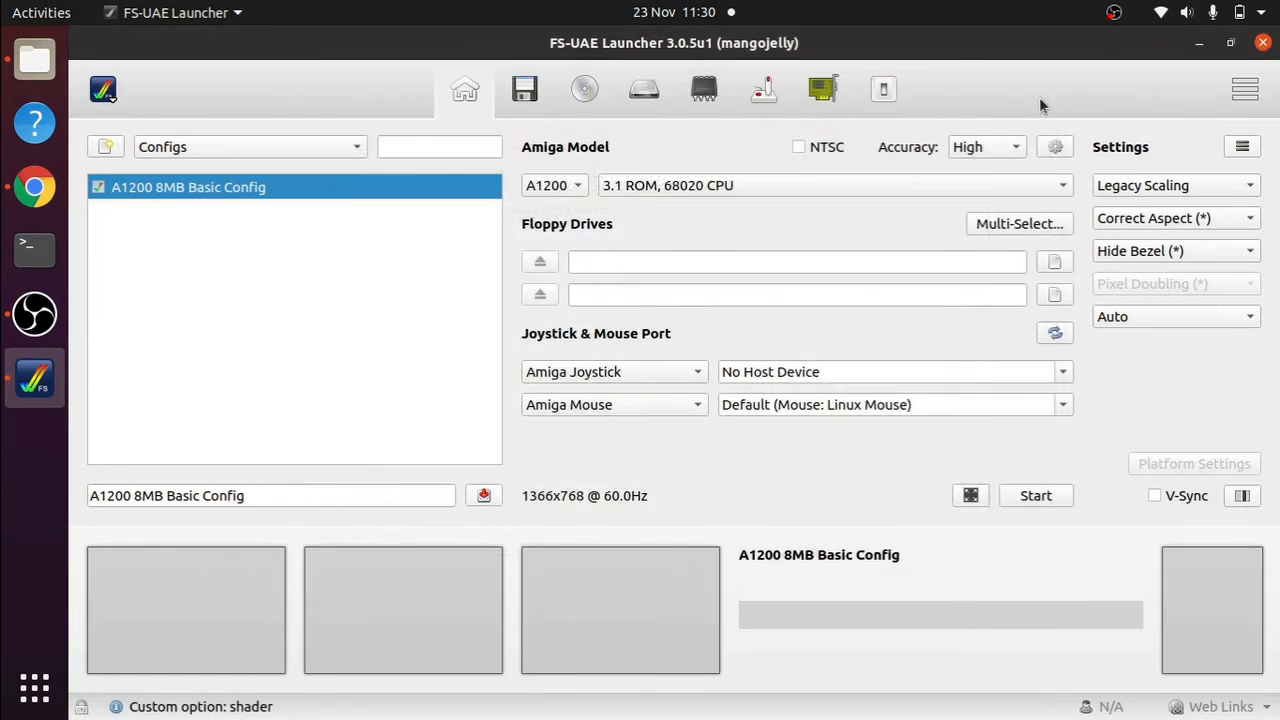
- Launch the A1200 8MB Basic Config in the emulator with the crt shader
left_click(1036, 496)
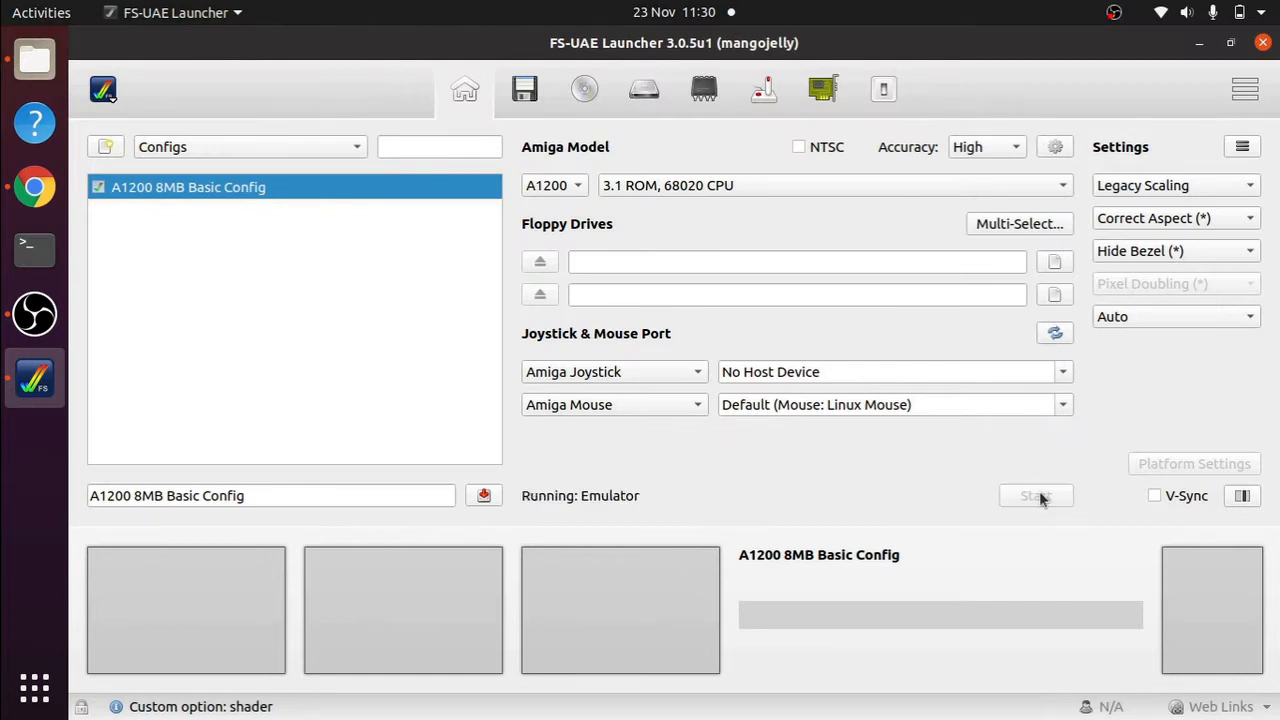
left_click(1036, 496)
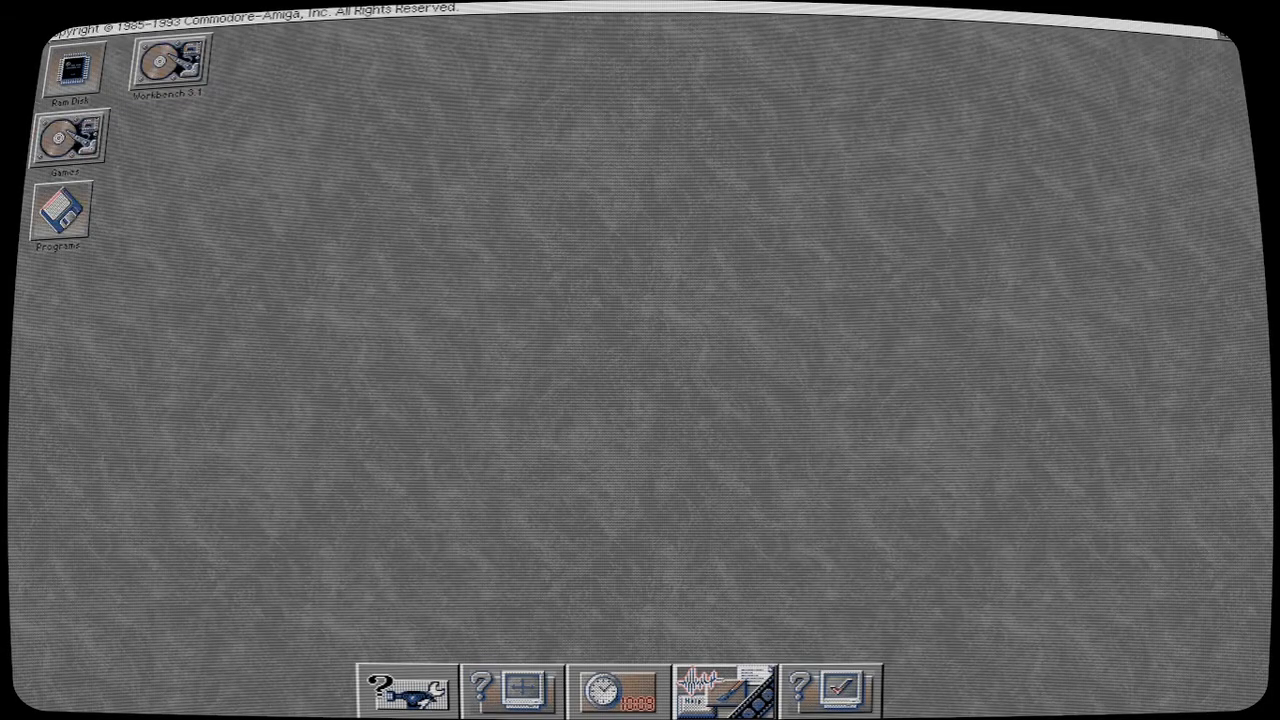
mouse_move(508, 50)
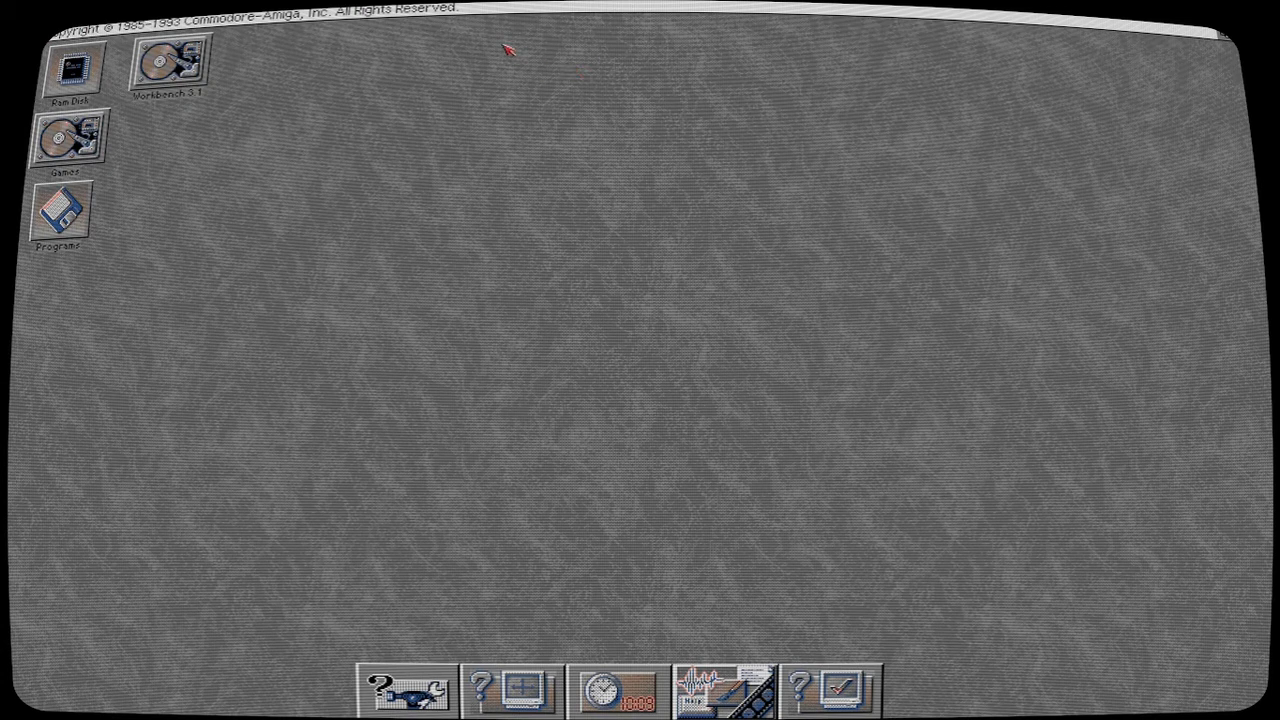
left_click(80, 22)
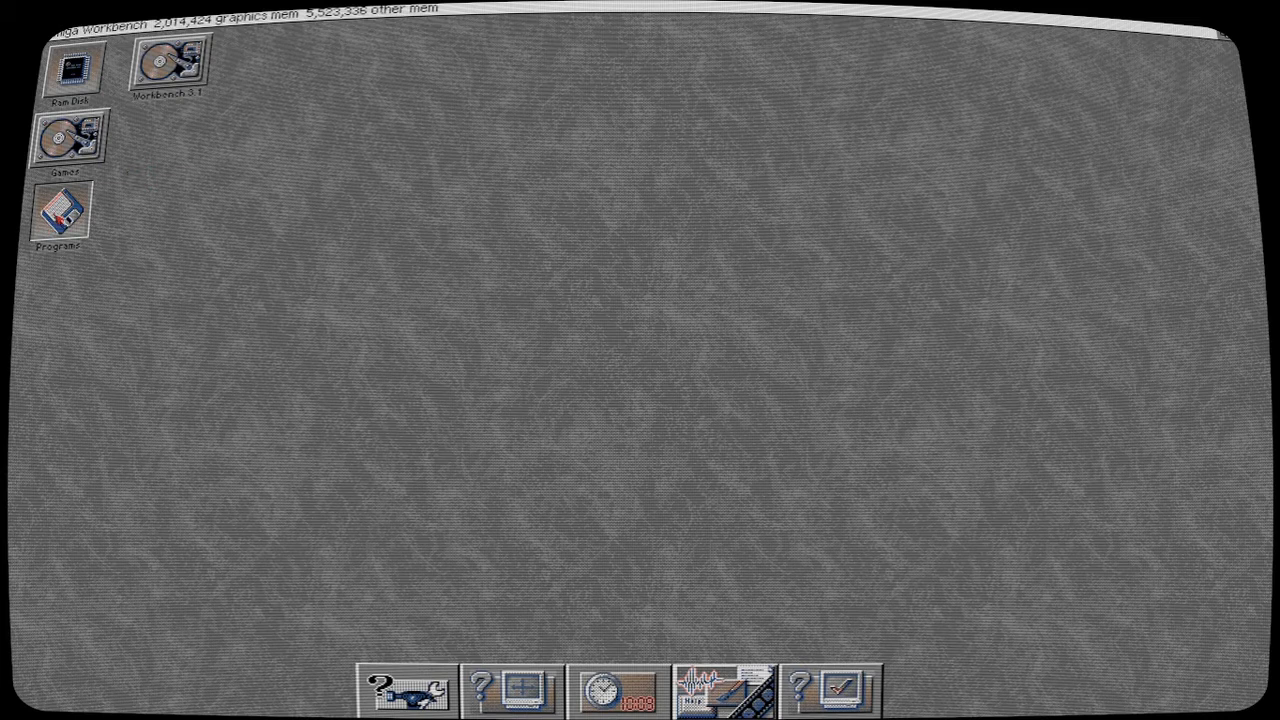
- Open the second Workbench disk's window and a drawer inside it
left_click(68, 140)
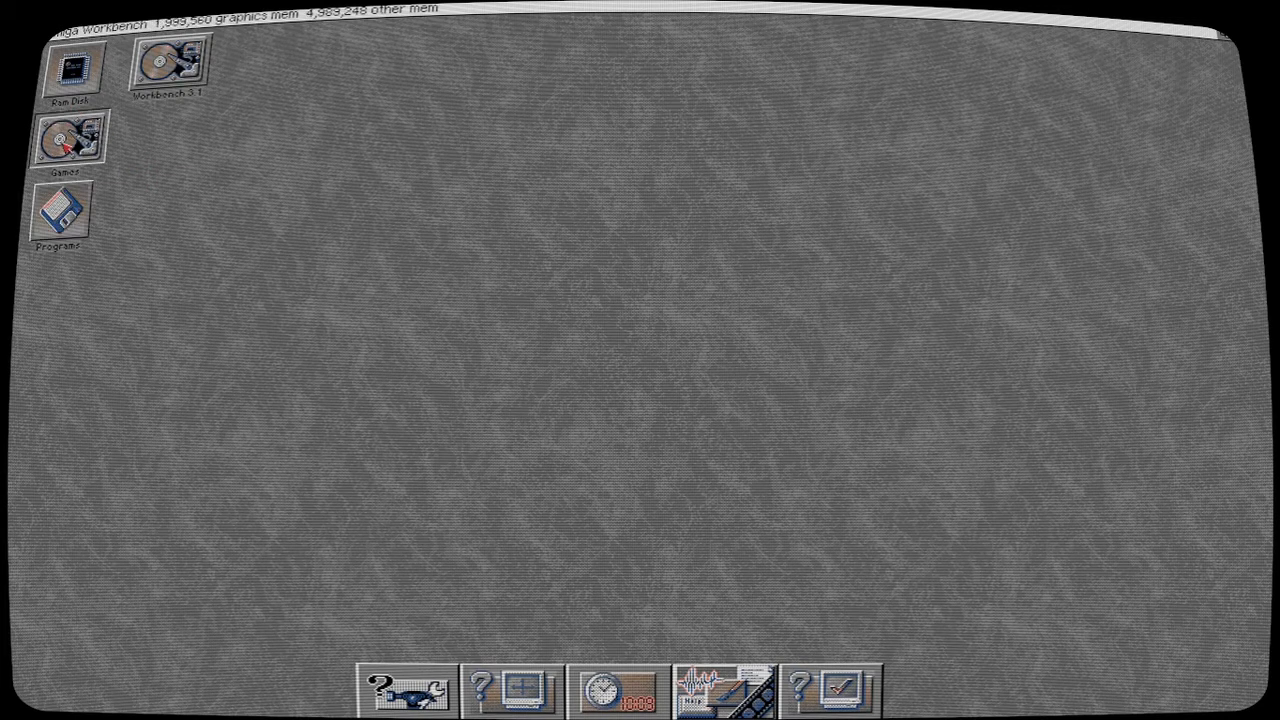
double_click(68, 140)
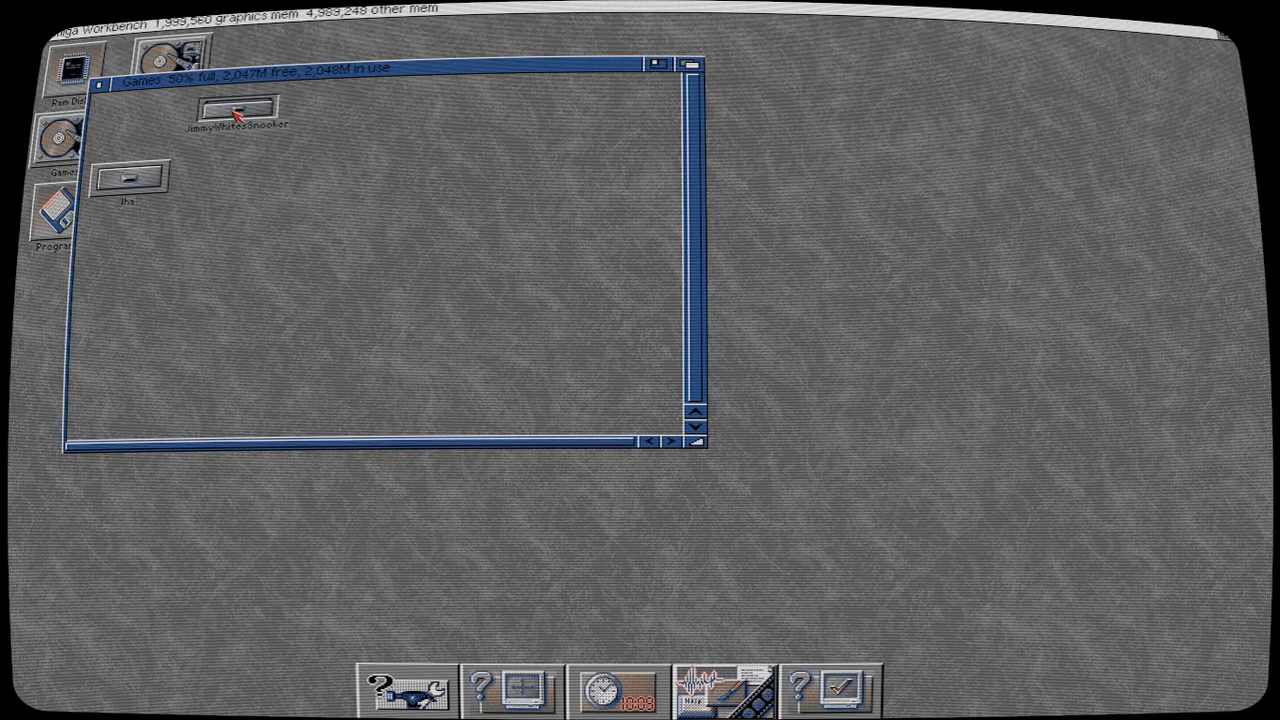
double_click(236, 110)
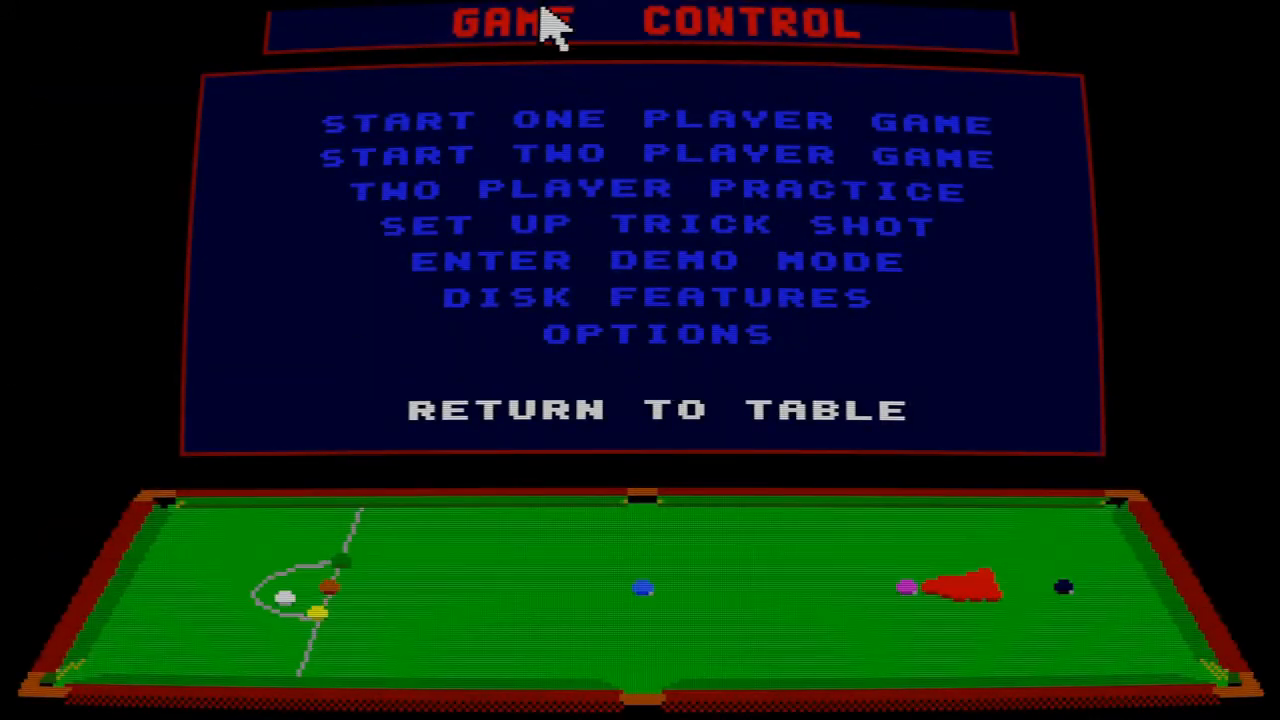
mouse_move(556, 60)
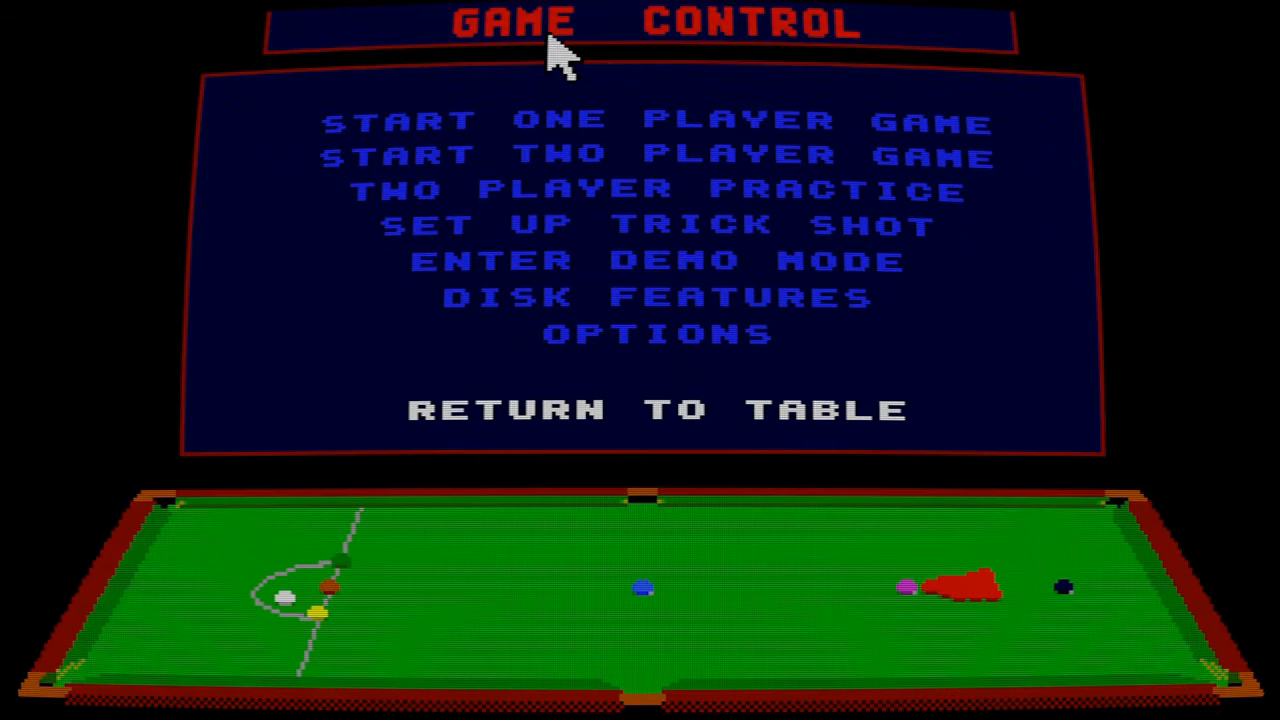
mouse_move(944, 144)
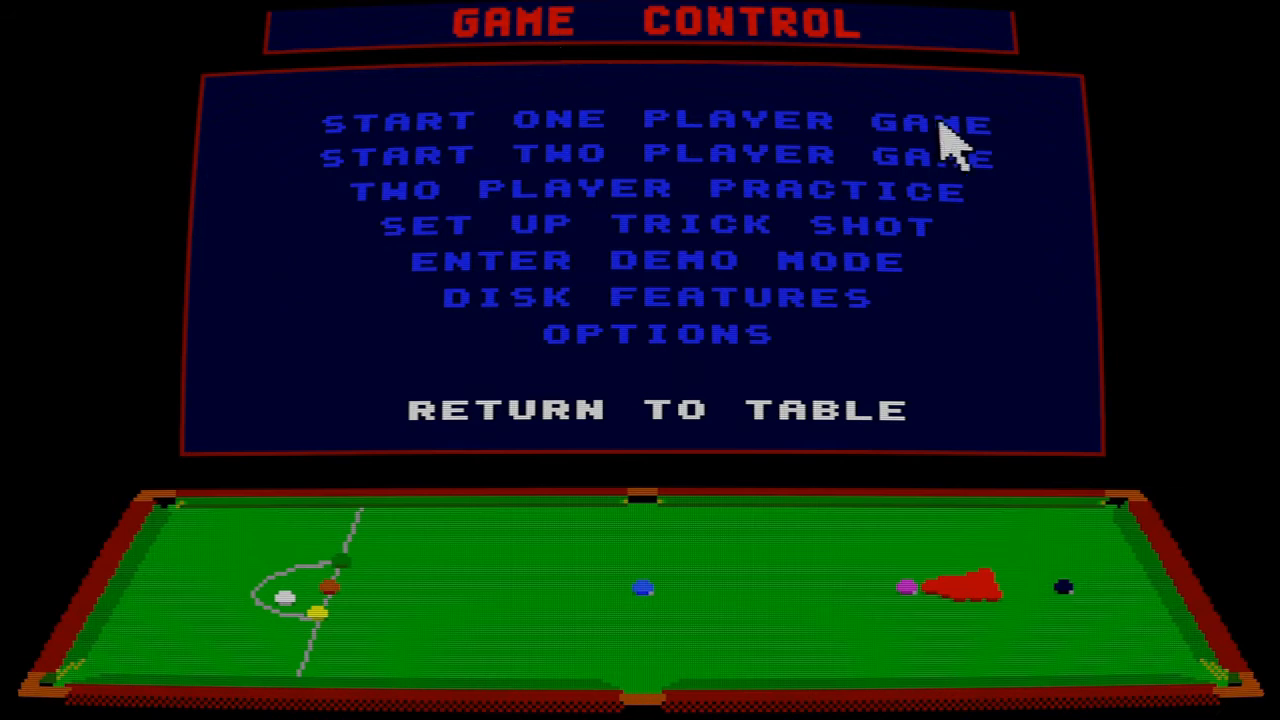
mouse_move(740, 130)
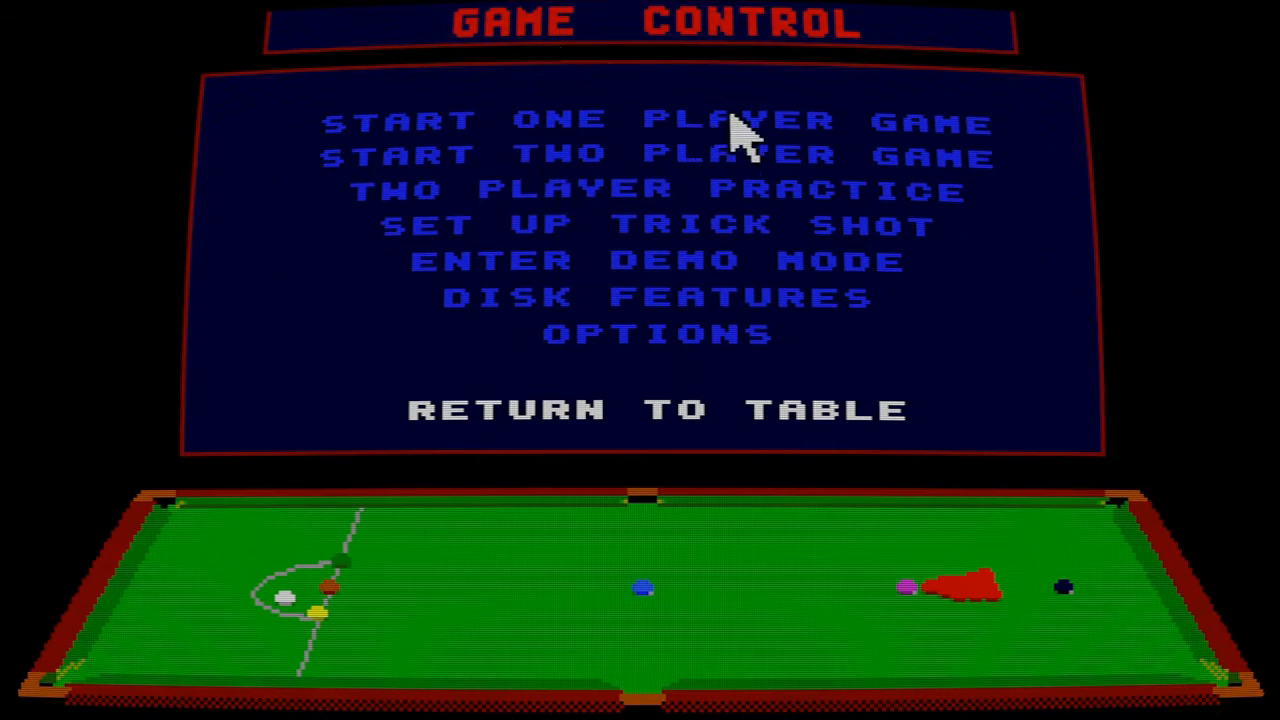
- Start a one-player snooker game with the player name kjkj
left_click(660, 120)
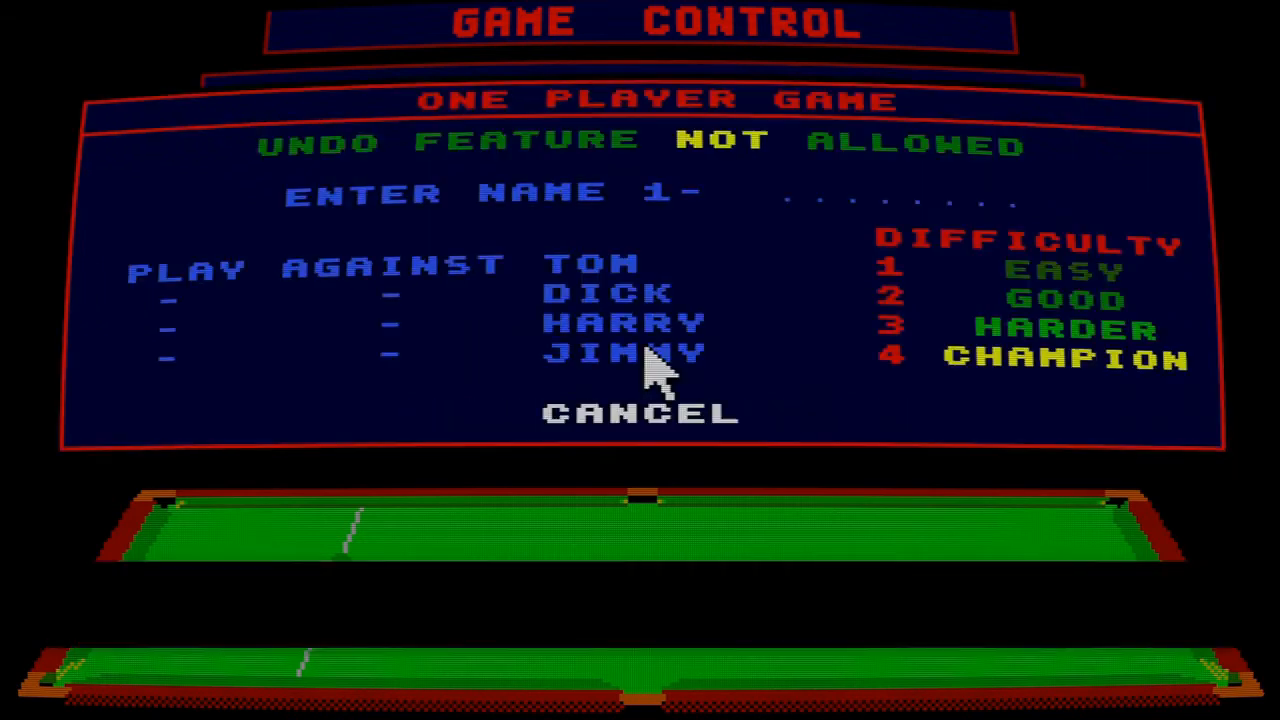
mouse_move(790, 310)
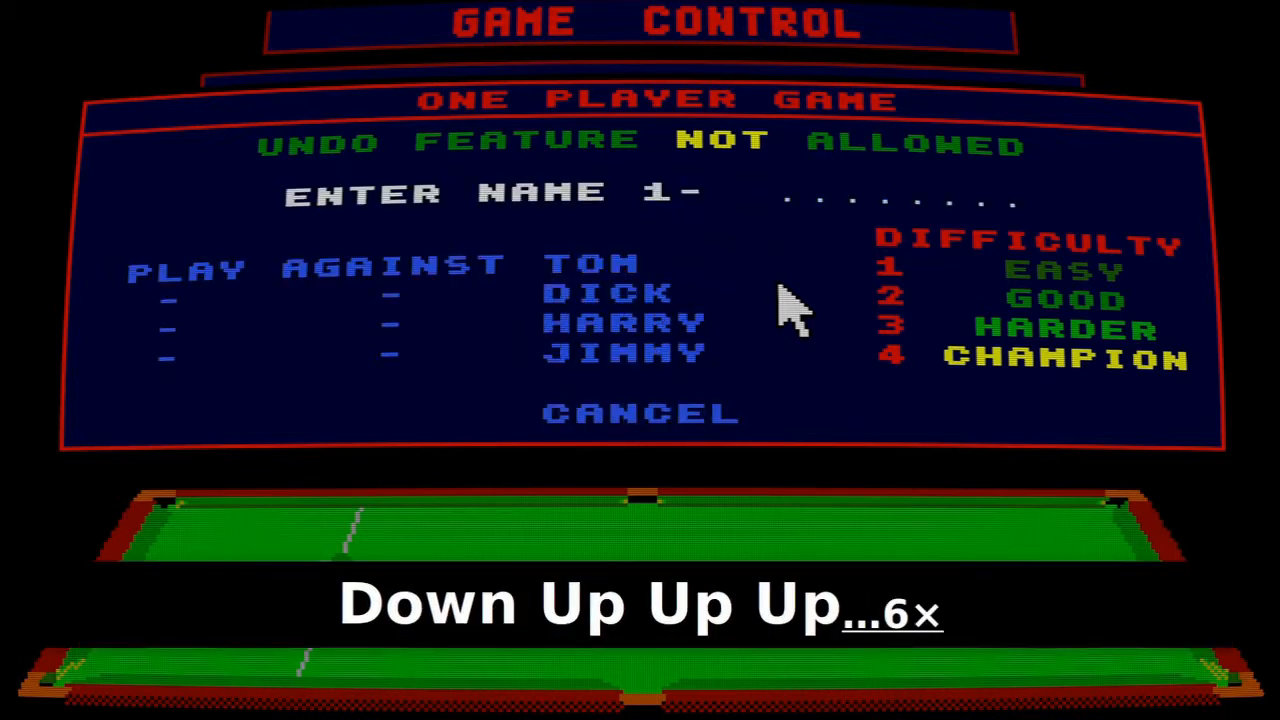
type("kjkj")
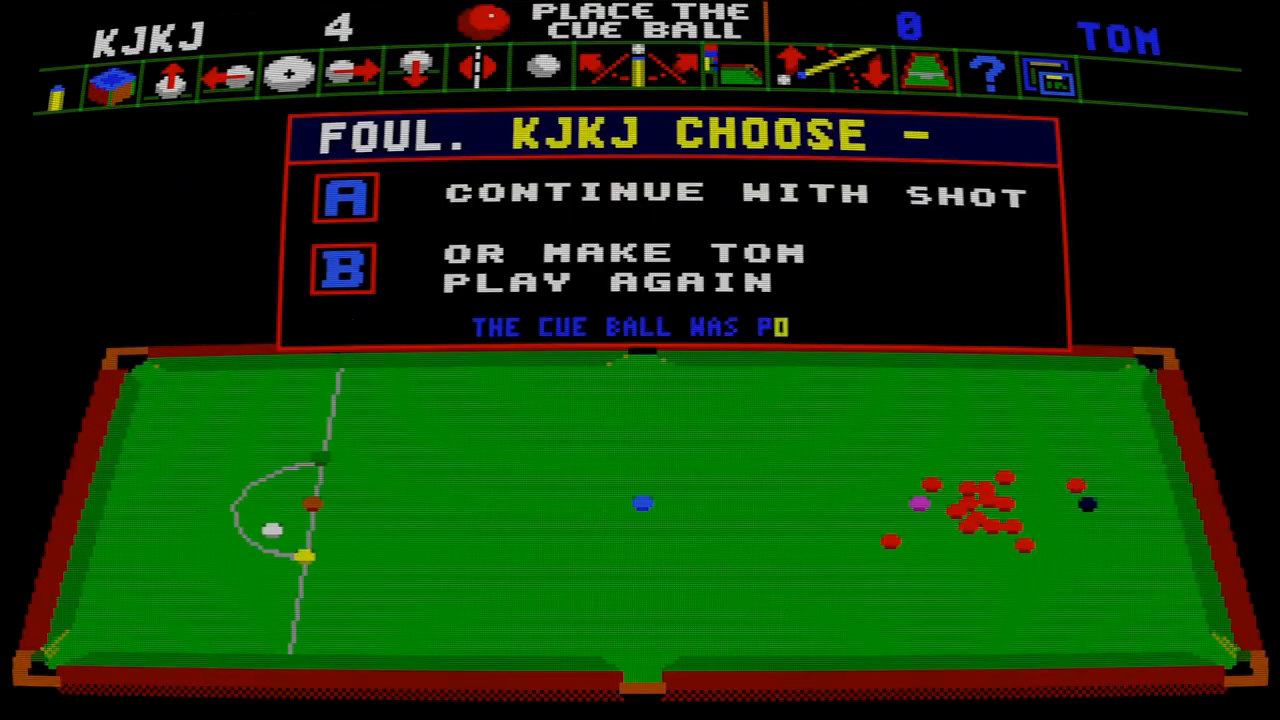
- Quit the snooker emulation via F12 and bring the launcher window back
key("f12")
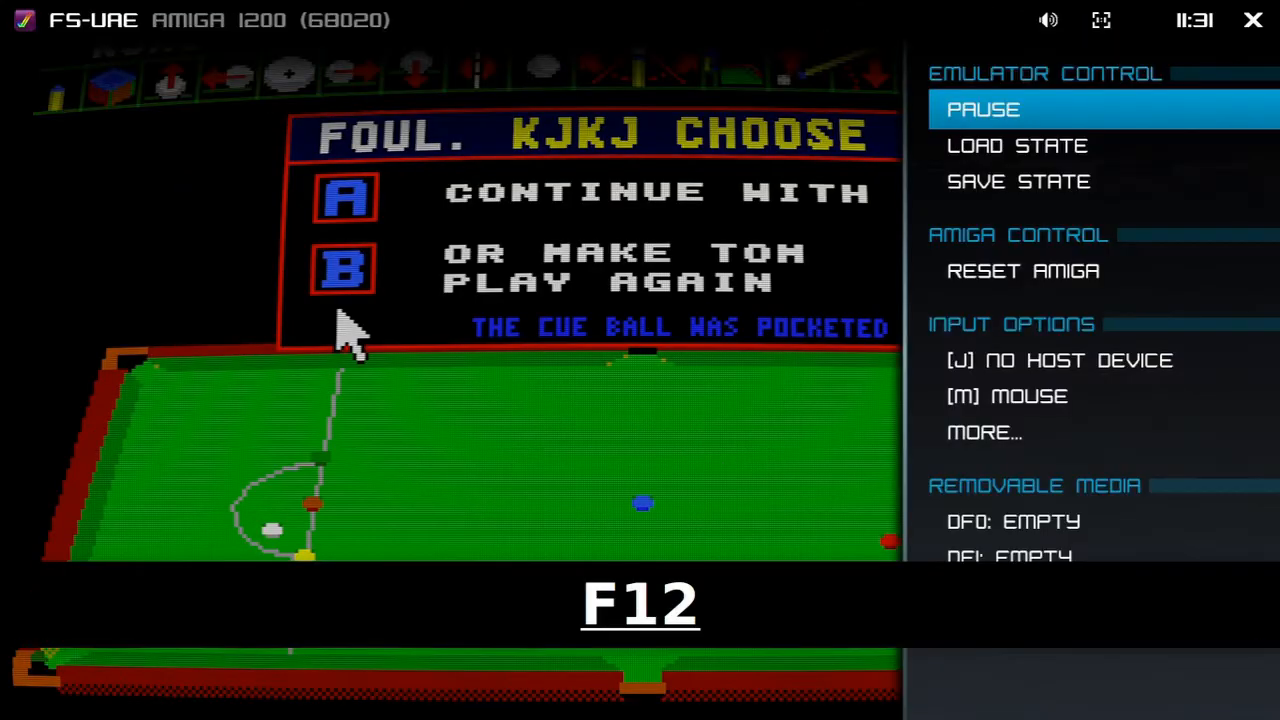
key("F12")
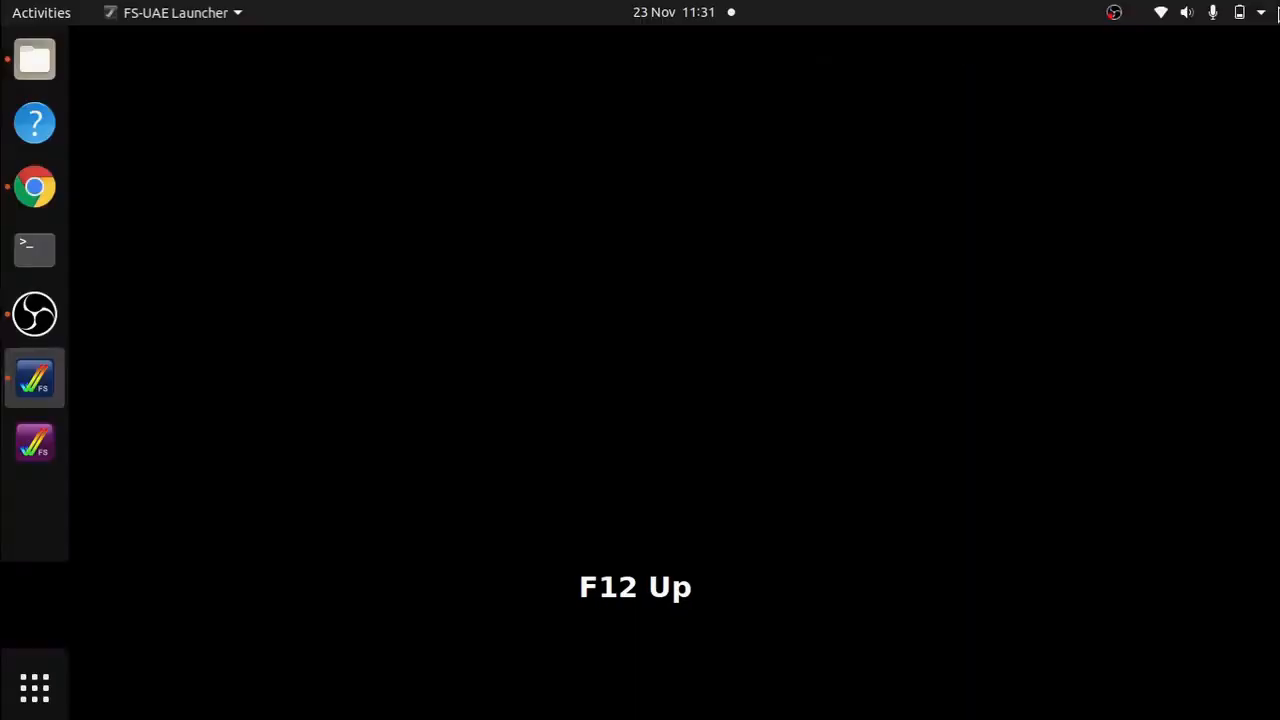
left_click(34, 376)
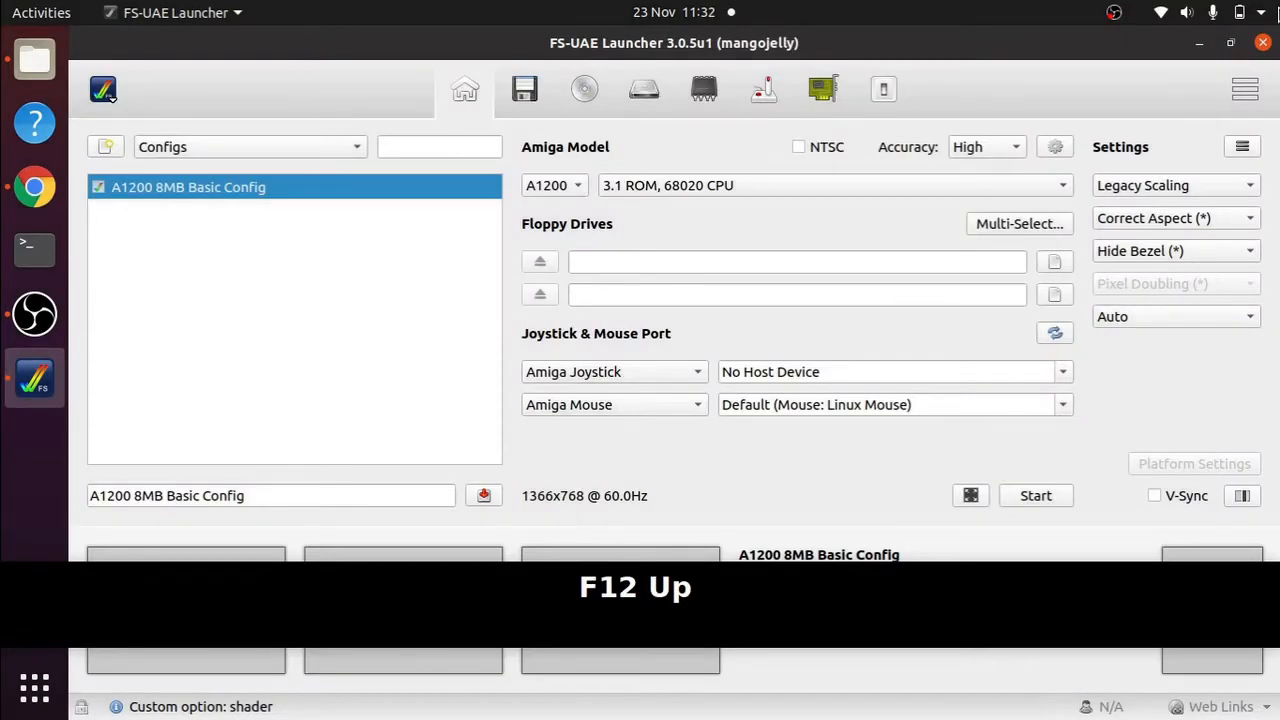
key("f12")
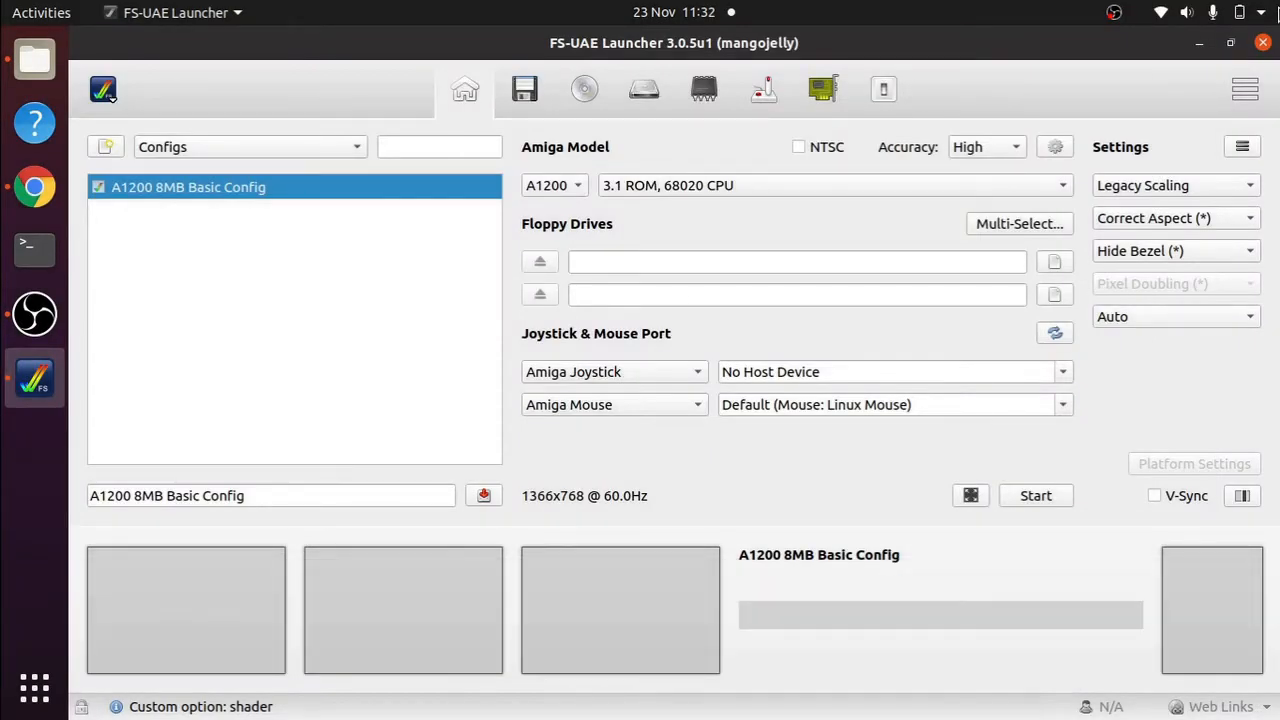
mouse_move(360, 140)
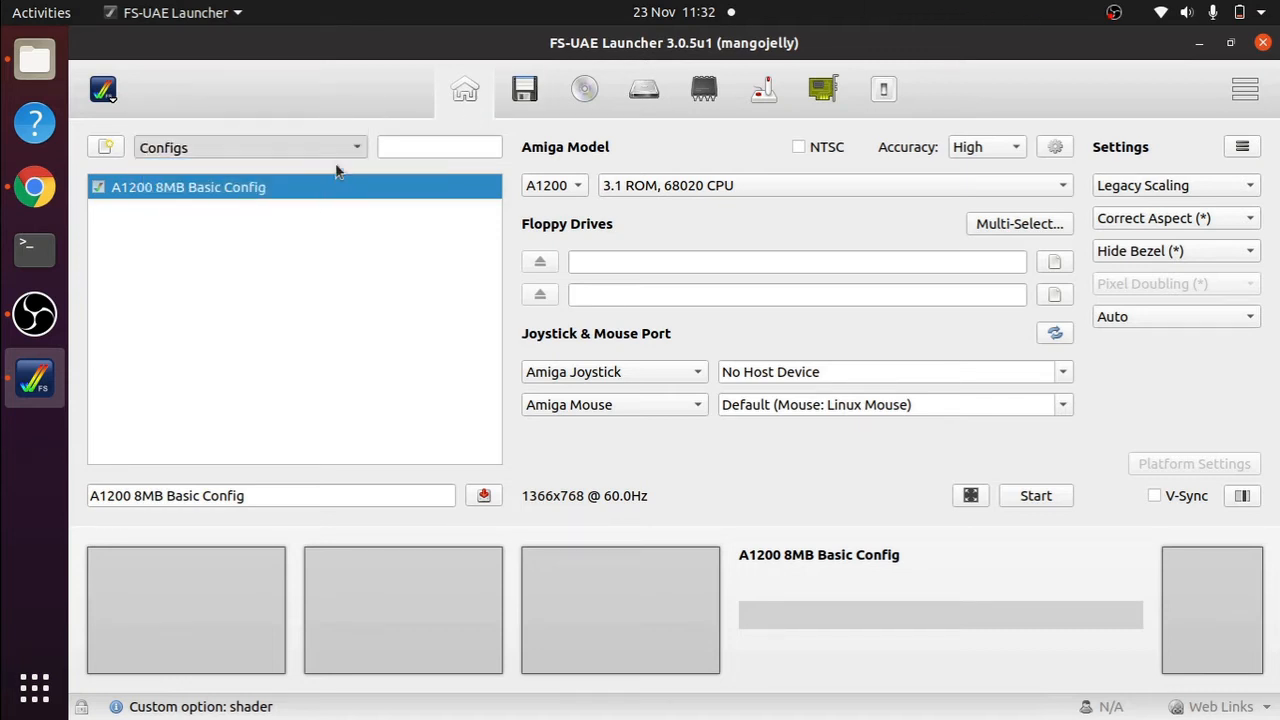
- Switch to the Games collection, search 'uri' to find Uridium 2, and open its custom configuration
left_click(250, 148)
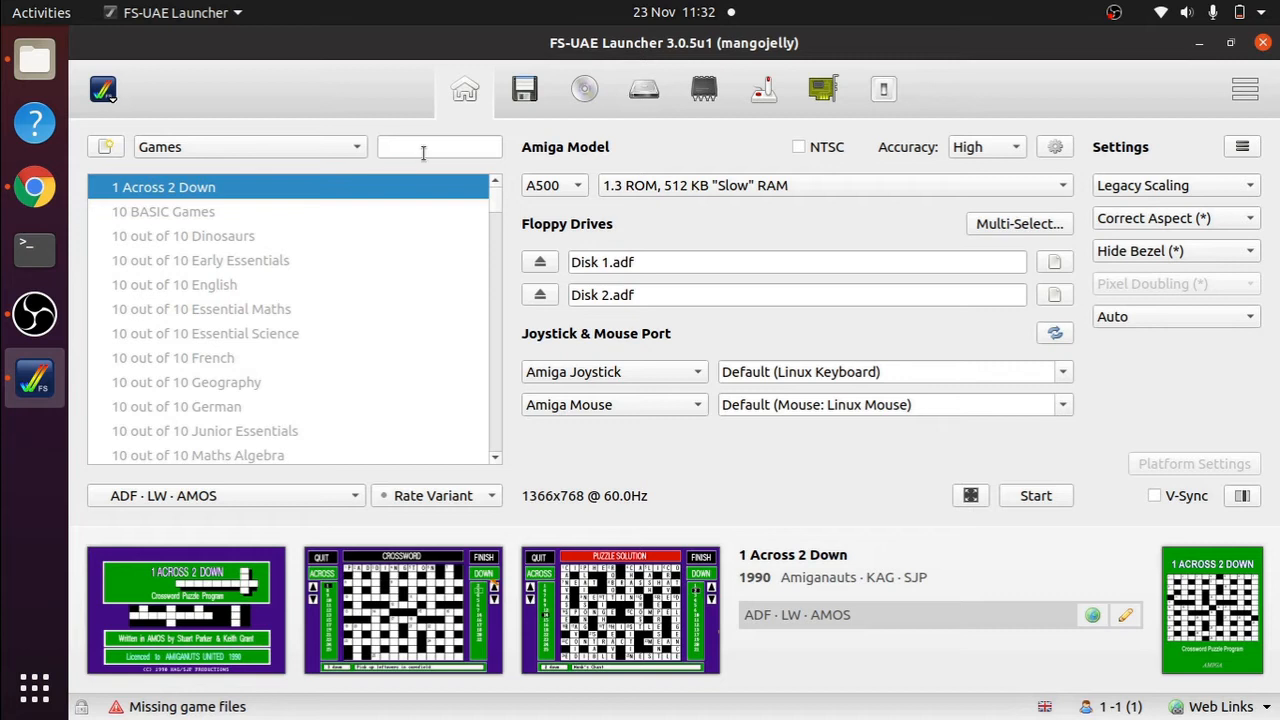
left_click(438, 148)
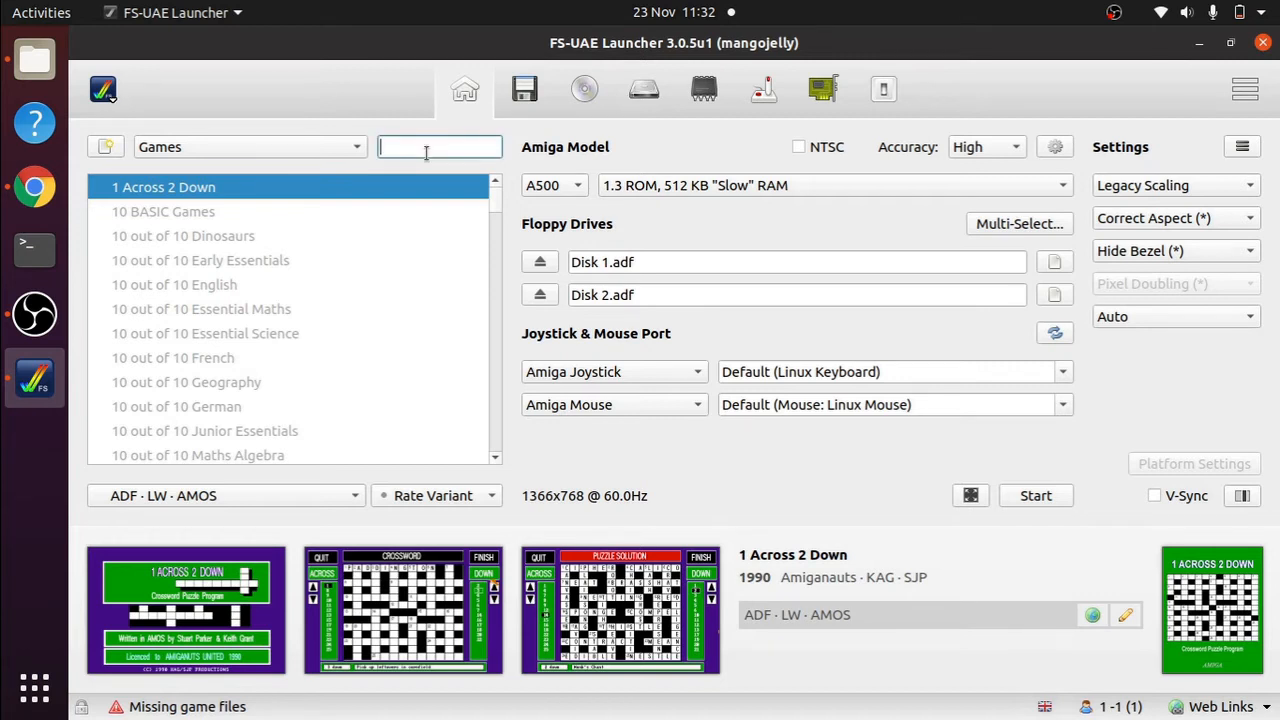
type("ufo")
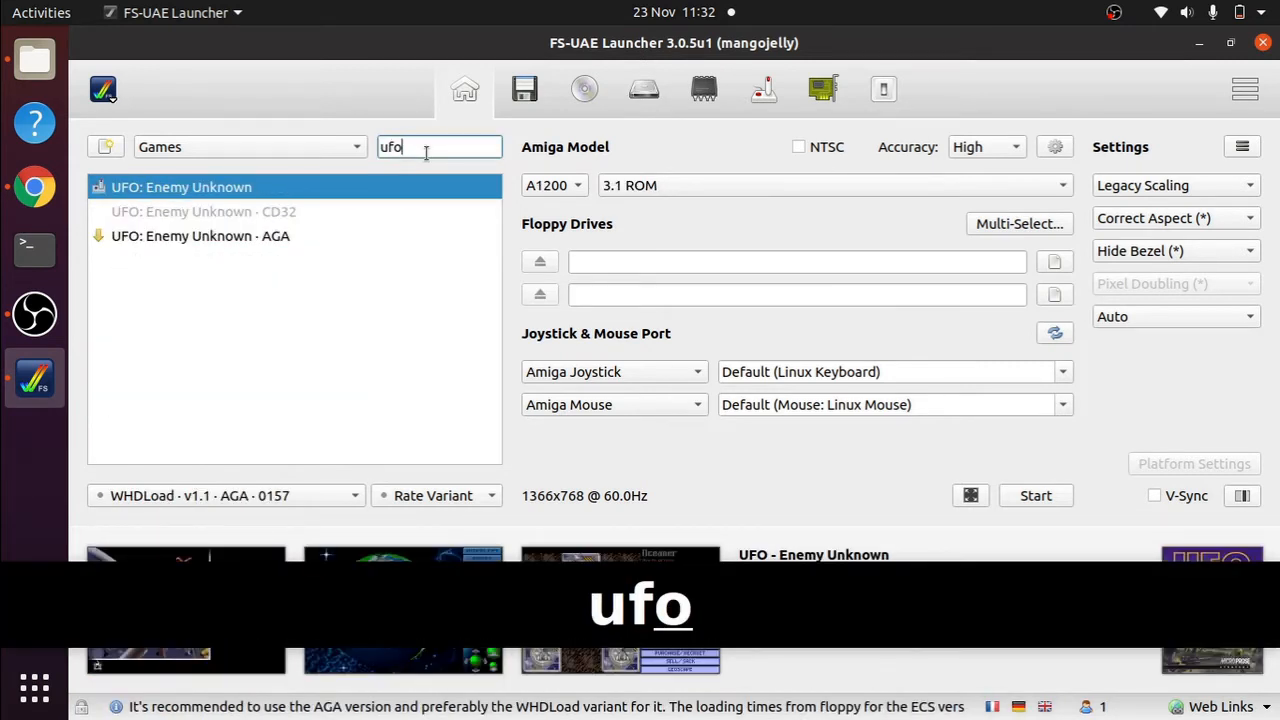
key("BackSpace")
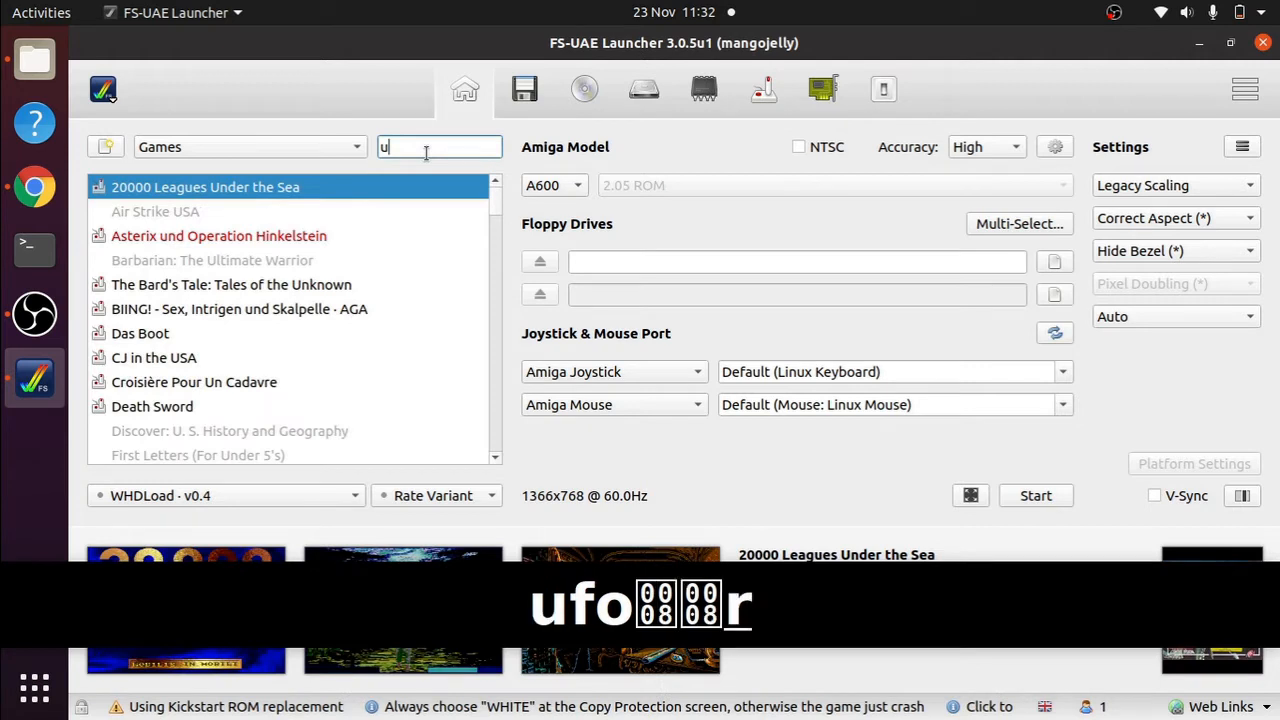
type("ri")
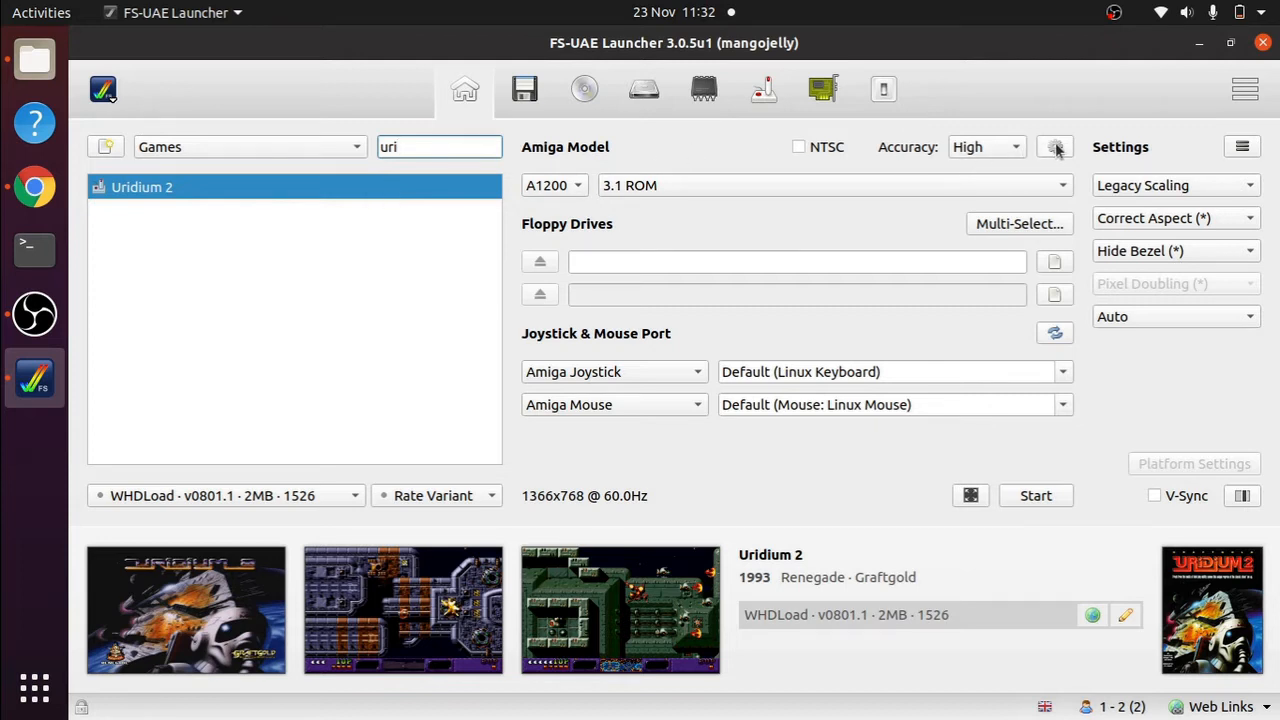
left_click(1056, 146)
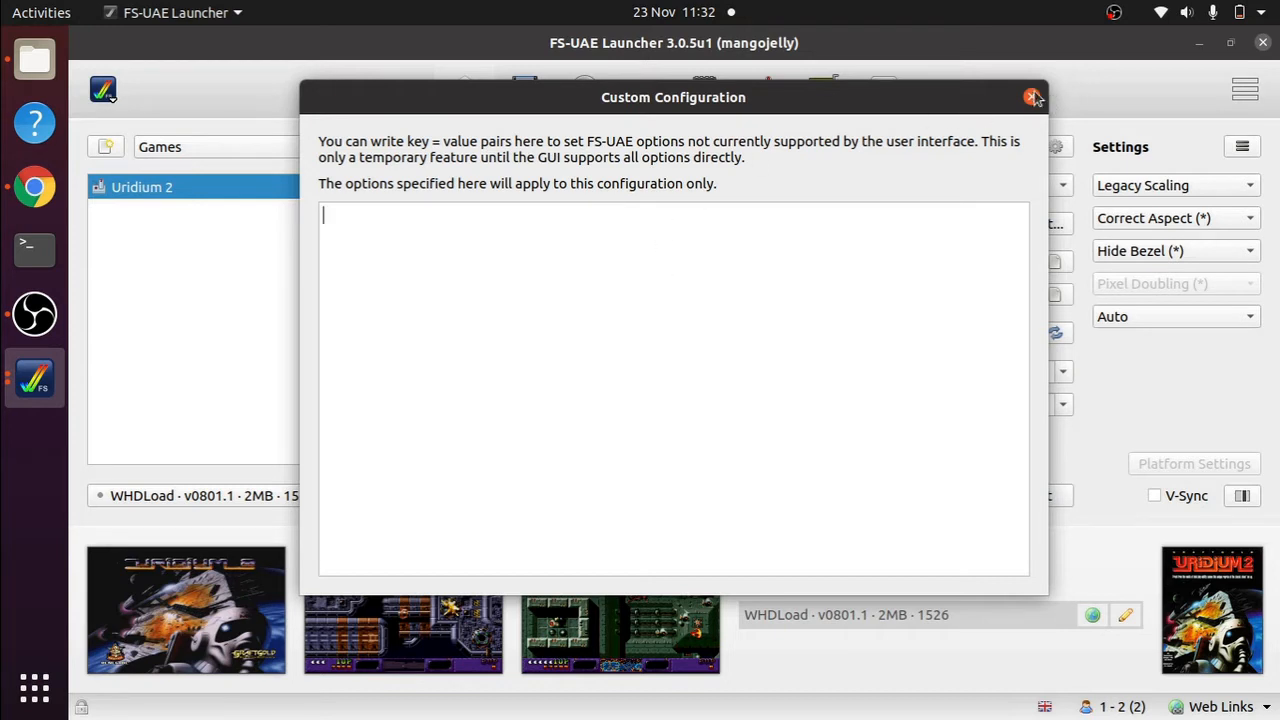
- Keep Uridium 2's empty Custom Configuration window open
left_click(1036, 96)
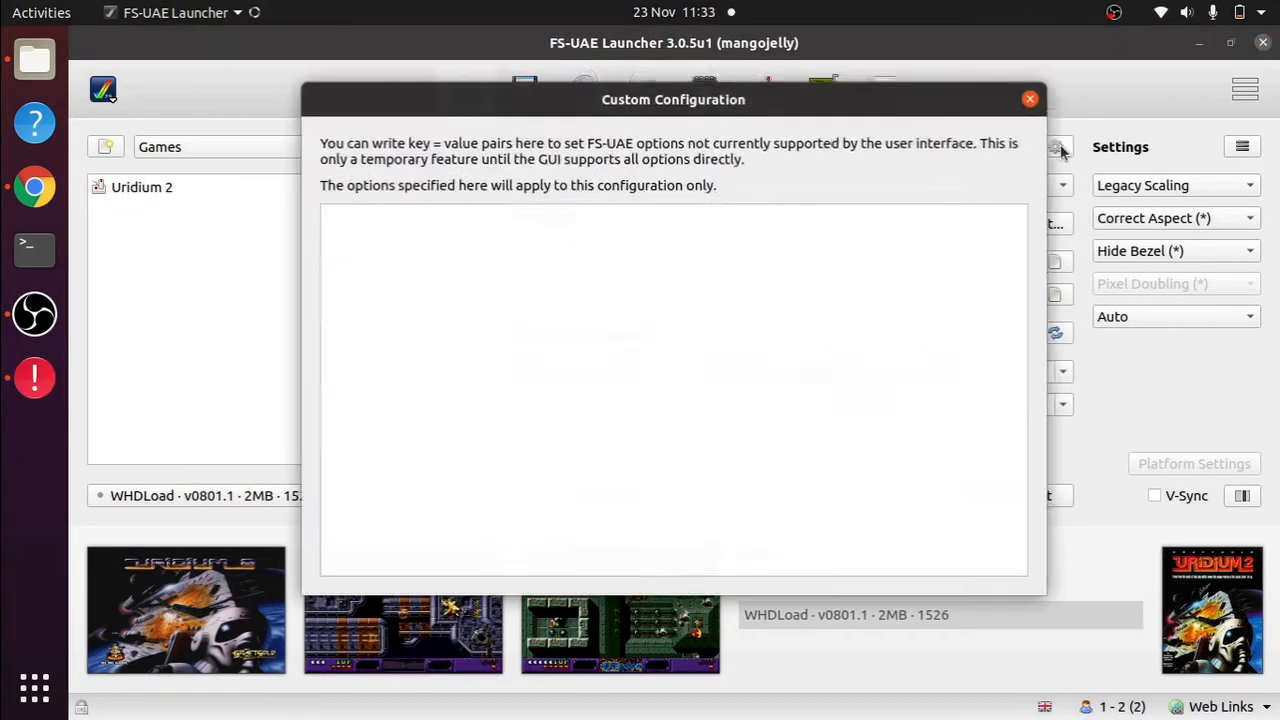
- Run Uridium 2 in the emulator without custom options, then exit the game with F10
left_click(1030, 100)
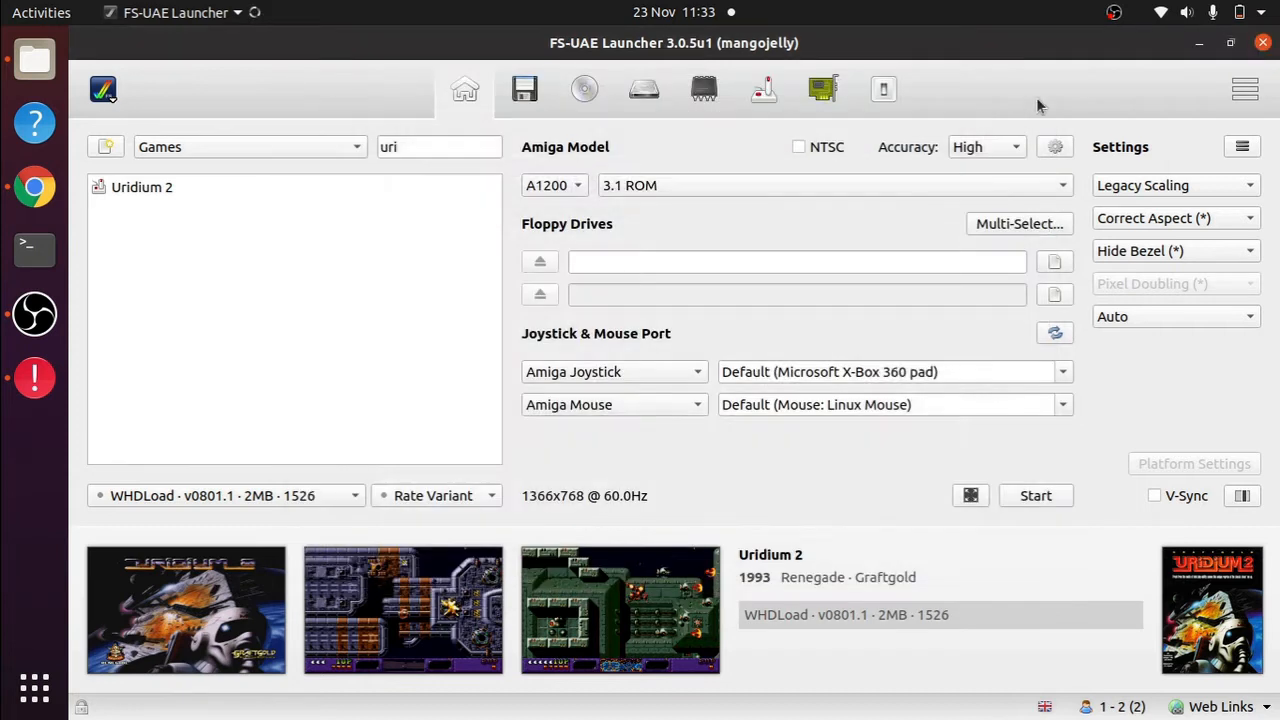
left_click(1036, 496)
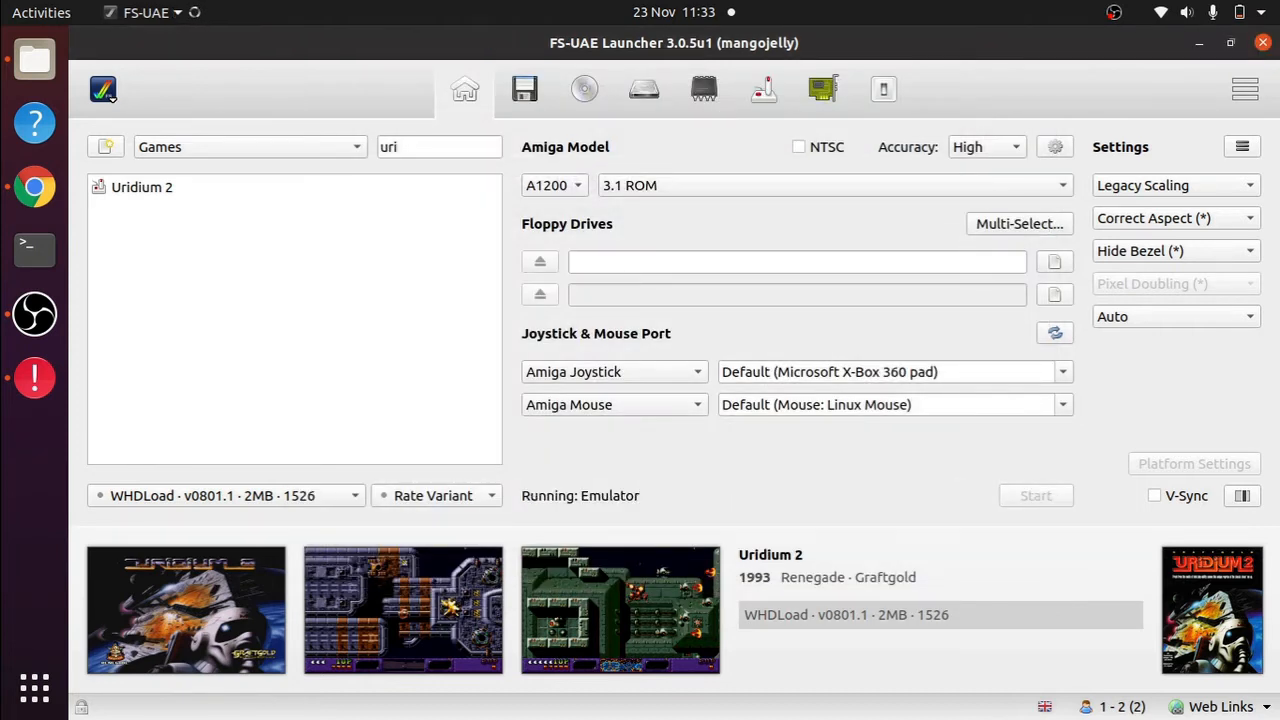
left_click(1036, 496)
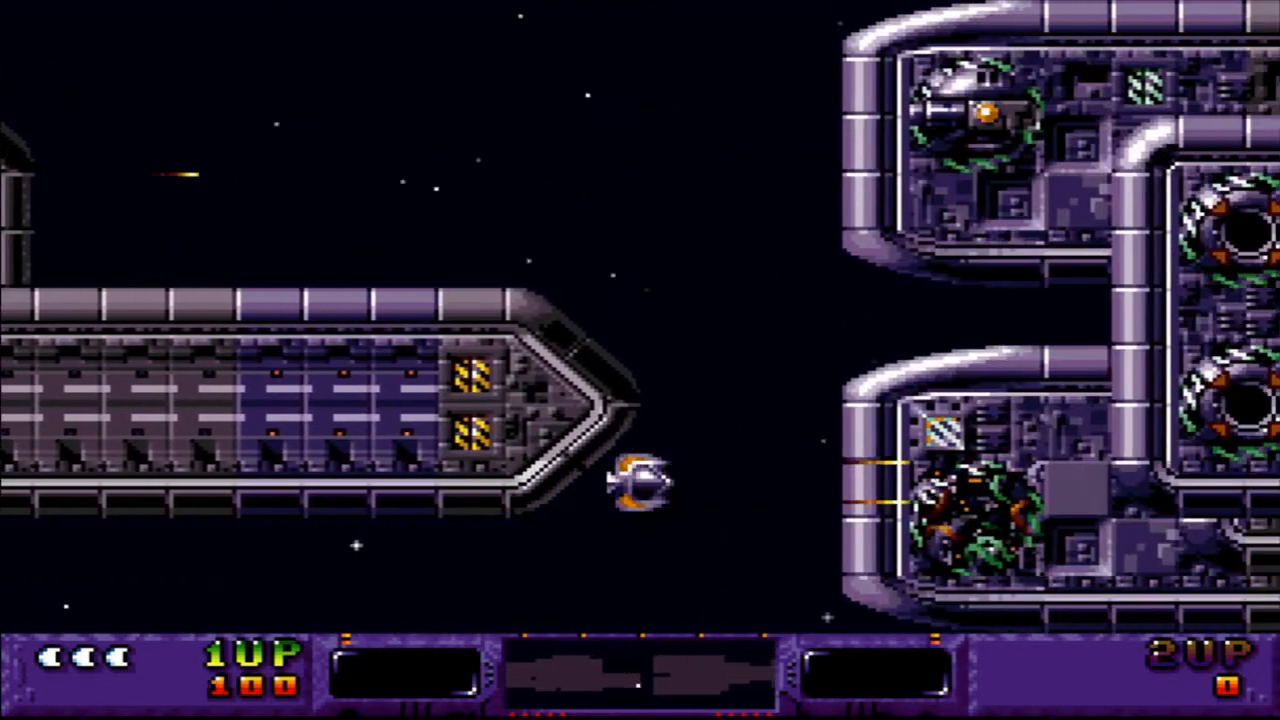
key("F10")
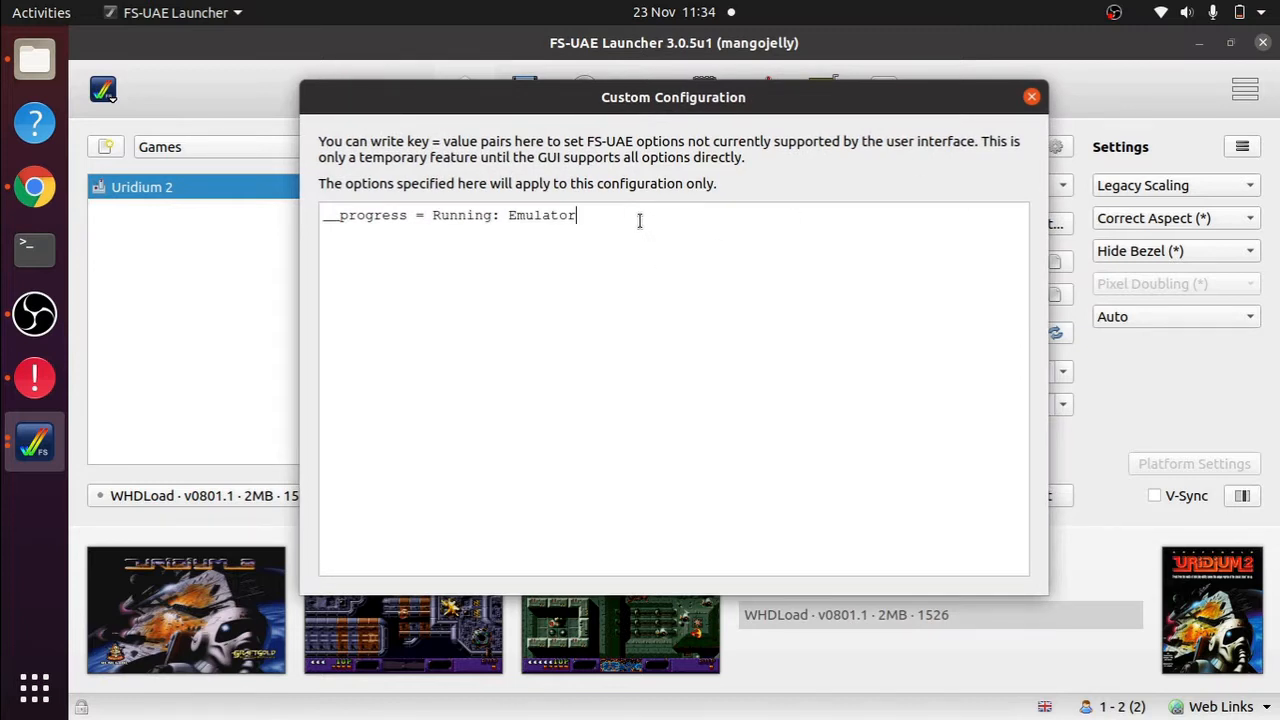
- Add shader = crt on a new line in Uridium 2's custom configuration and keep it
key("Return")
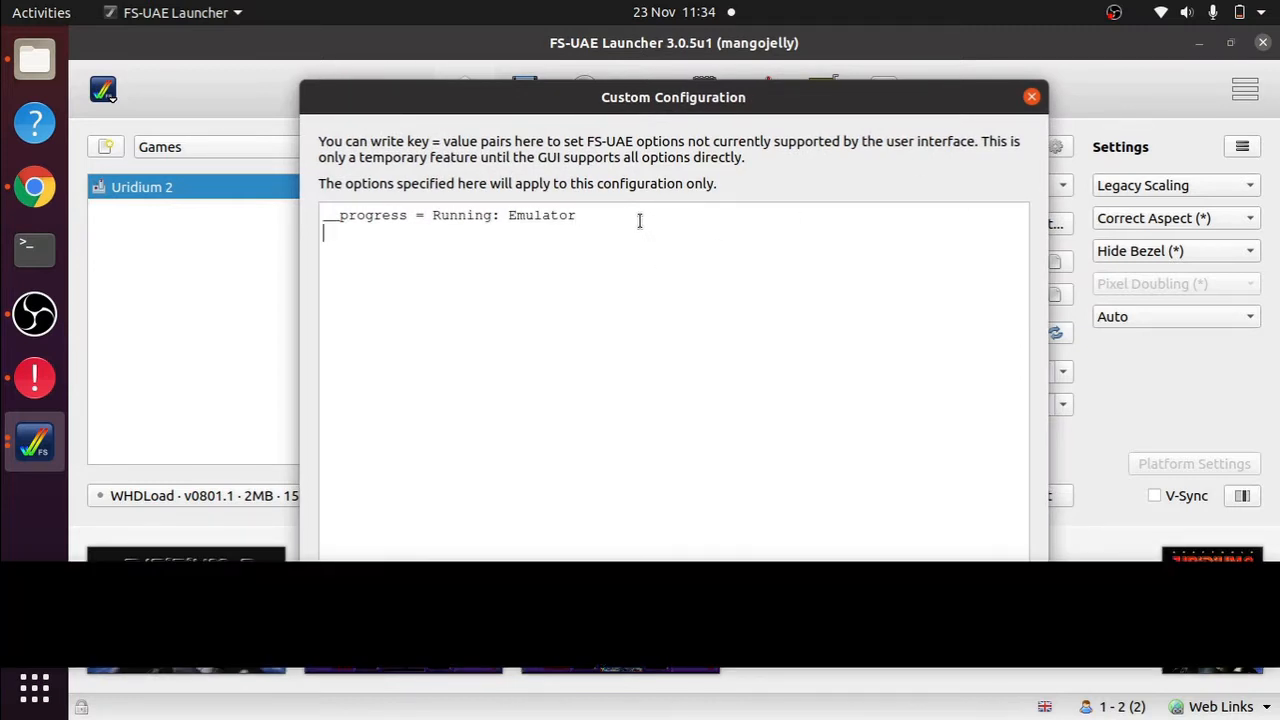
type("shader =")
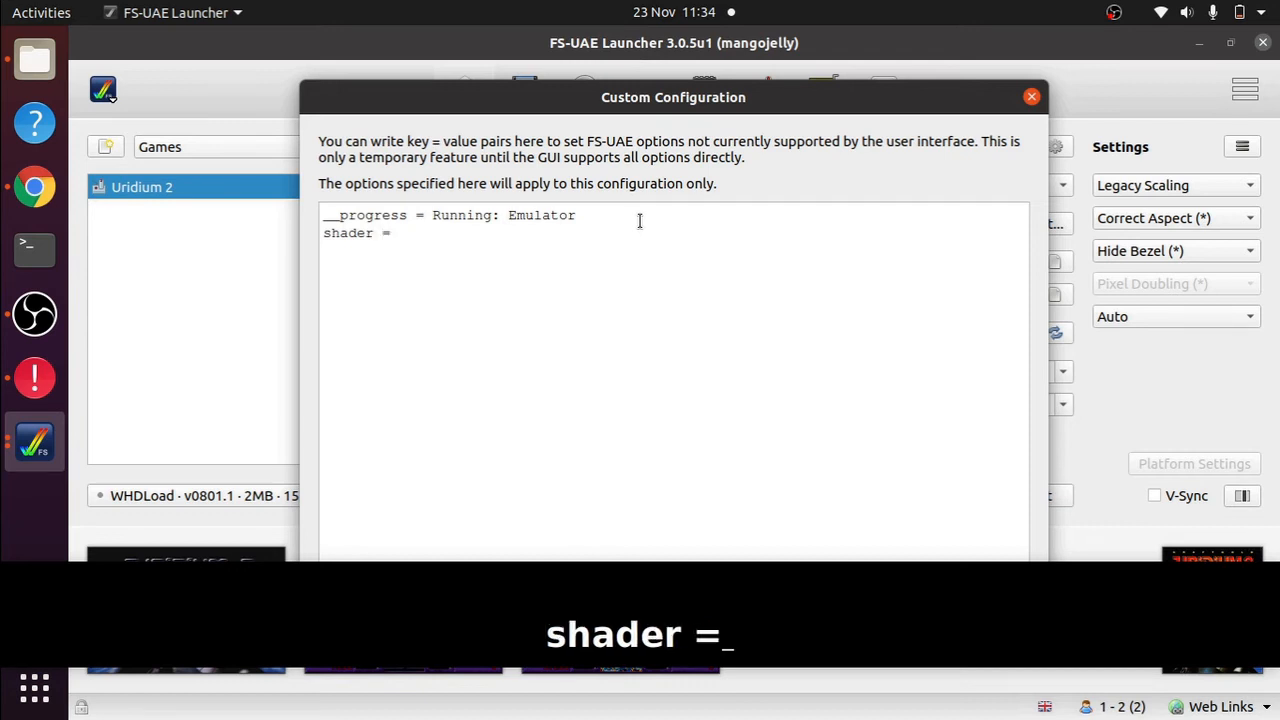
type("cr")
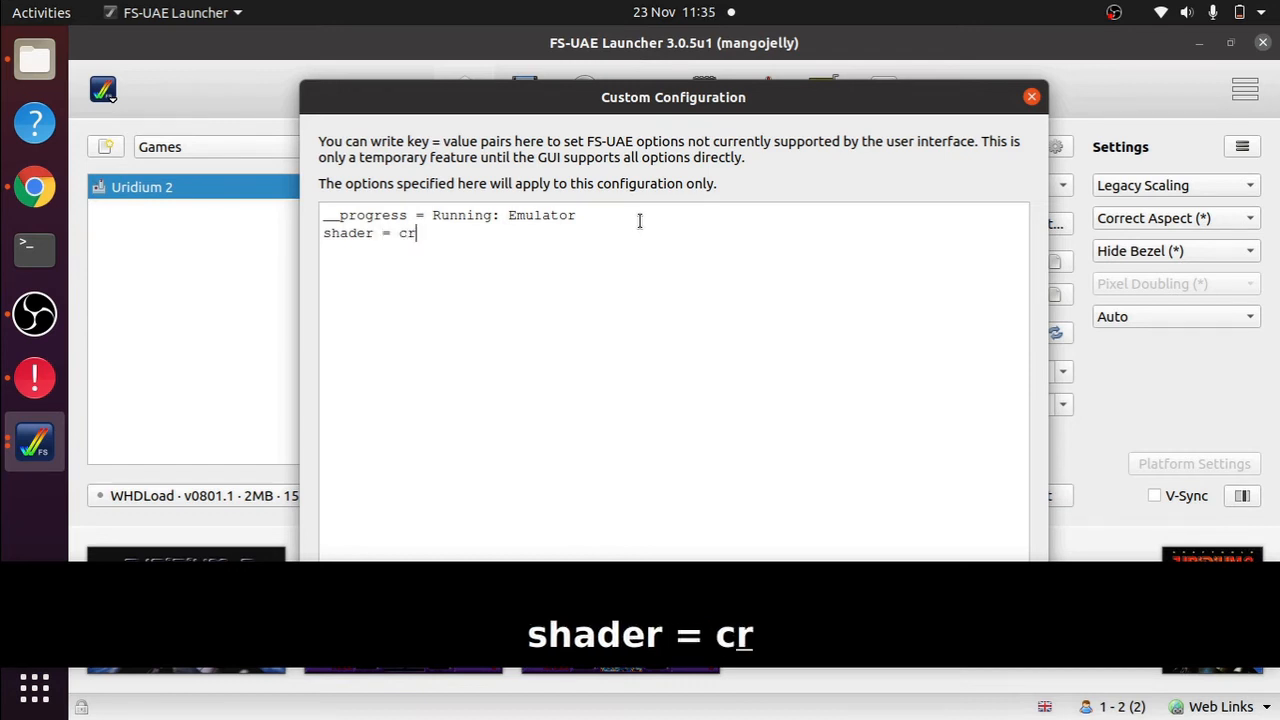
type("t")
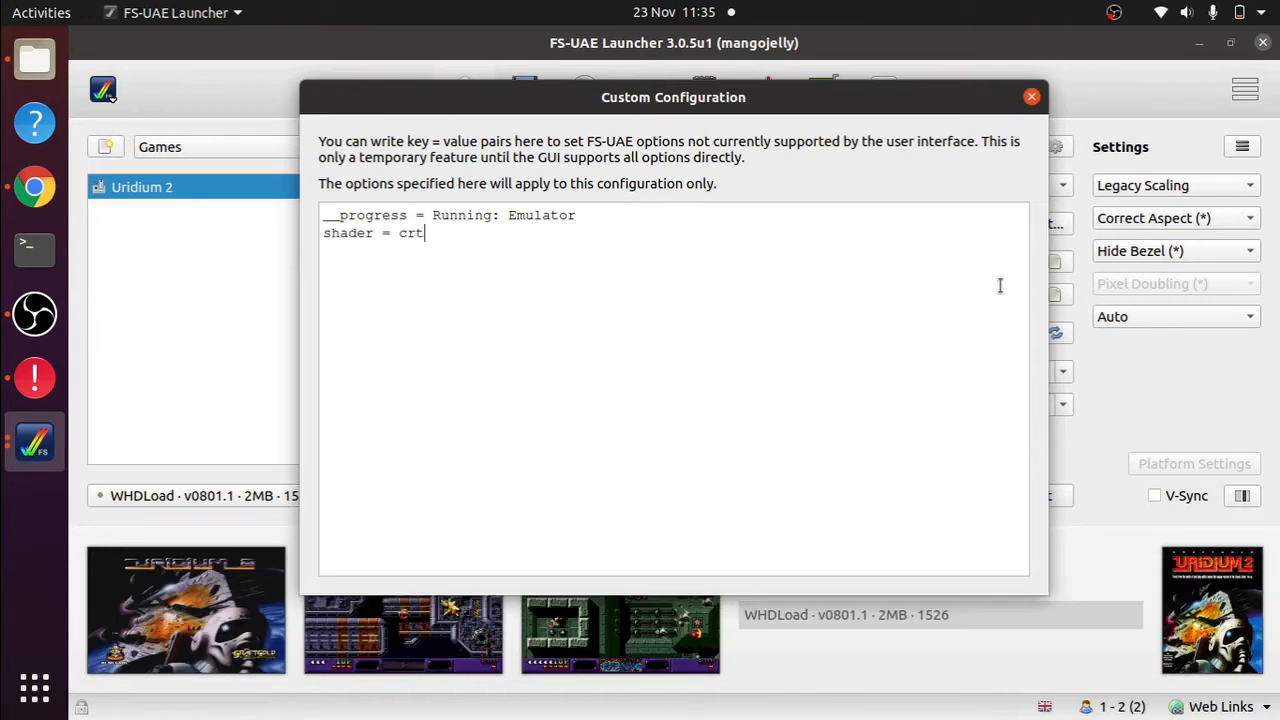
left_click(1032, 96)
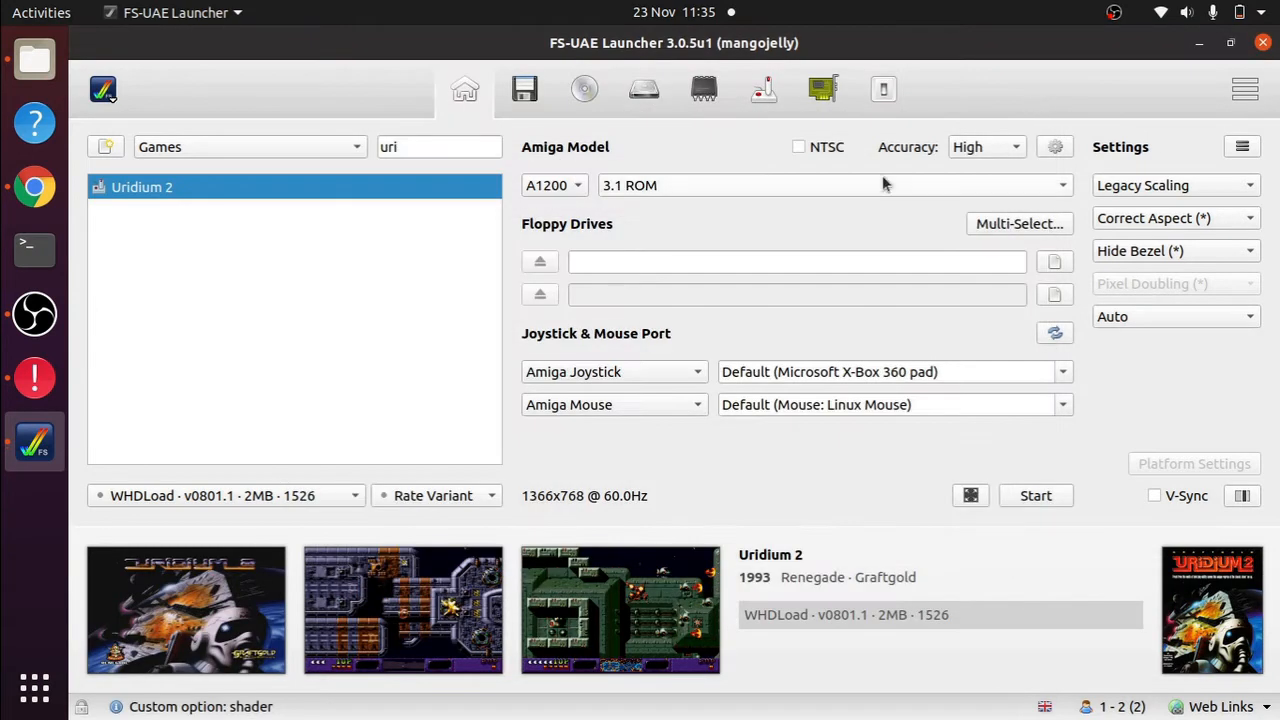
mouse_move(1036, 508)
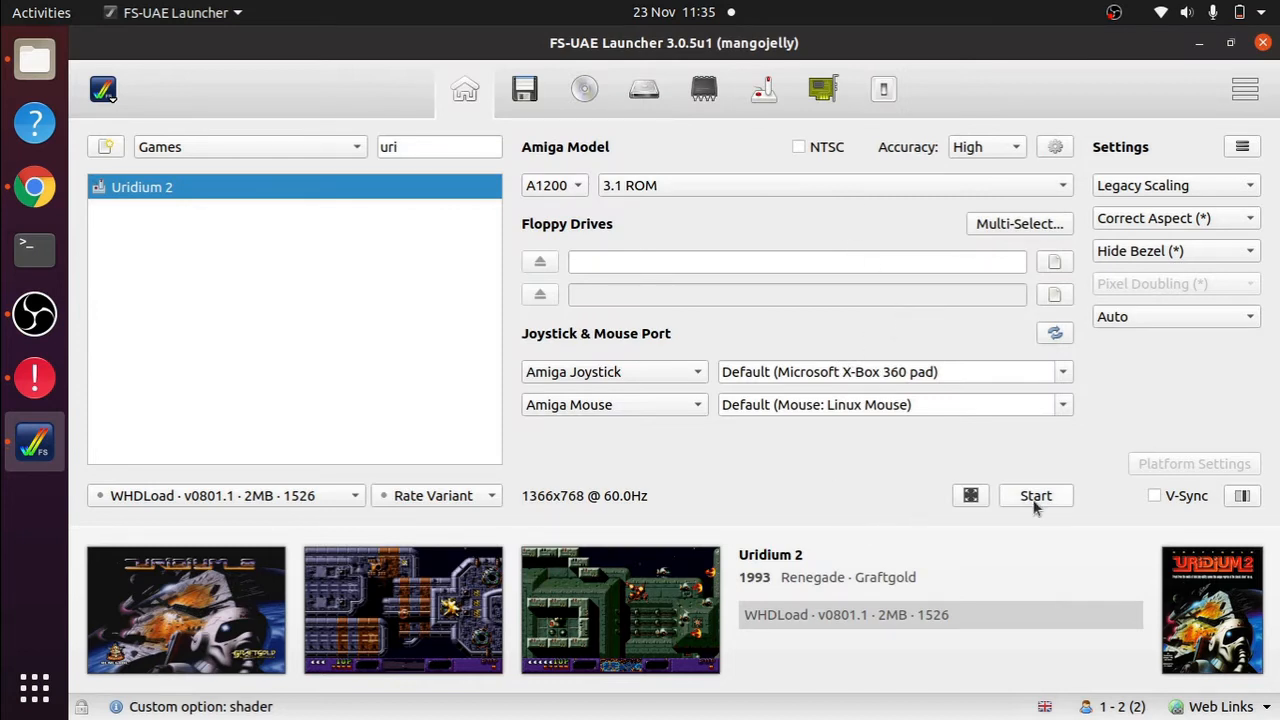
mouse_move(848, 510)
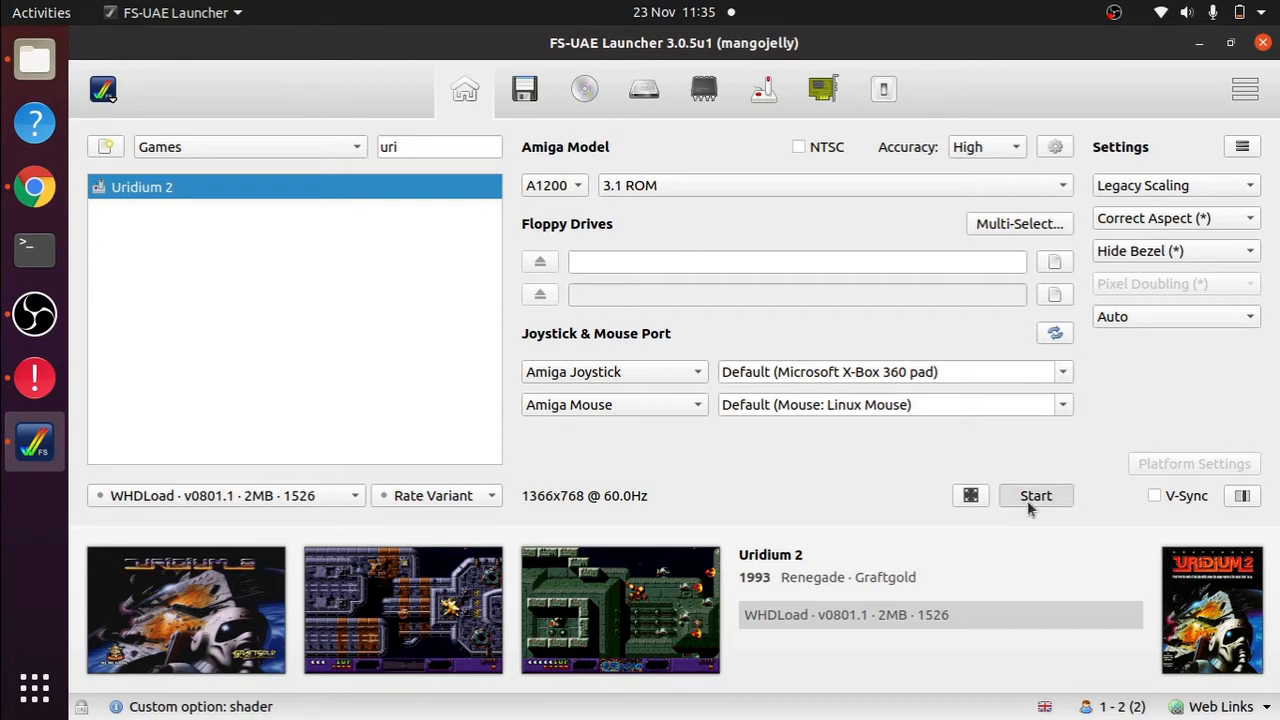
left_click(1036, 496)
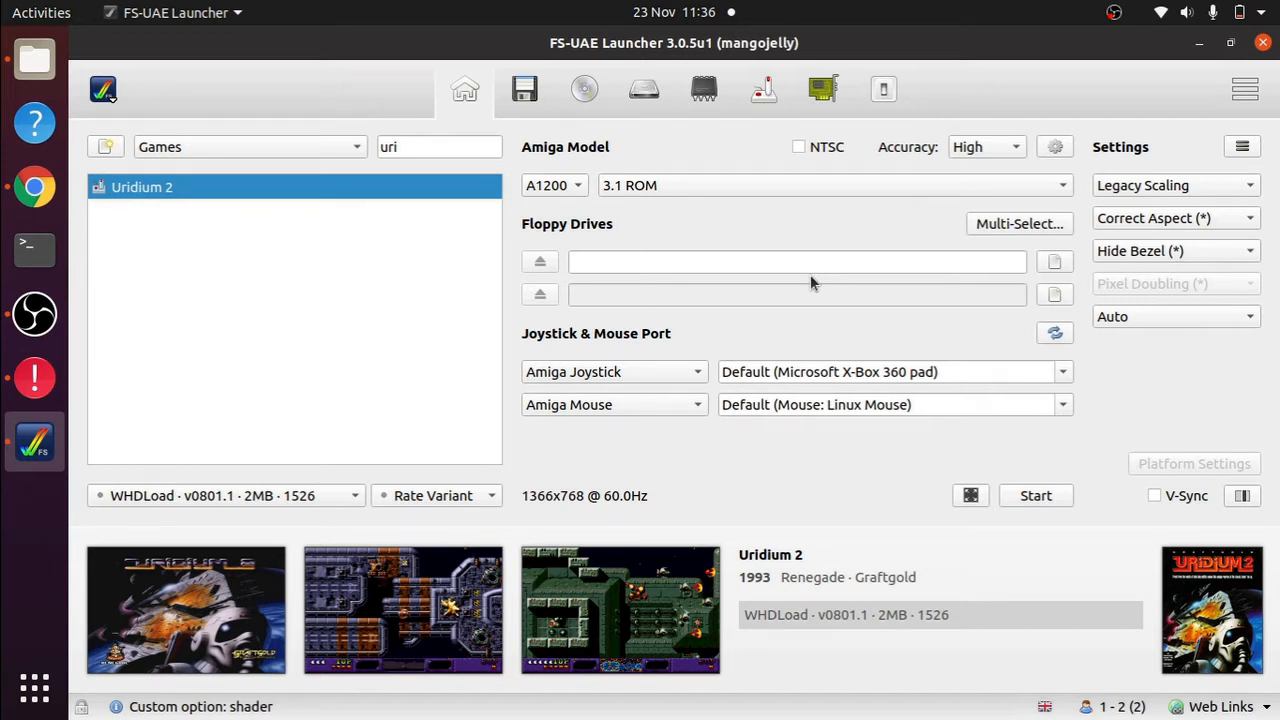
mouse_move(618, 178)
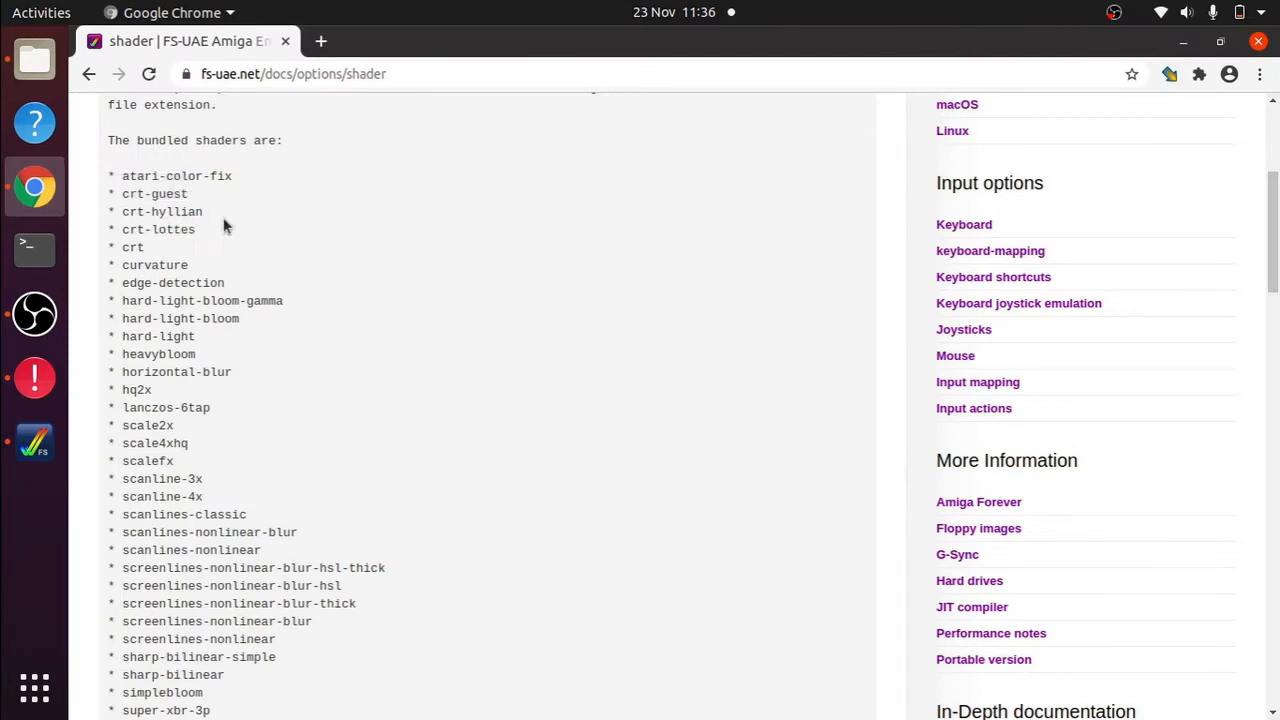
mouse_move(188, 232)
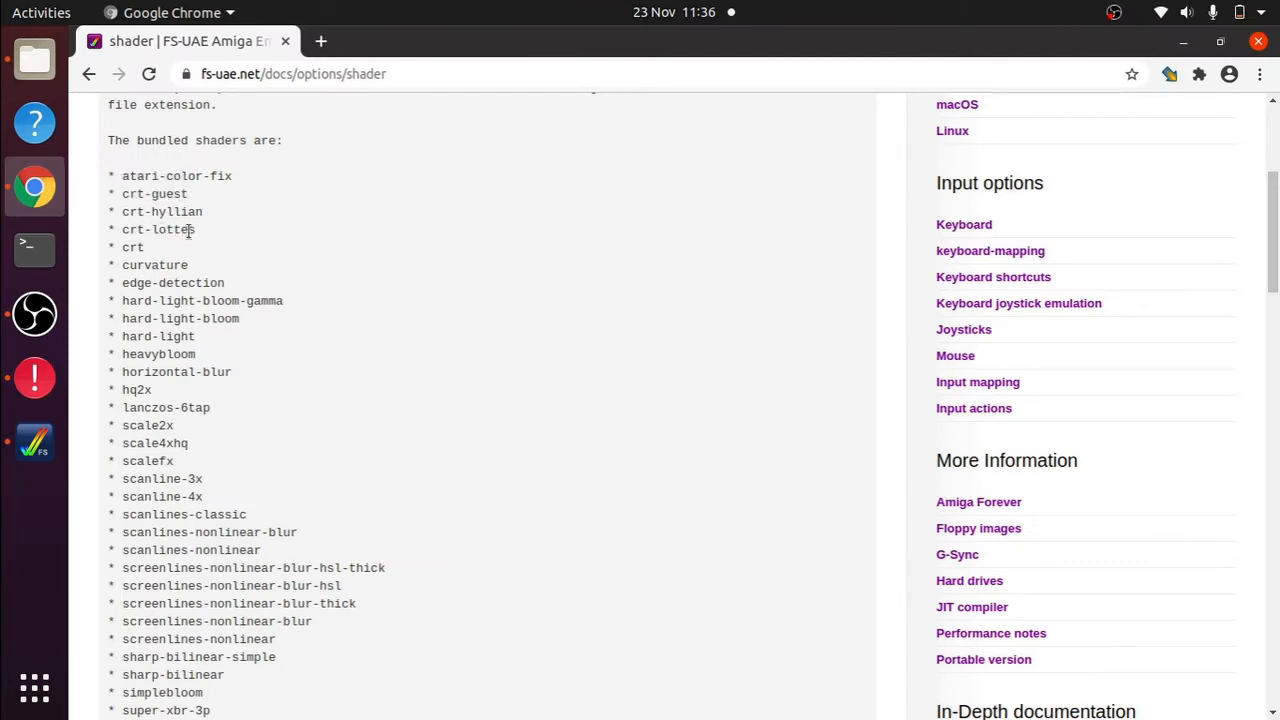
- Copy the crt-lottes shader name from the bundled shader list in the docs
double_click(158, 228)
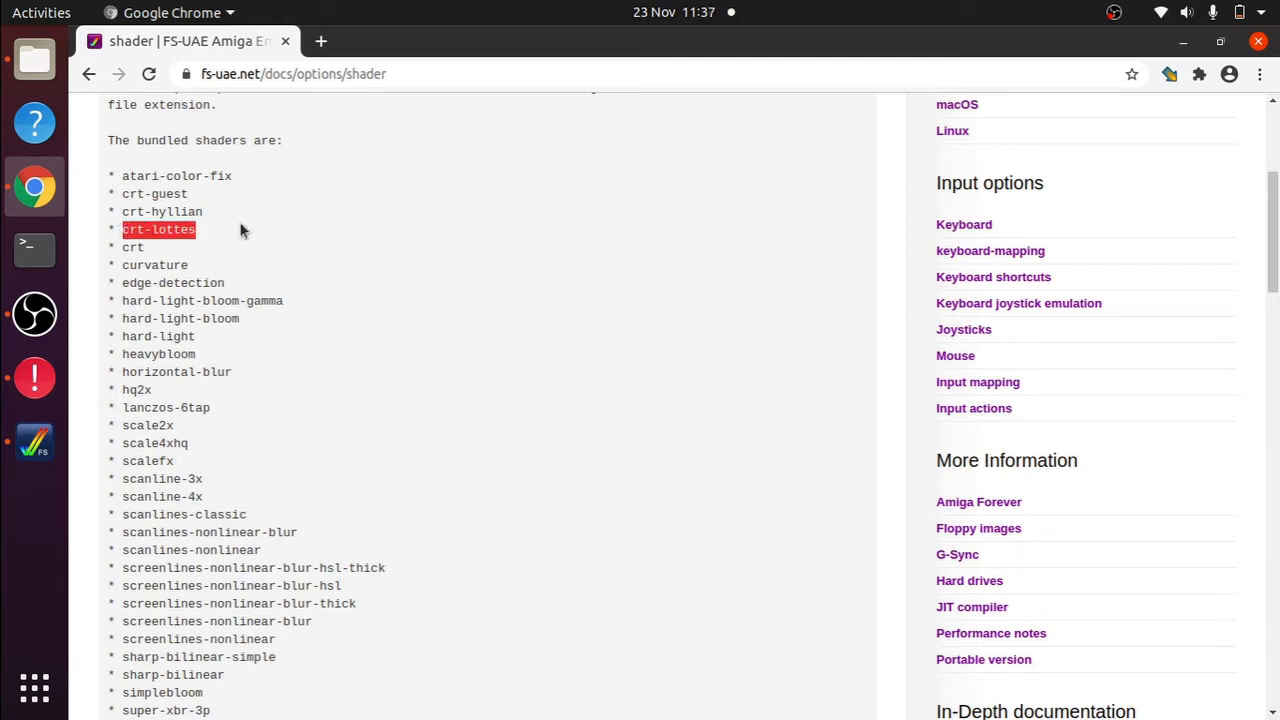
key("ctrl+c")
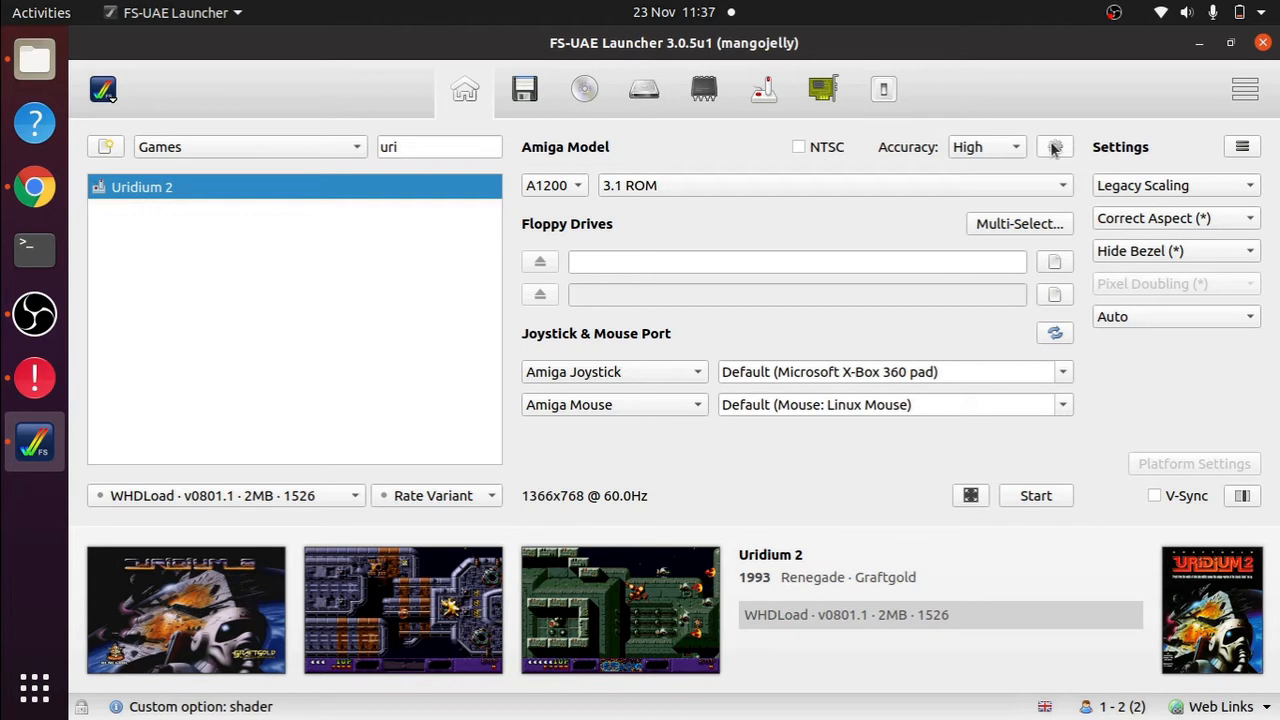
- Replace Uridium 2's shader value crt with the pasted crt-lottes
left_click(1056, 148)
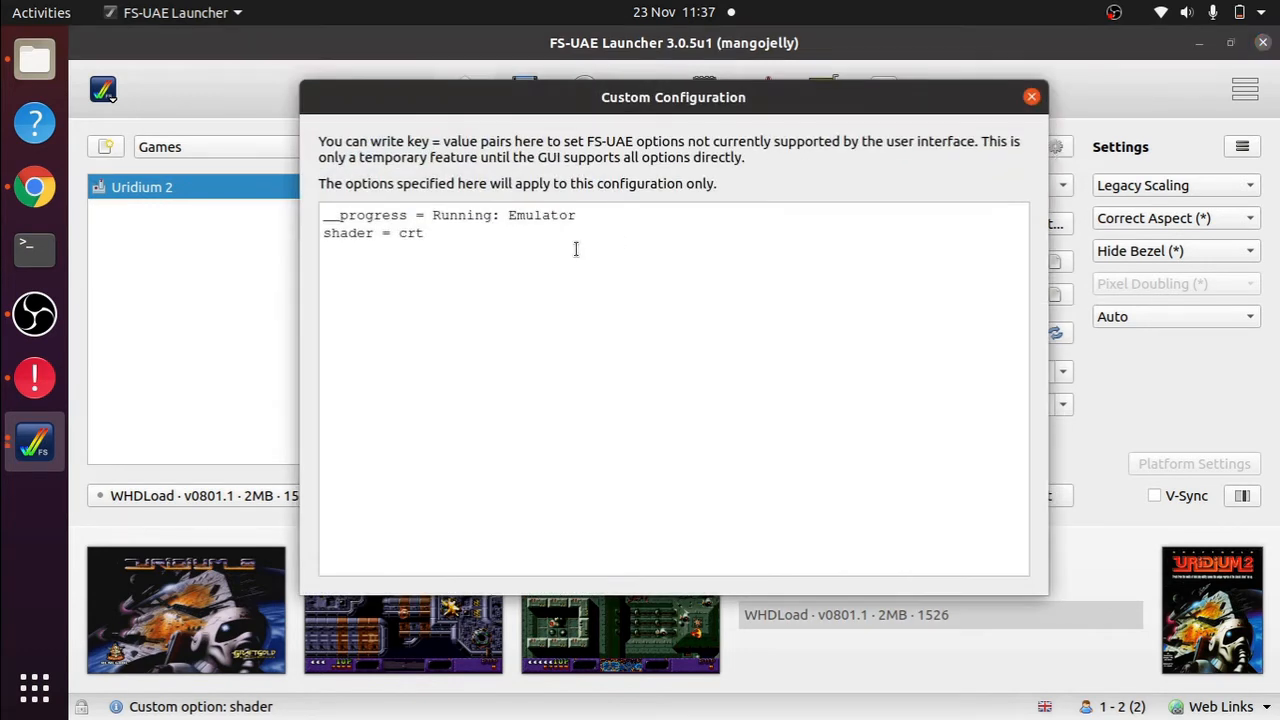
double_click(410, 232)
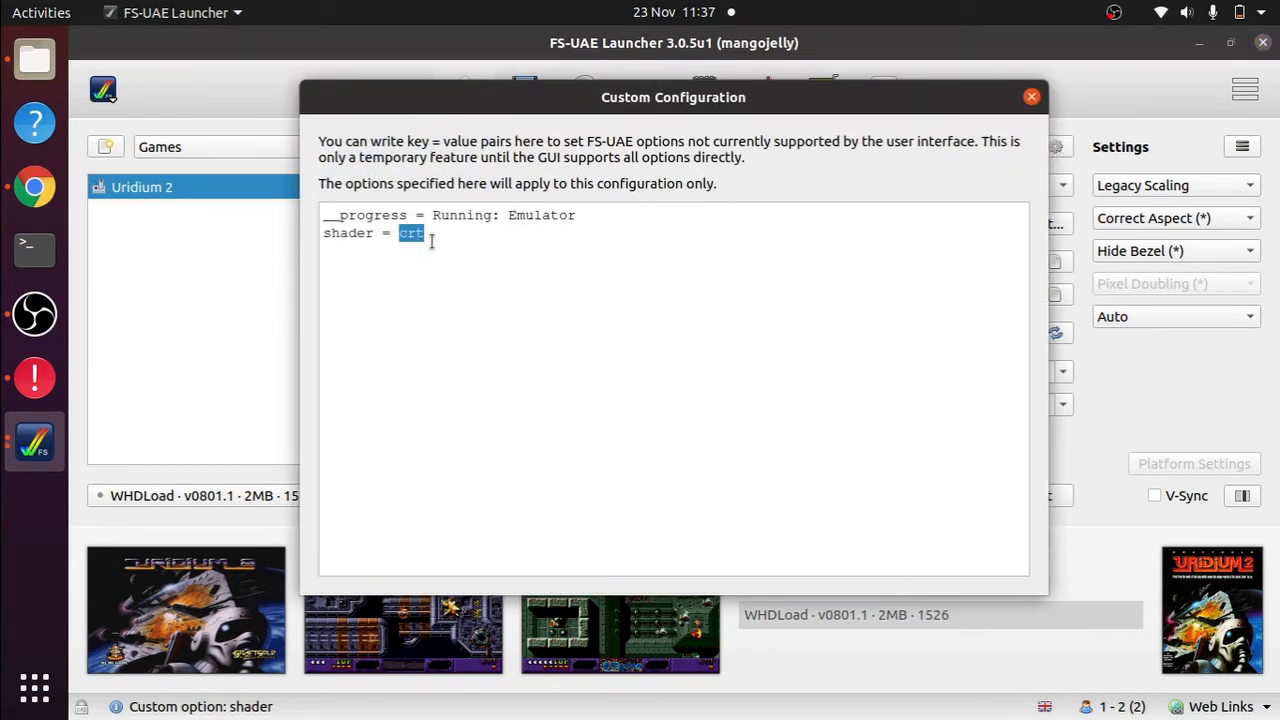
key("ctrl+v")
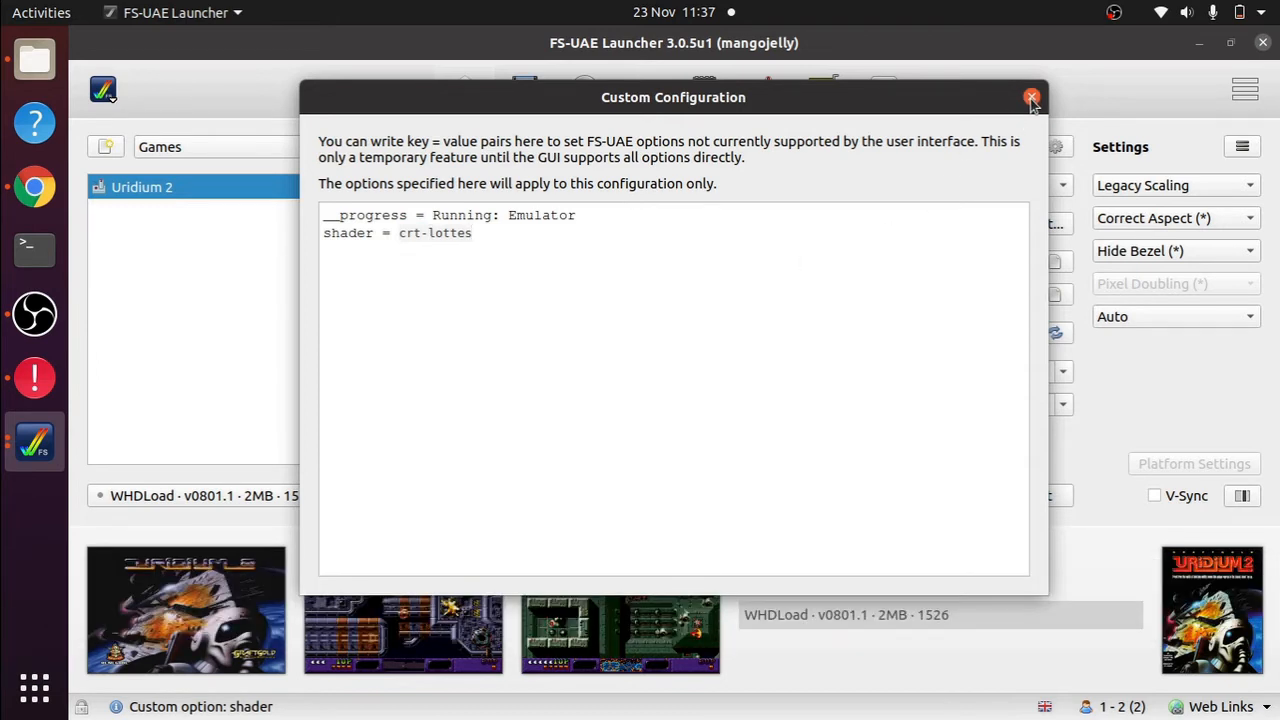
left_click(1032, 96)
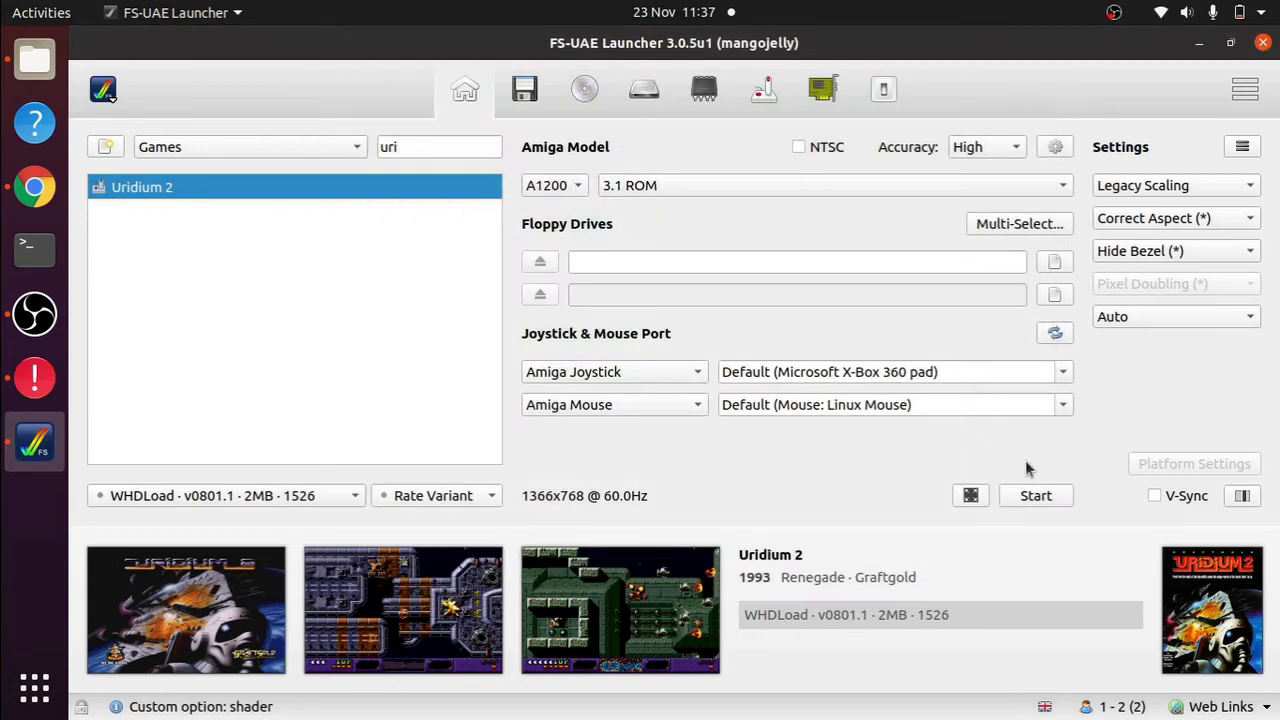
- Launch Uridium 2 with the crt-lottes shader applied
left_click(1036, 496)
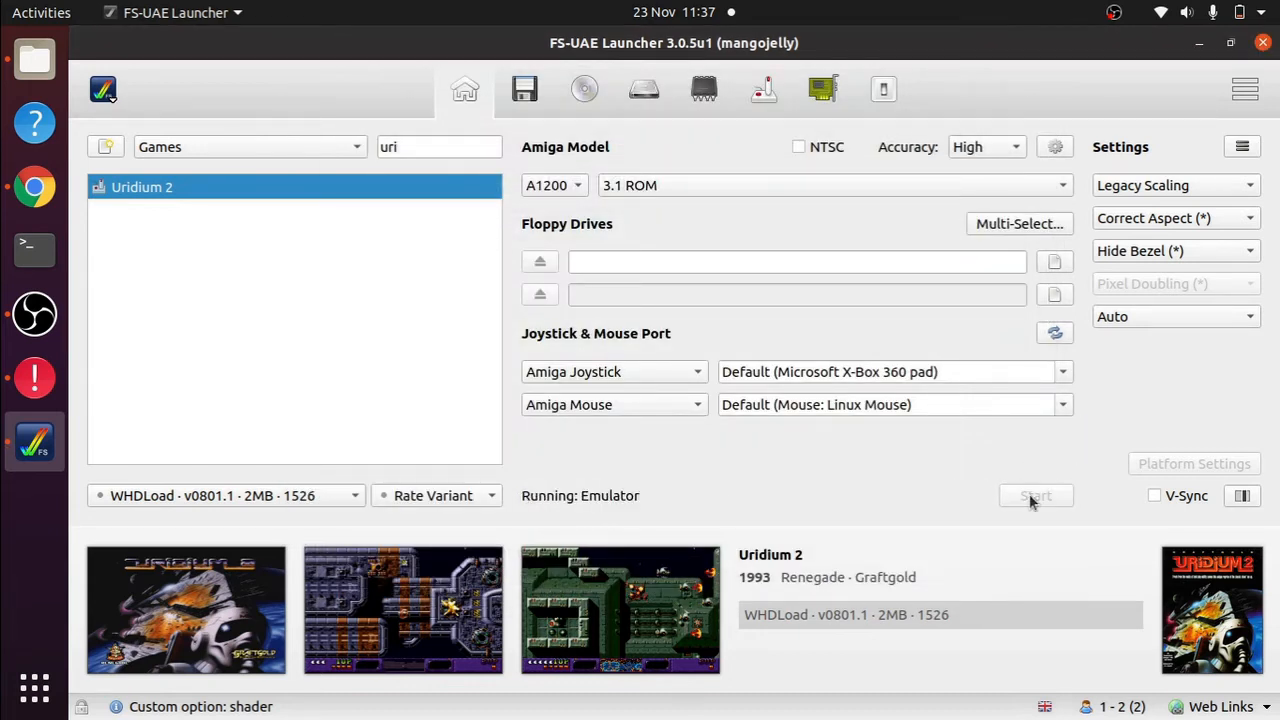
left_click(1036, 496)
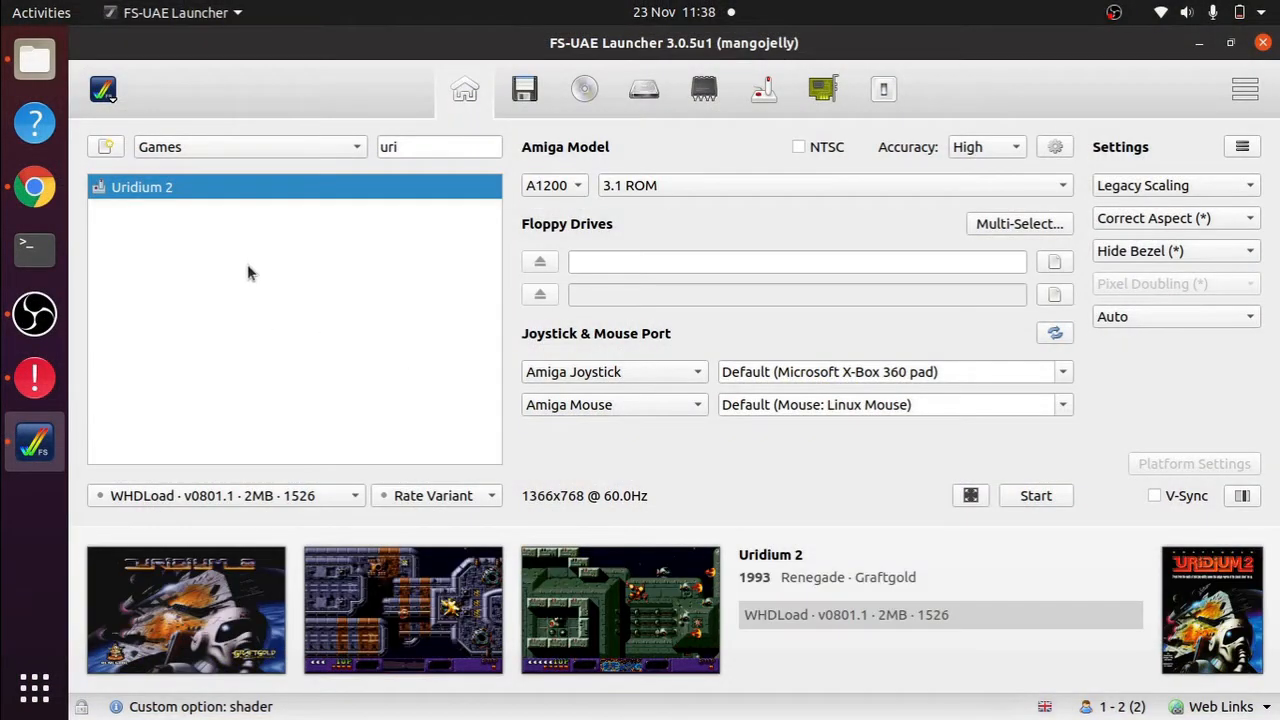
- Copy the crt-hyllian shader name from the bundled shader list in the Chrome docs
left_click(34, 188)
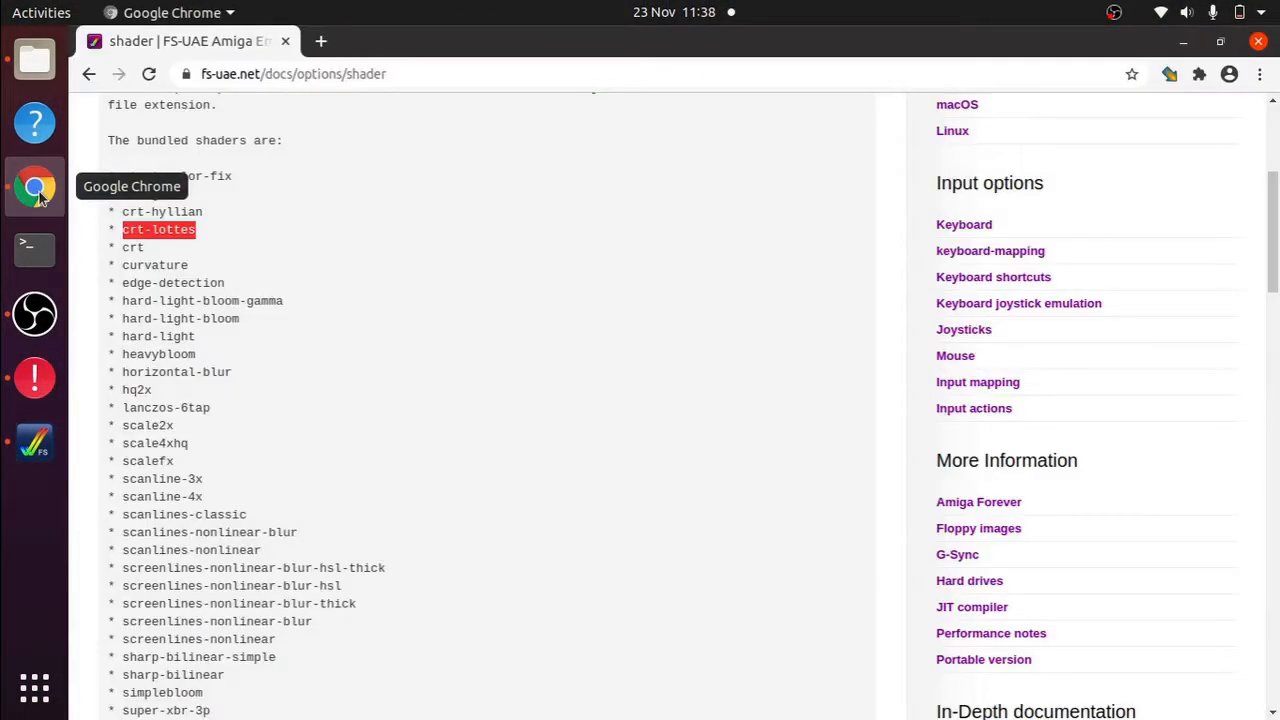
mouse_move(200, 212)
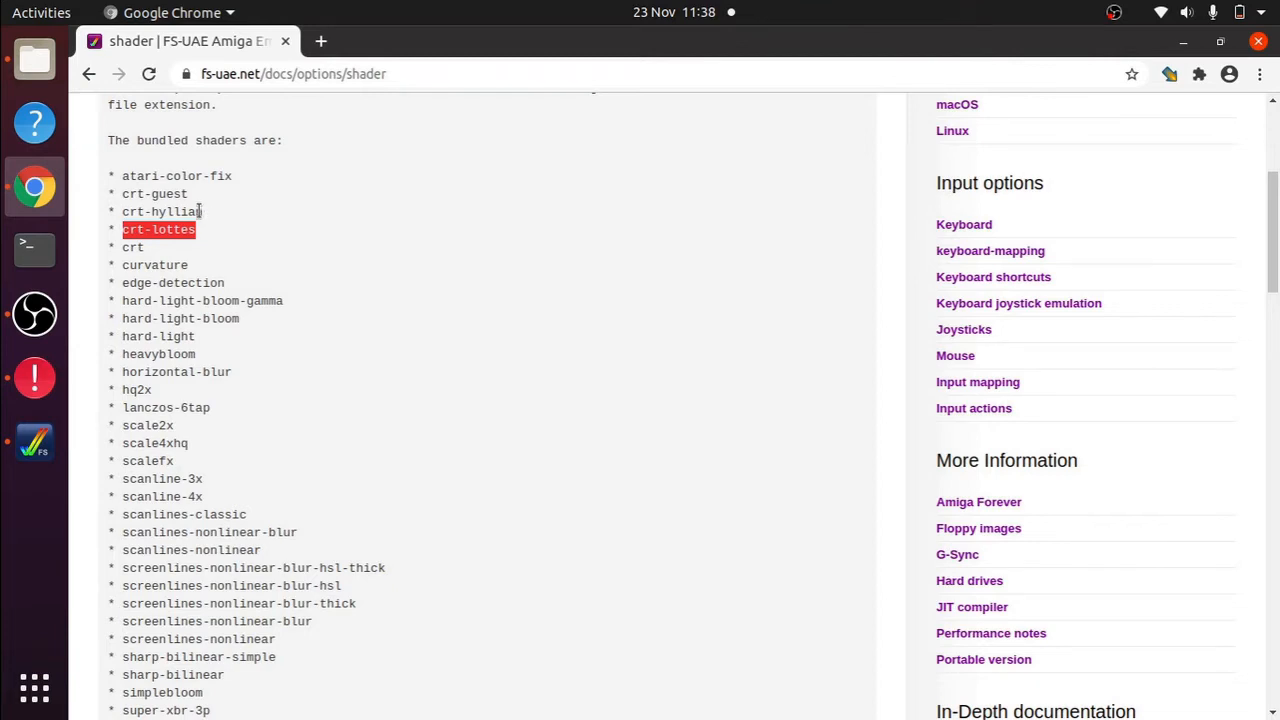
left_click(204, 220)
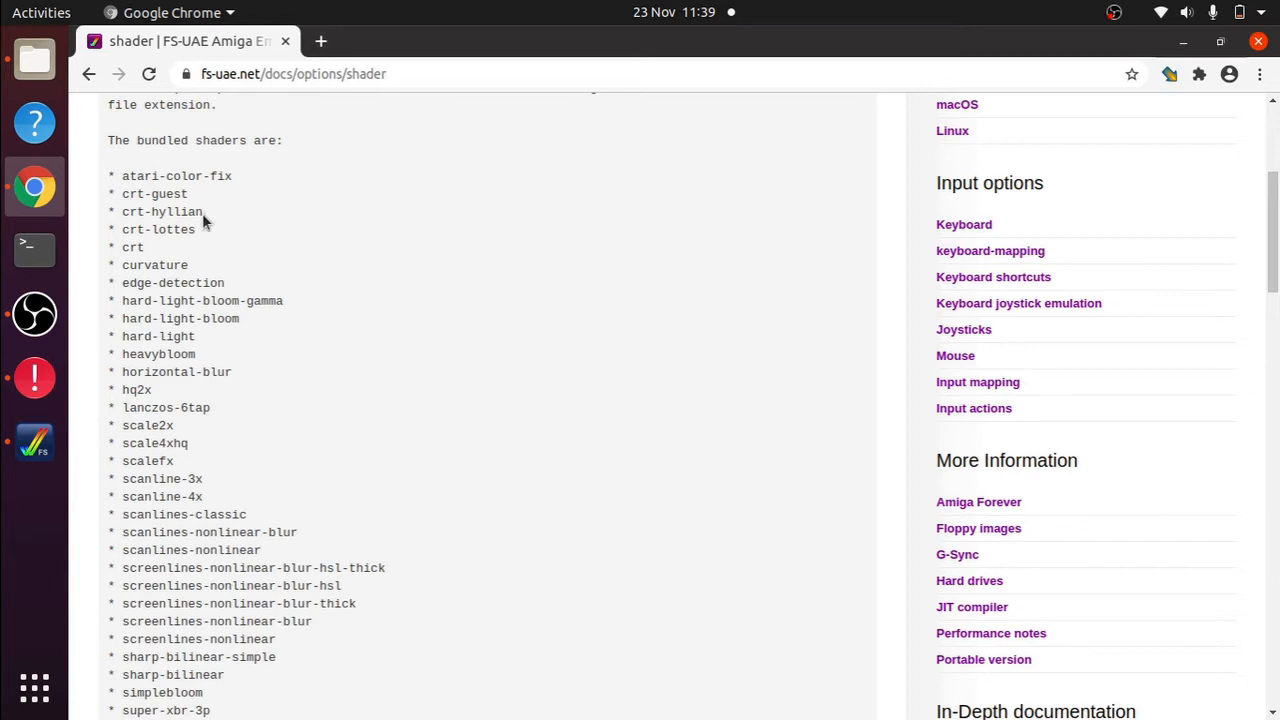
double_click(160, 212)
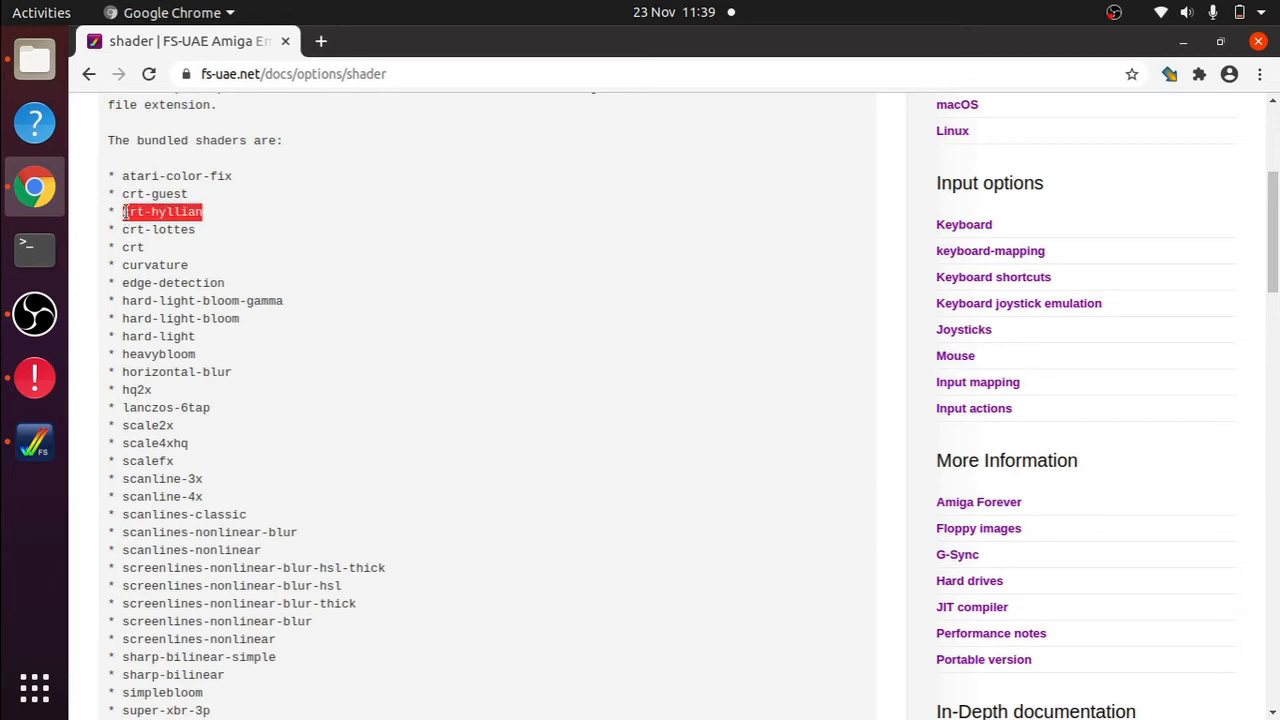
right_click(160, 212)
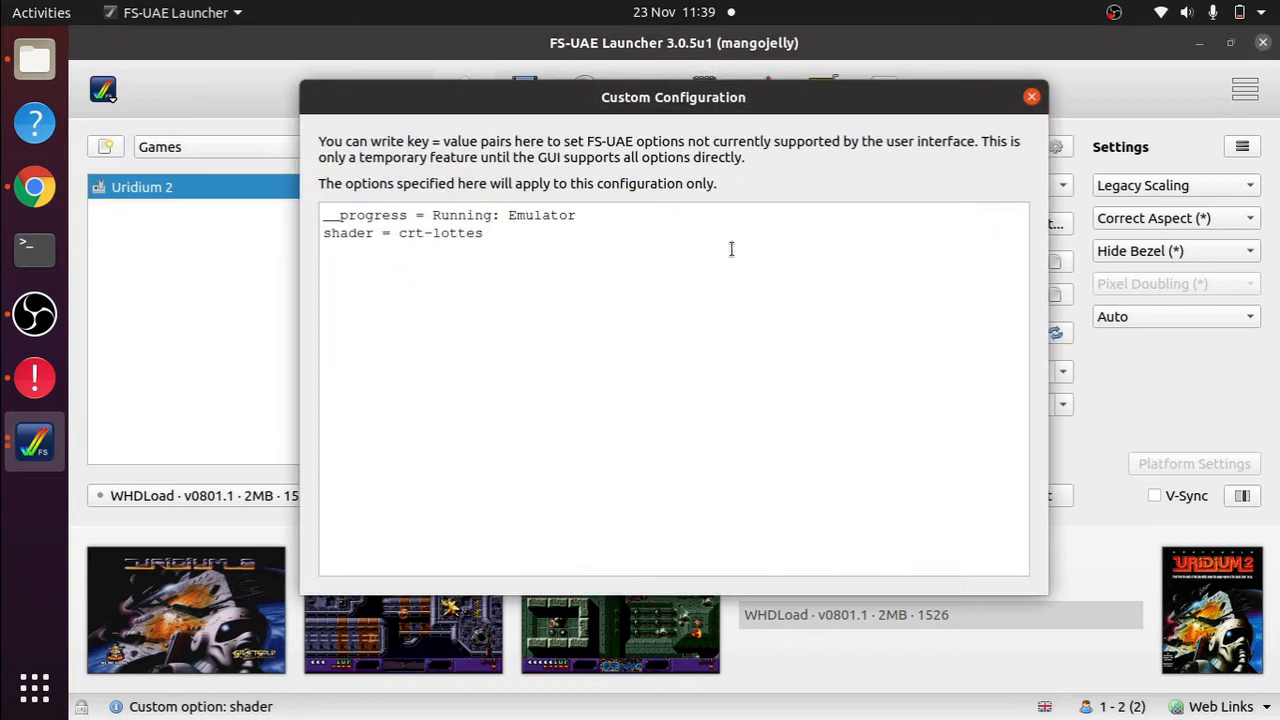
- Replace Uridium 2's custom shader value crt-lottes with crt-hyllian and close the dialog
double_click(440, 232)
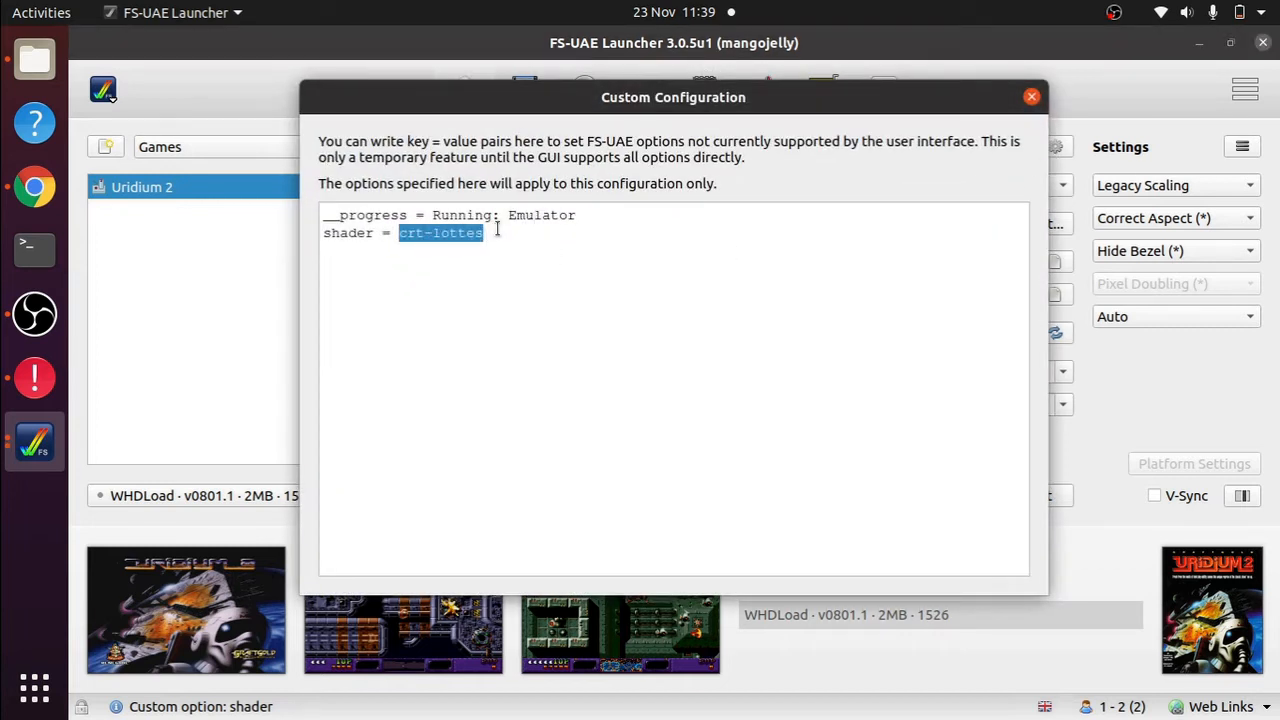
right_click(440, 232)
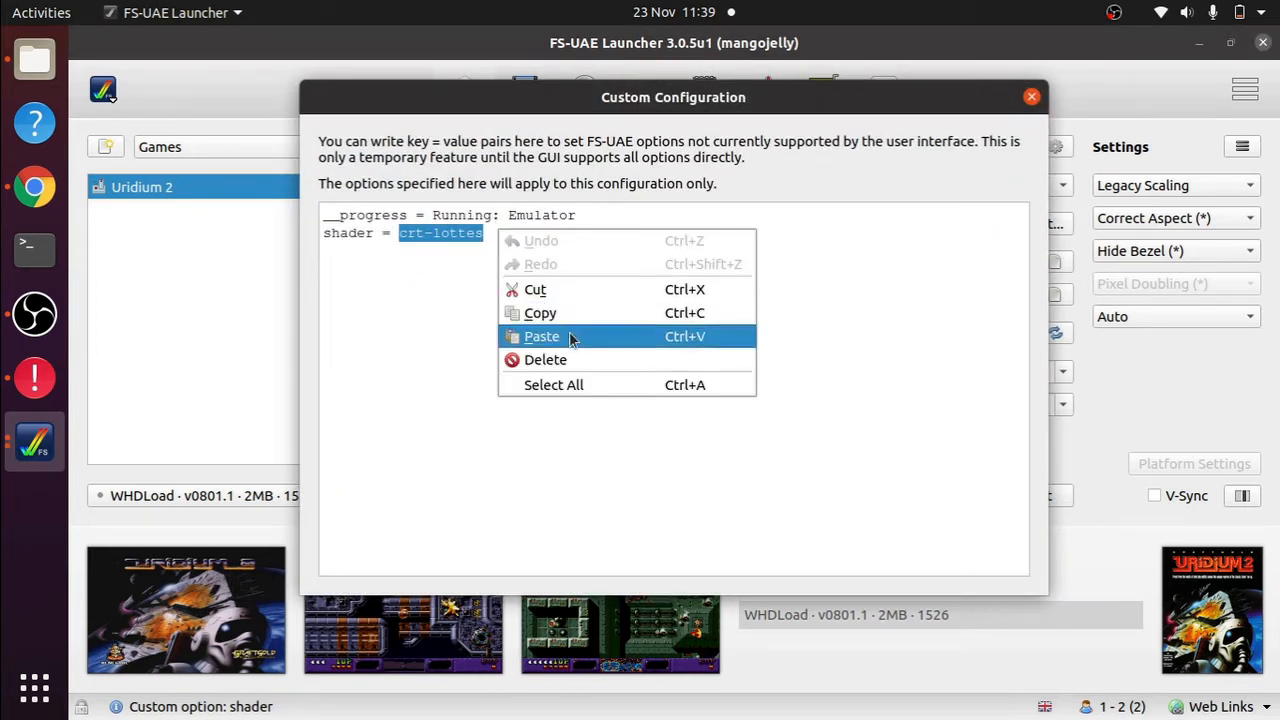
left_click(542, 336)
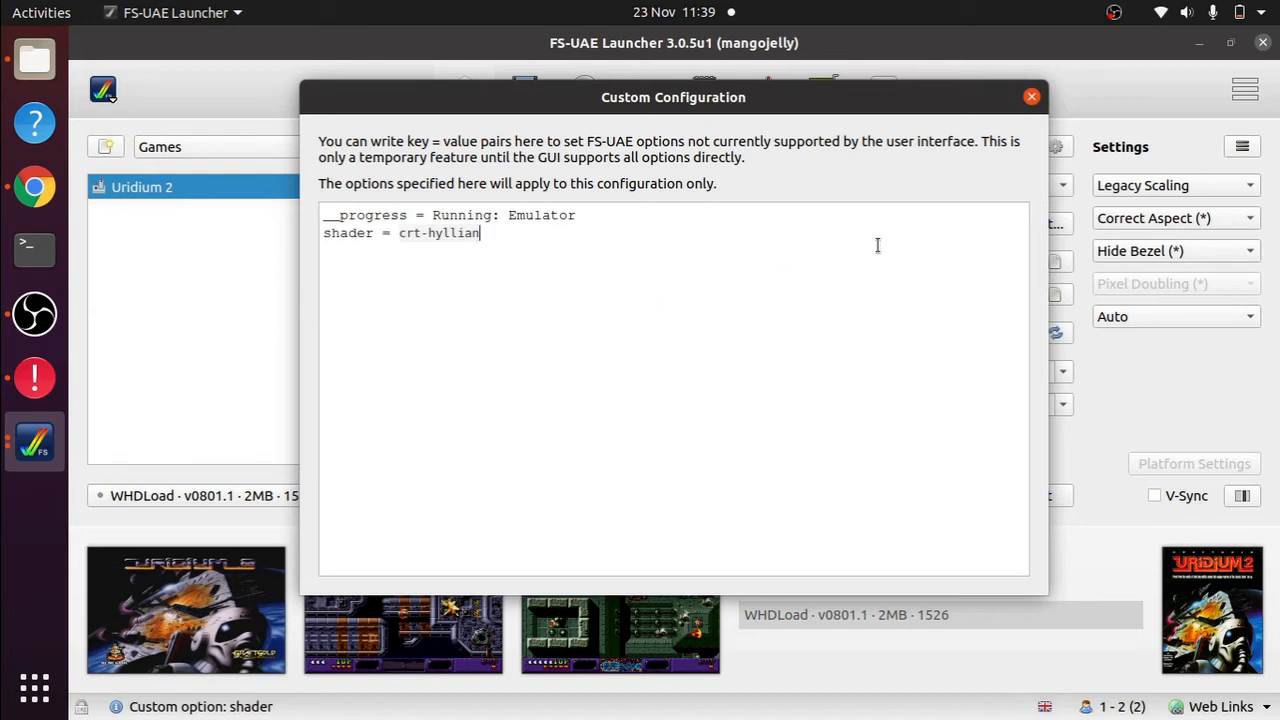
left_click(1032, 96)
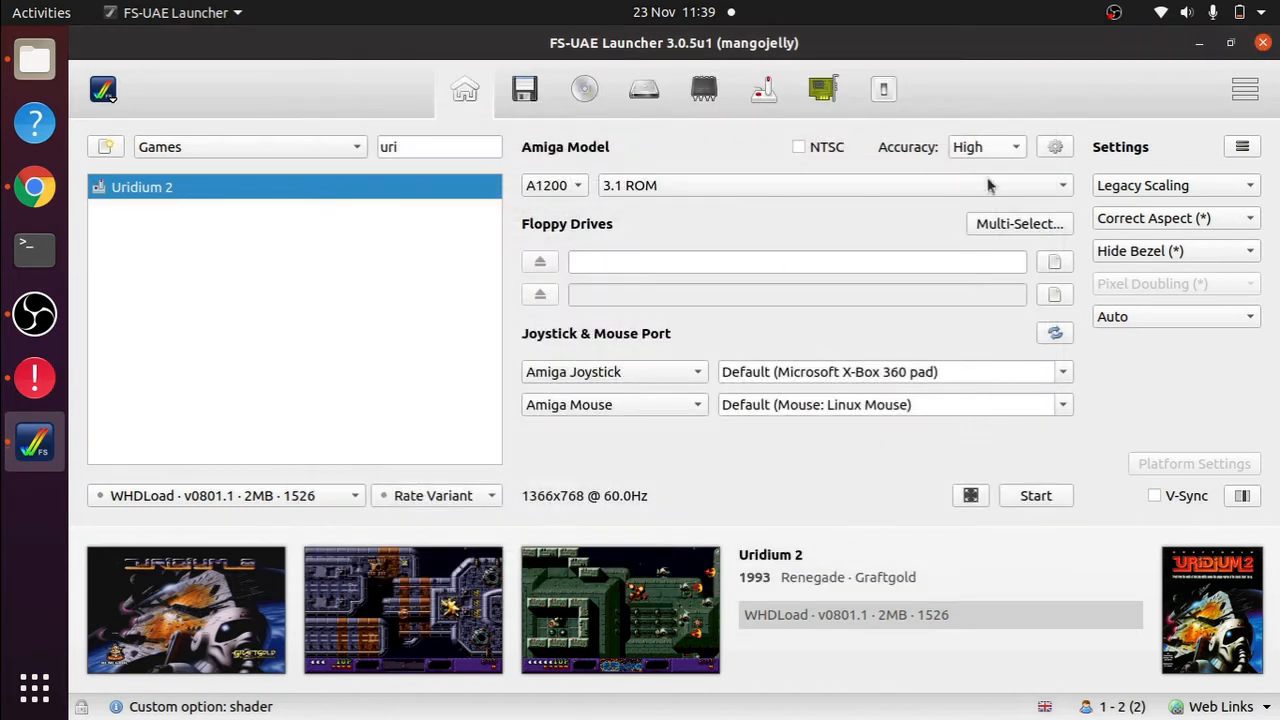
left_click(1036, 496)
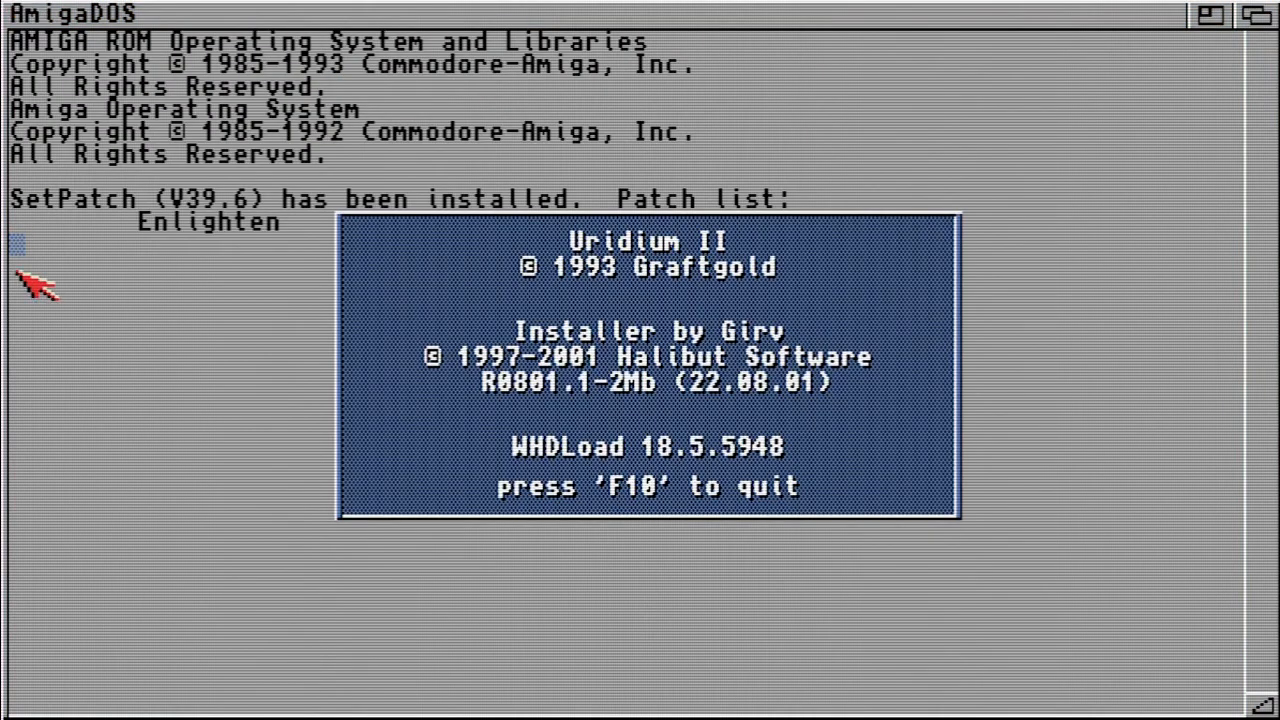
mouse_move(830, 390)
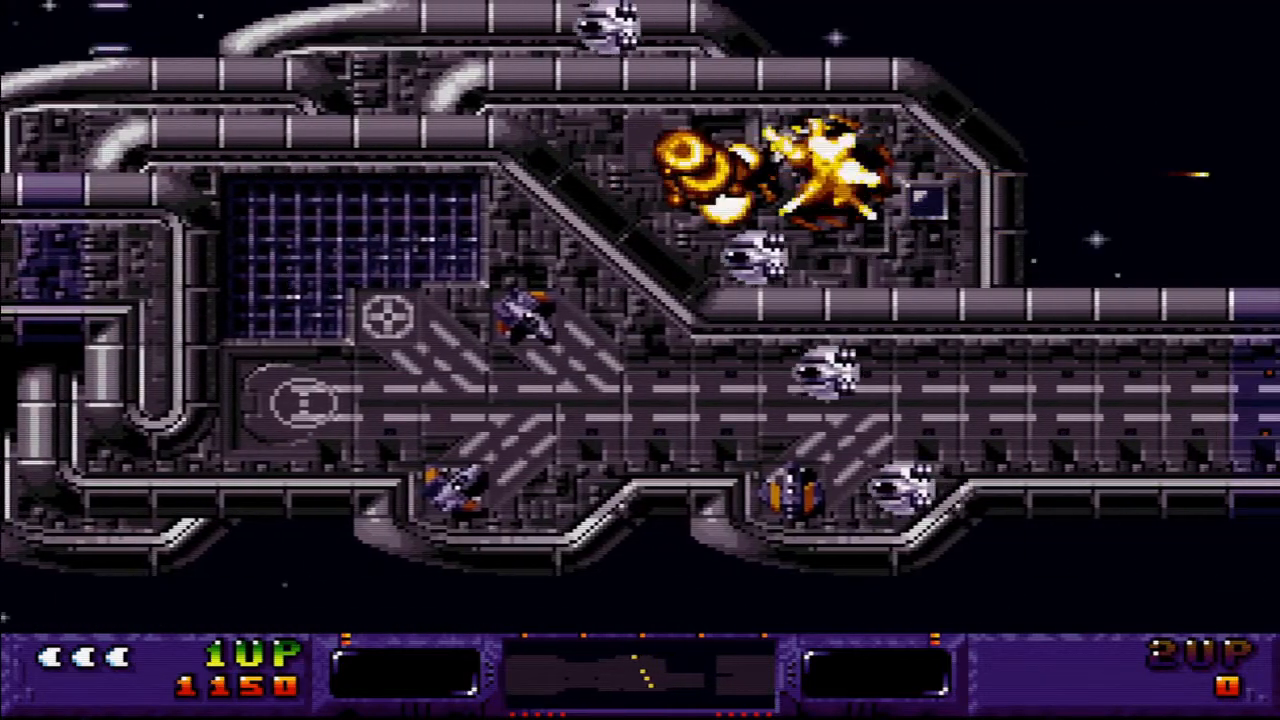
key("F10")
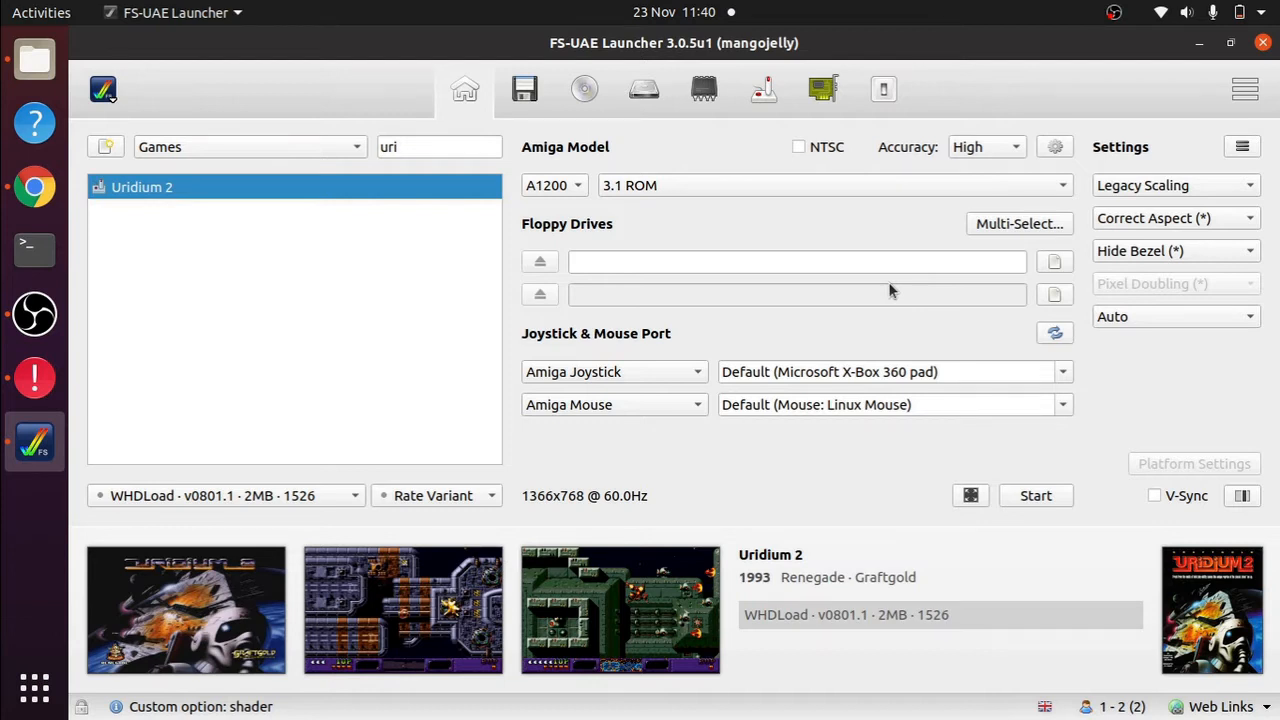
mouse_move(836, 348)
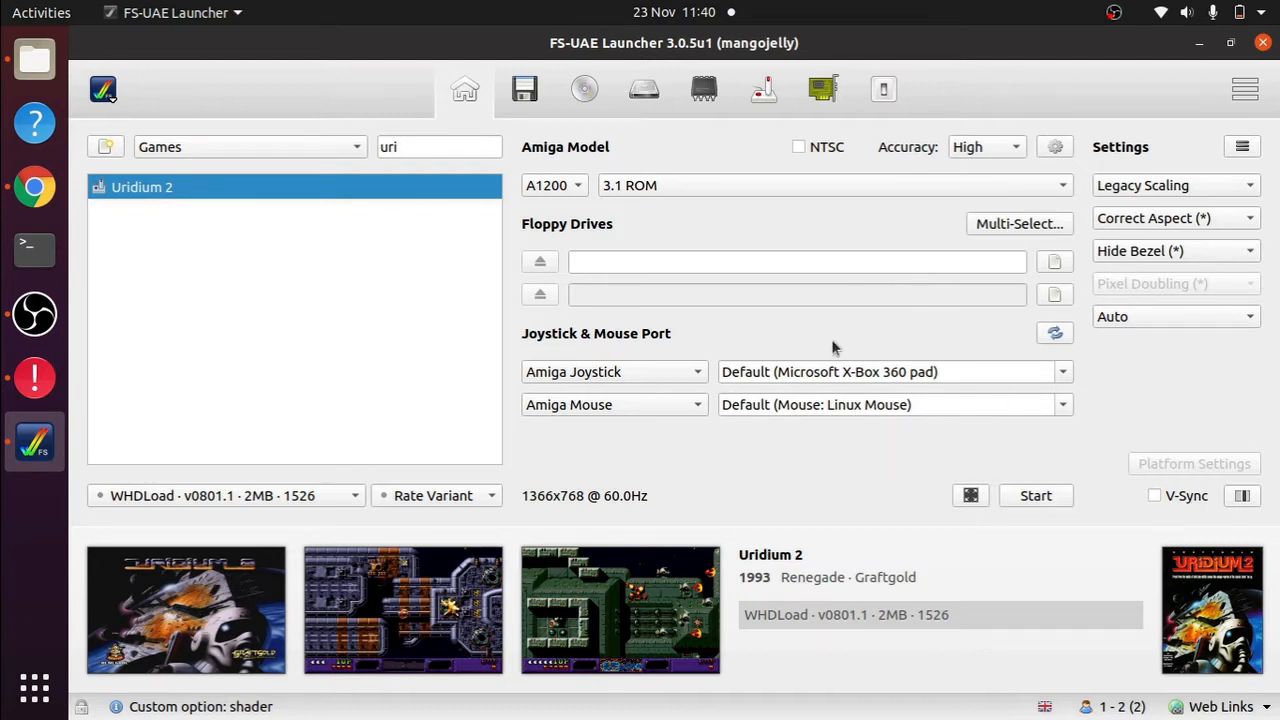
mouse_move(1152, 490)
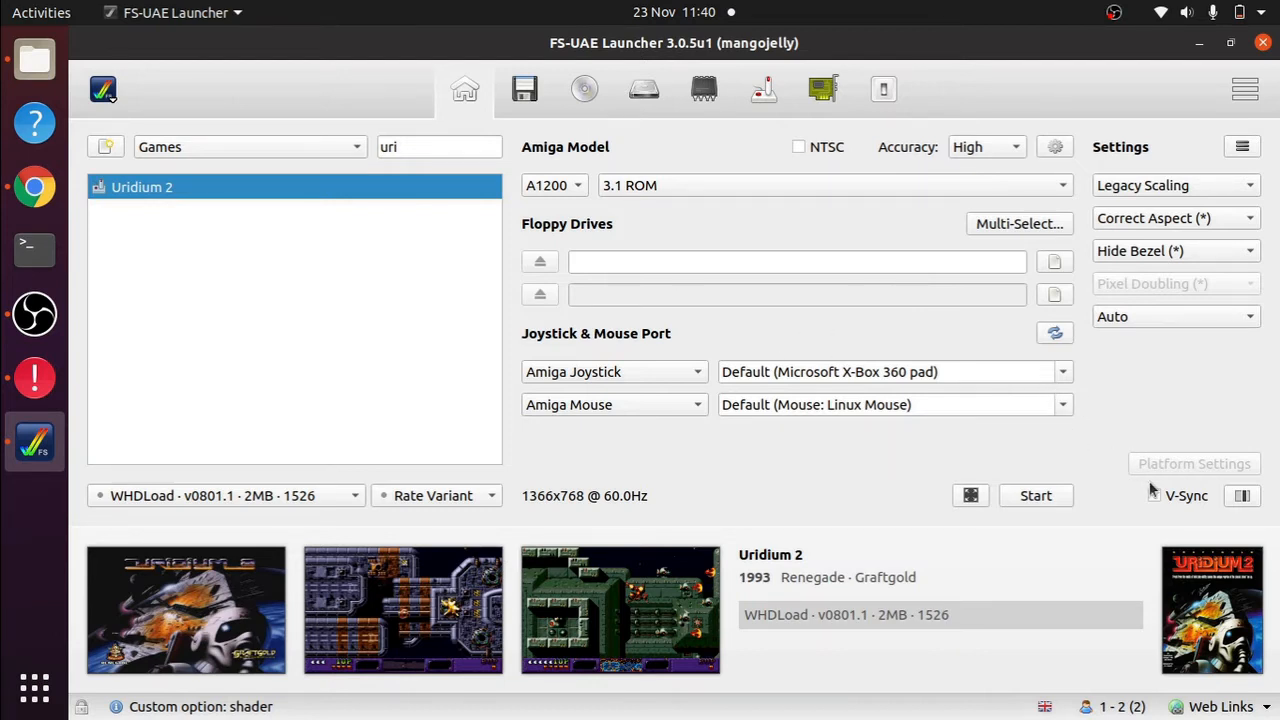
mouse_move(1154, 496)
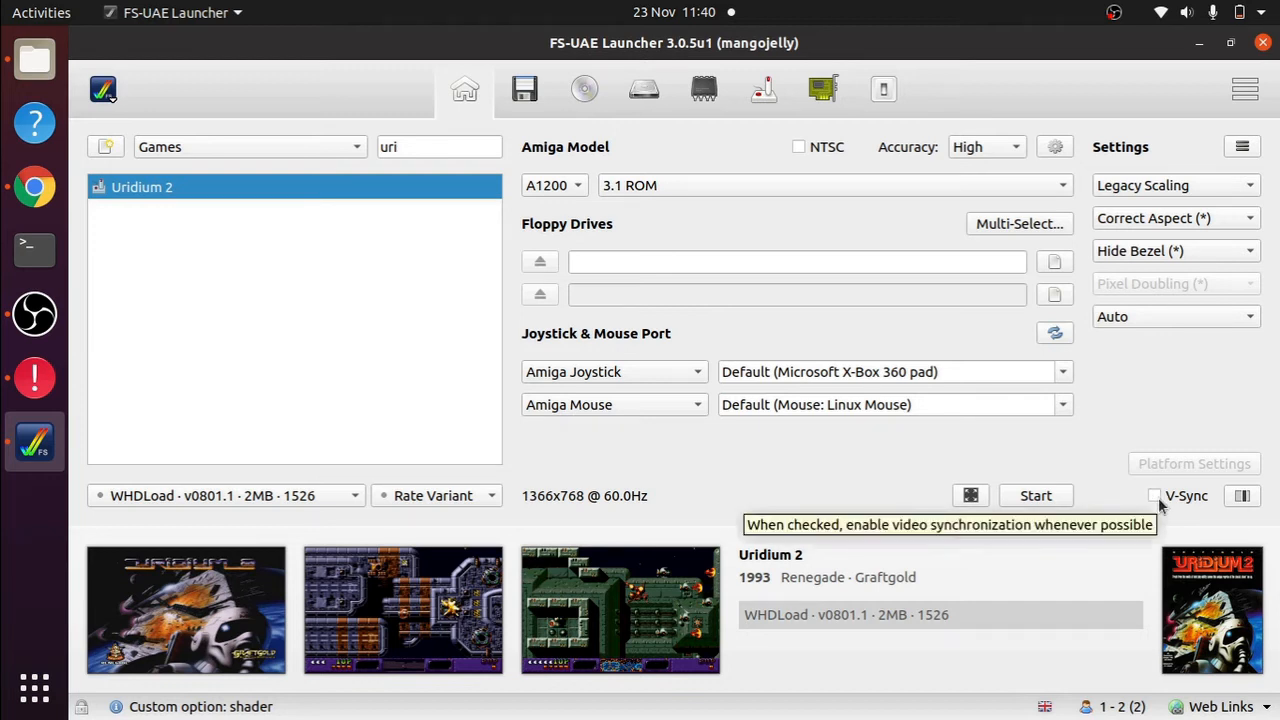
mouse_move(1156, 500)
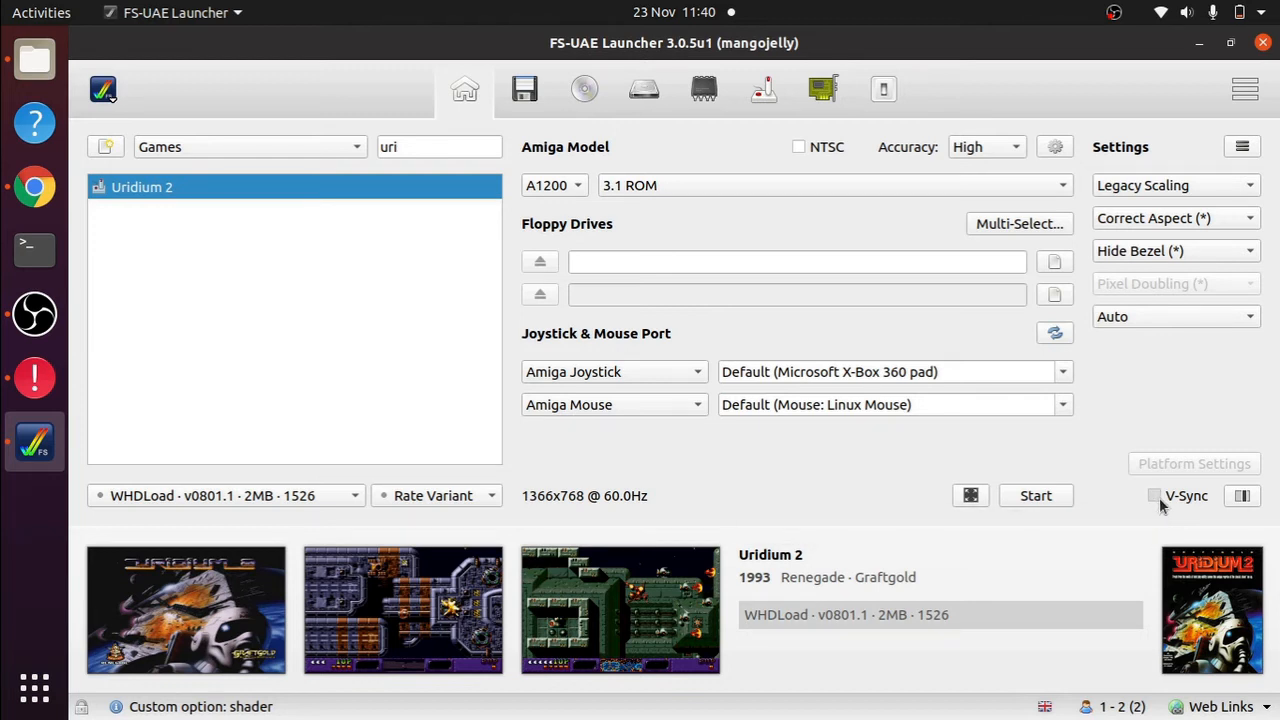
- Enable V-Sync and trim Uridium 2's custom shader value from crt-hyllian back to crt
left_click(1152, 496)
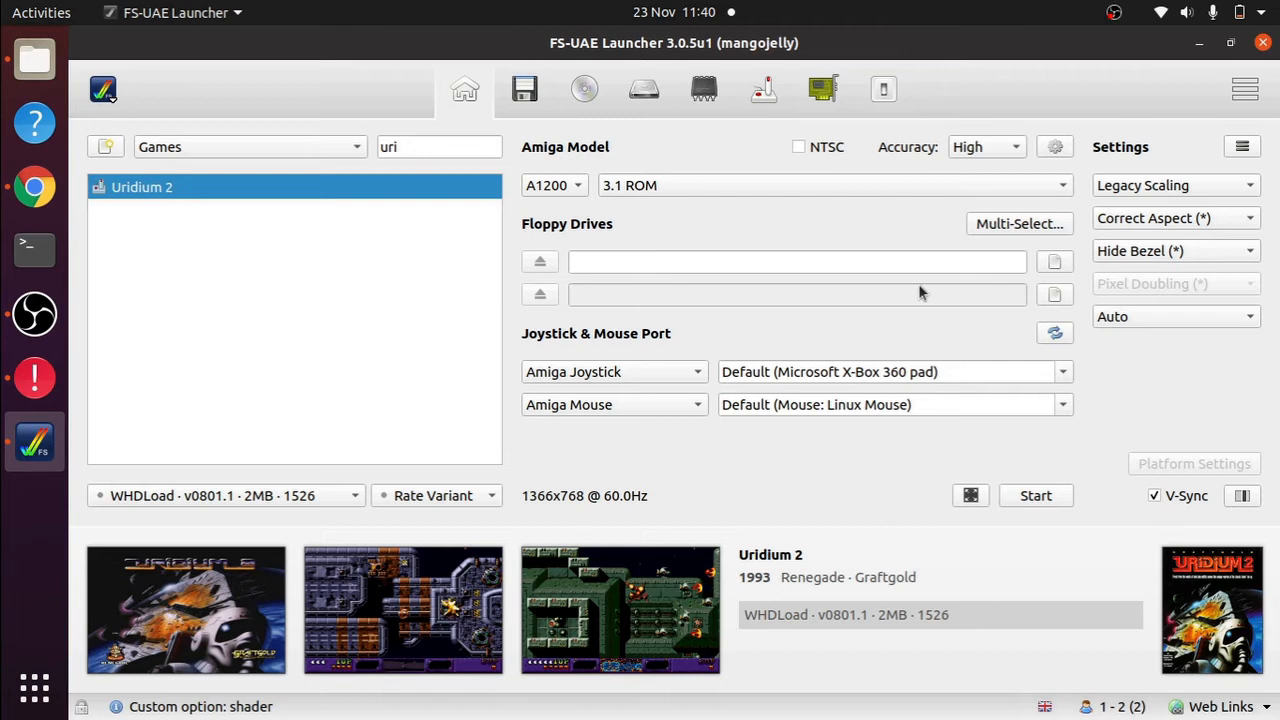
left_click(884, 88)
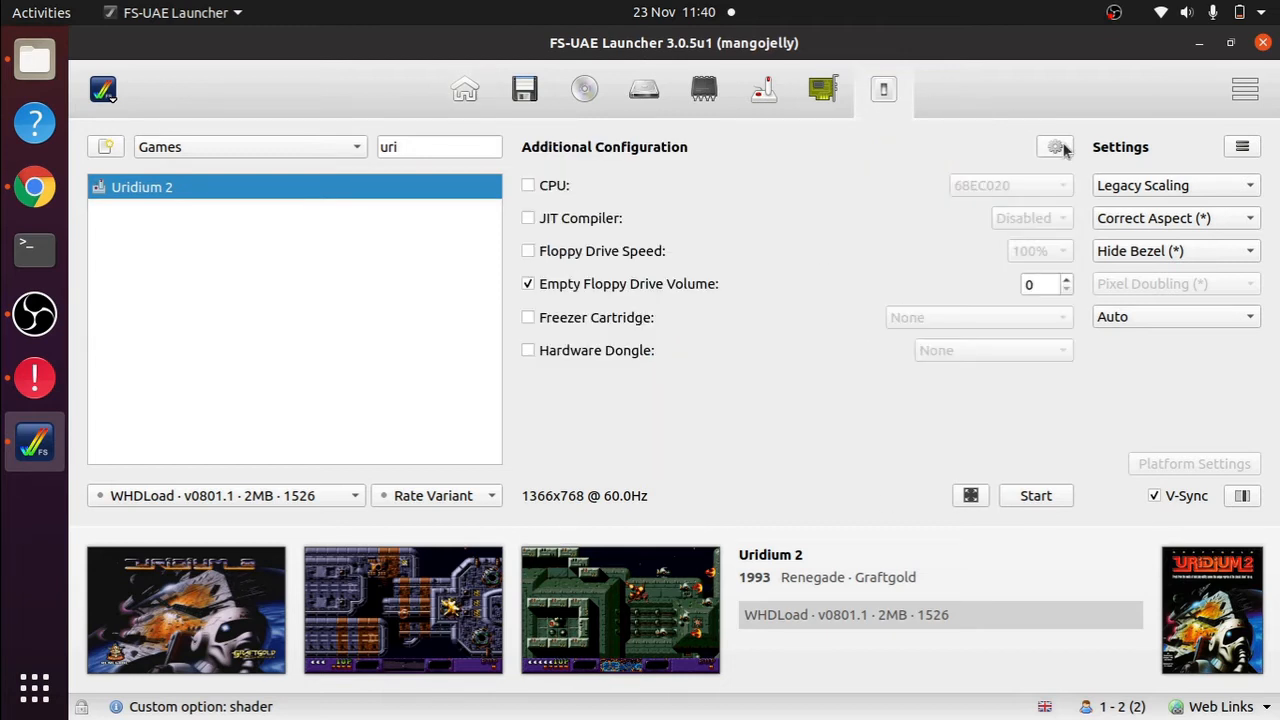
left_click(1056, 148)
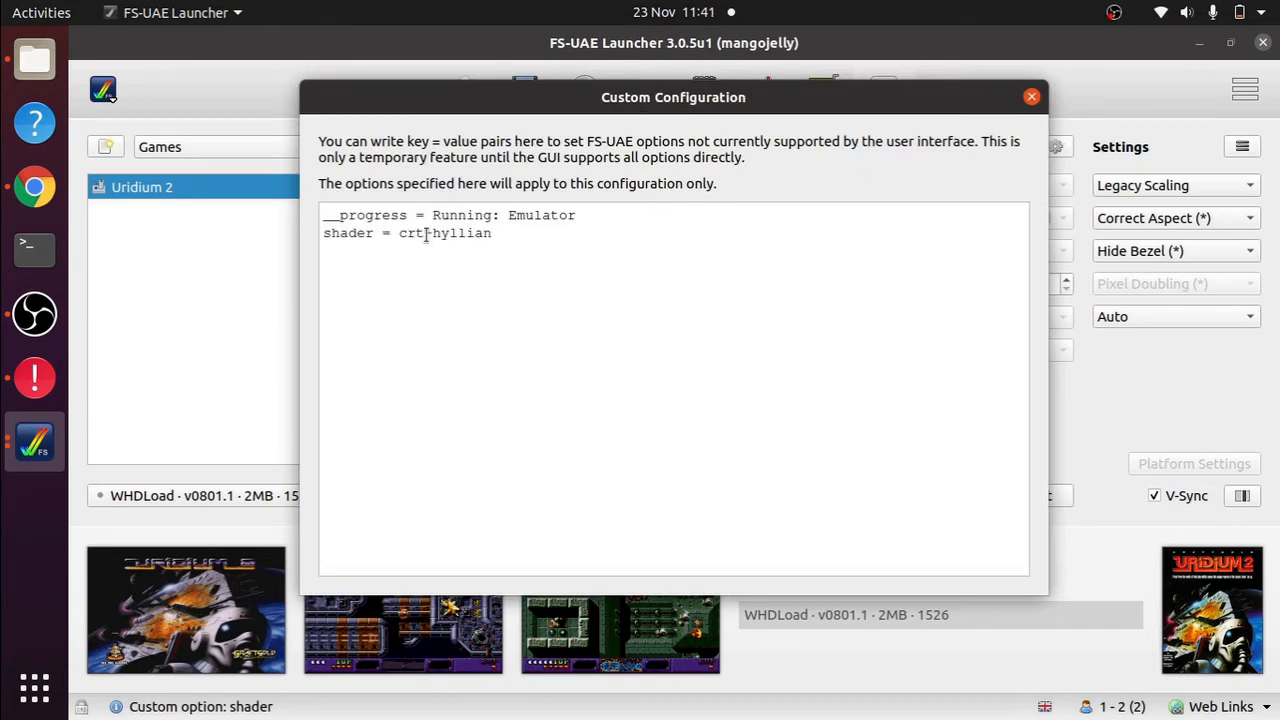
key("BackSpace")
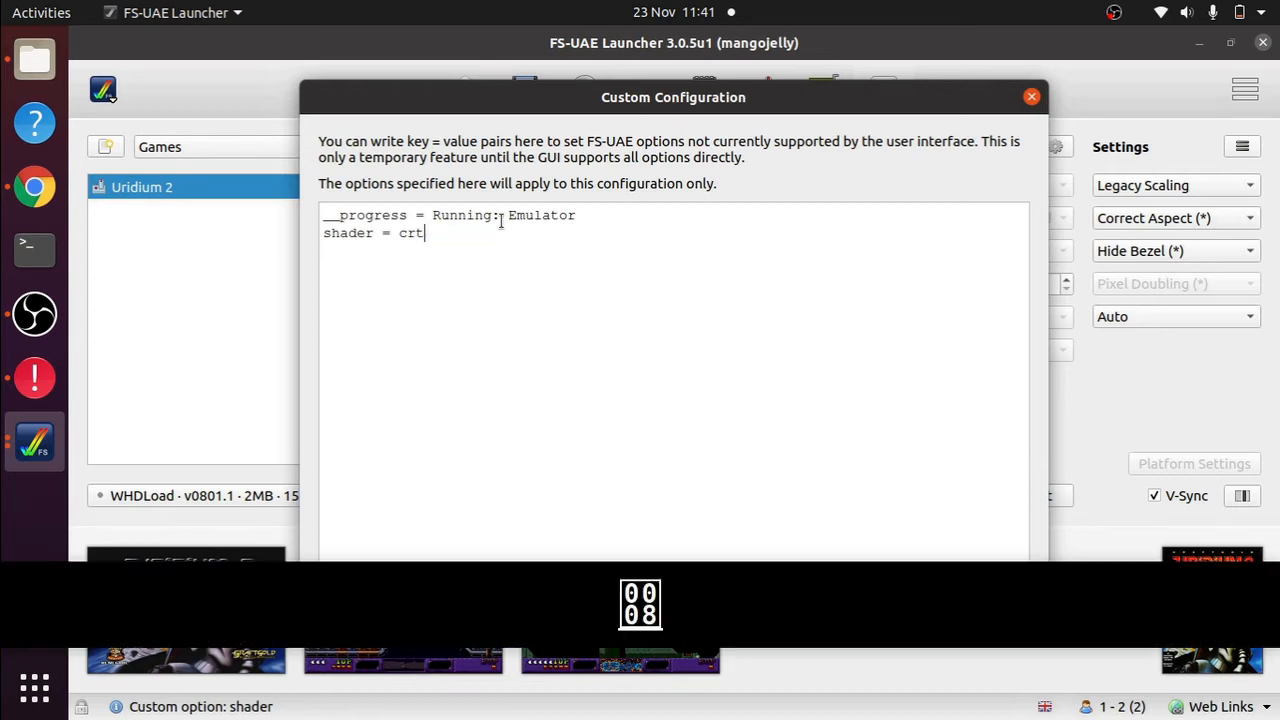
mouse_move(704, 370)
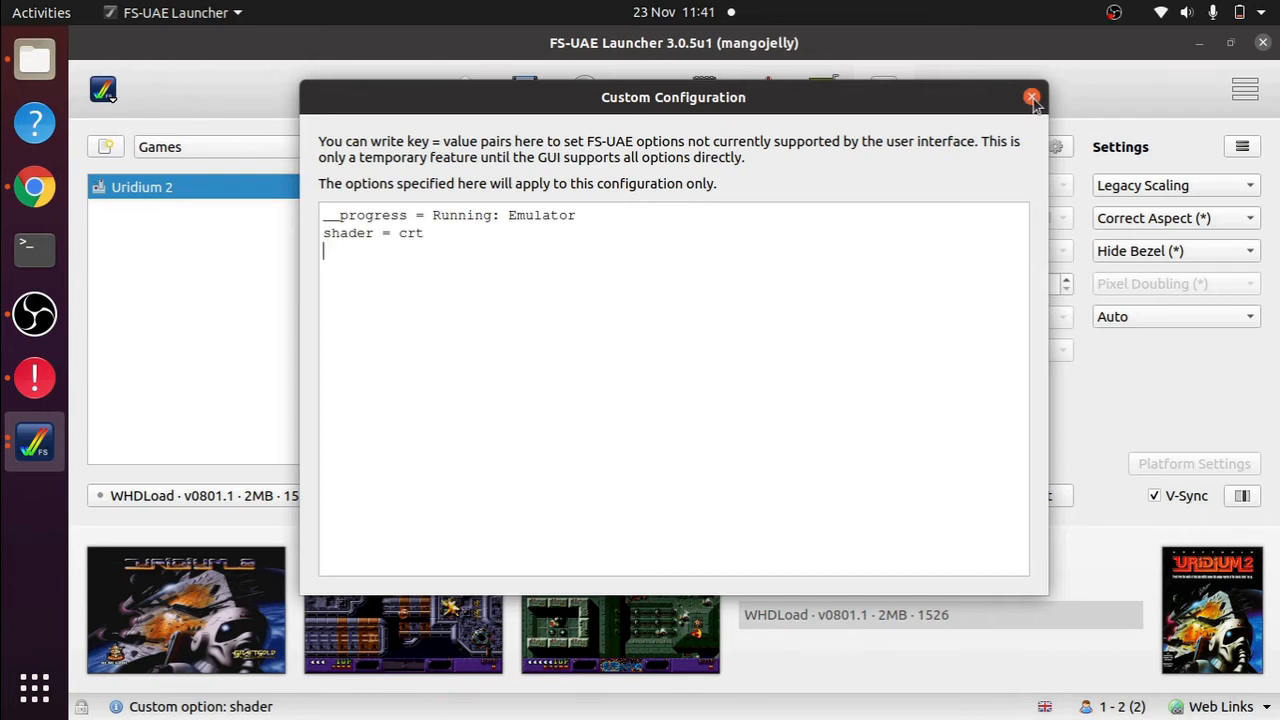
left_click(1032, 96)
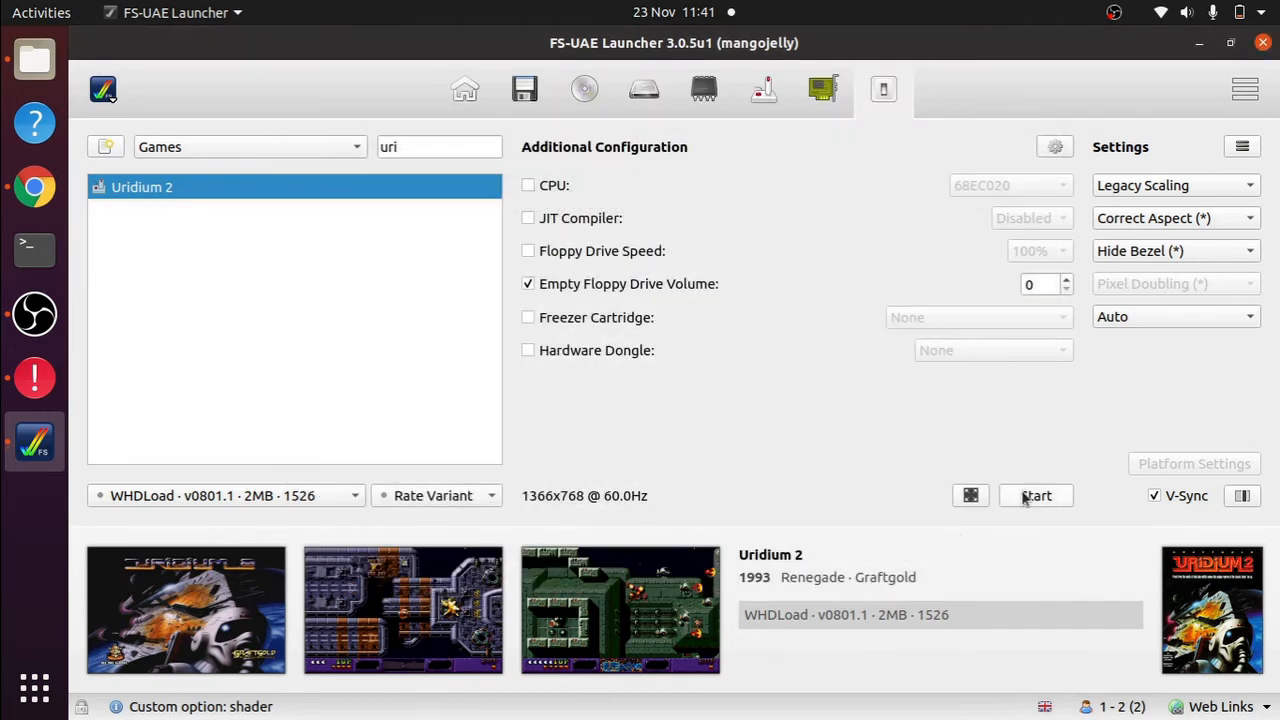
- Launch Uridium 2 with the crt shader and V-Sync, then exit back to the launcher
left_click(1036, 496)
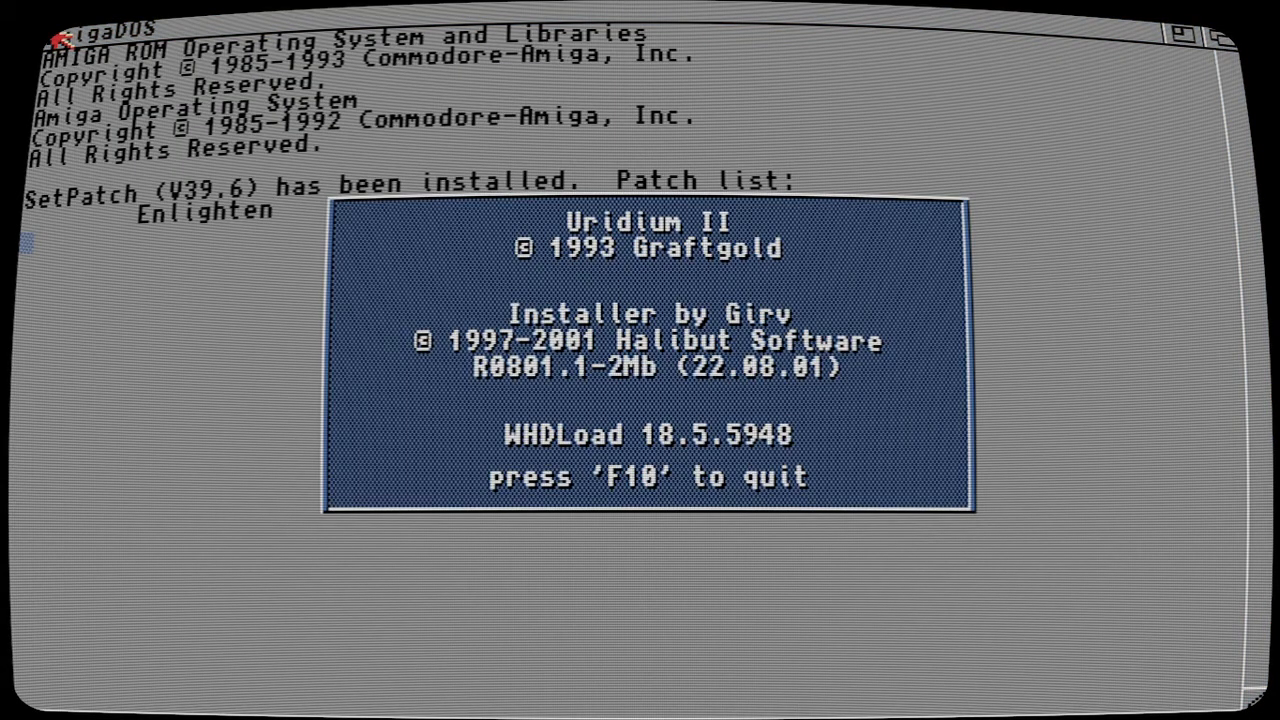
key("F10")
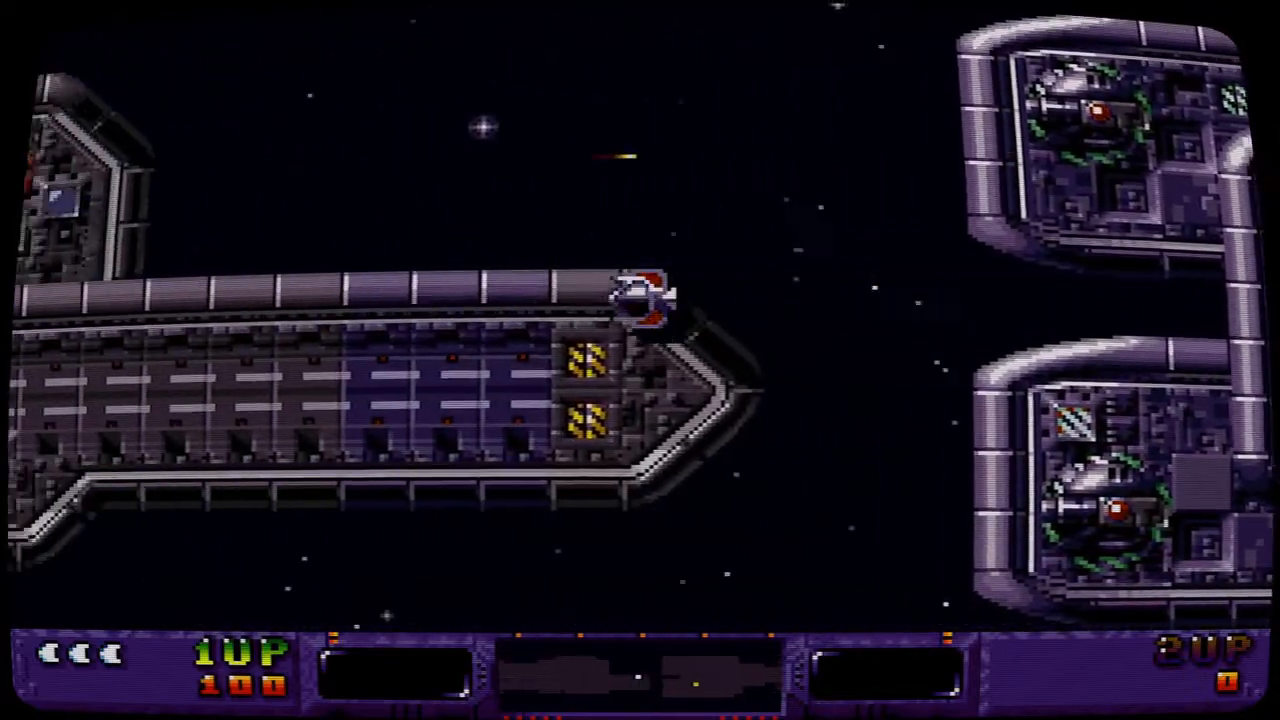
key("F10")
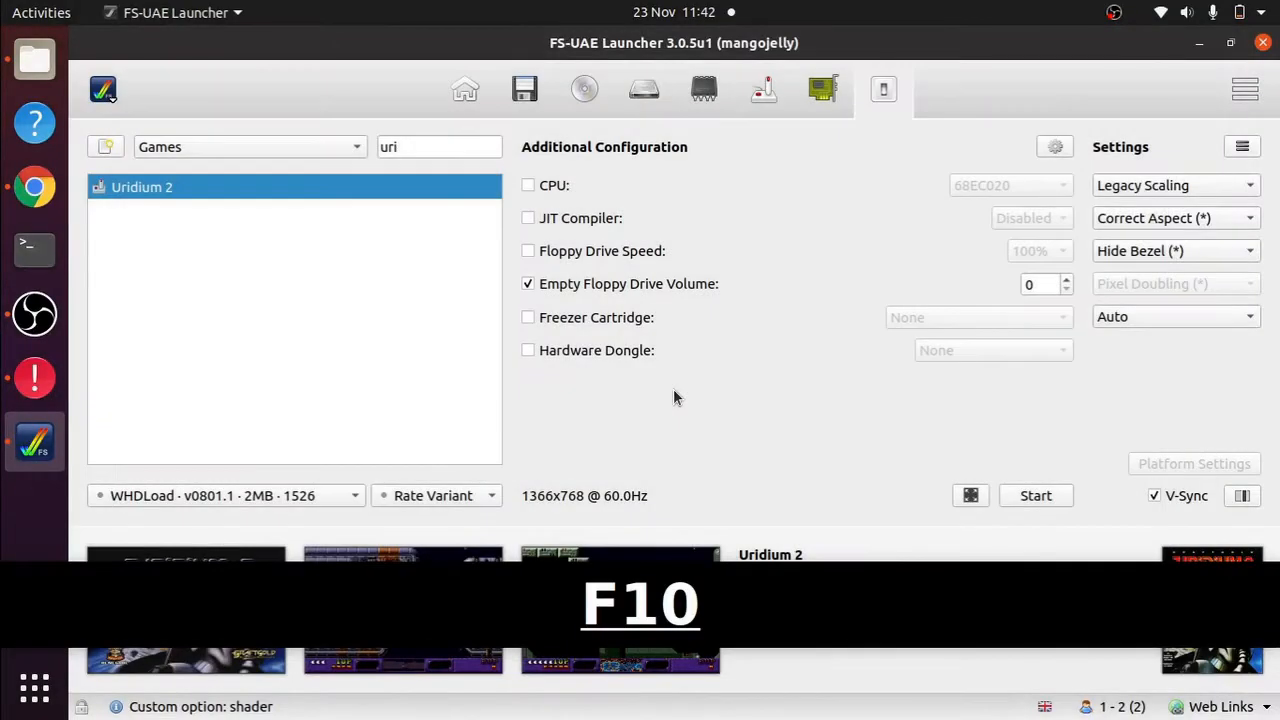
- Turn V-Sync off and choose the A500+ Amiga model for Uridium 2
key("F10")
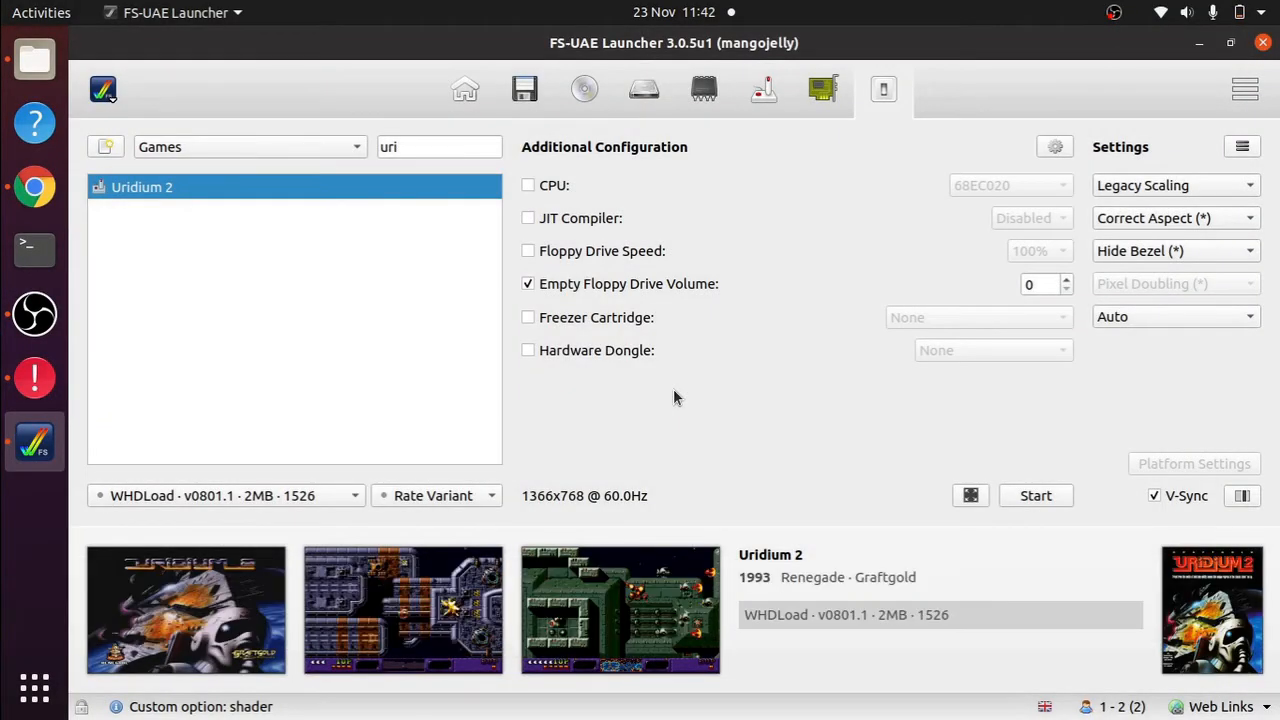
mouse_move(1090, 434)
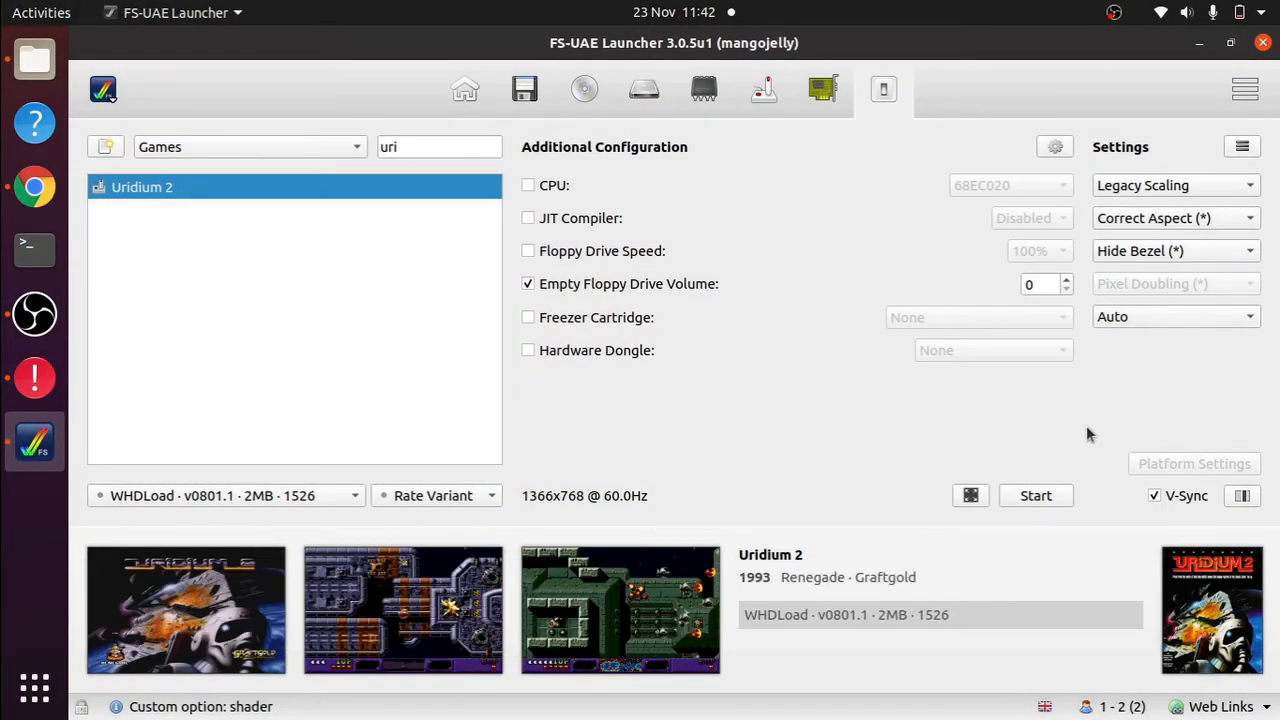
left_click(1154, 496)
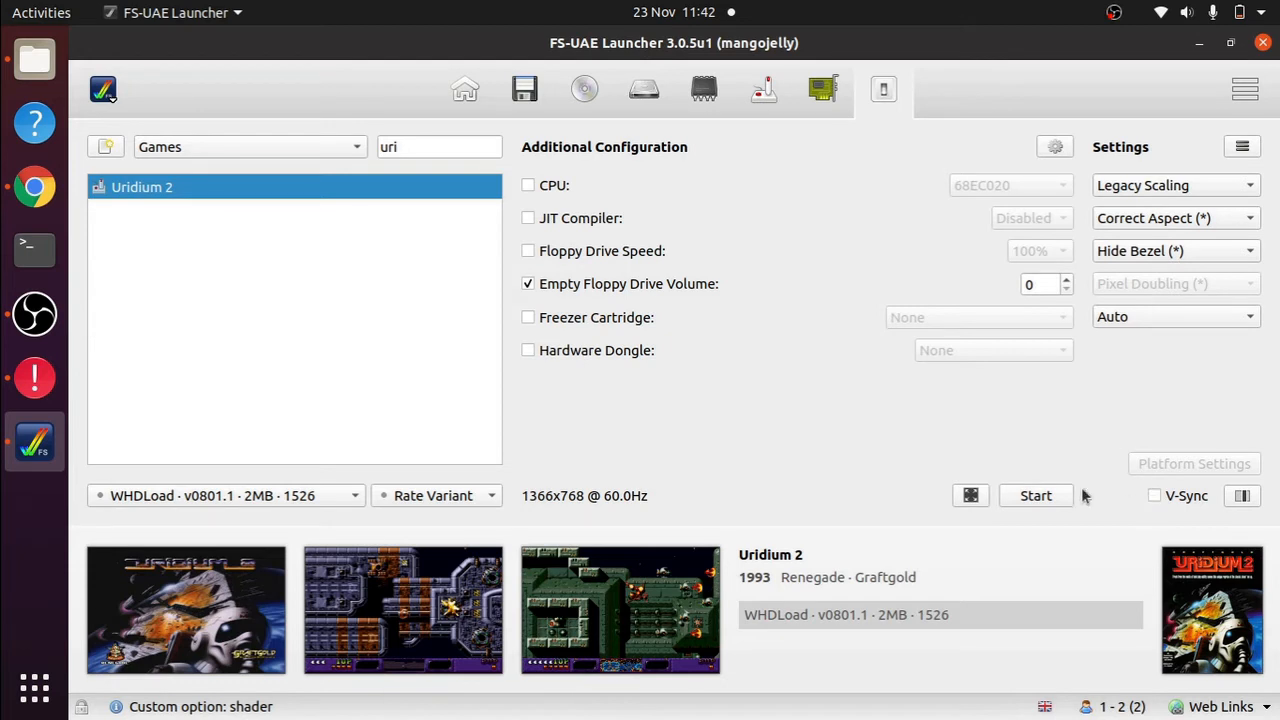
mouse_move(378, 210)
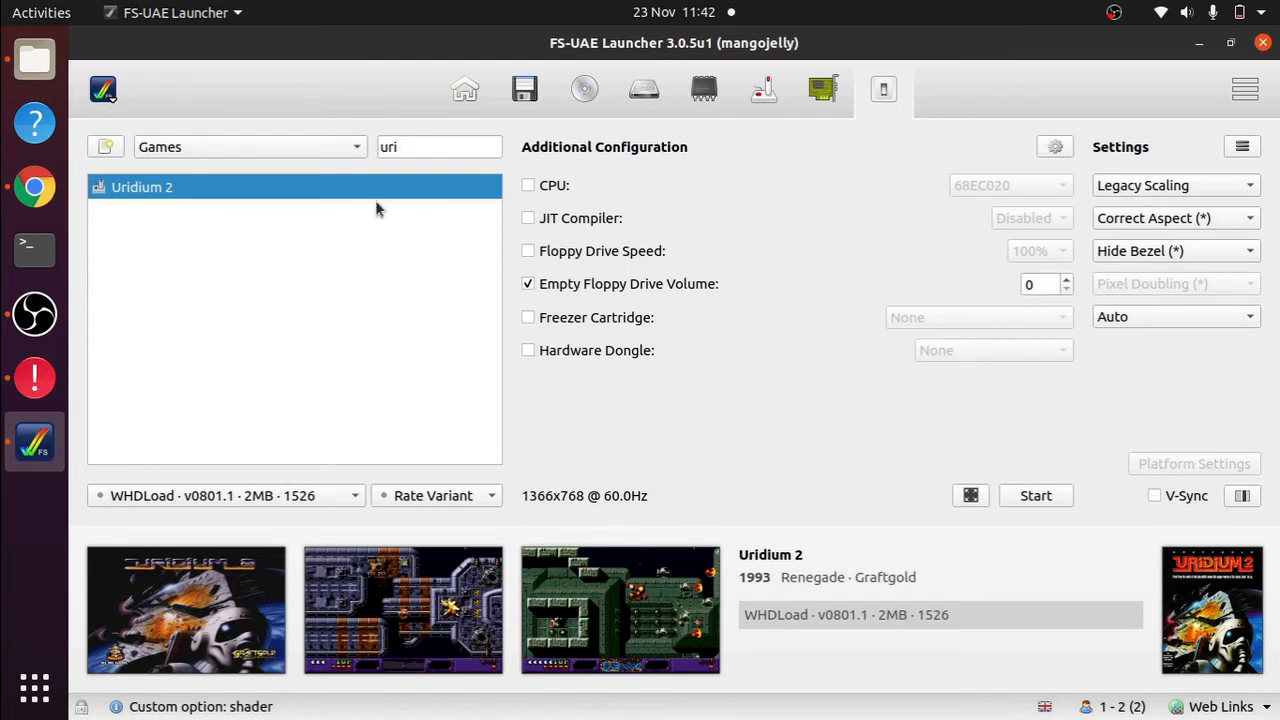
left_click(464, 88)
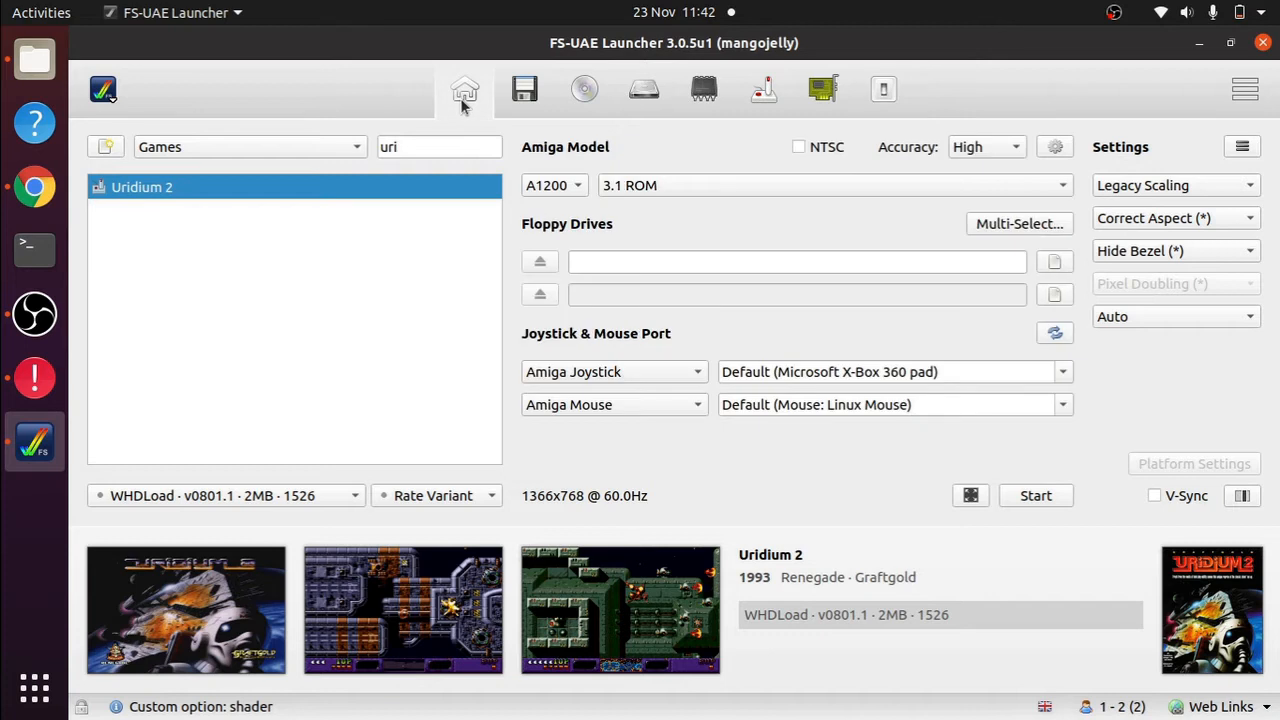
mouse_move(578, 184)
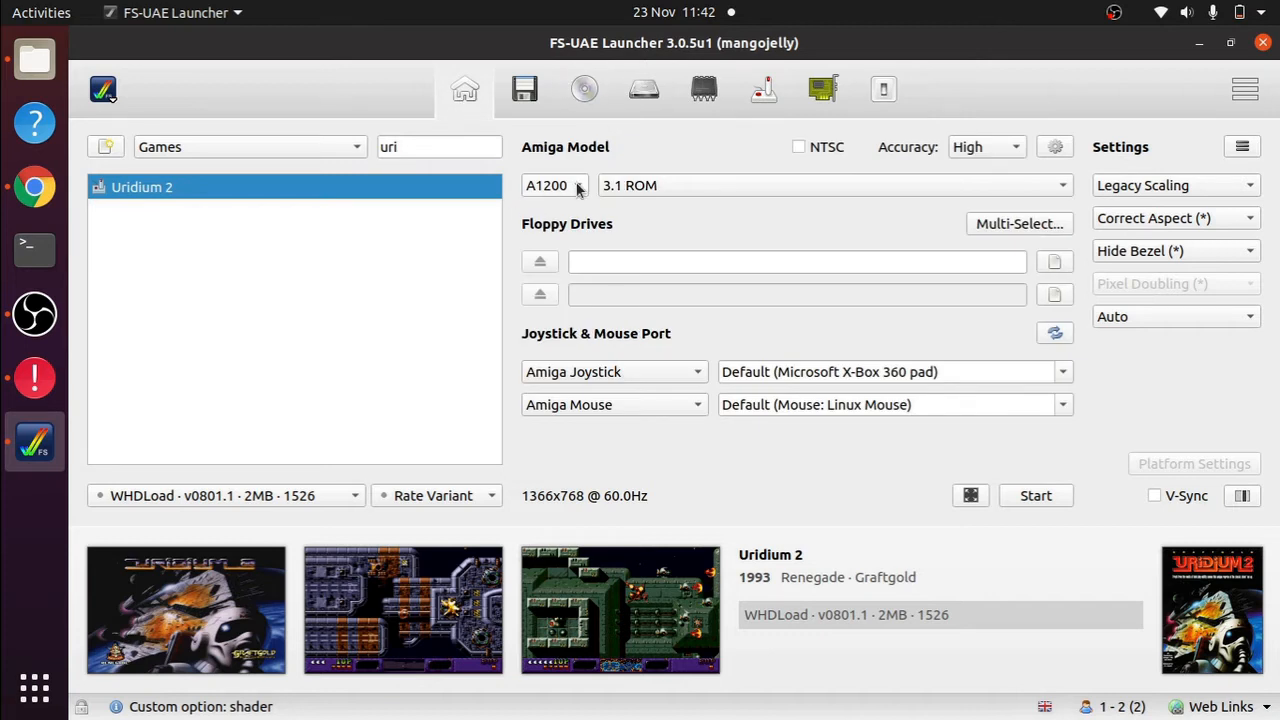
left_click(556, 184)
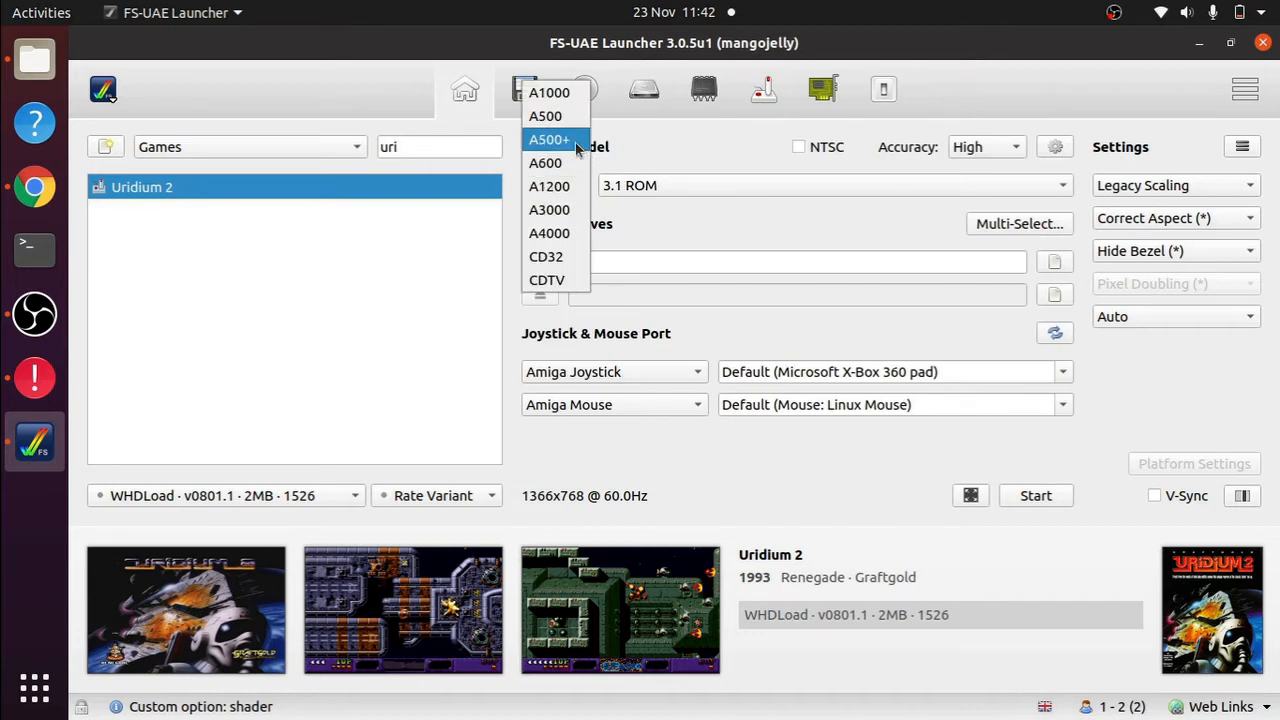
left_click(548, 140)
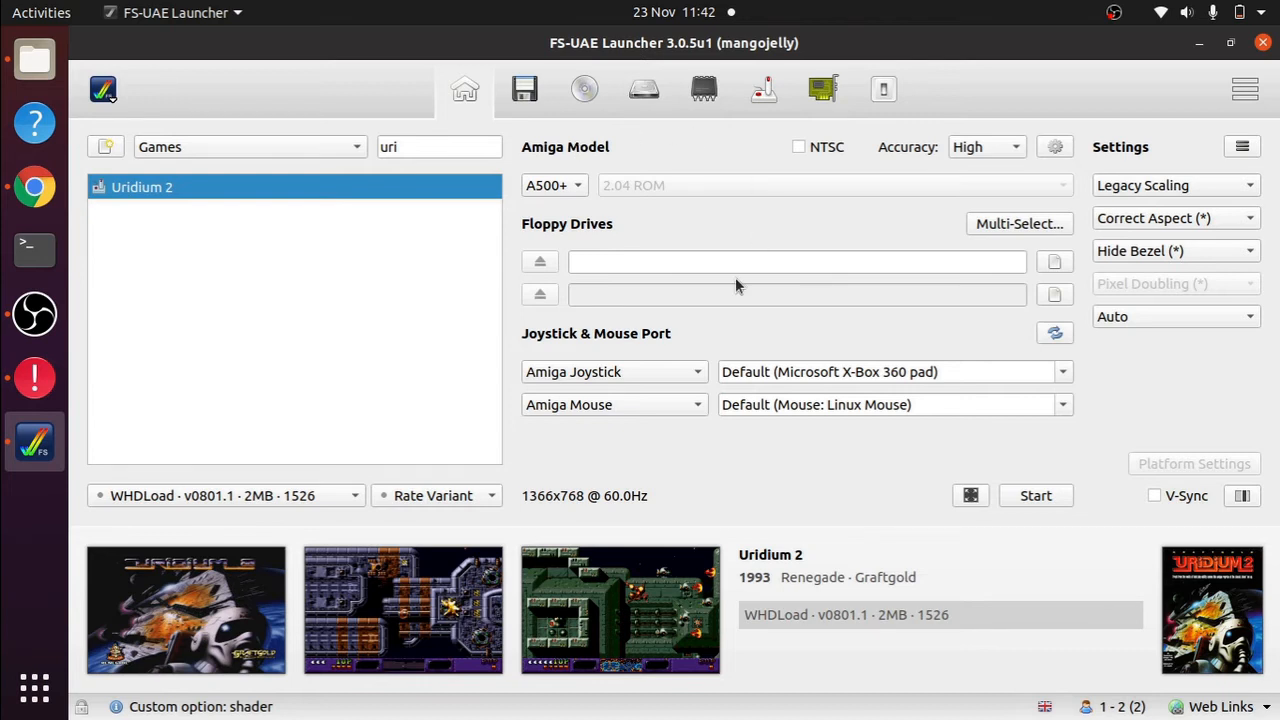
mouse_move(970, 500)
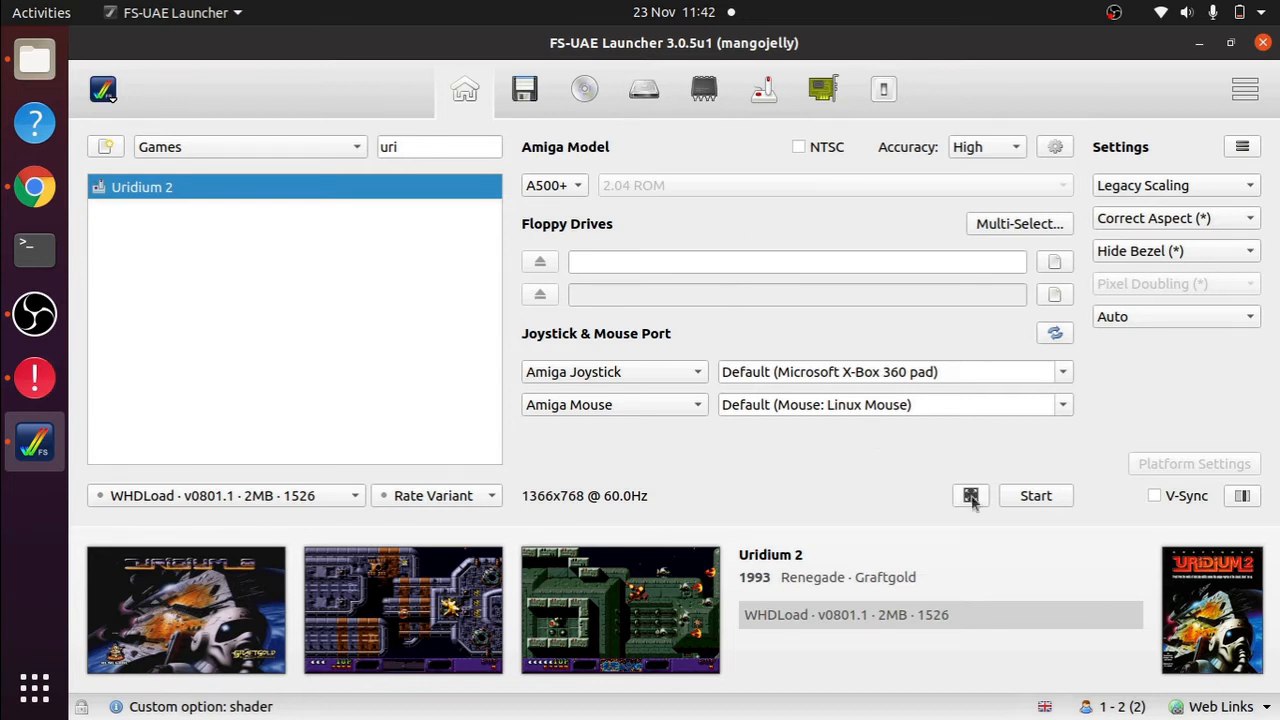
- Start Uridium 2 on the A500+, acknowledge the WHDLoad 2 MB chip memory warning, and quit the emulator
left_click(1036, 496)
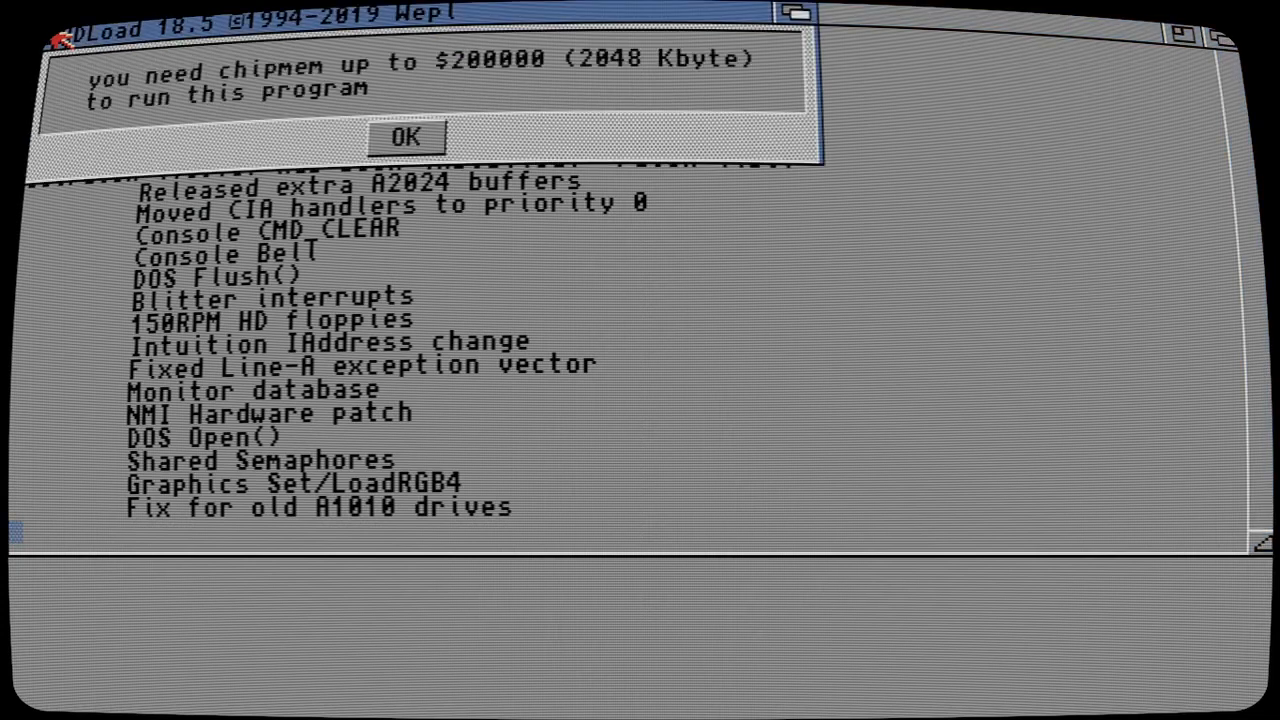
mouse_move(620, 190)
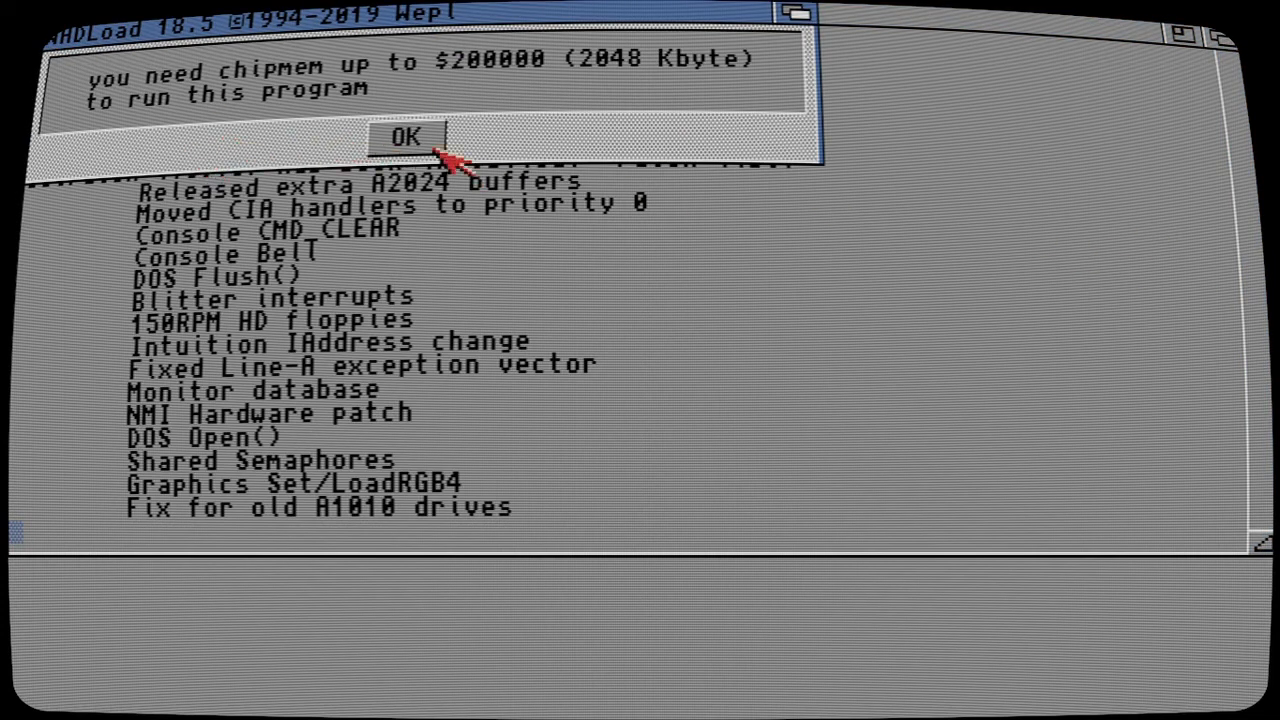
left_click(404, 136)
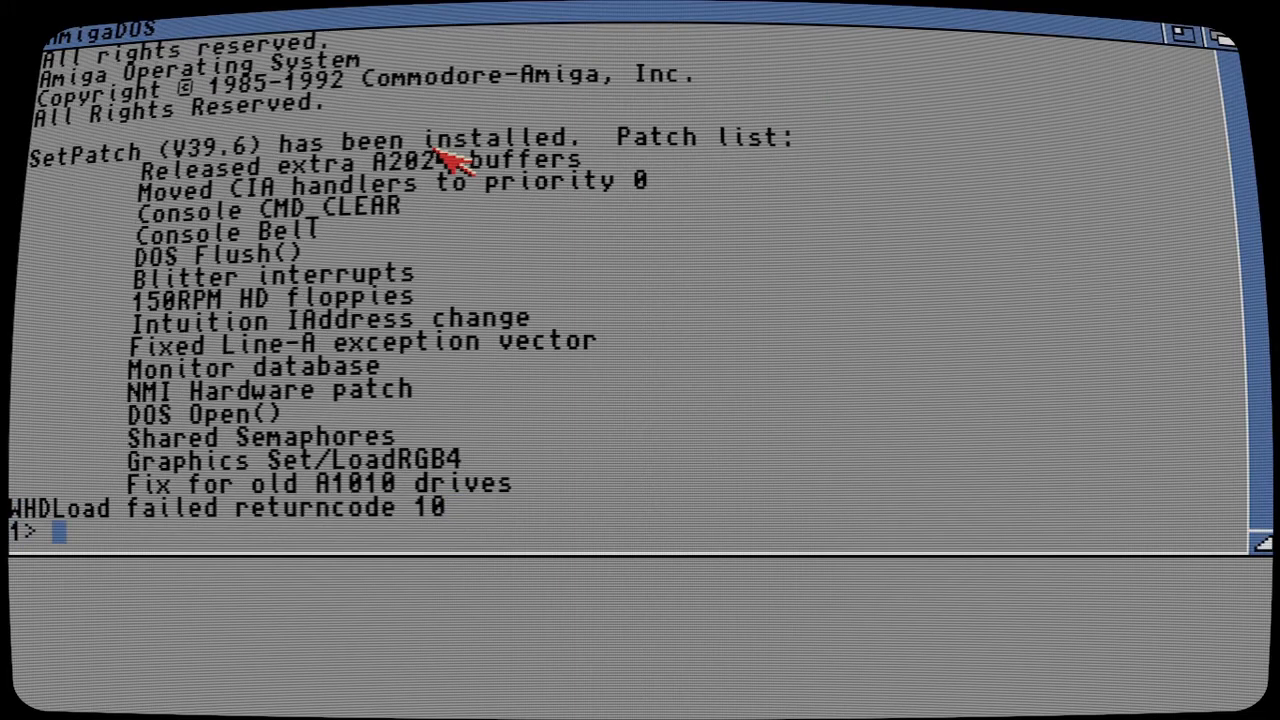
key("F10")
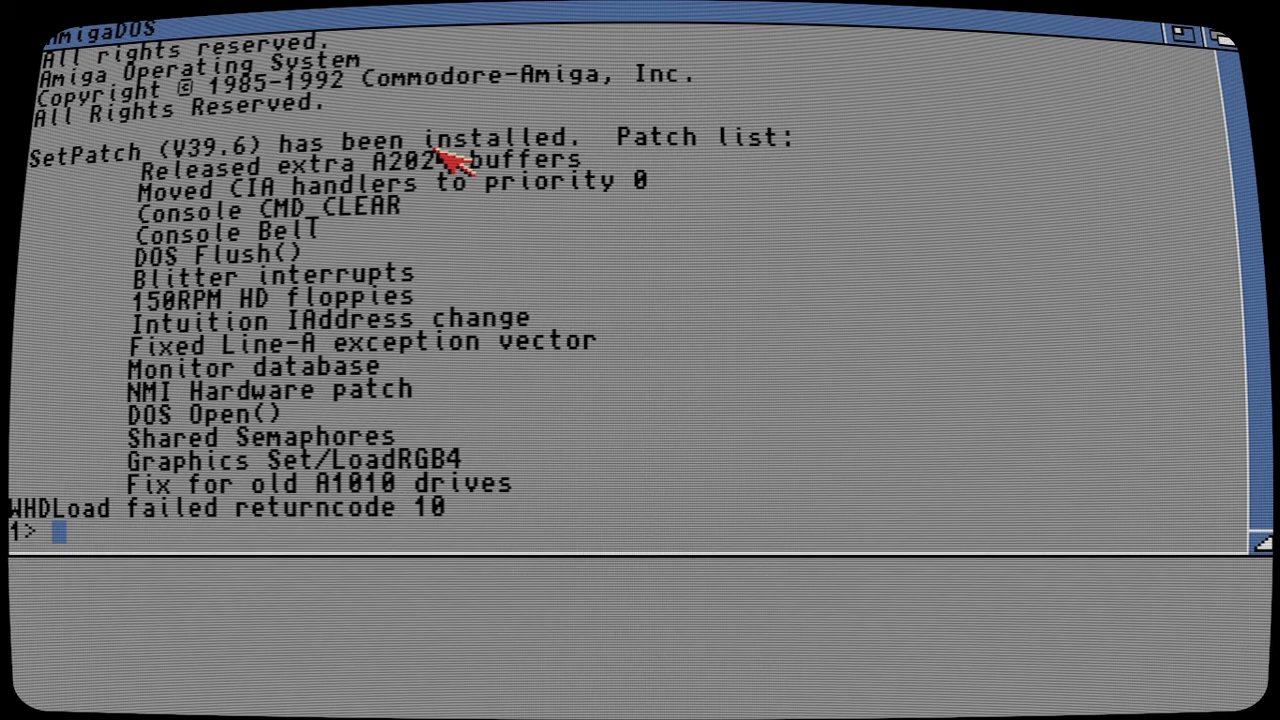
key("F12")
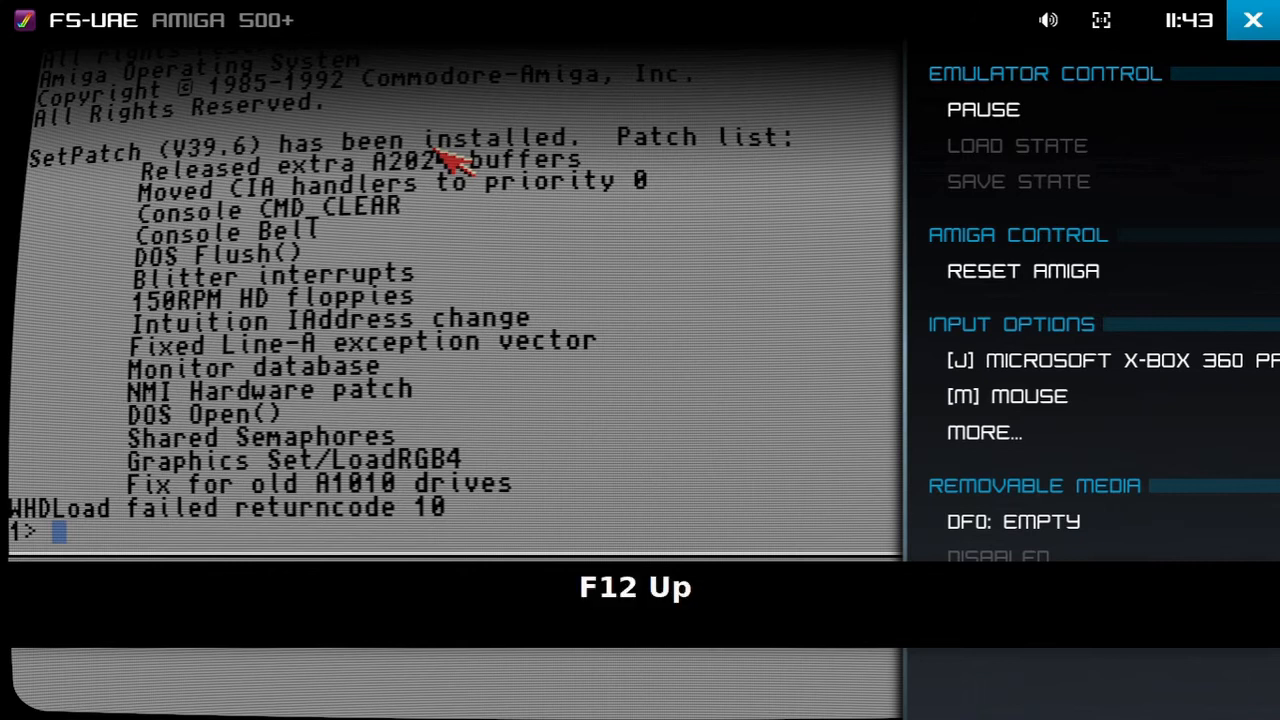
key("F12")
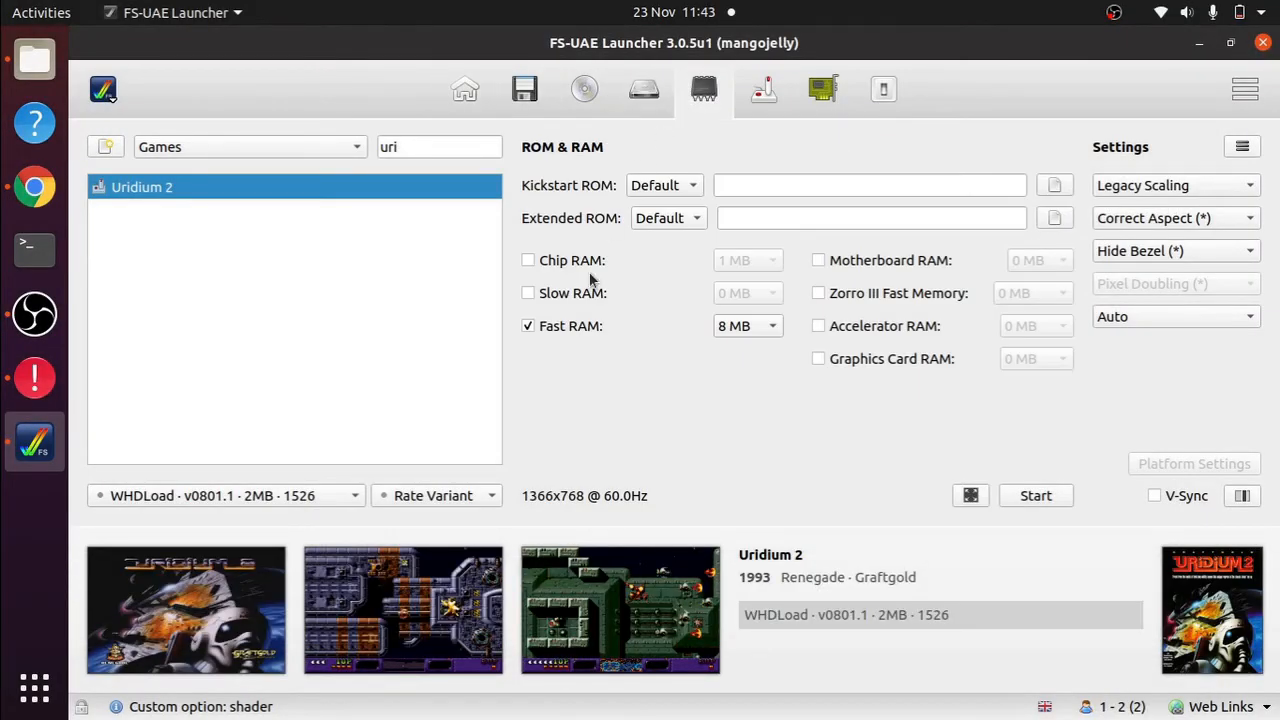
- Enable 4 MB chip RAM for Uridium 2 and relaunch the game
left_click(528, 260)
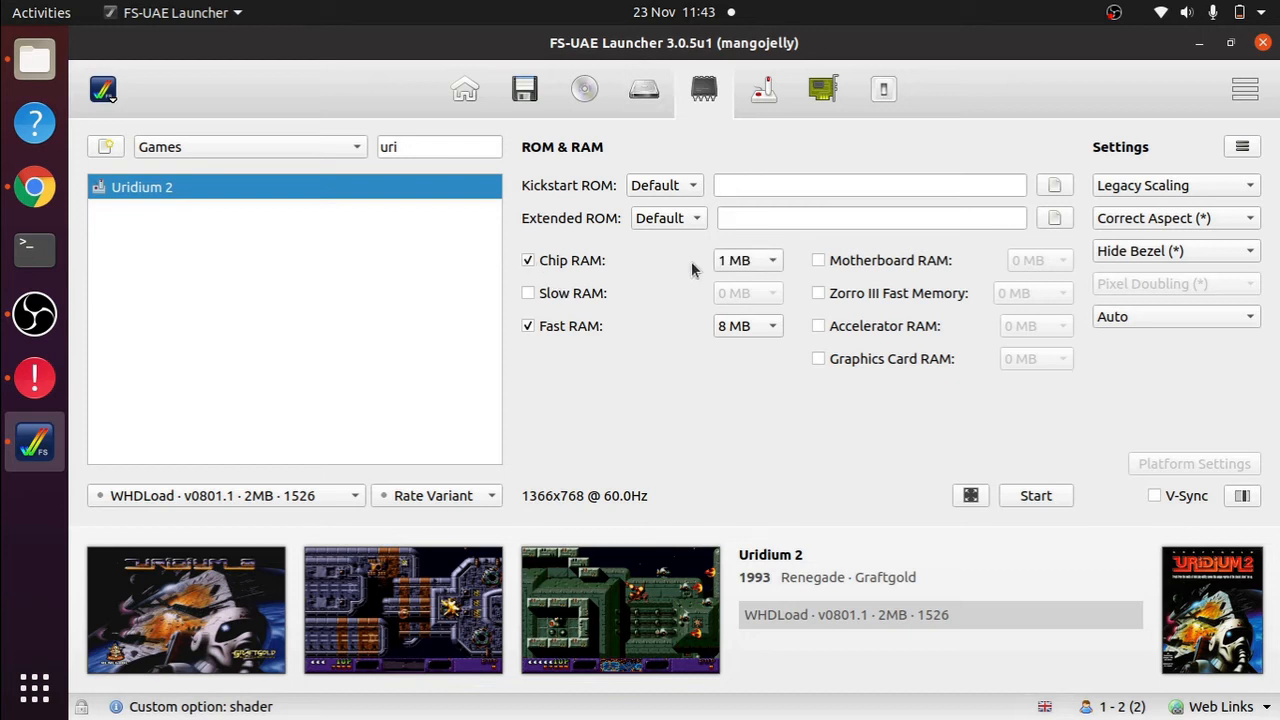
left_click(748, 260)
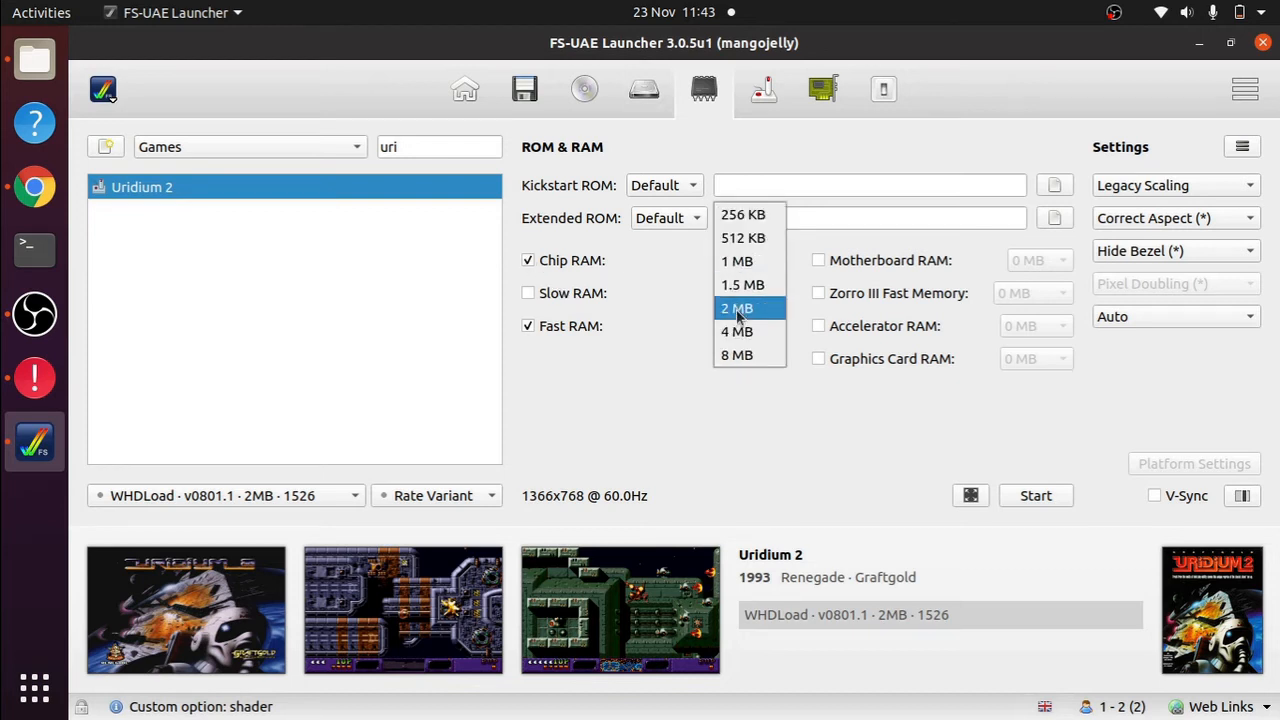
left_click(736, 332)
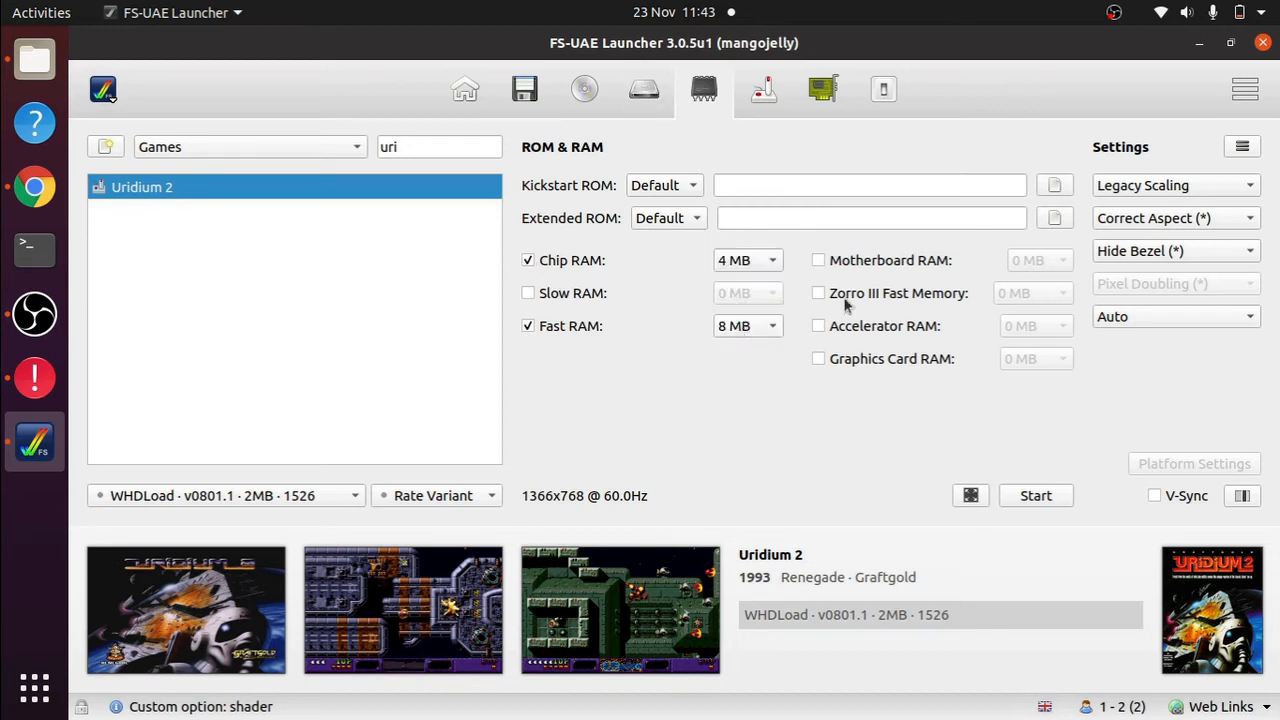
left_click(1036, 496)
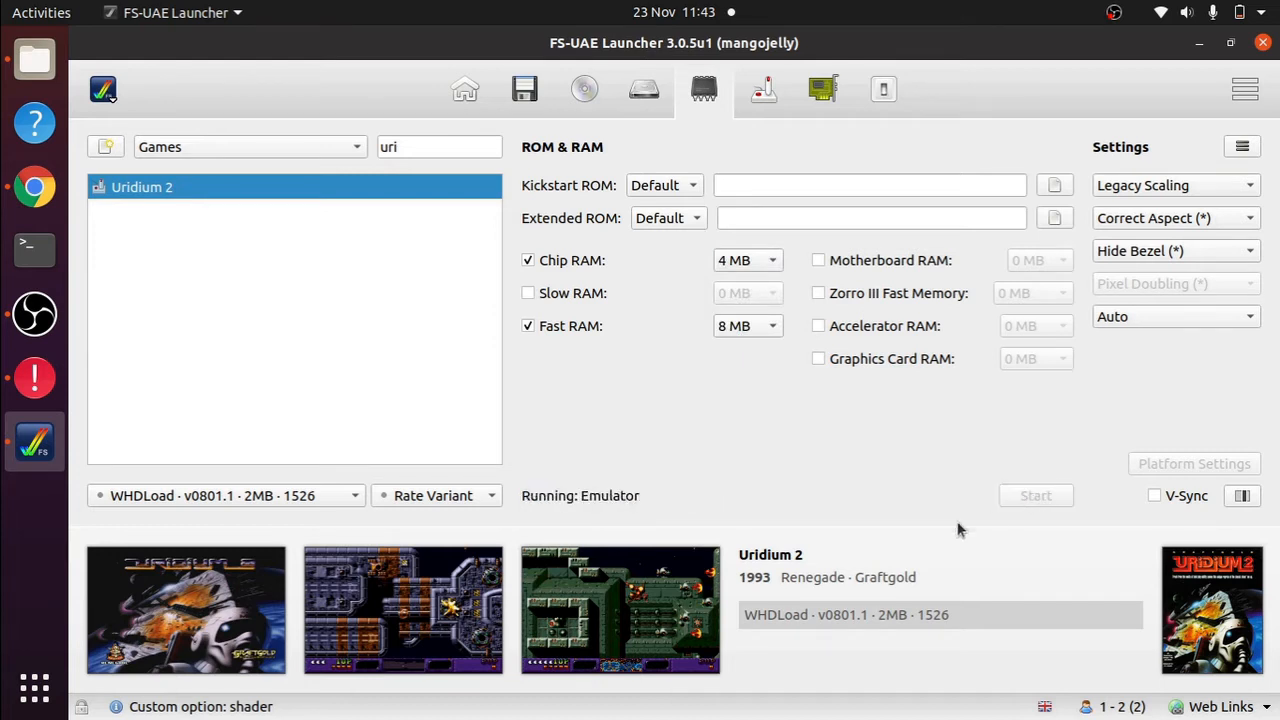
left_click(1036, 496)
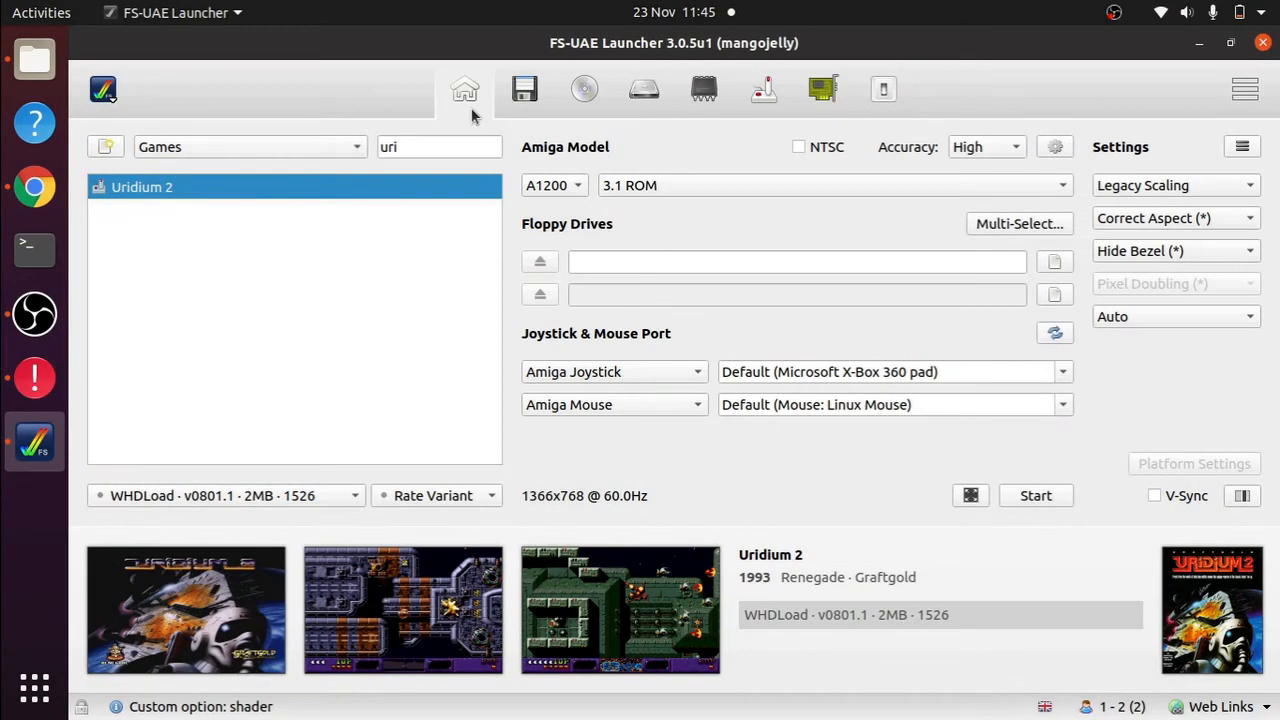
mouse_move(704, 270)
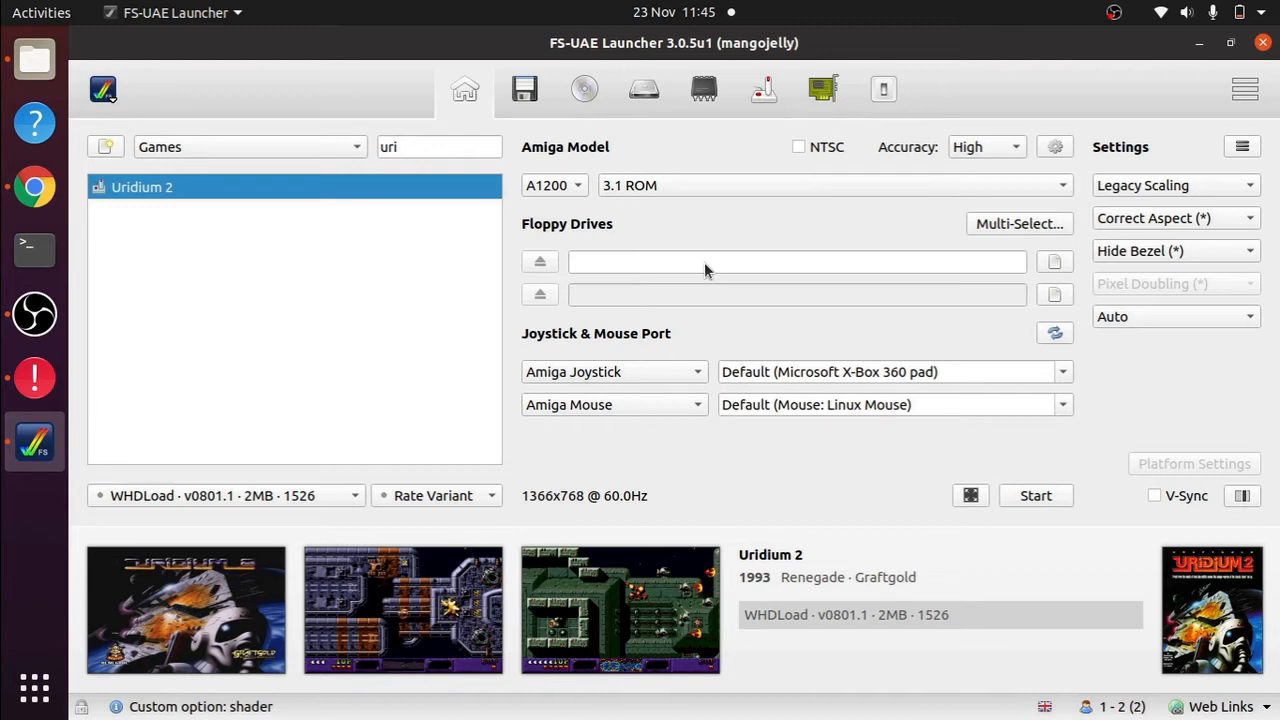
mouse_move(168, 296)
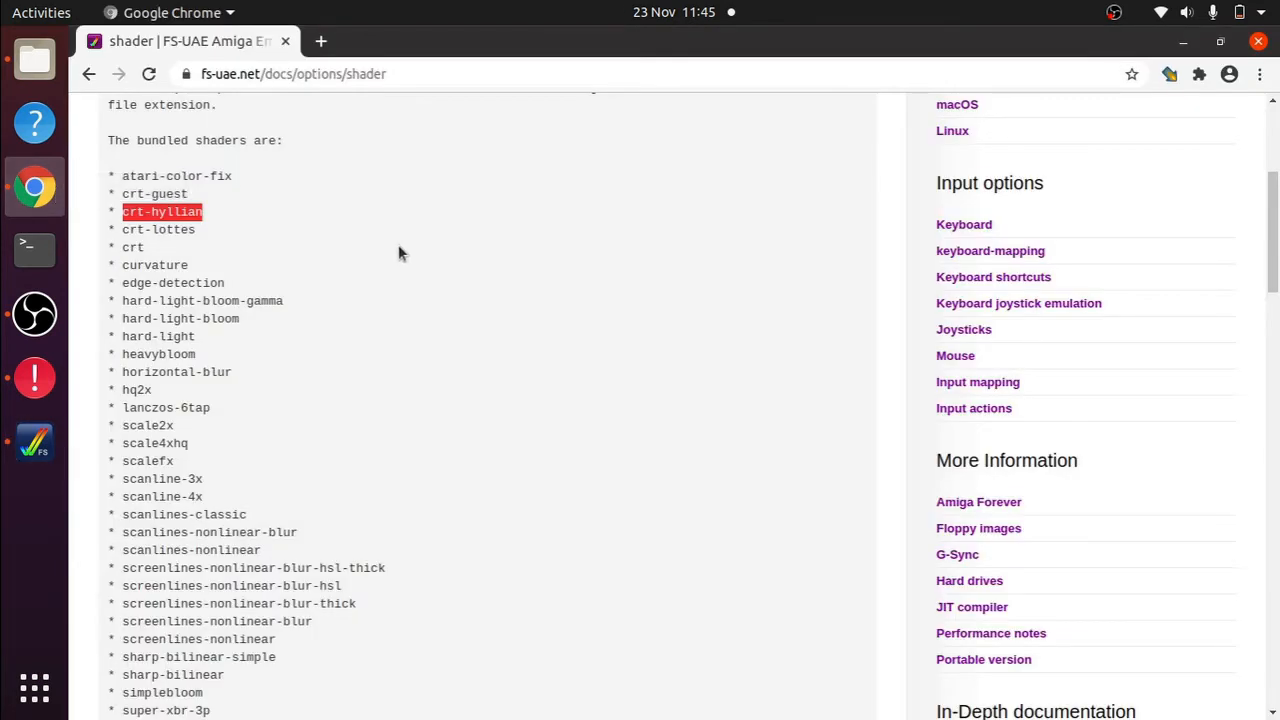
- Scroll through the bundled shader list on the fs-uae.net shader documentation page
scroll("down", 3)
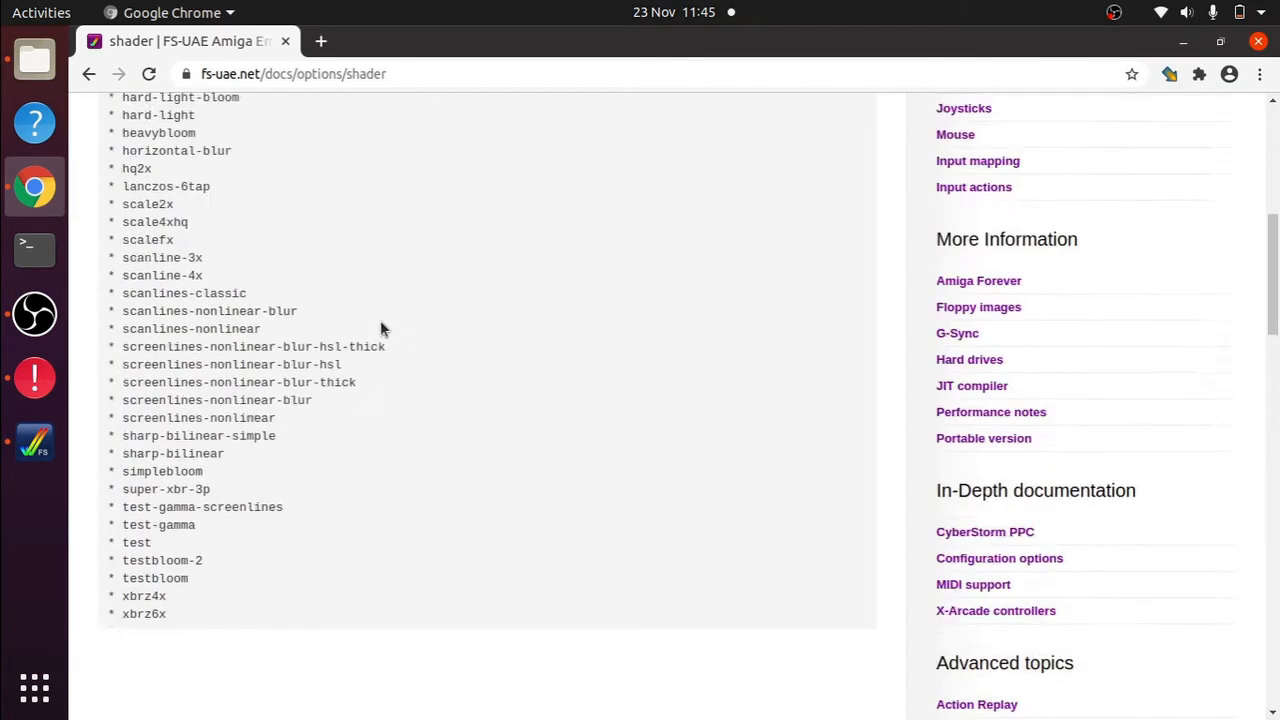
scroll("up", 3)
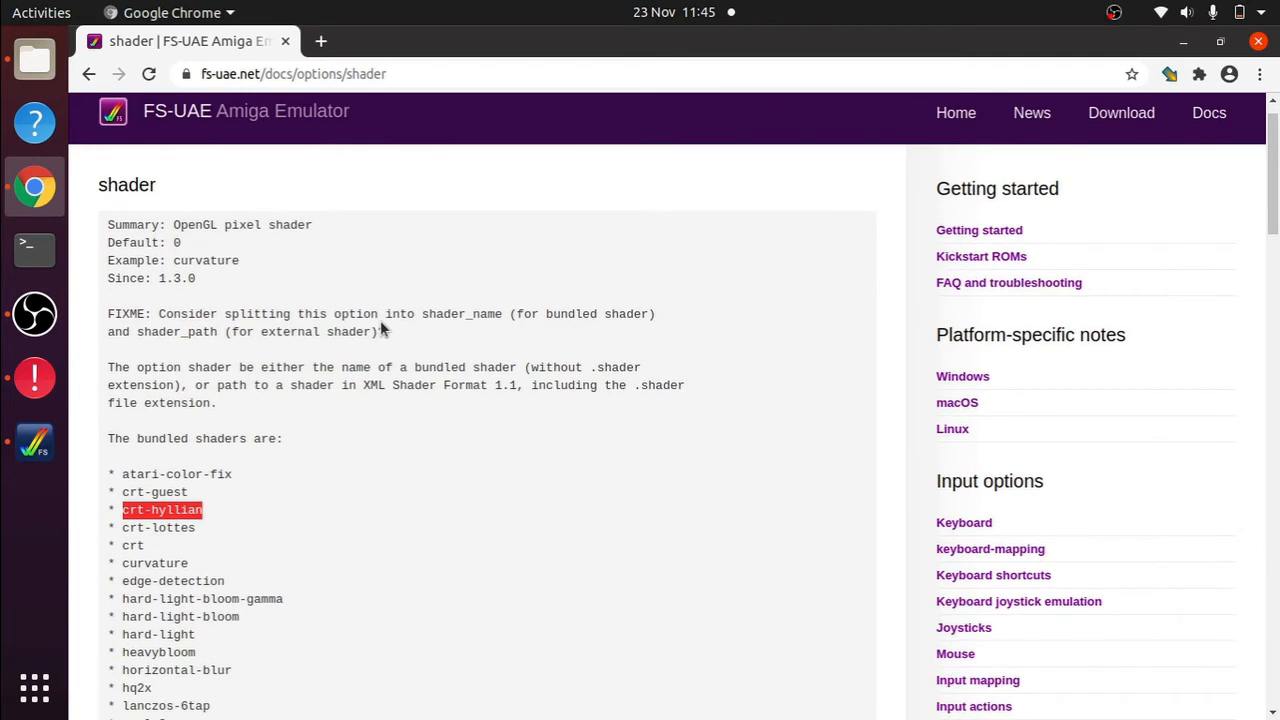
scroll("down", 3)
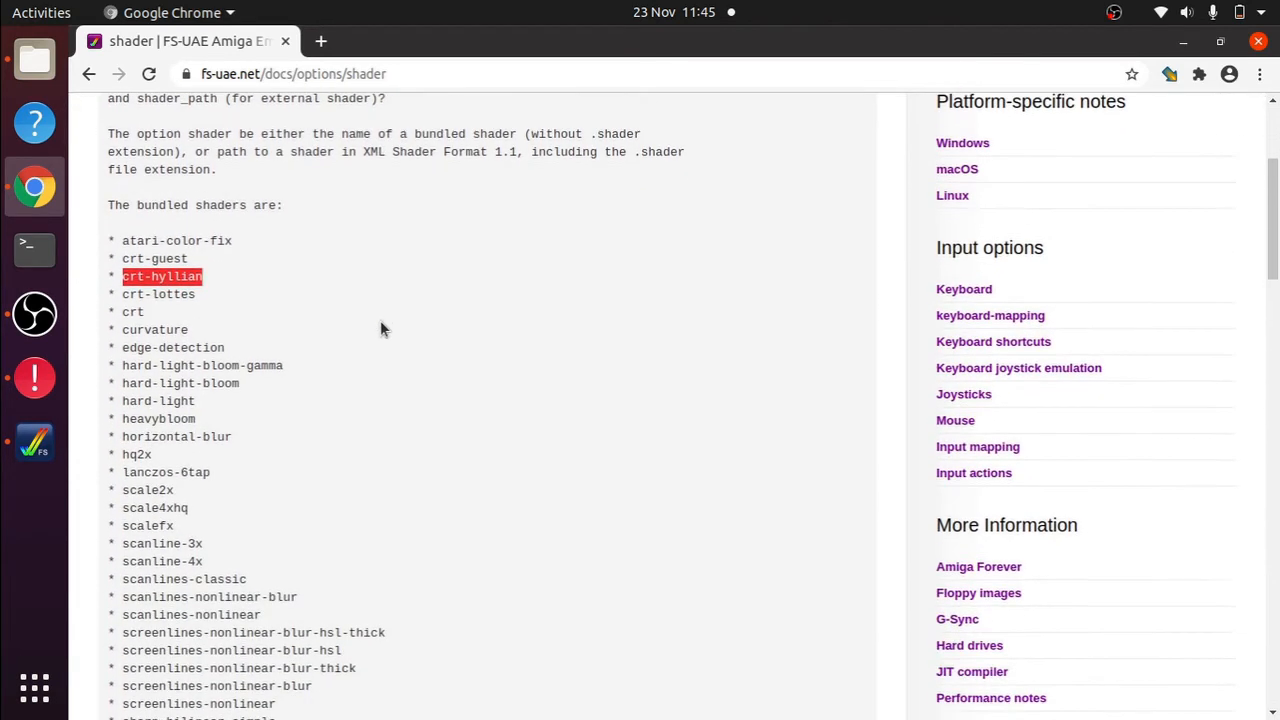
scroll("down", 3)
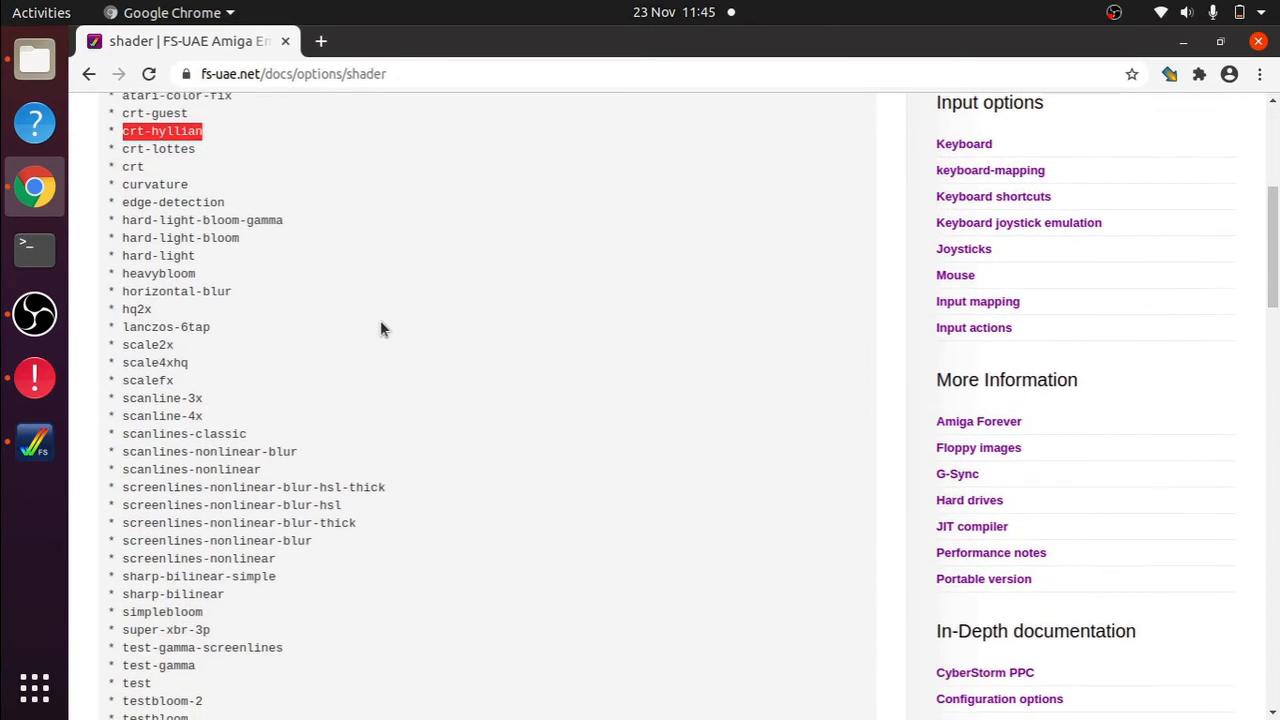
mouse_move(992, 552)
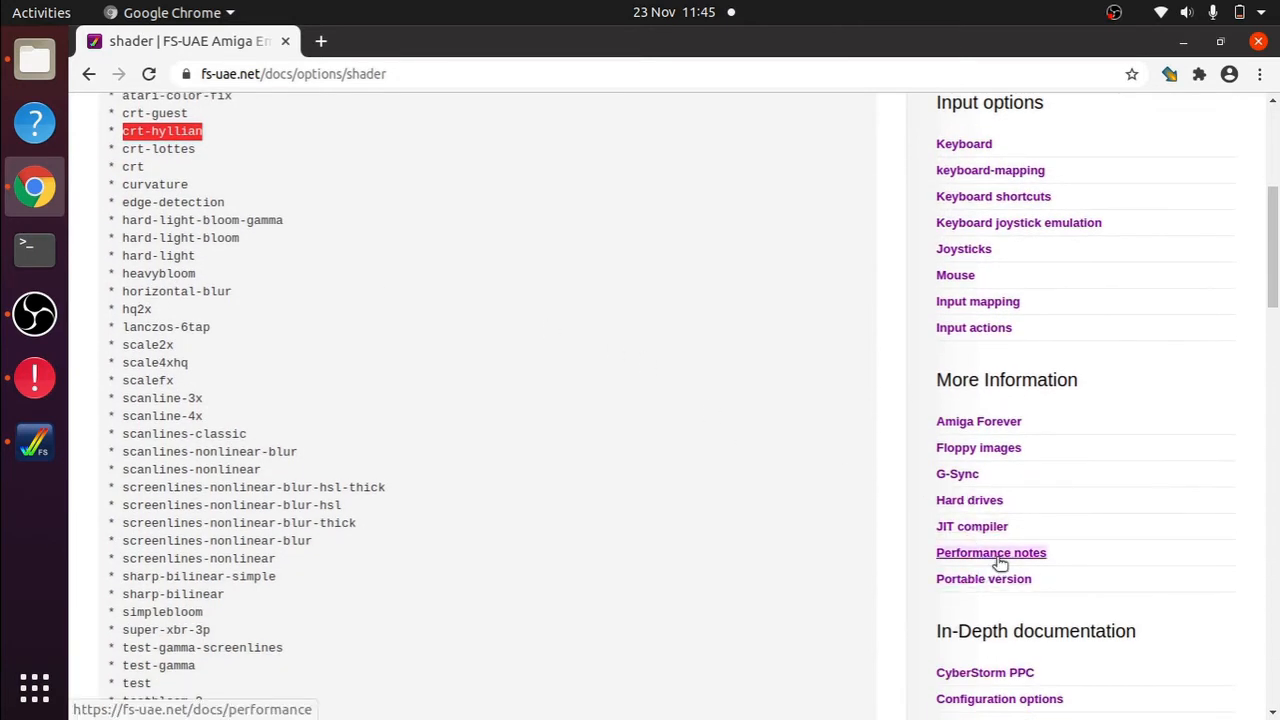
- Open the FS-UAE performance notes page and scroll through its tips
left_click(990, 552)
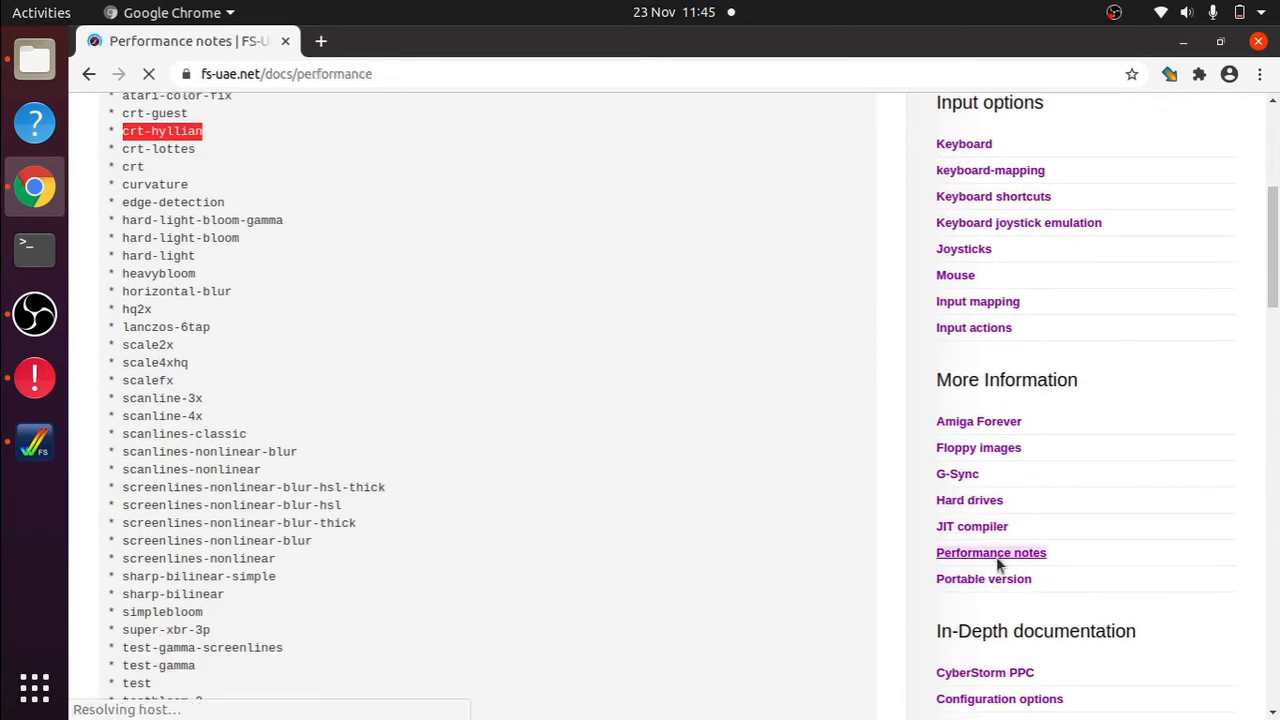
left_click(990, 552)
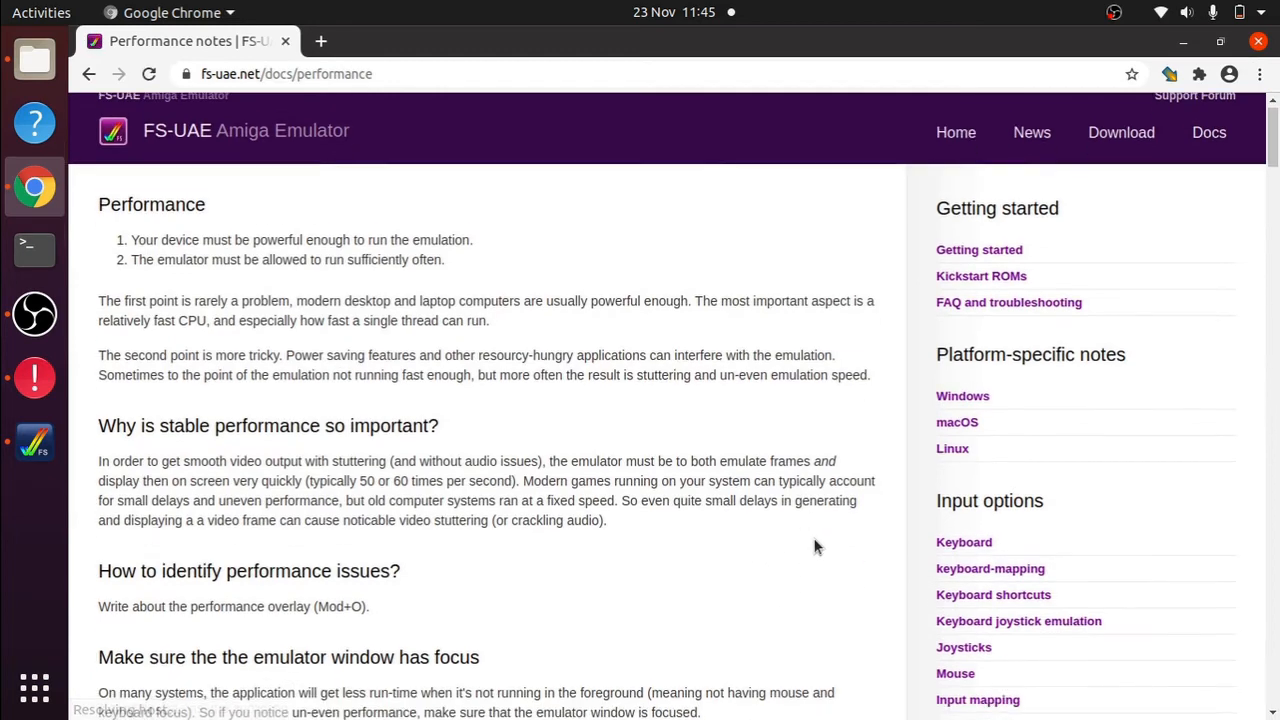
scroll("down", 3)
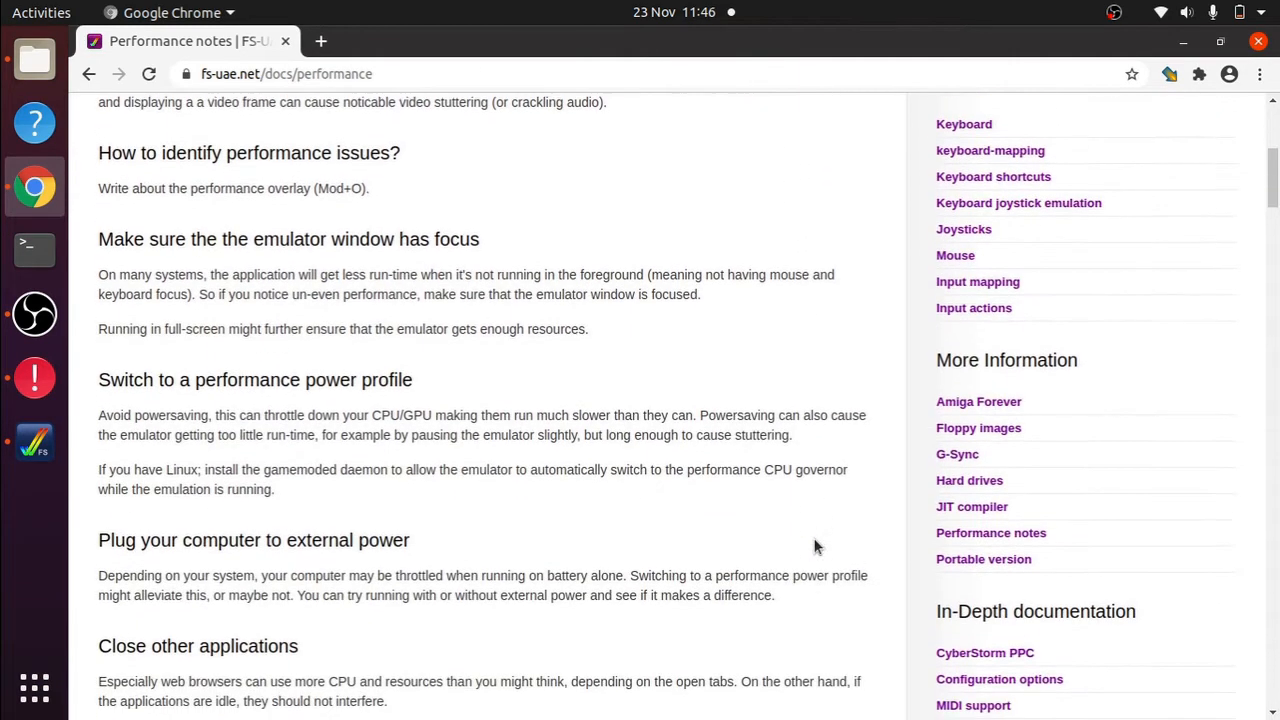
scroll("down", 3)
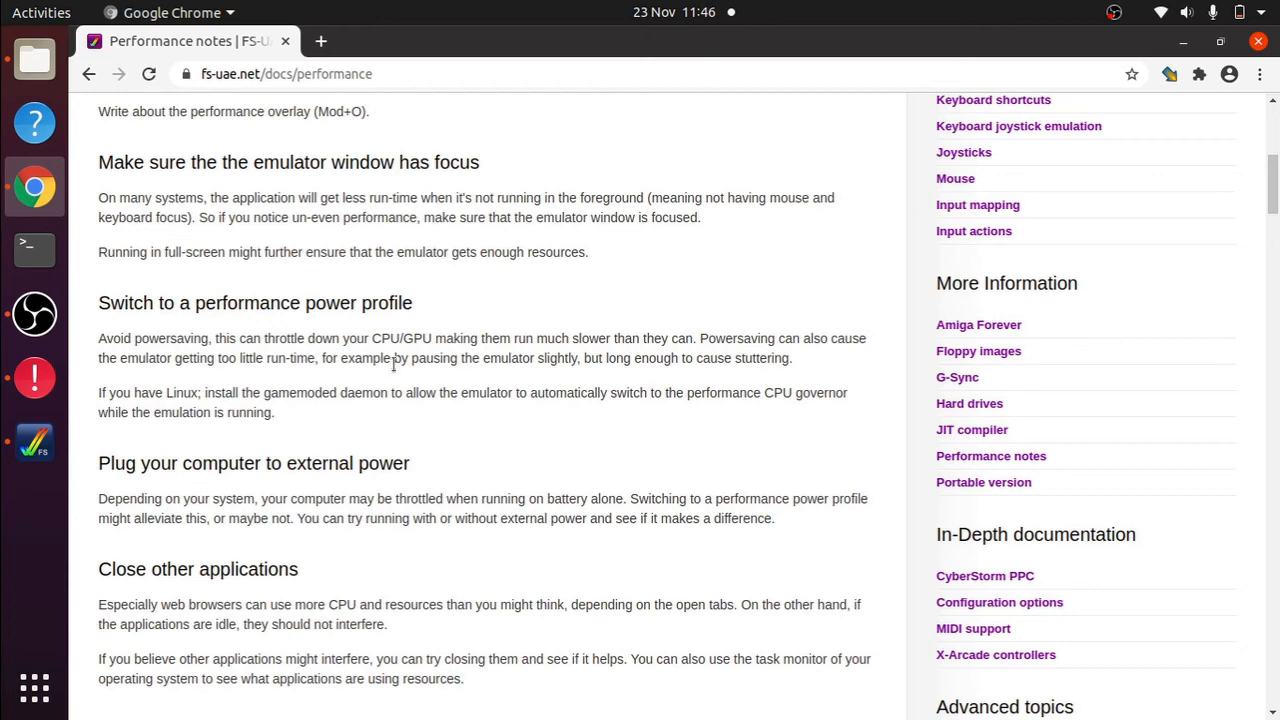
scroll("down", 3)
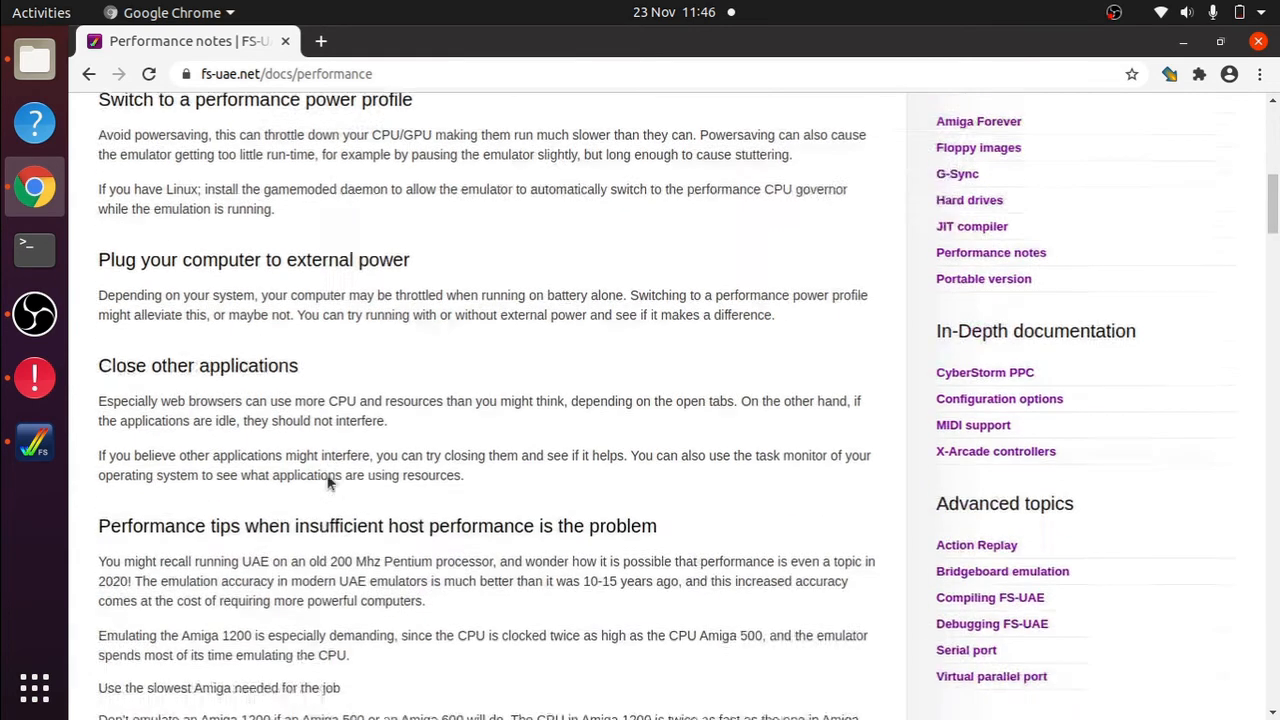
scroll("down", 3)
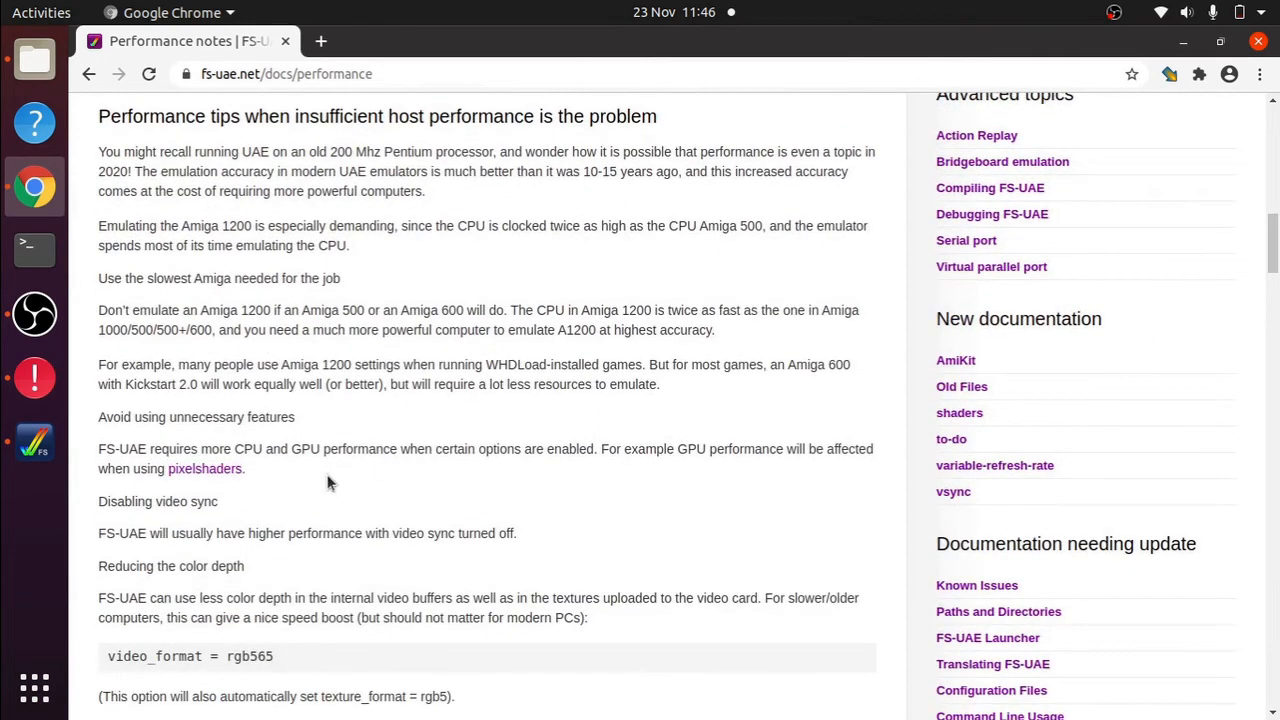
scroll("up", 3)
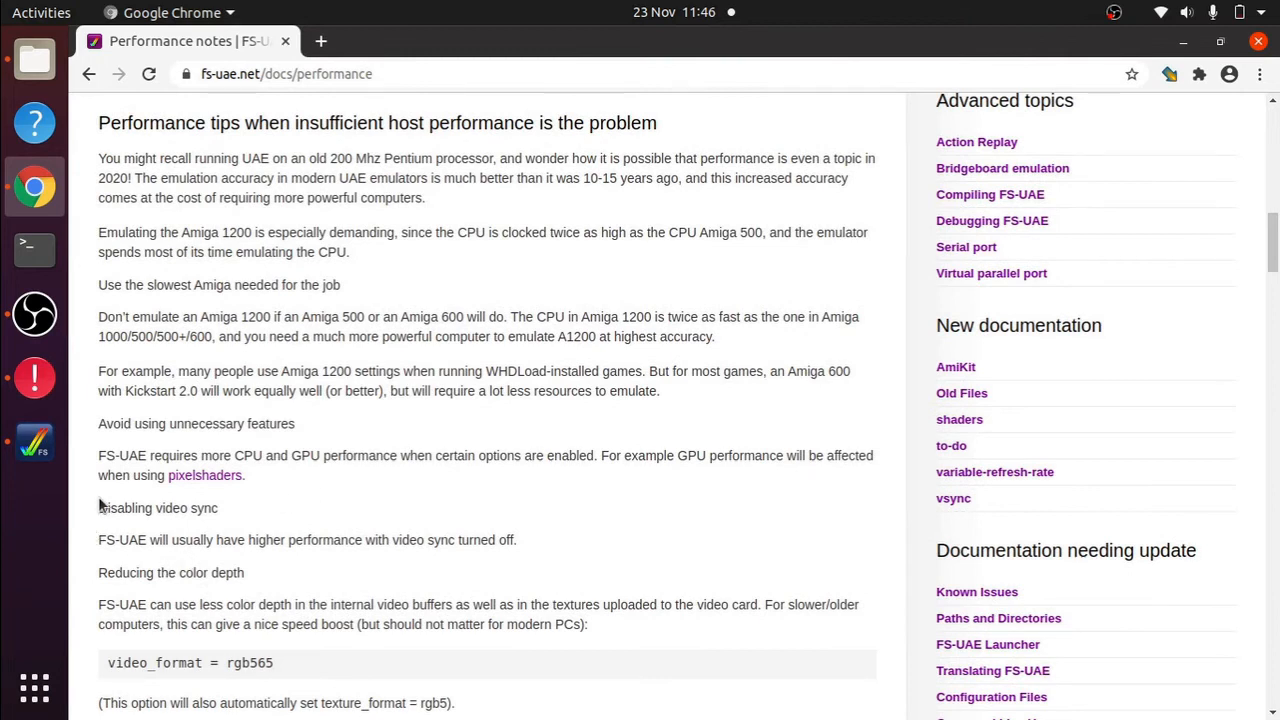
- Highlight the tip about disabling video sync and review the slowest-Amiga advice
double_click(156, 508)
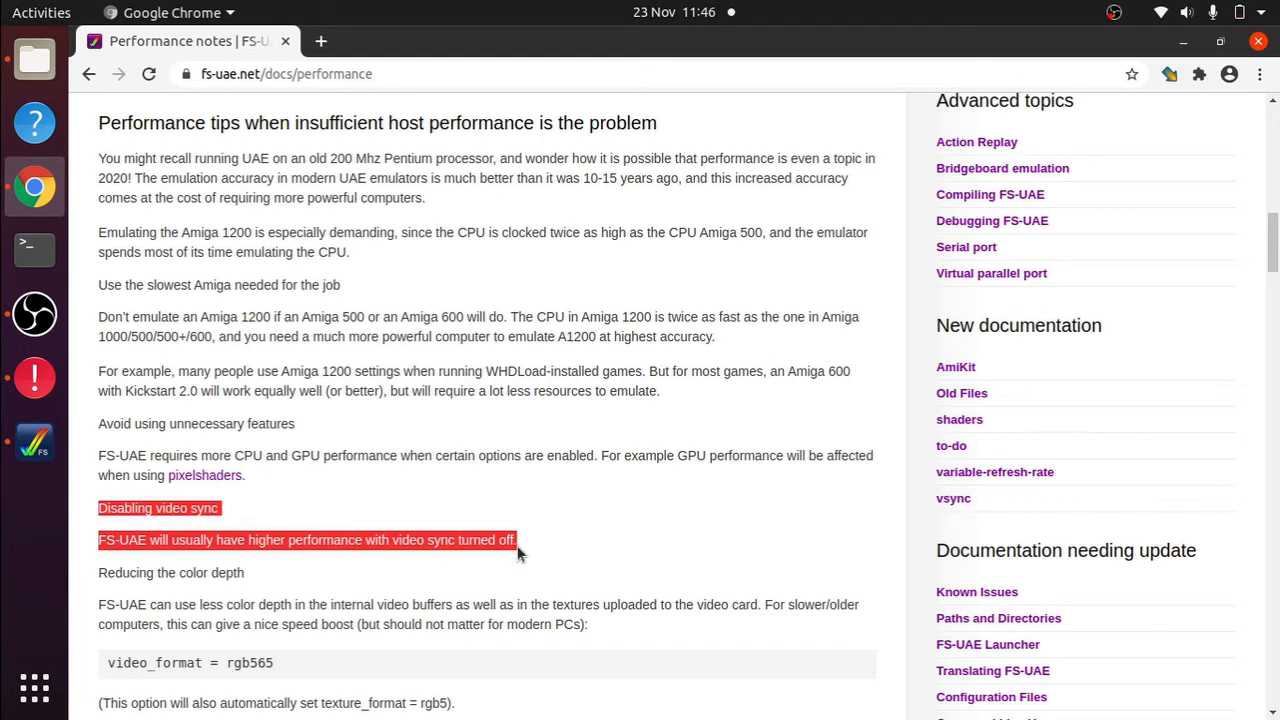
mouse_move(398, 512)
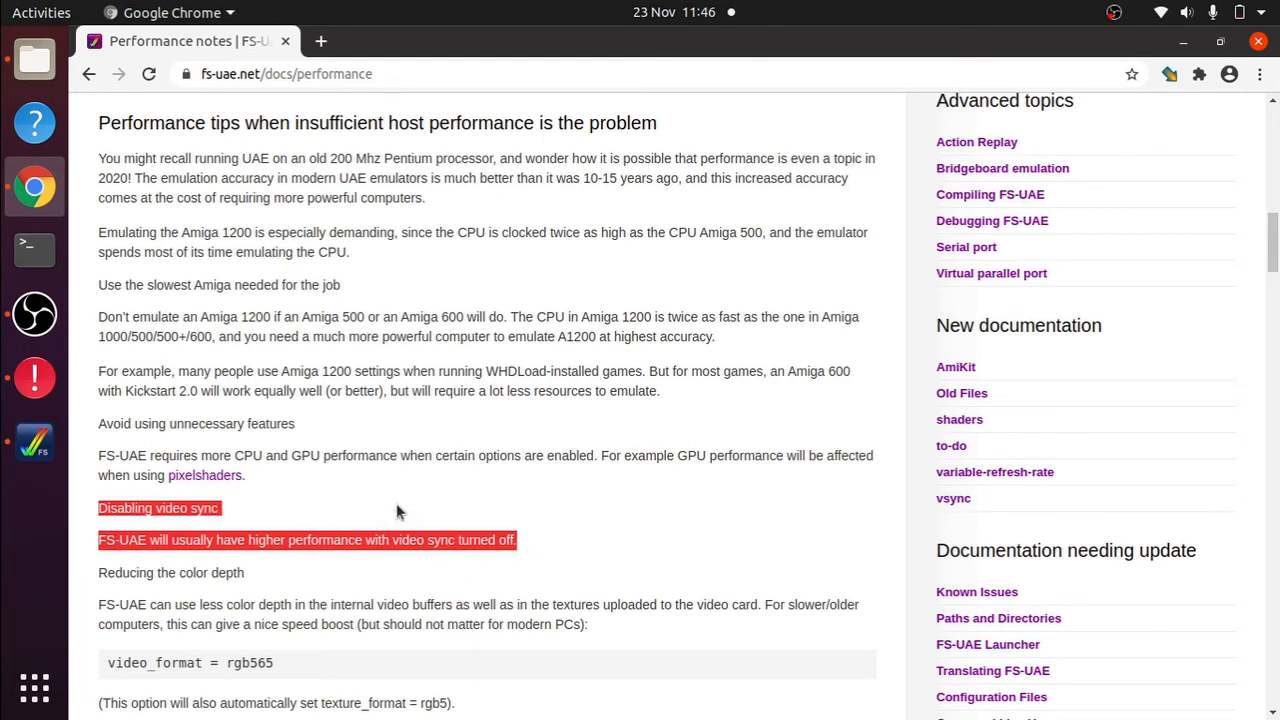
scroll("down", 3)
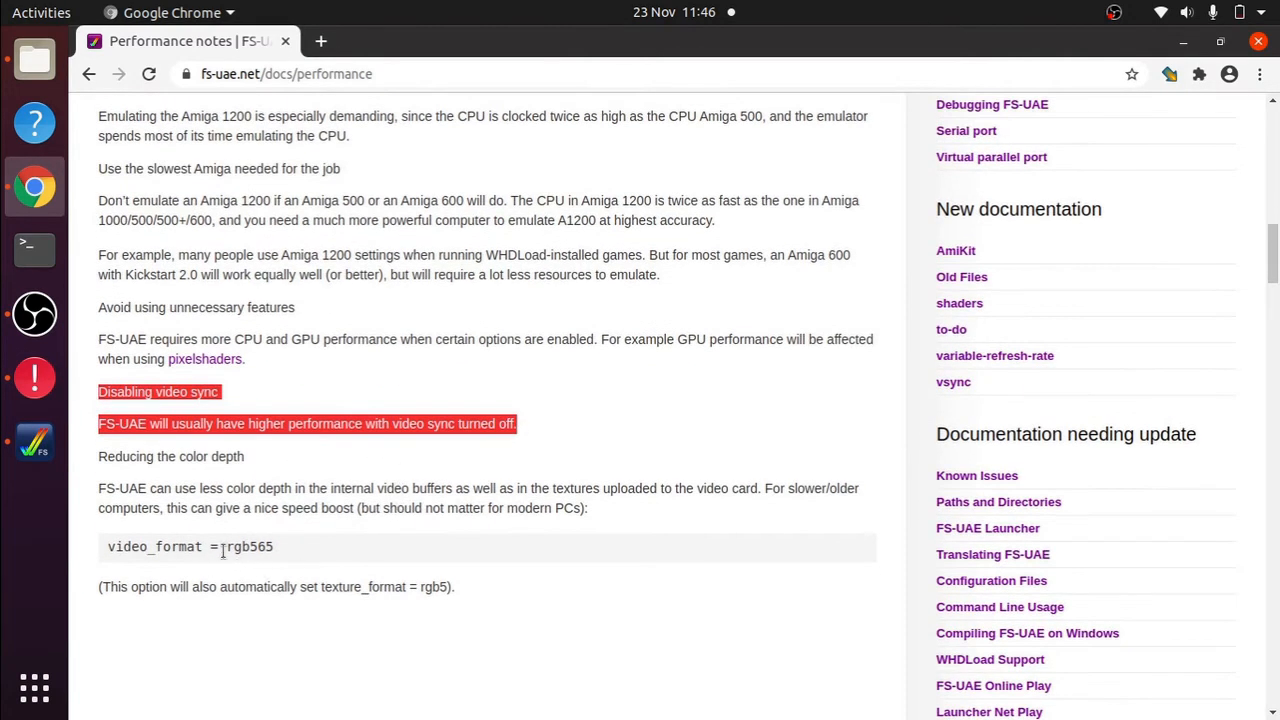
scroll("up", 3)
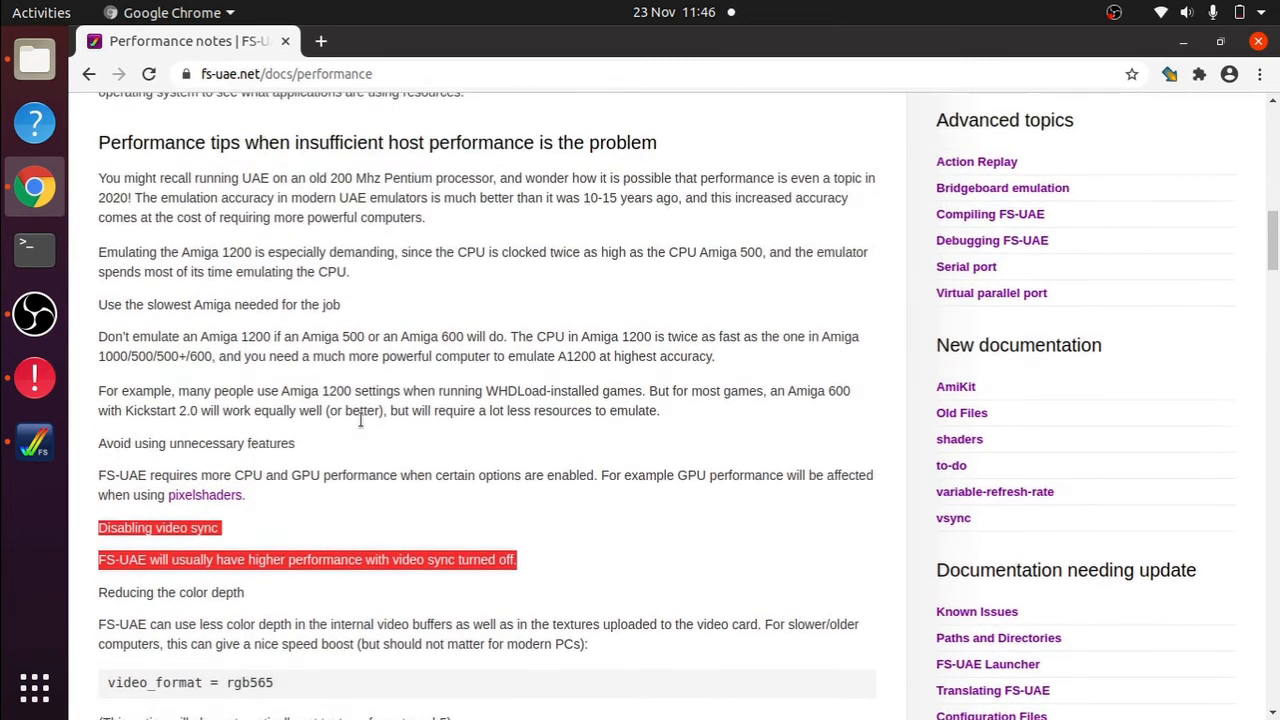
scroll("up", 3)
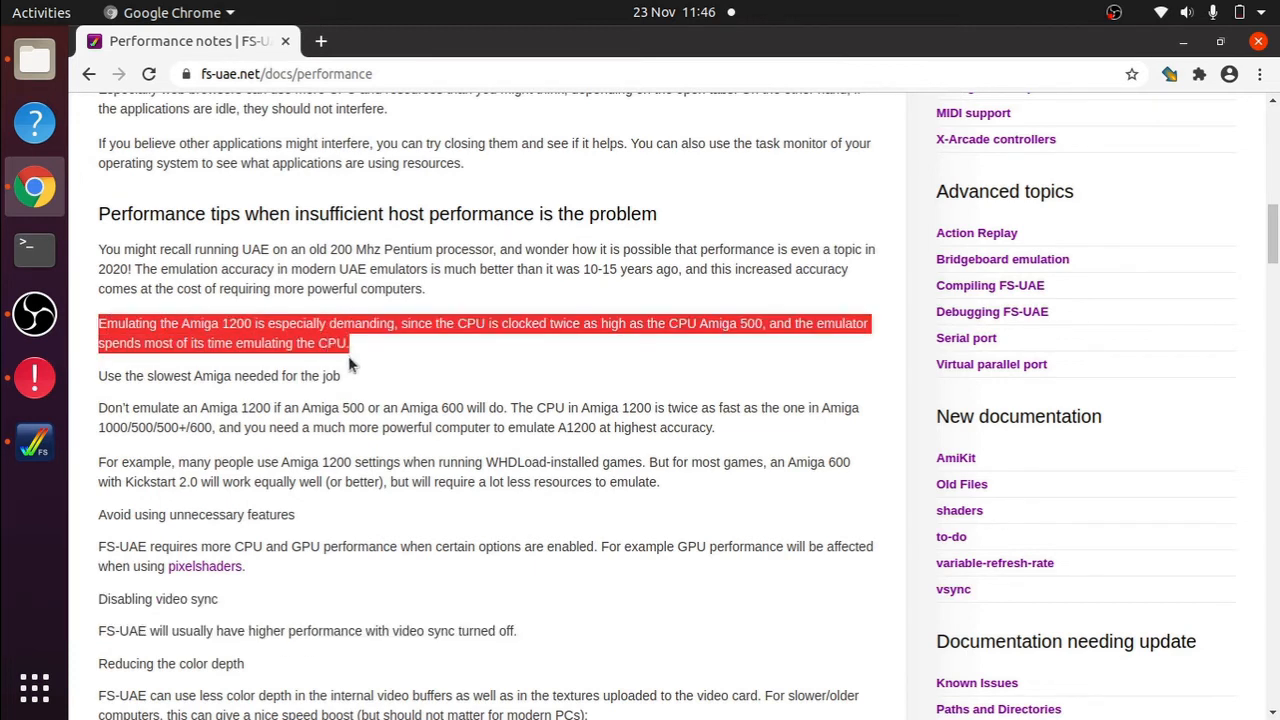
mouse_move(352, 362)
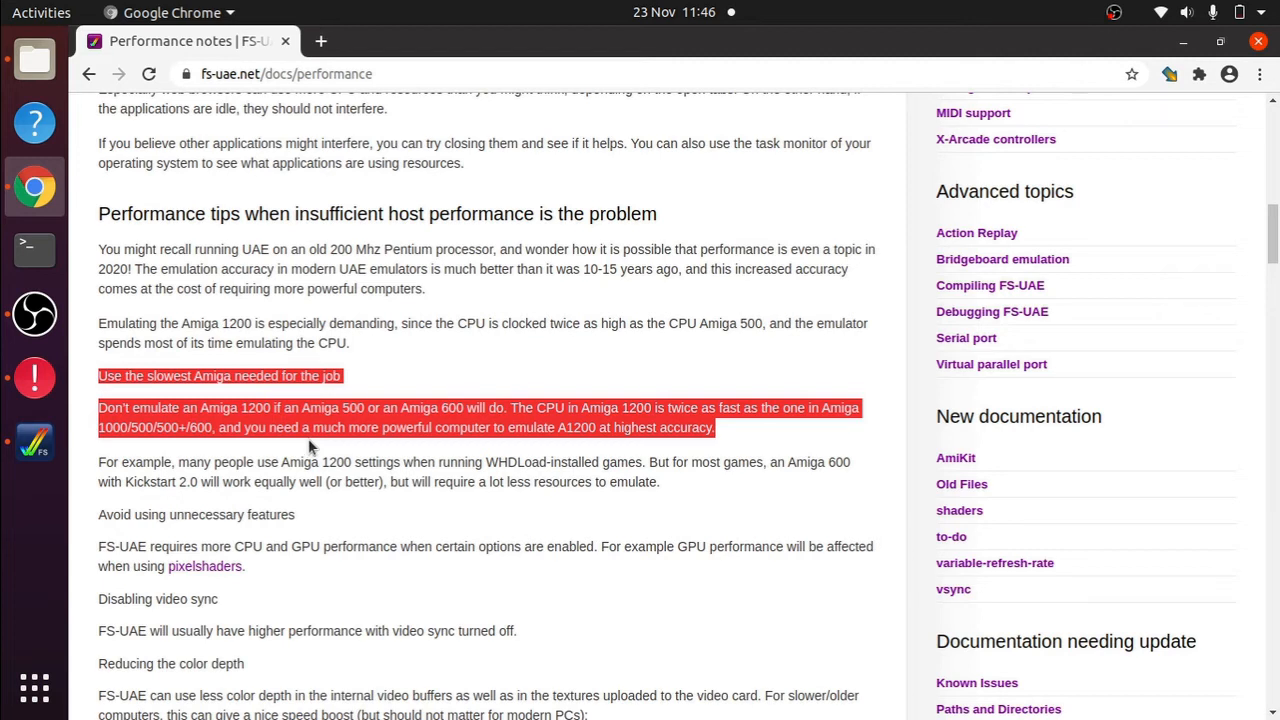
mouse_move(330, 604)
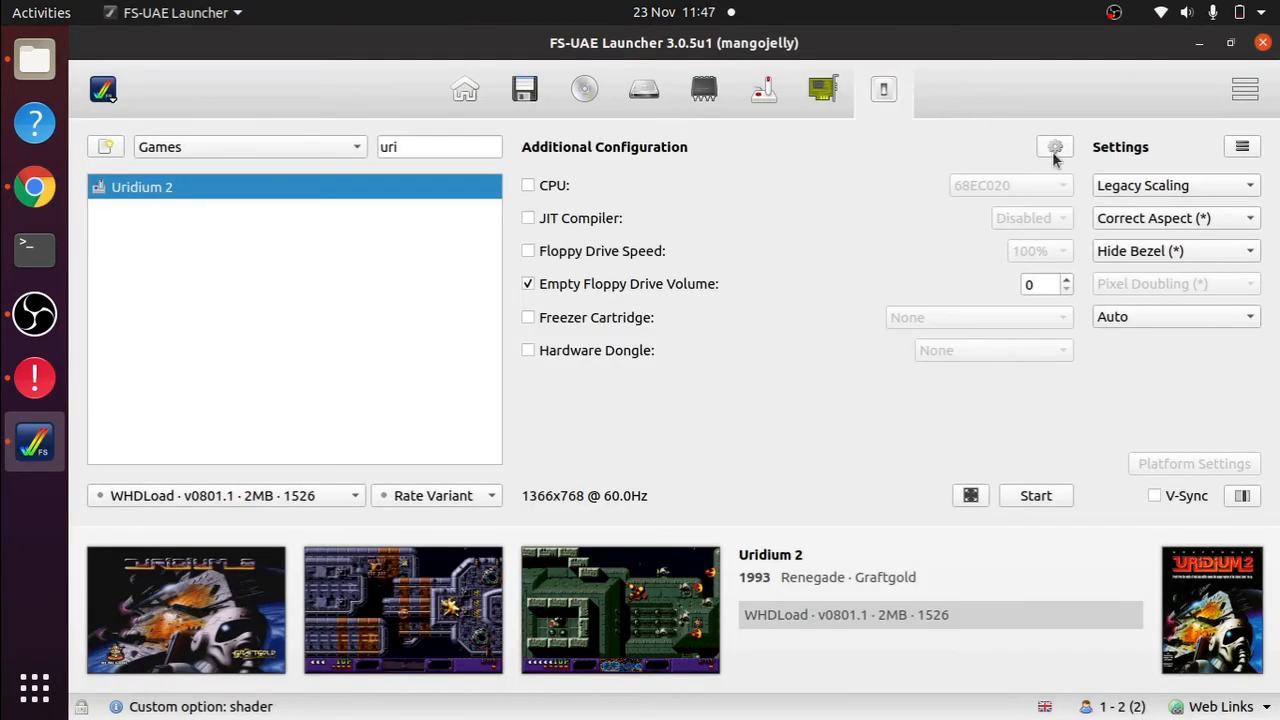
- Add a 'shader = atari-color-fix' line below the crt one in Uridium 2's custom configuration
left_click(1054, 148)
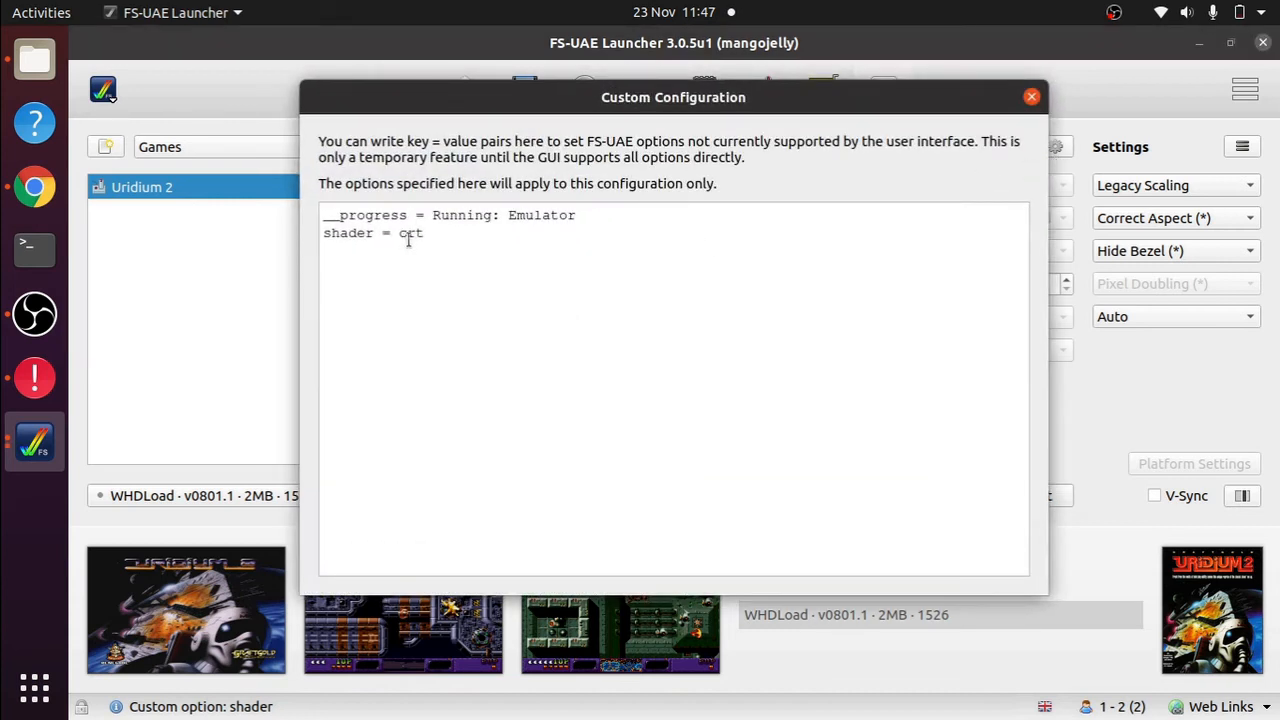
double_click(408, 232)
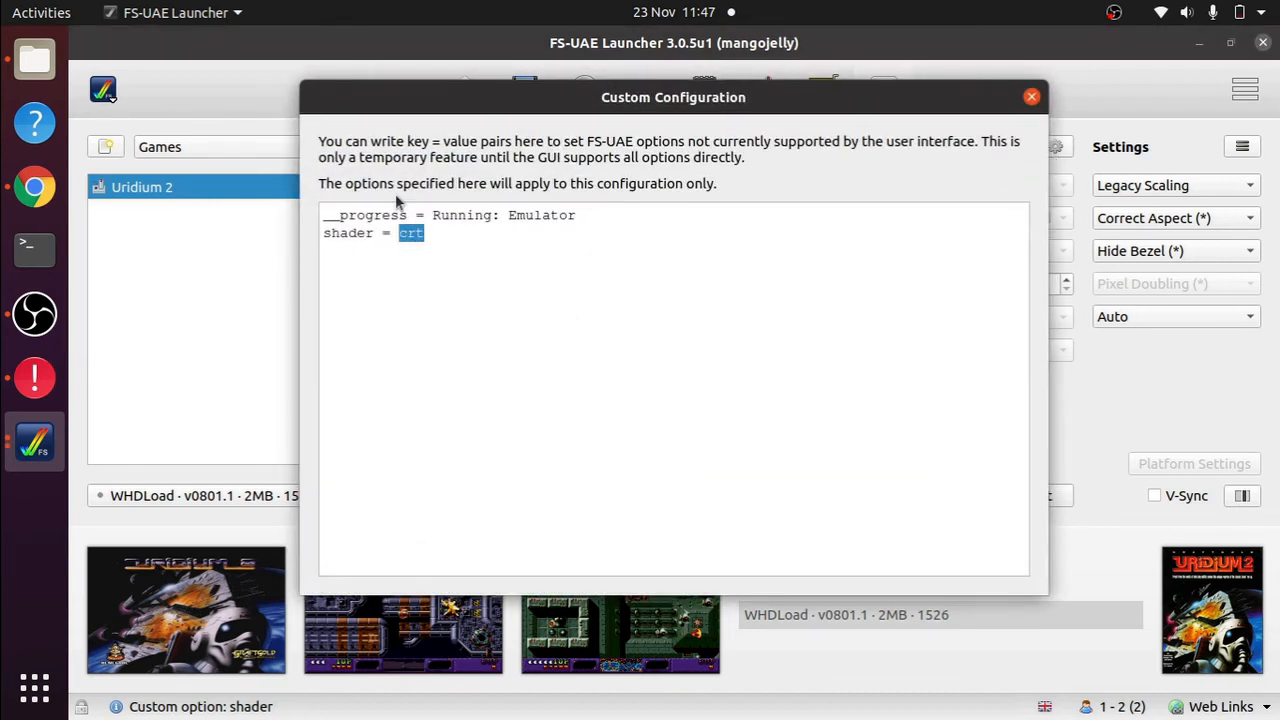
left_click(424, 232)
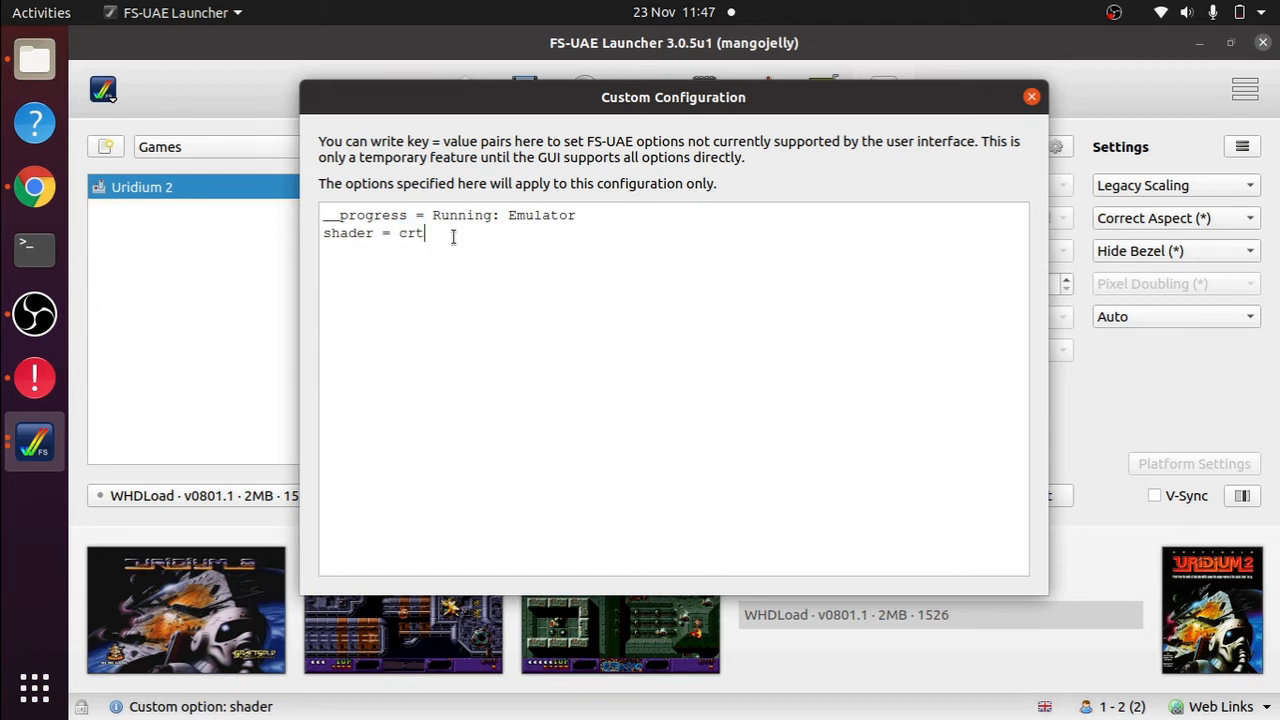
type("shad")
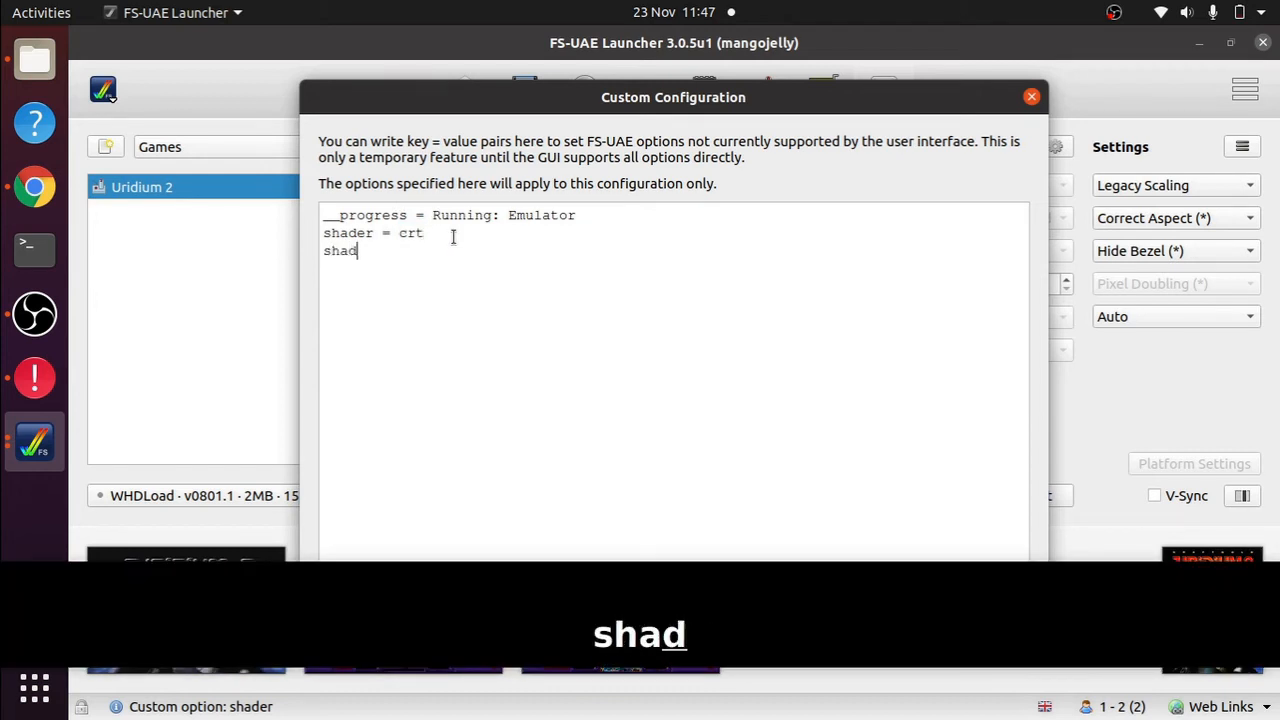
type("er =")
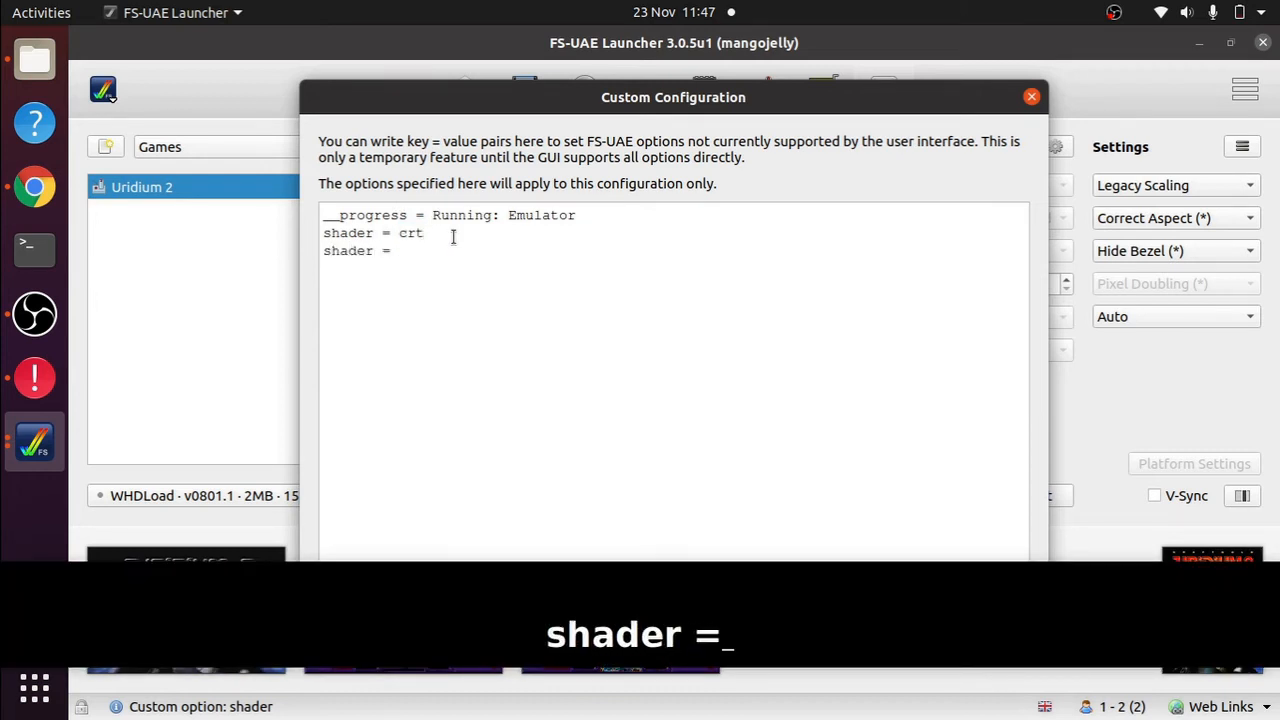
key("ctrl+v")
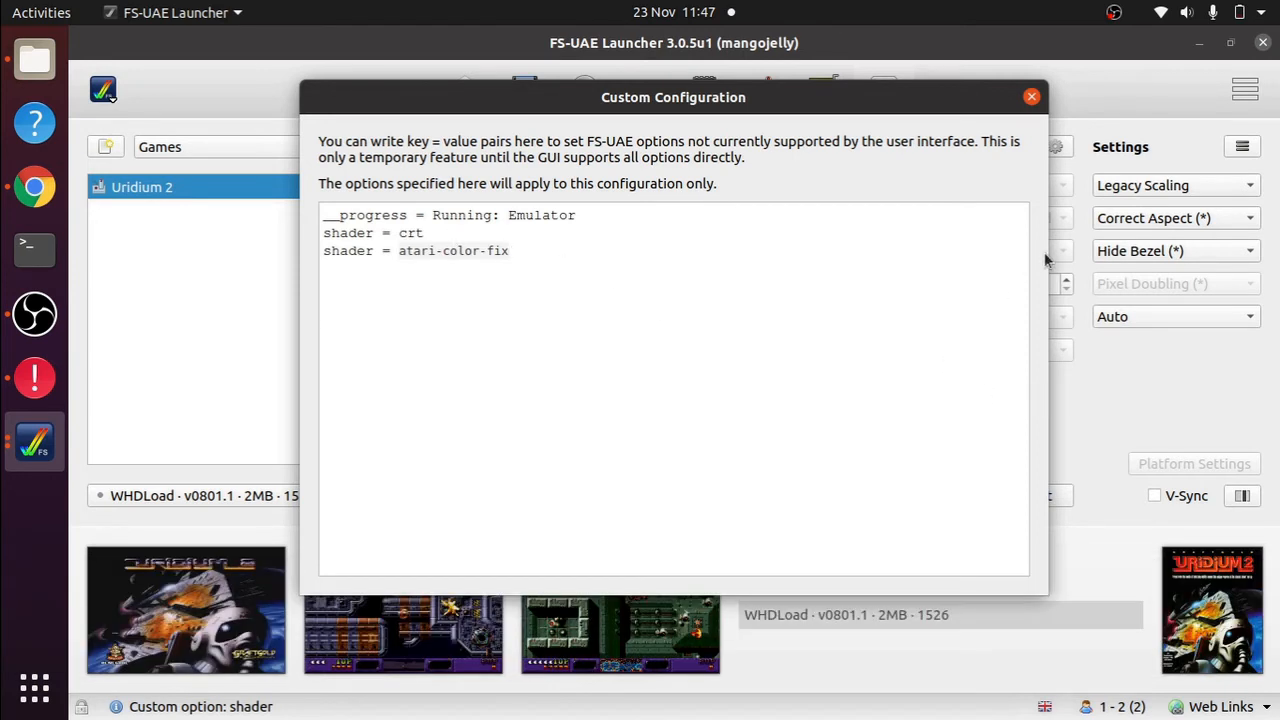
left_click(1032, 96)
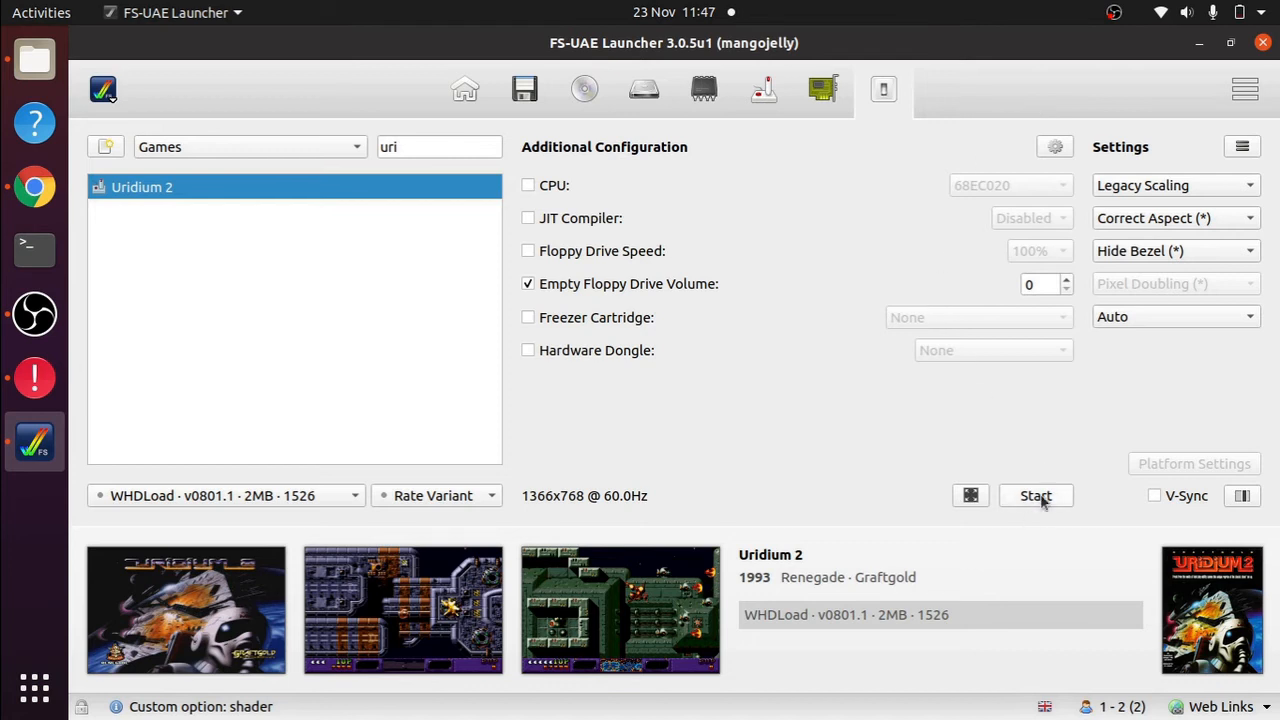
- Launch Uridium 2 from the main configuration page
left_click(464, 88)
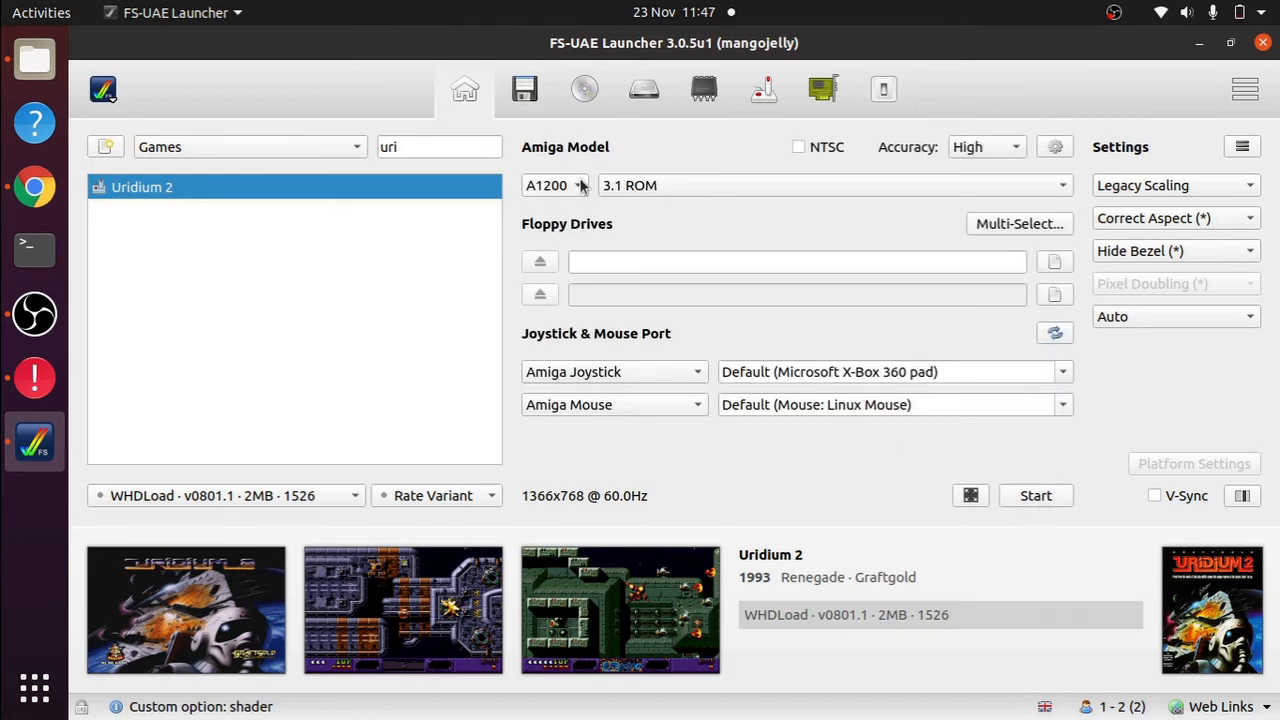
left_click(1036, 496)
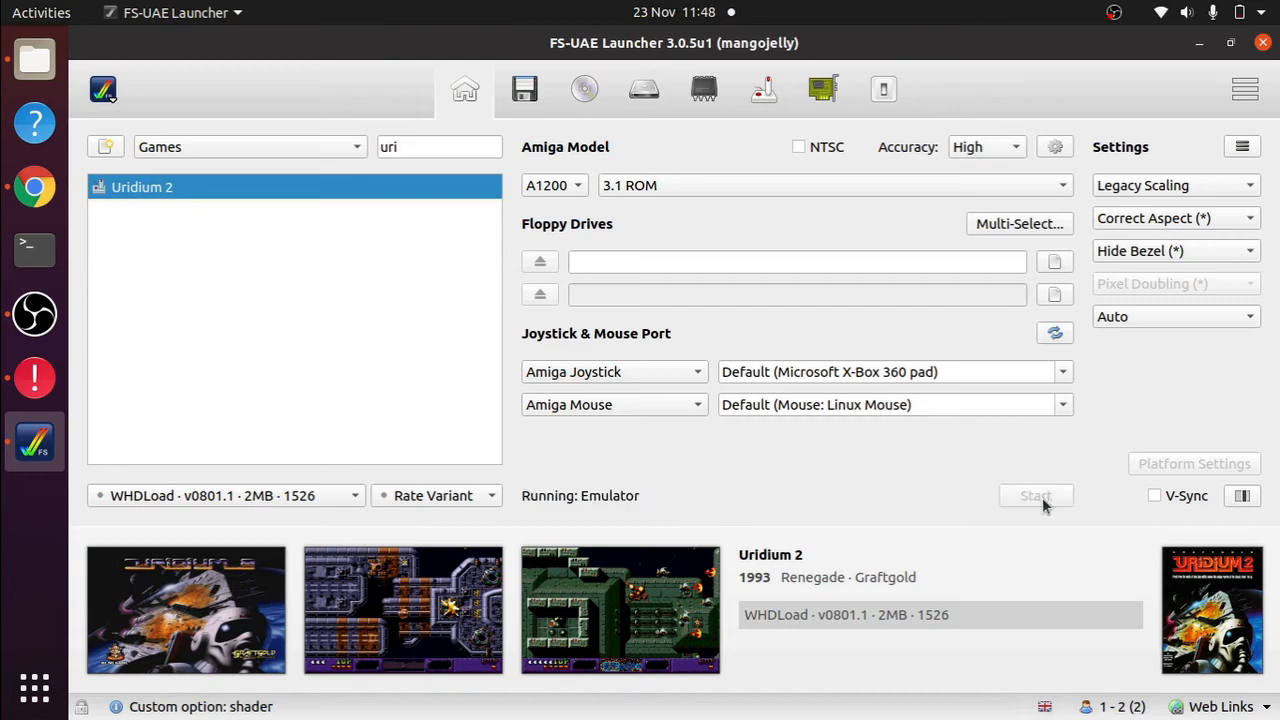
- Boot Uridium 2 past the WHDLoad loader with the atari-color-fix shader, then quit to the launcher
left_click(1036, 496)
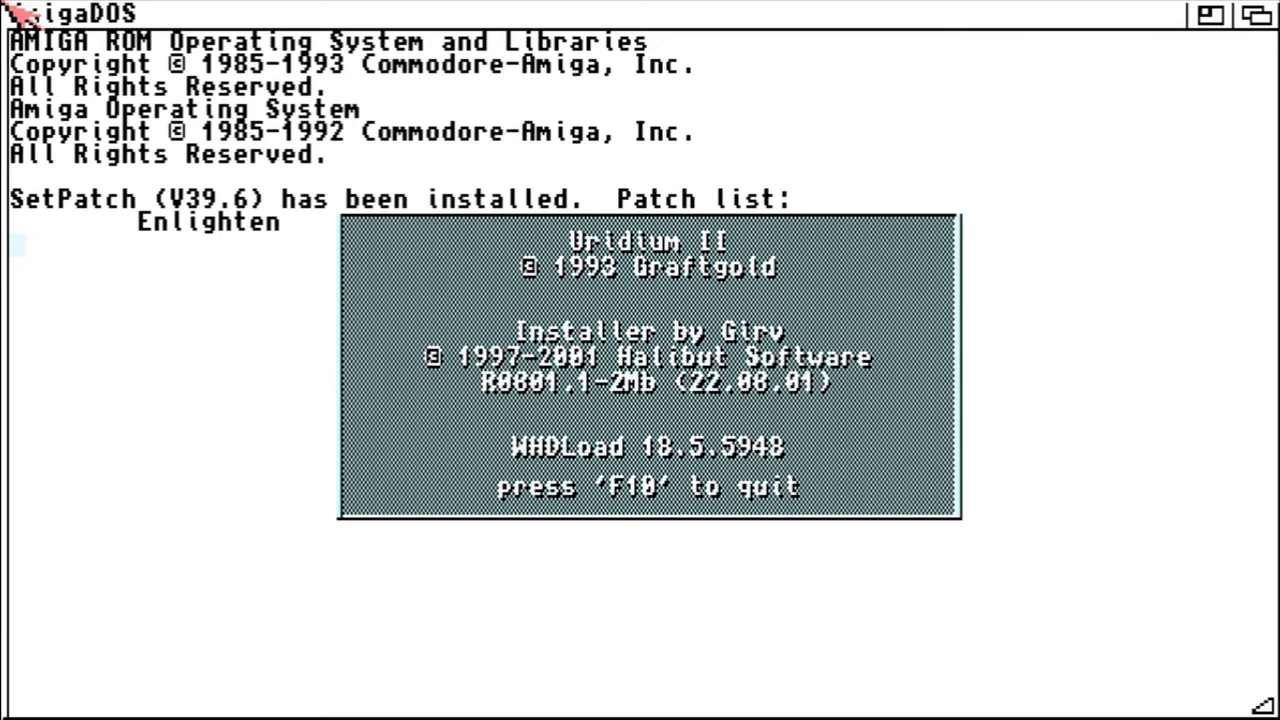
key("f10")
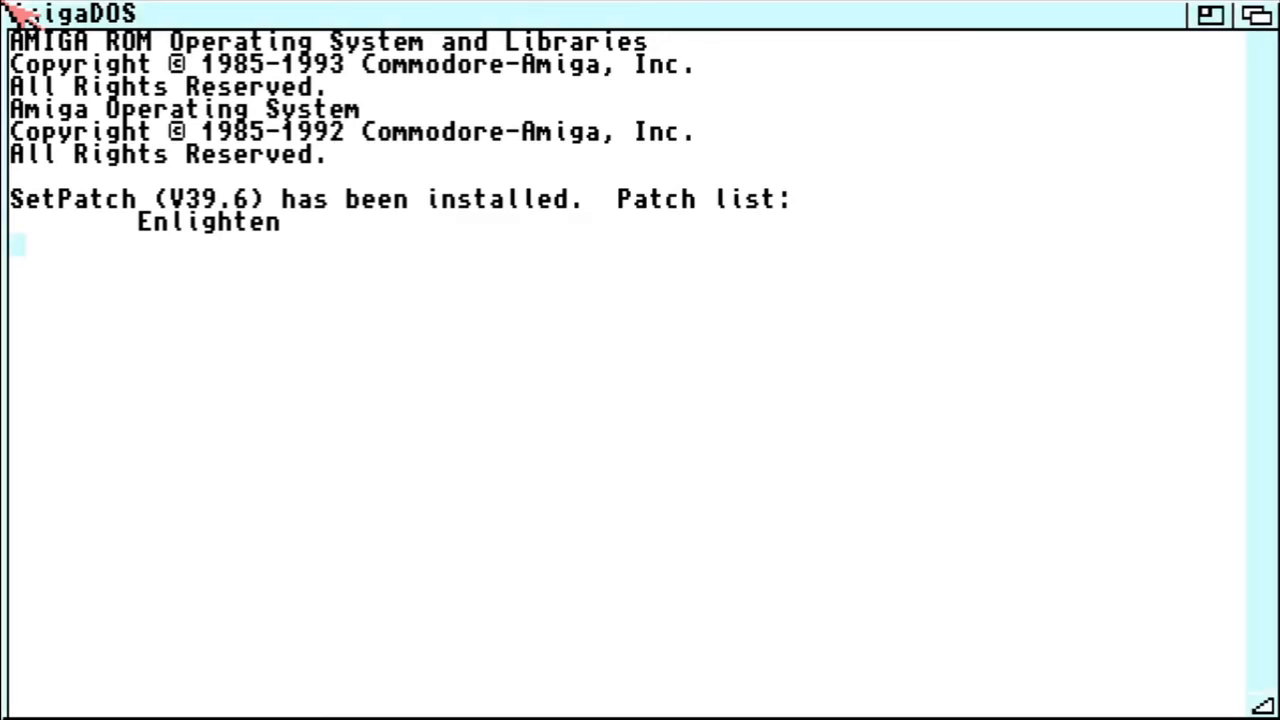
key("F12")
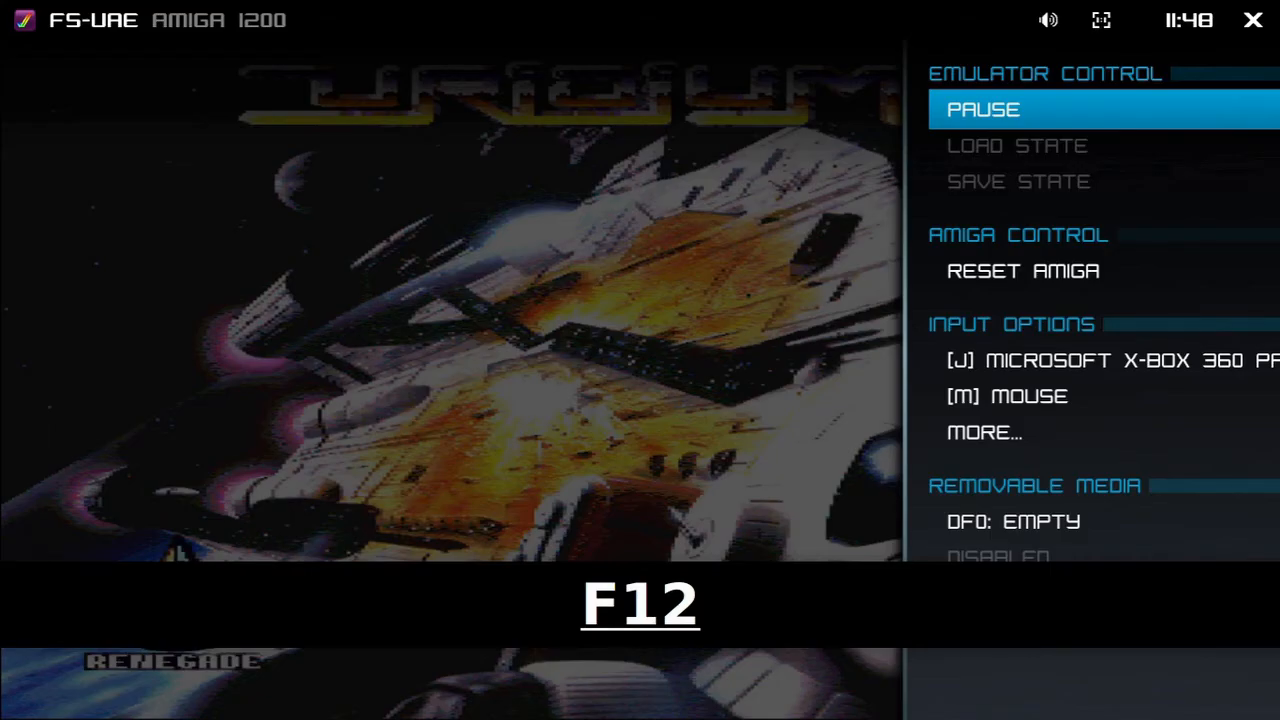
key("F12")
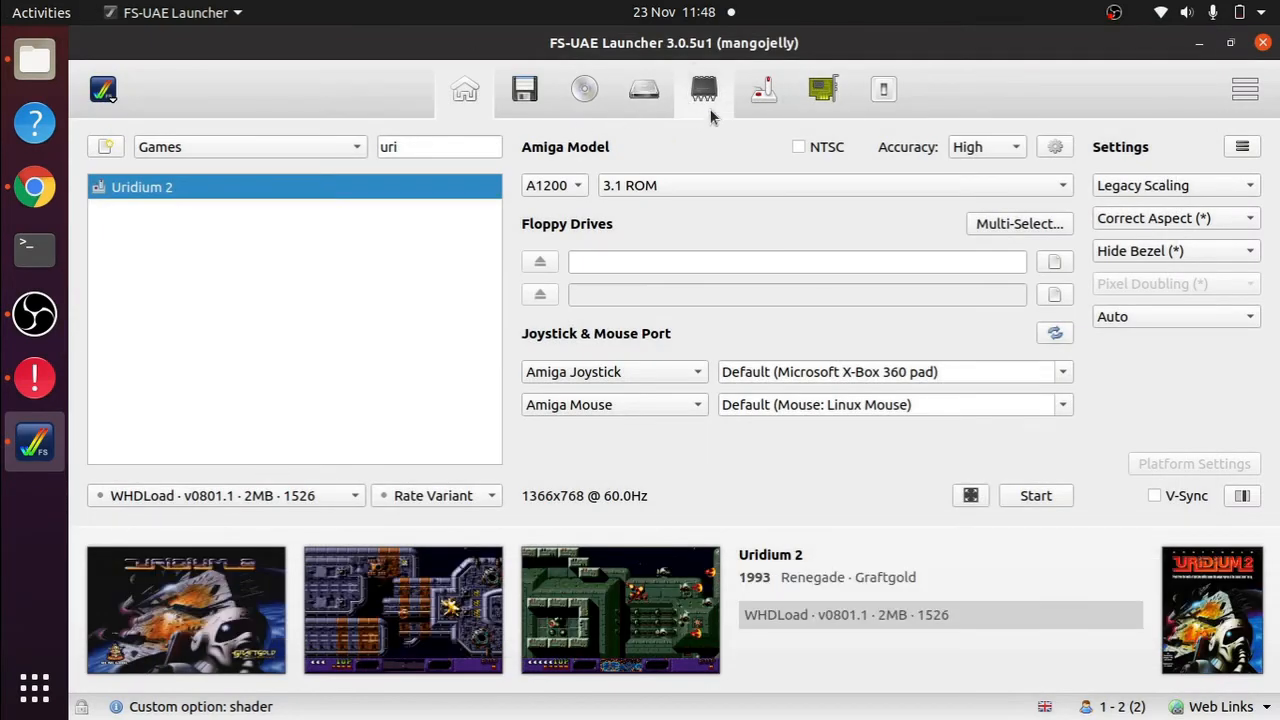
left_click(1054, 148)
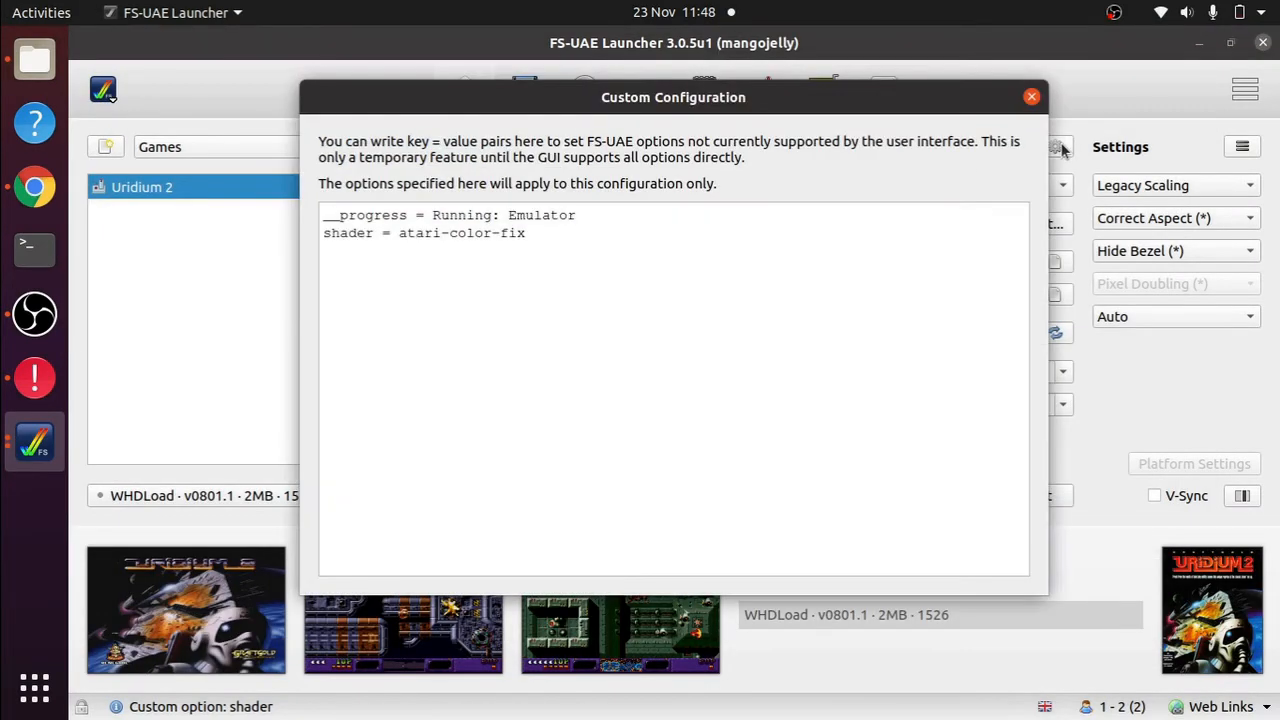
left_click(540, 232)
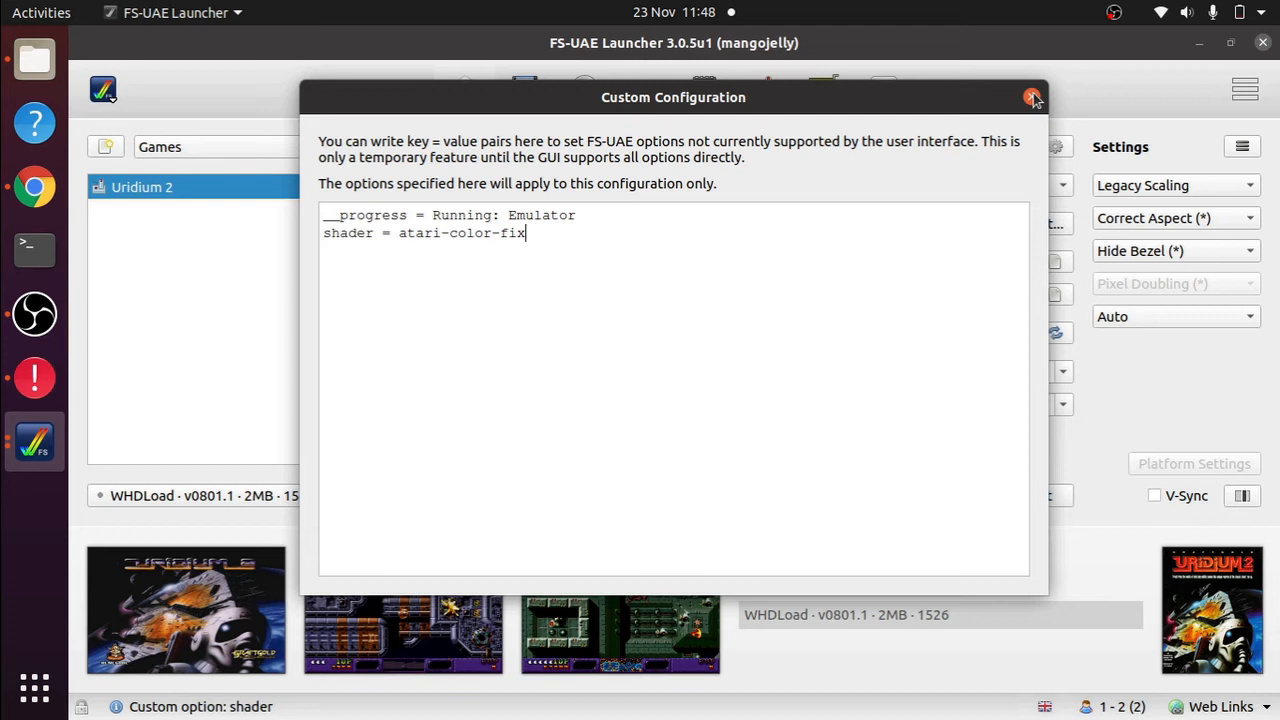
left_click(1032, 96)
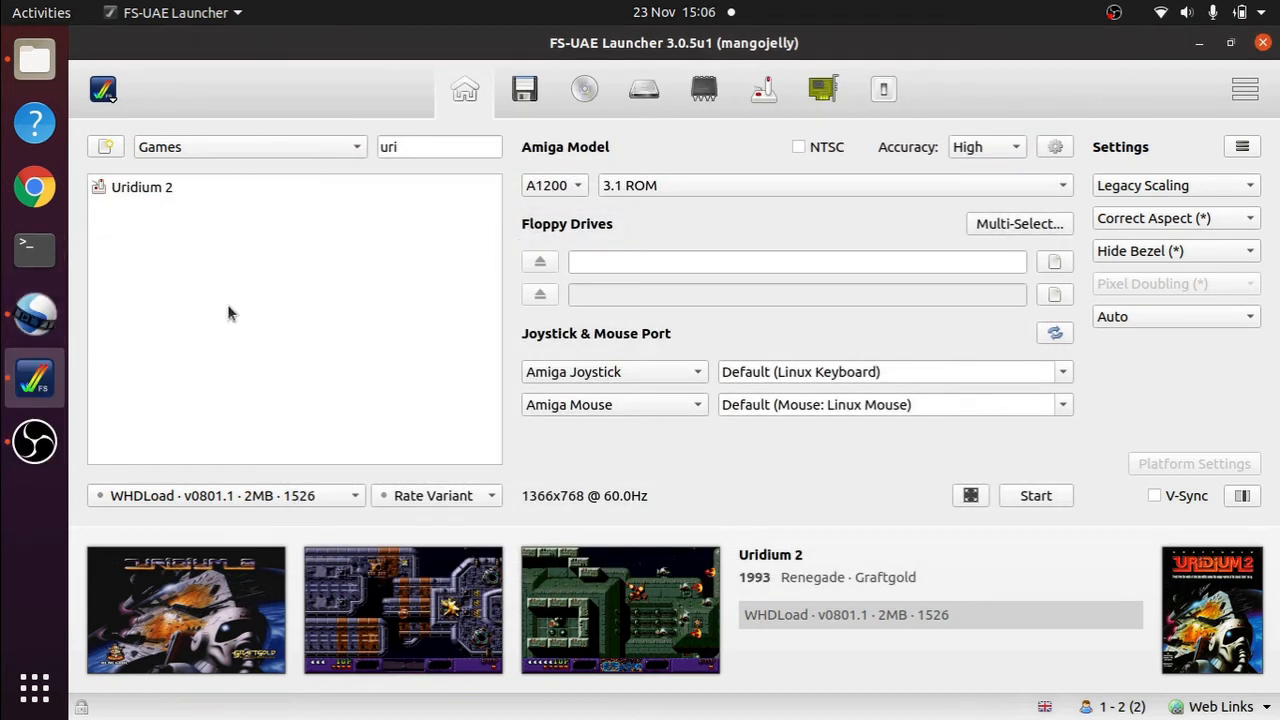
mouse_move(278, 308)
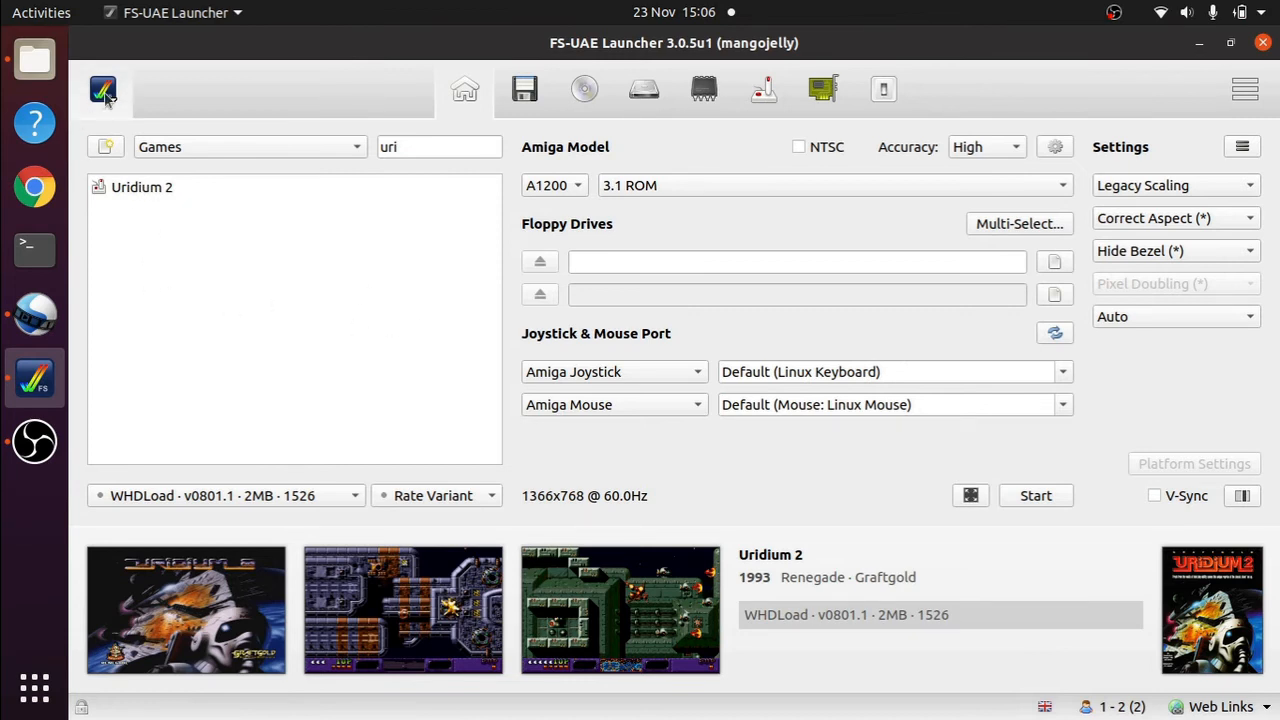
- Add 'shader = crt' on a new line after 'scanlines = 0' in global Advanced settings and close Settings
left_click(104, 90)
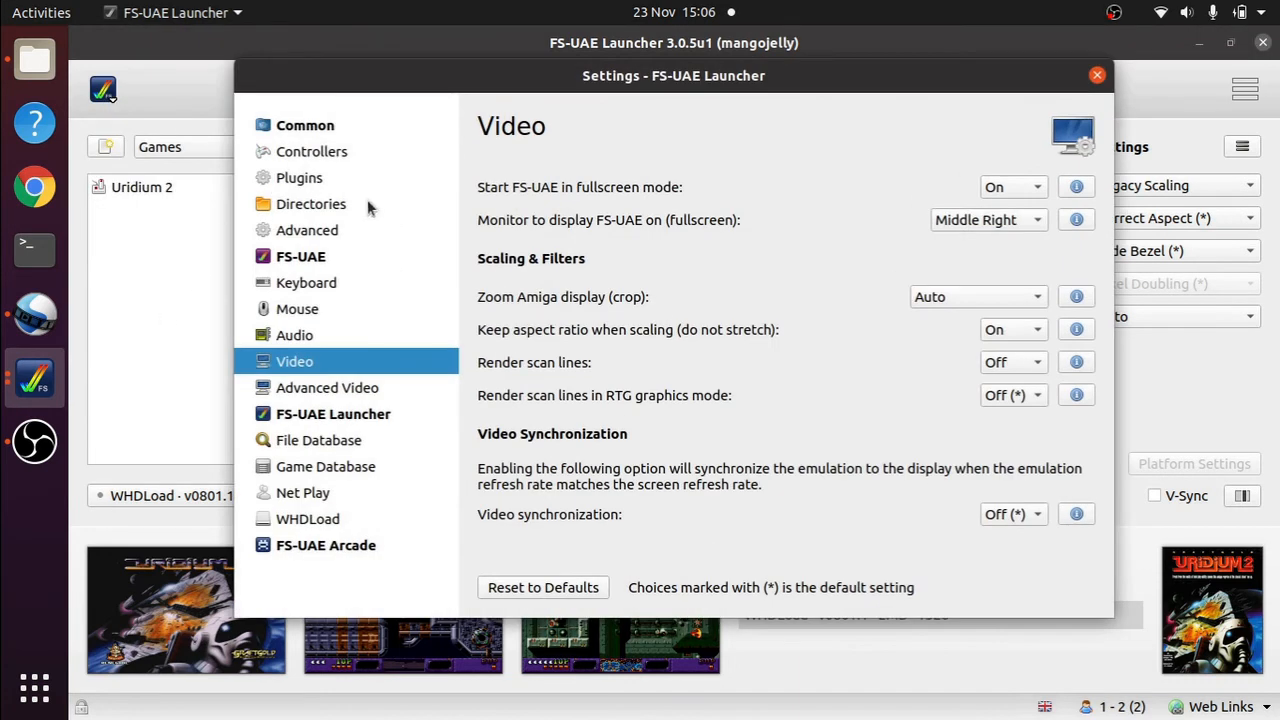
left_click(308, 230)
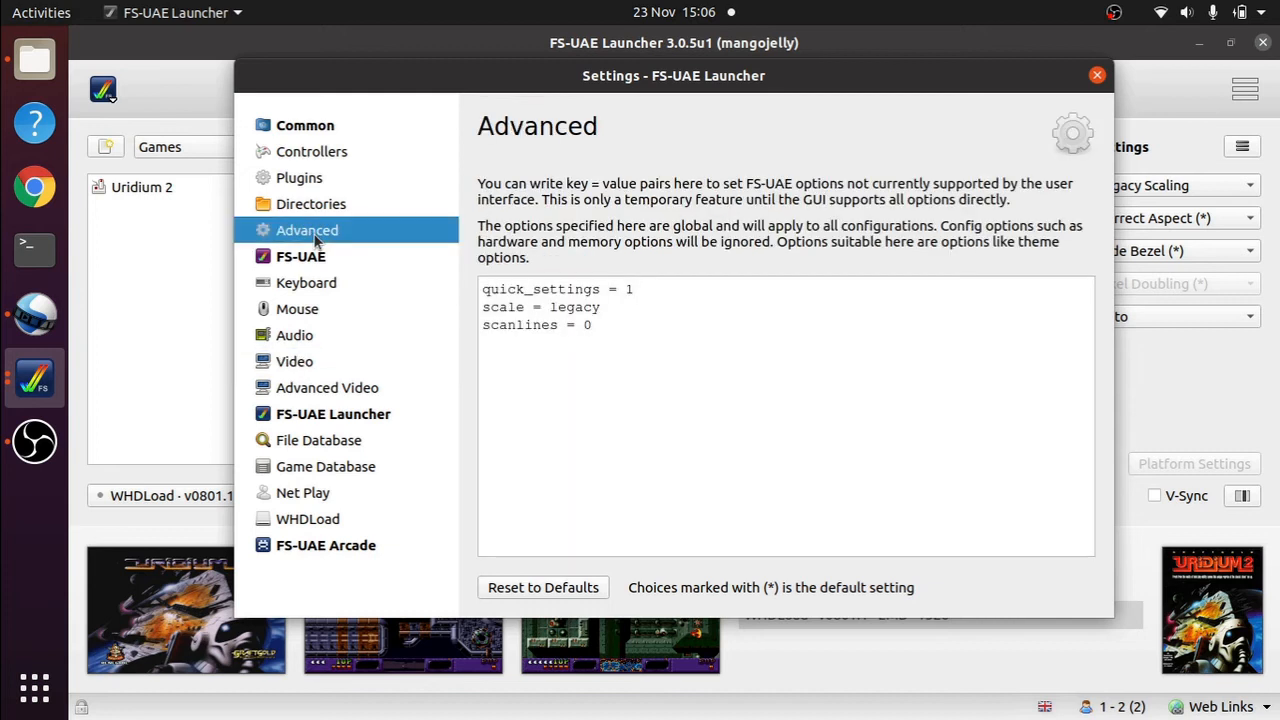
left_click(630, 324)
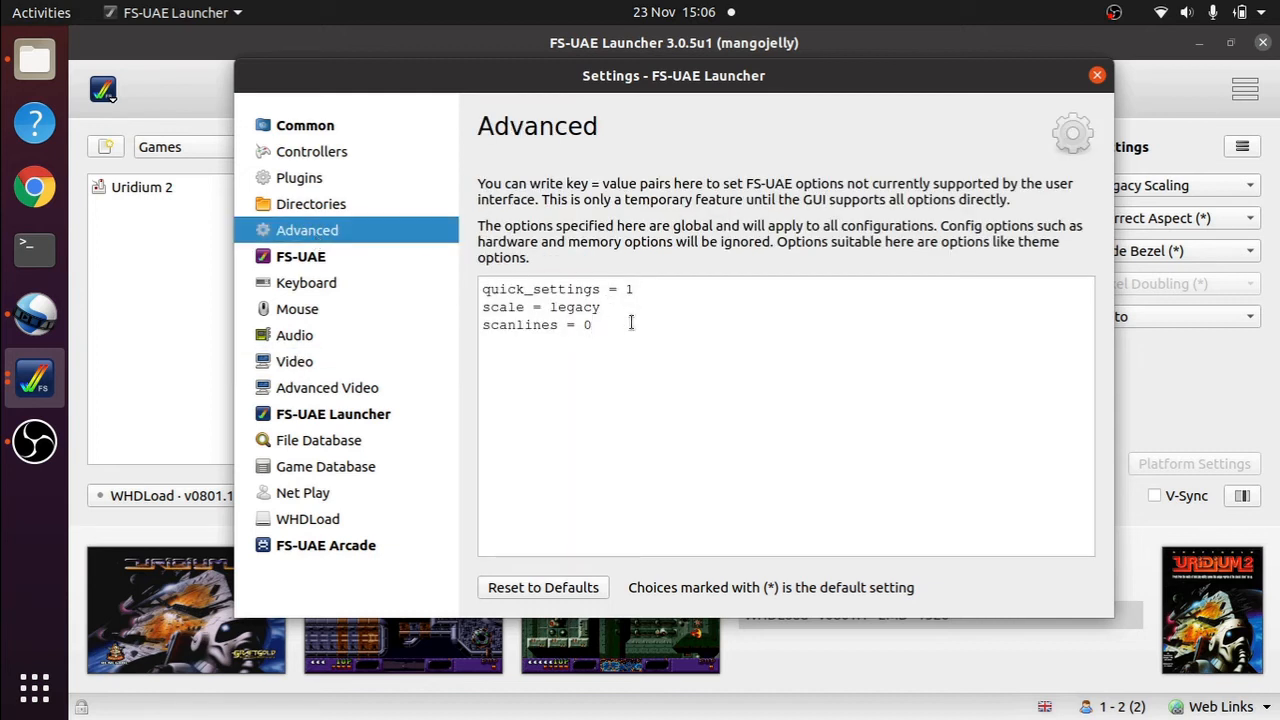
key("Return")
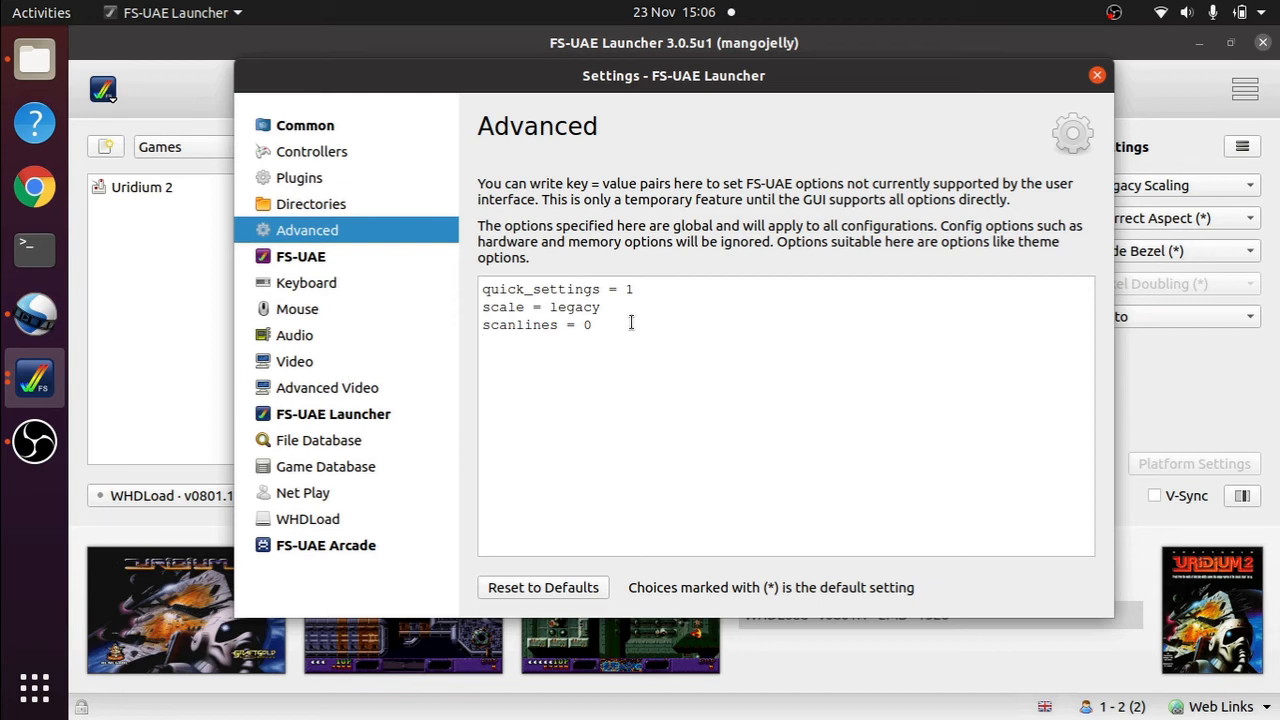
type("sha")
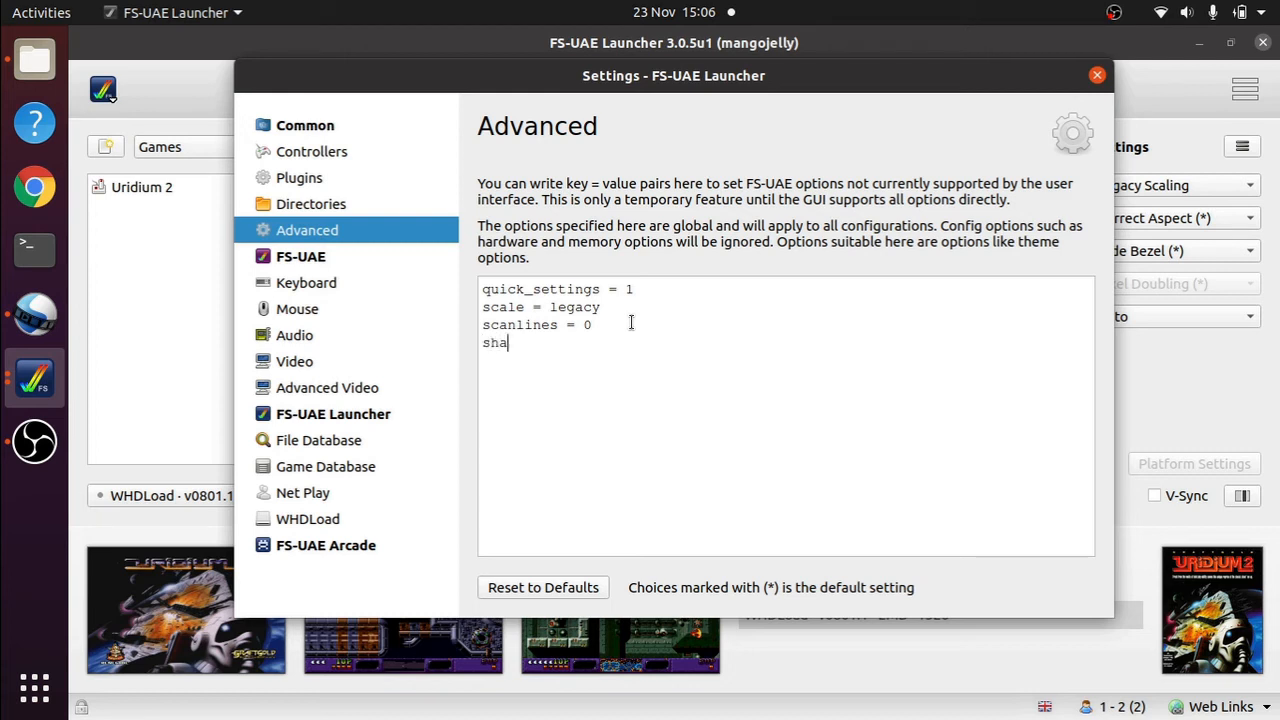
type("der")
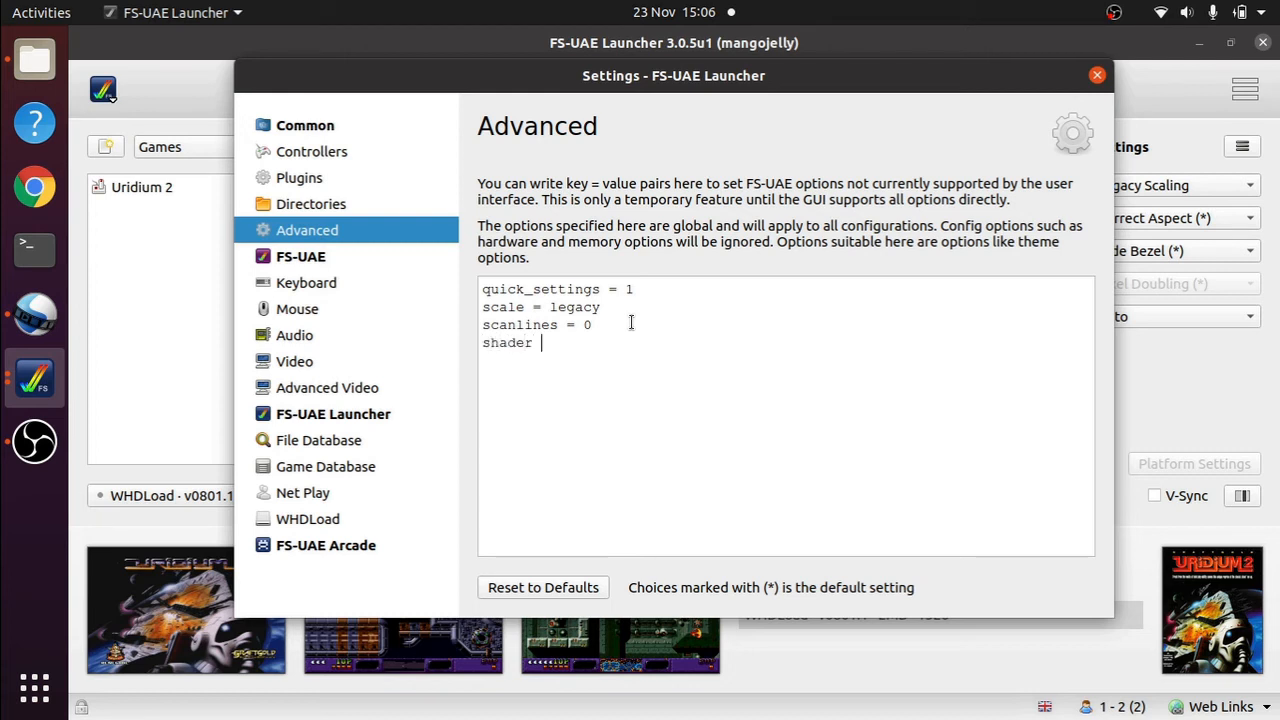
type("= crt")
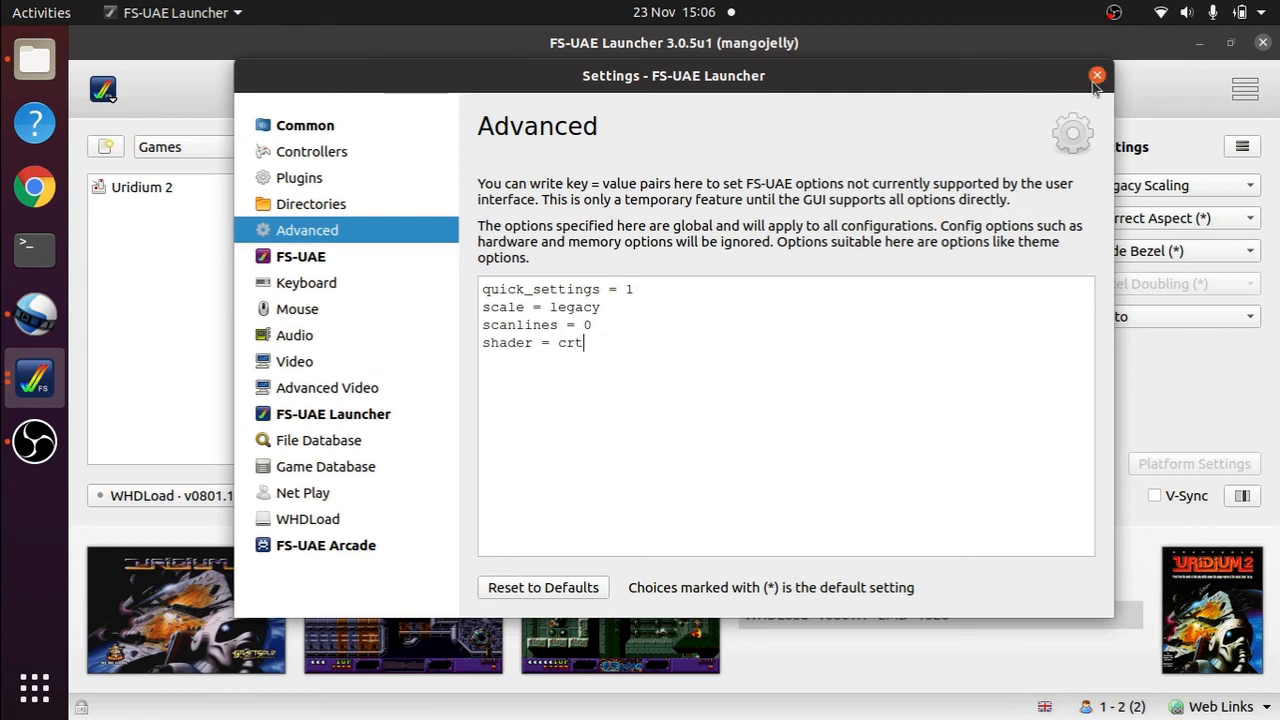
left_click(1096, 76)
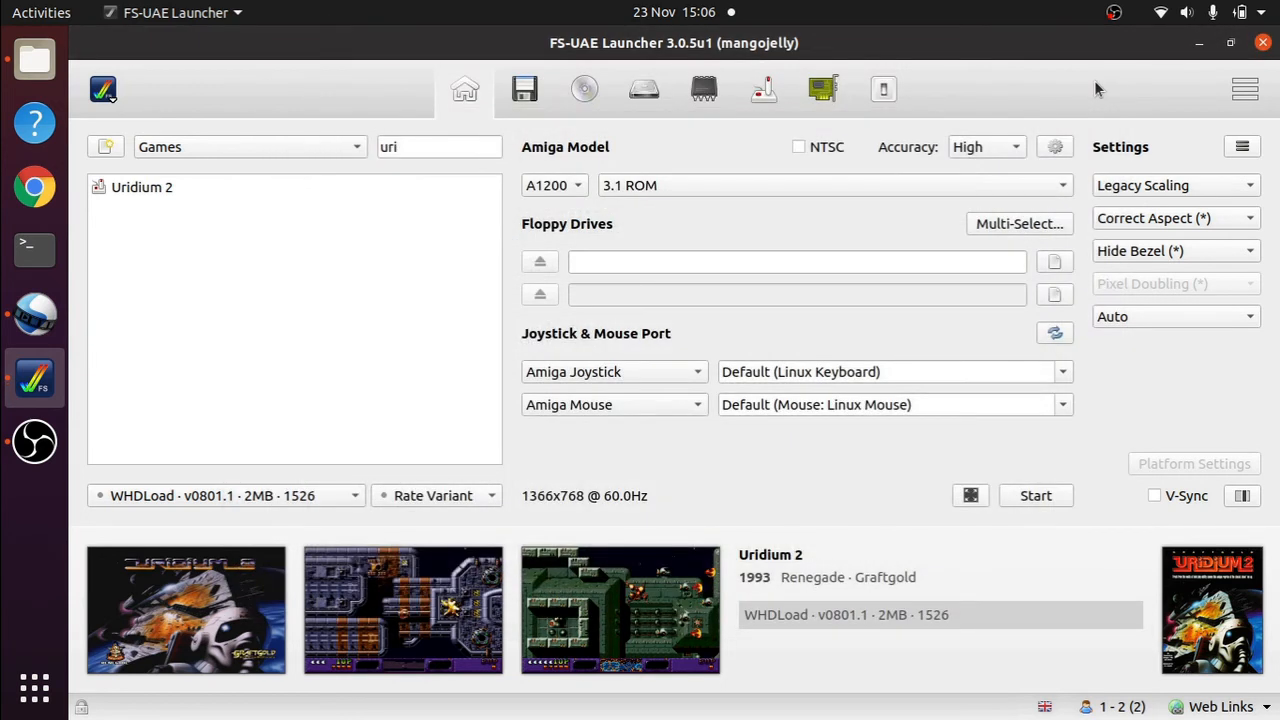
mouse_move(416, 396)
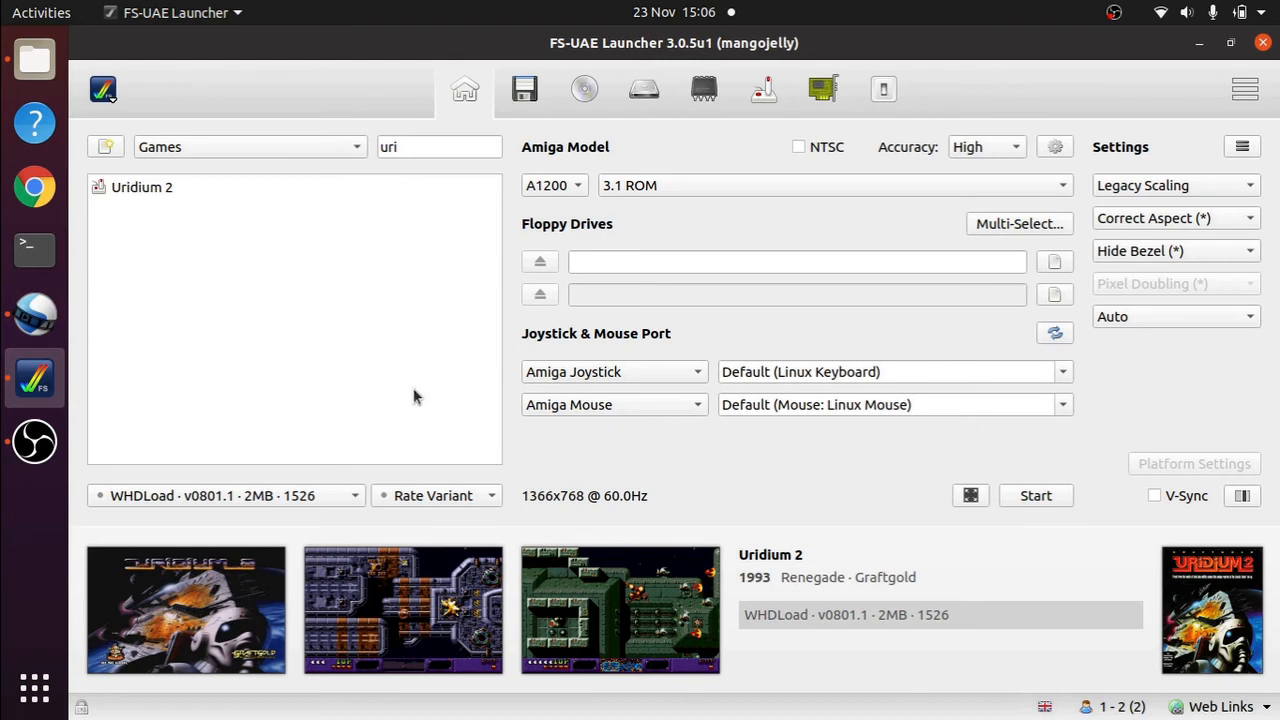
- Launch Uridium 2 from the games list to view its title screen through the crt shader
left_click(142, 188)
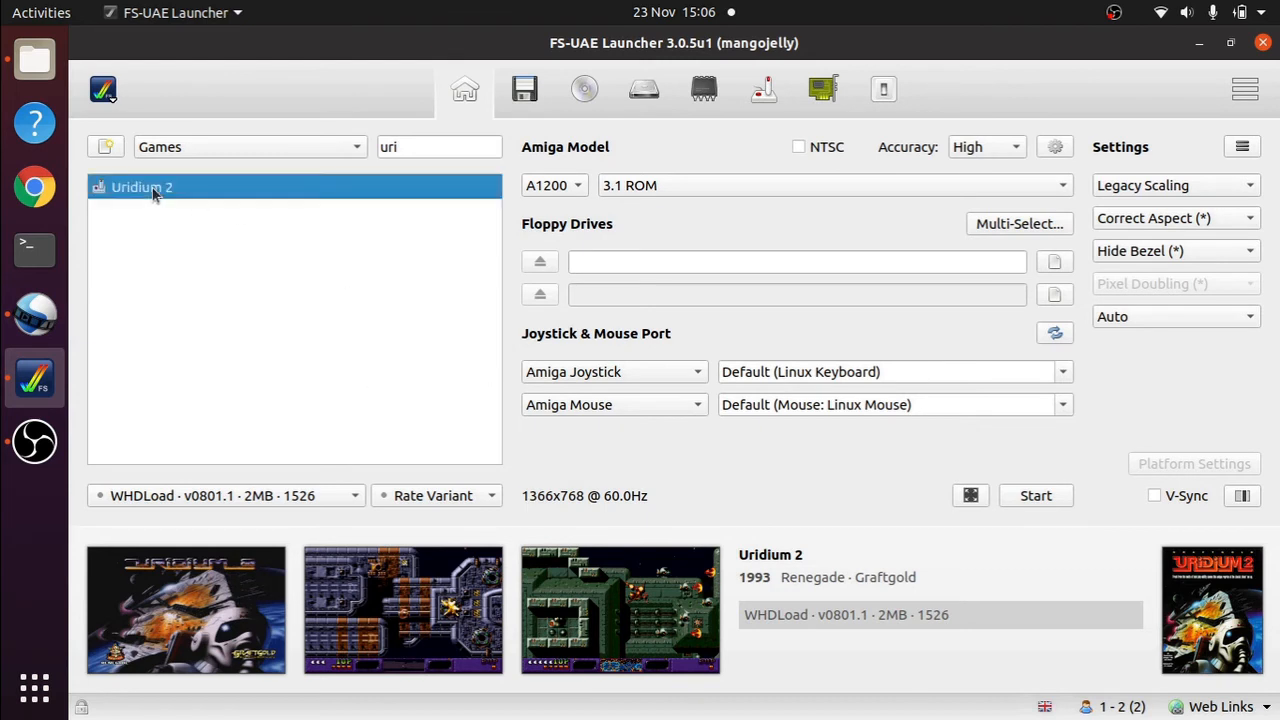
mouse_move(1078, 516)
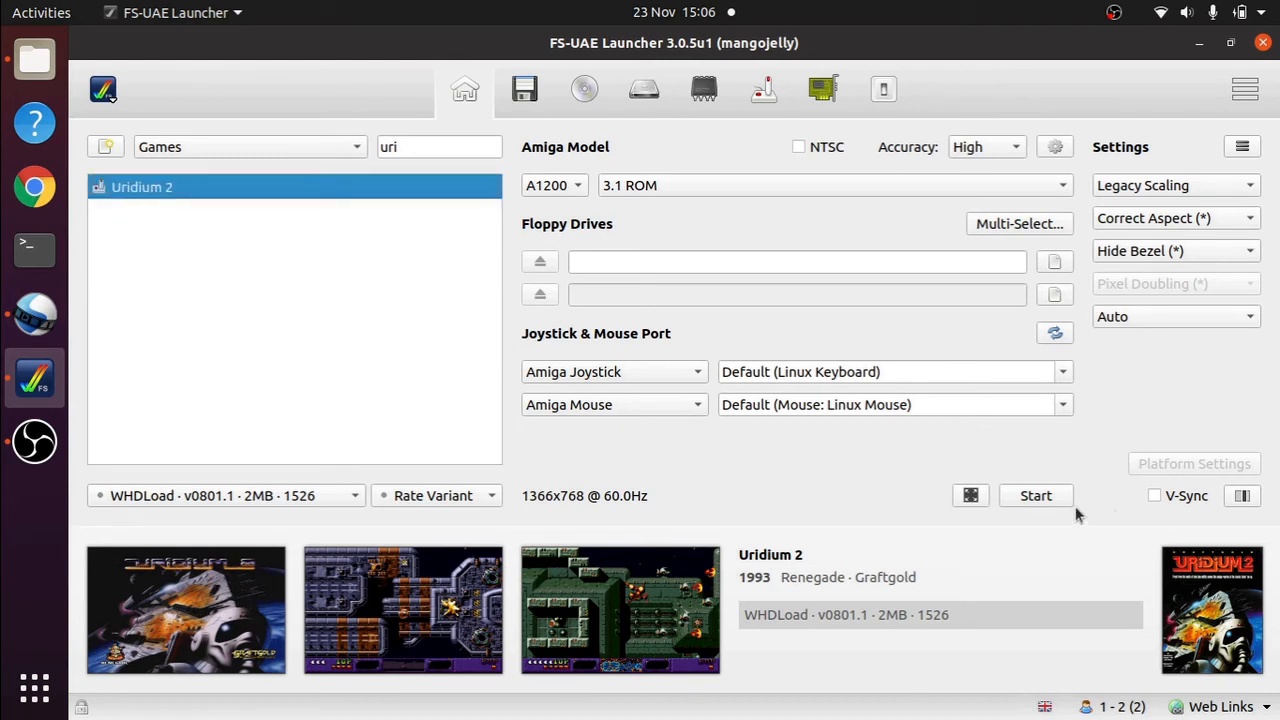
left_click(1036, 496)
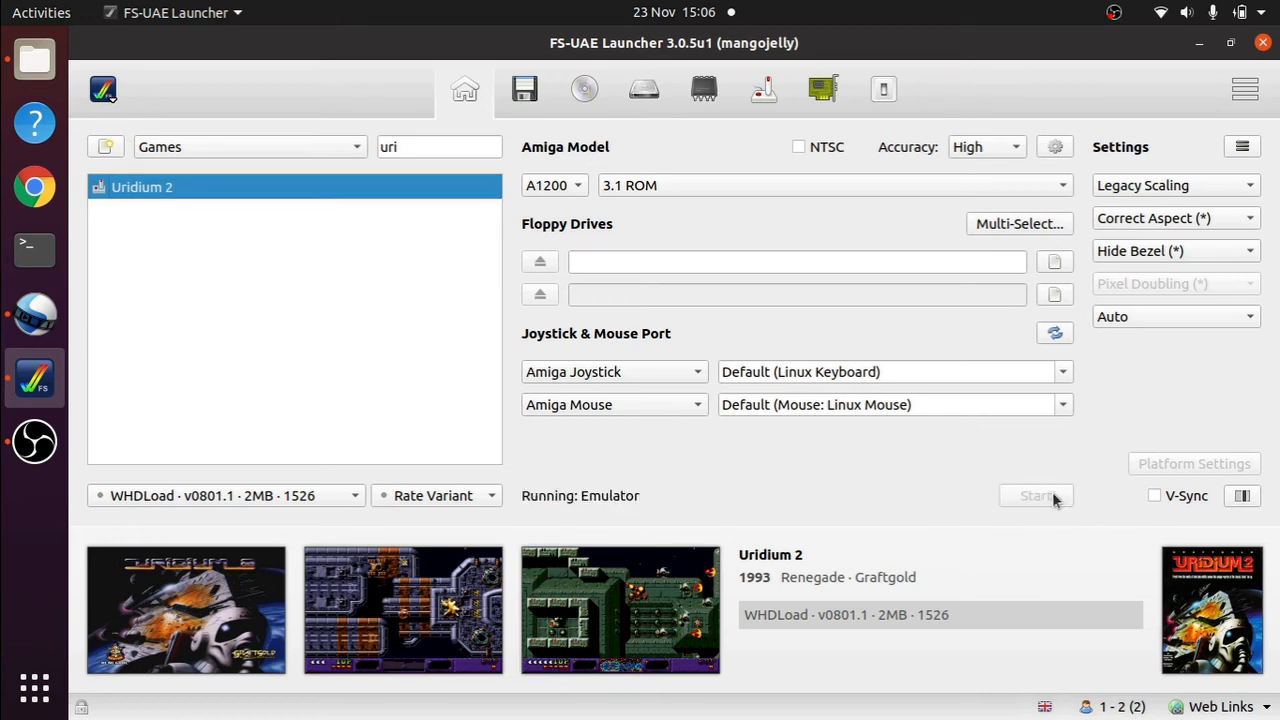
left_click(1036, 496)
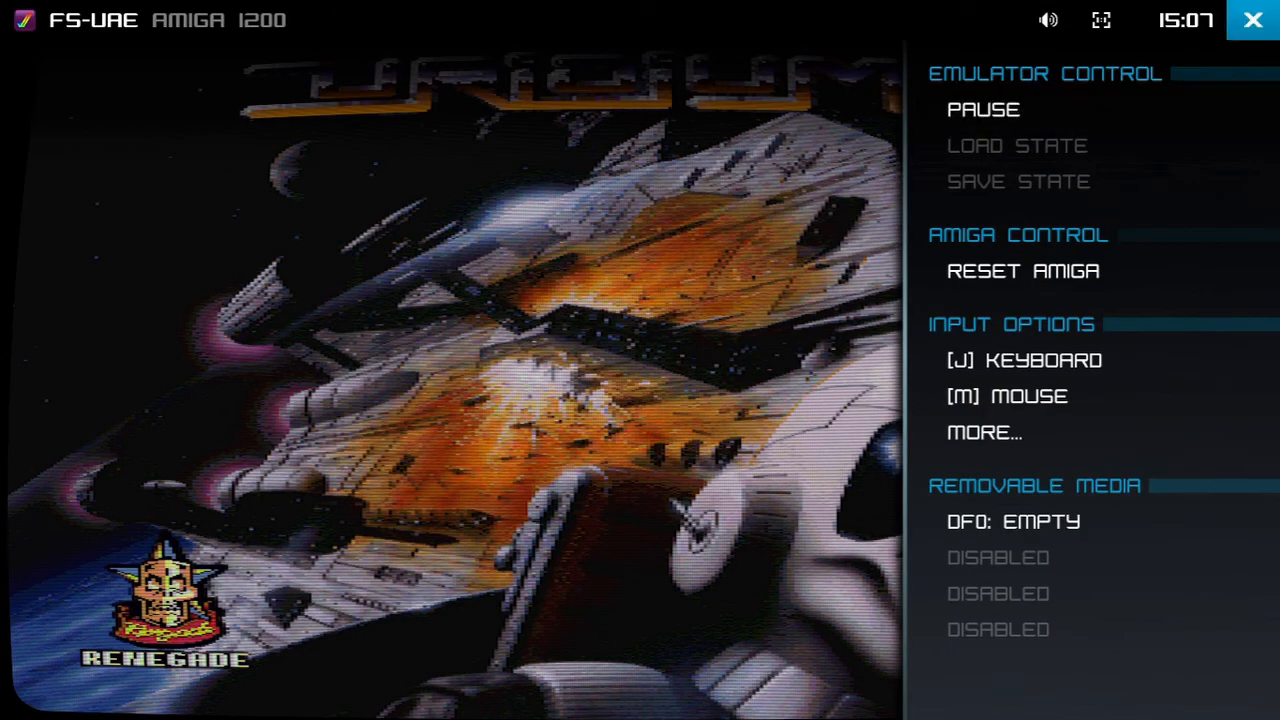
- Quit Uridium 2 and switch the launcher list from Games to Configs
left_click(1252, 20)
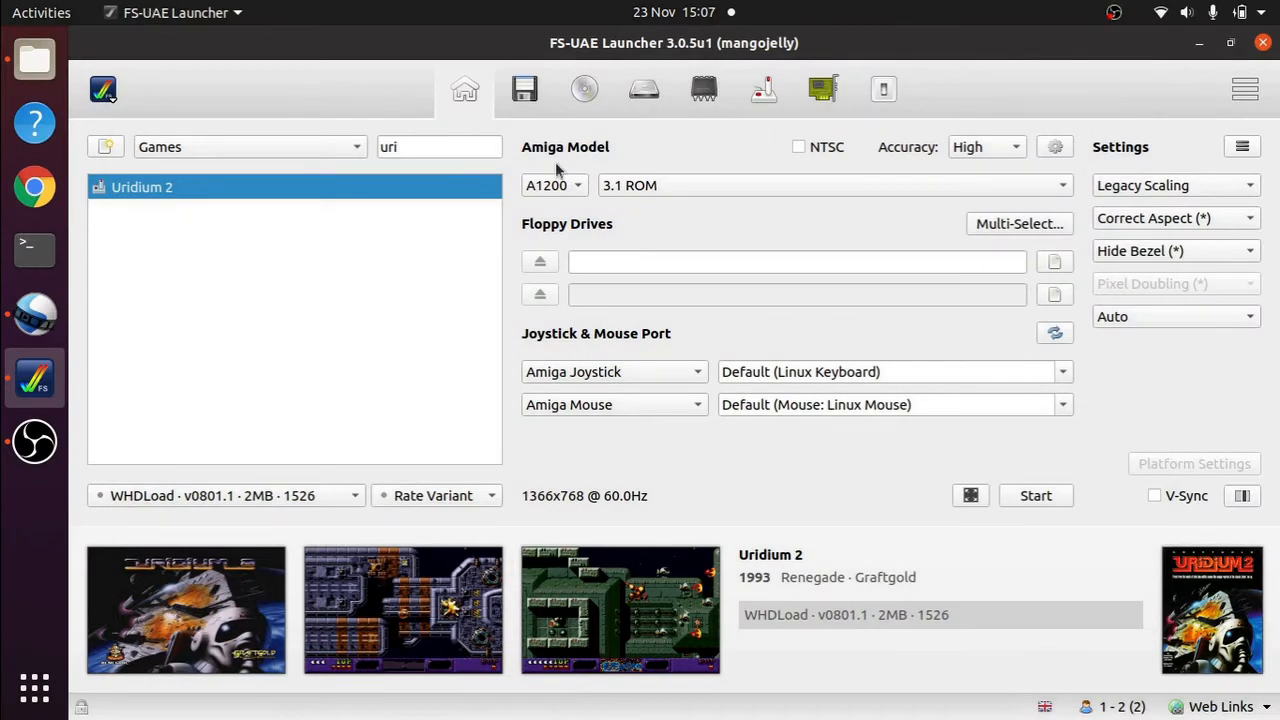
left_click(244, 148)
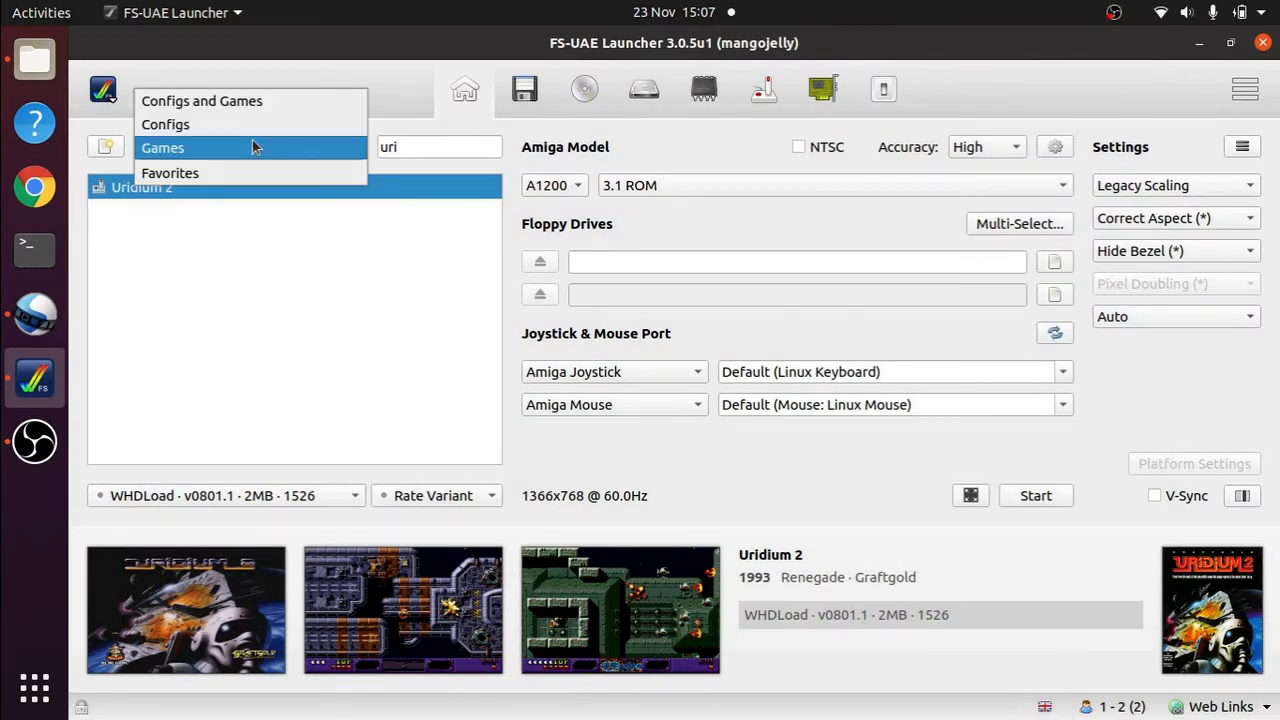
left_click(162, 148)
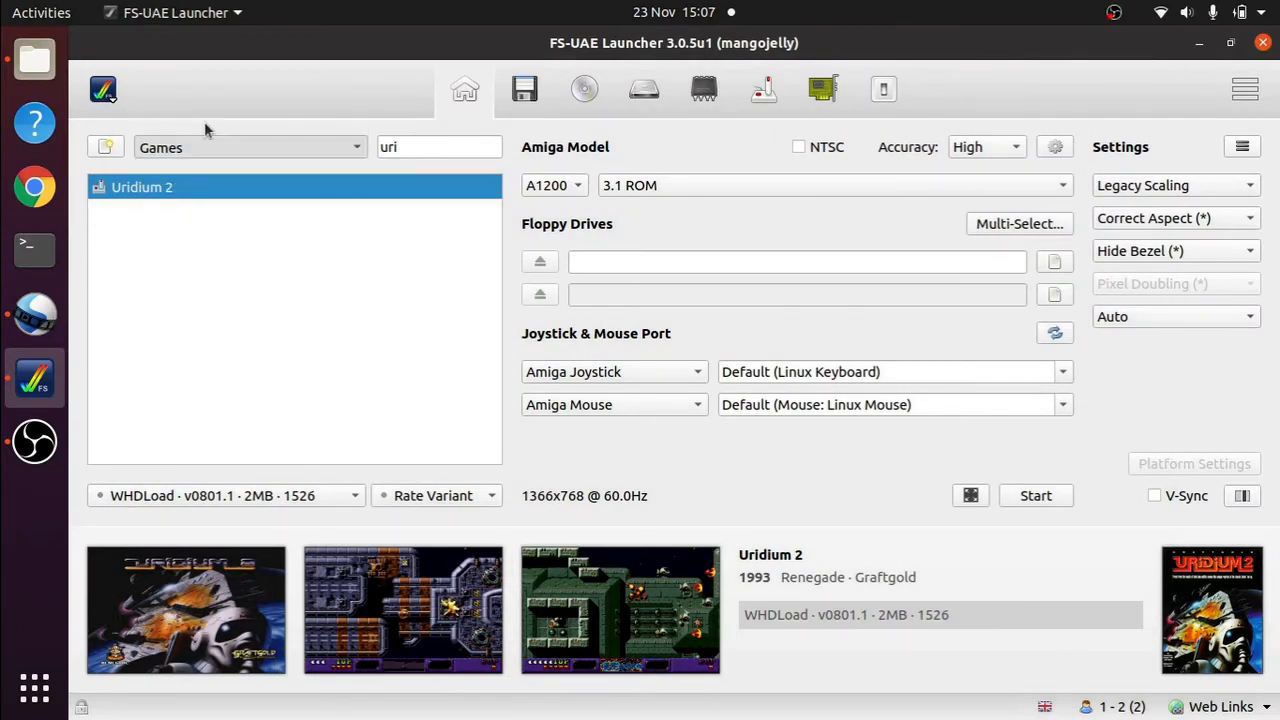
left_click(250, 148)
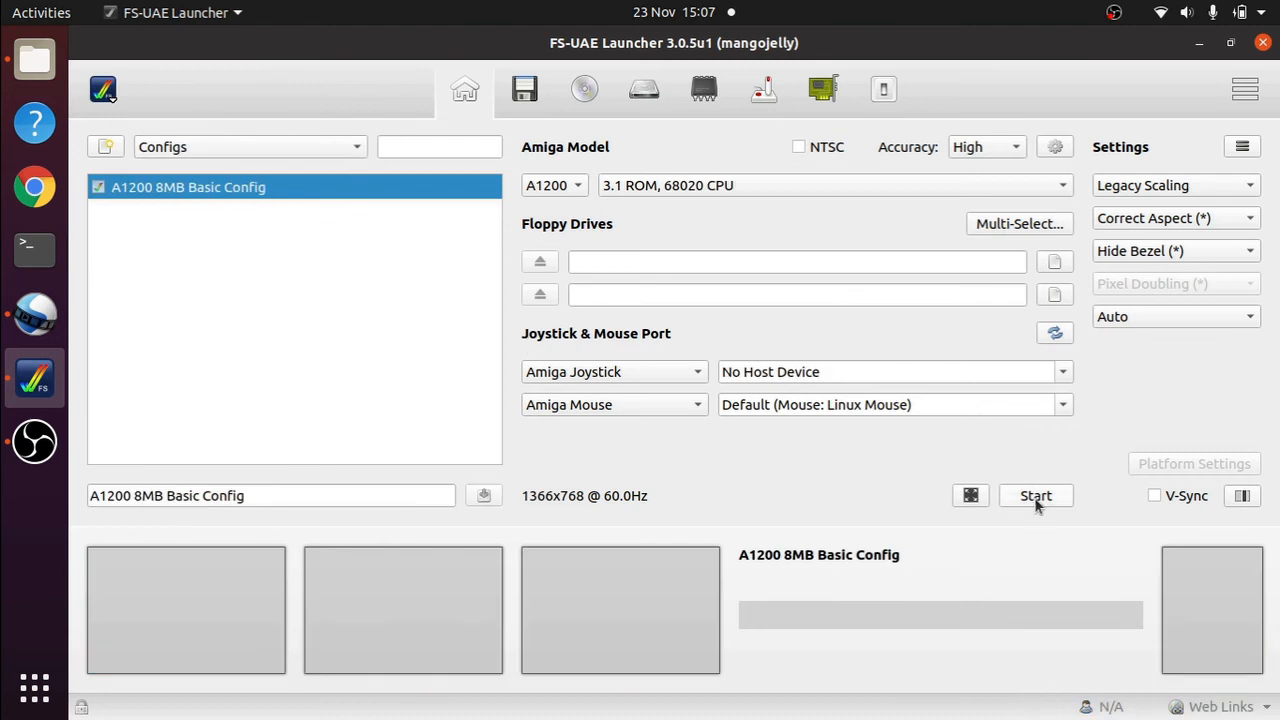
- Boot the A1200 8MB Basic Config to Workbench under the crt shader, then quit it
left_click(1036, 496)
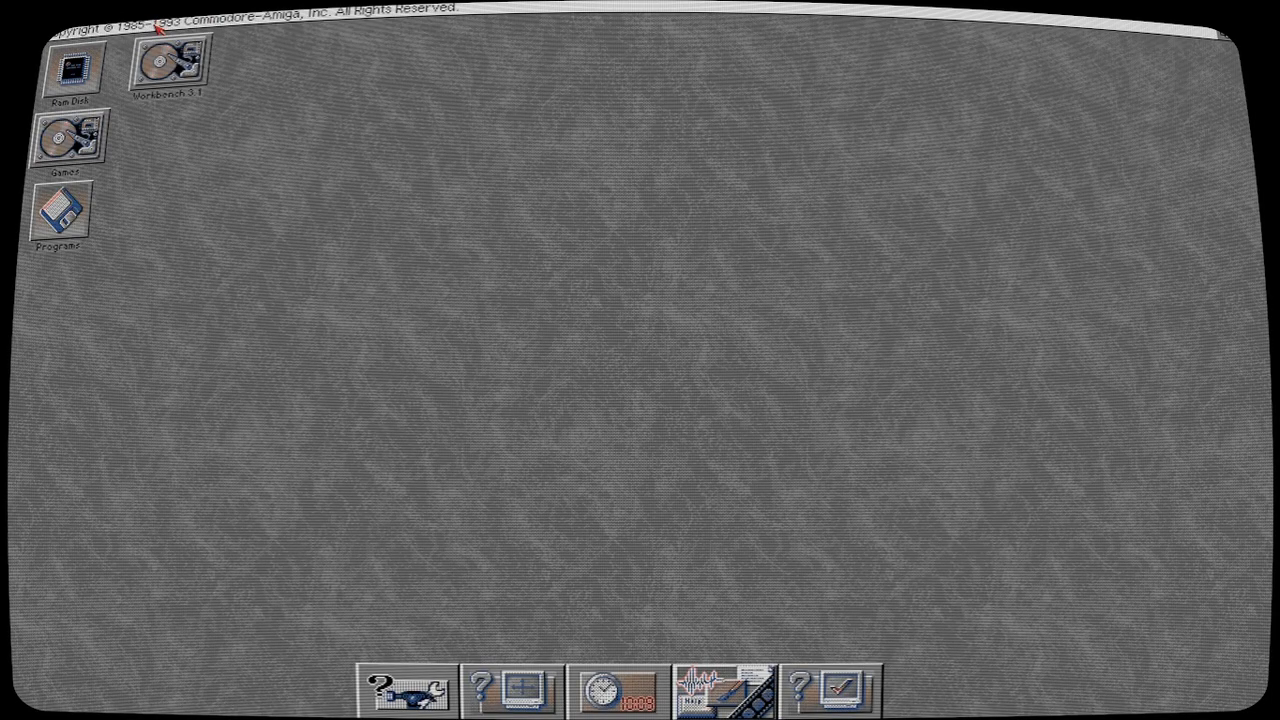
left_click(64, 18)
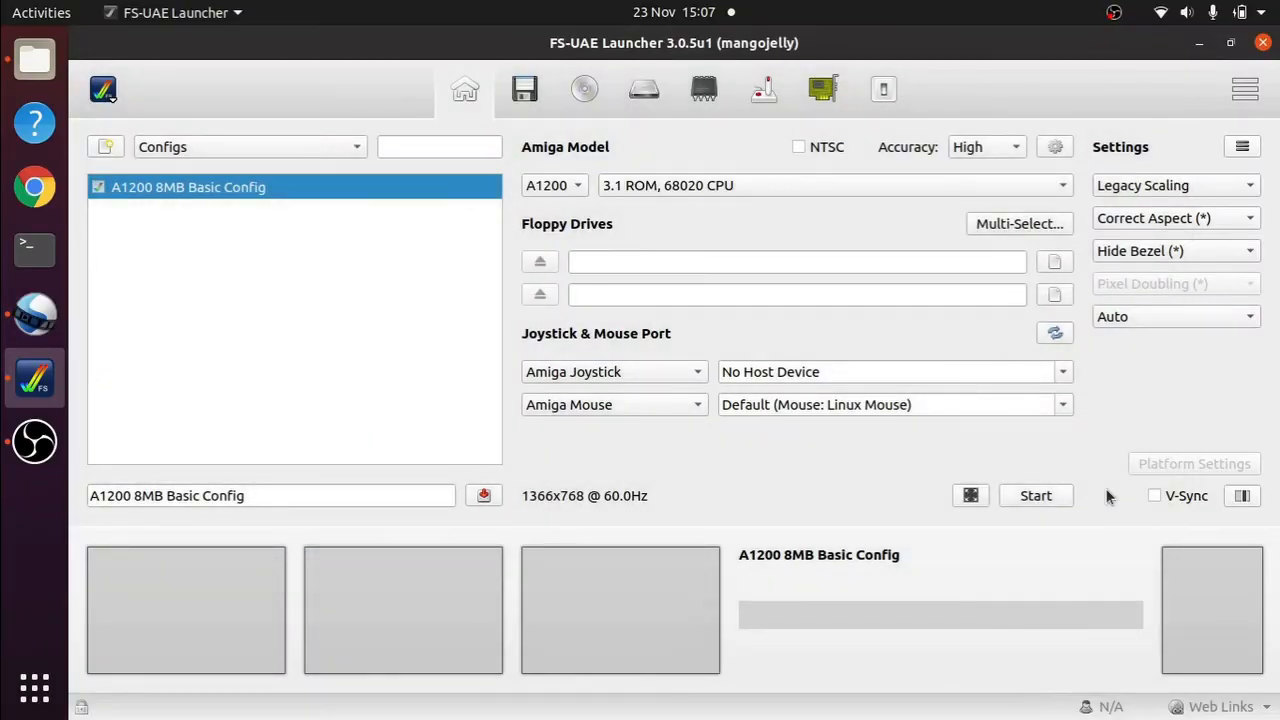
- Delete the 'shader = crt' line, set scanlines to 1 in global Advanced settings, and close Settings
left_click(104, 88)
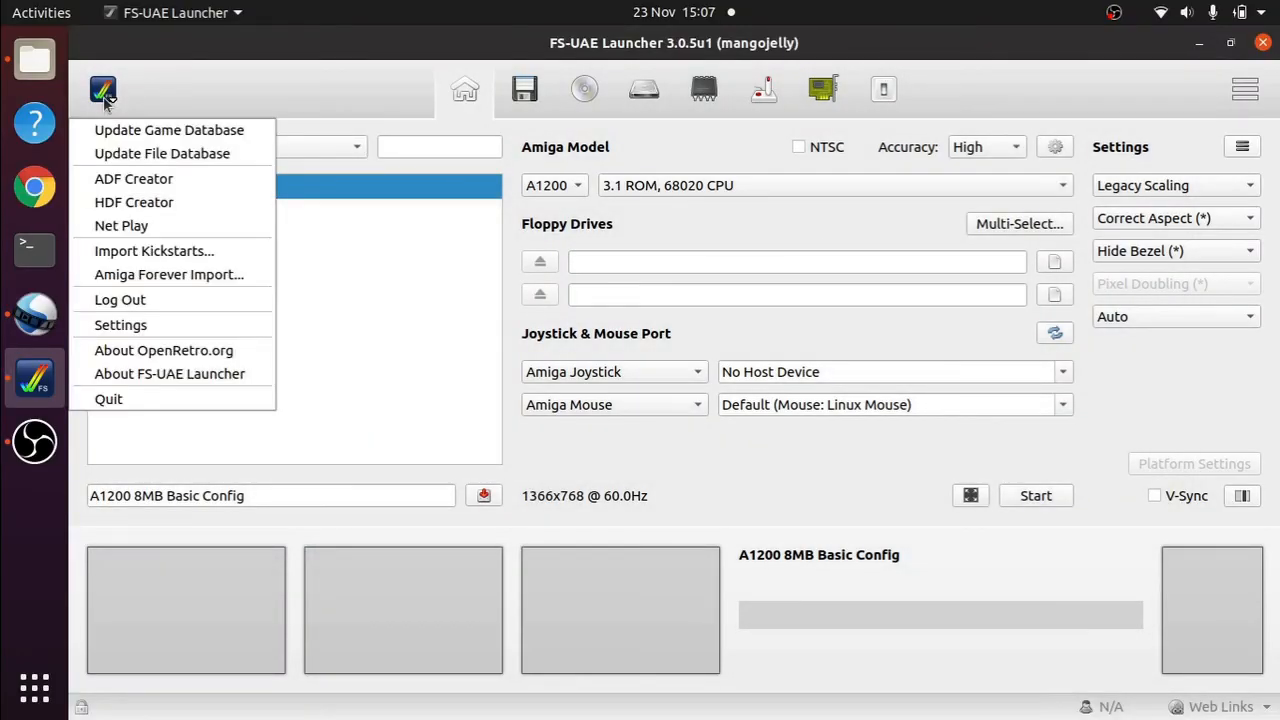
mouse_move(164, 350)
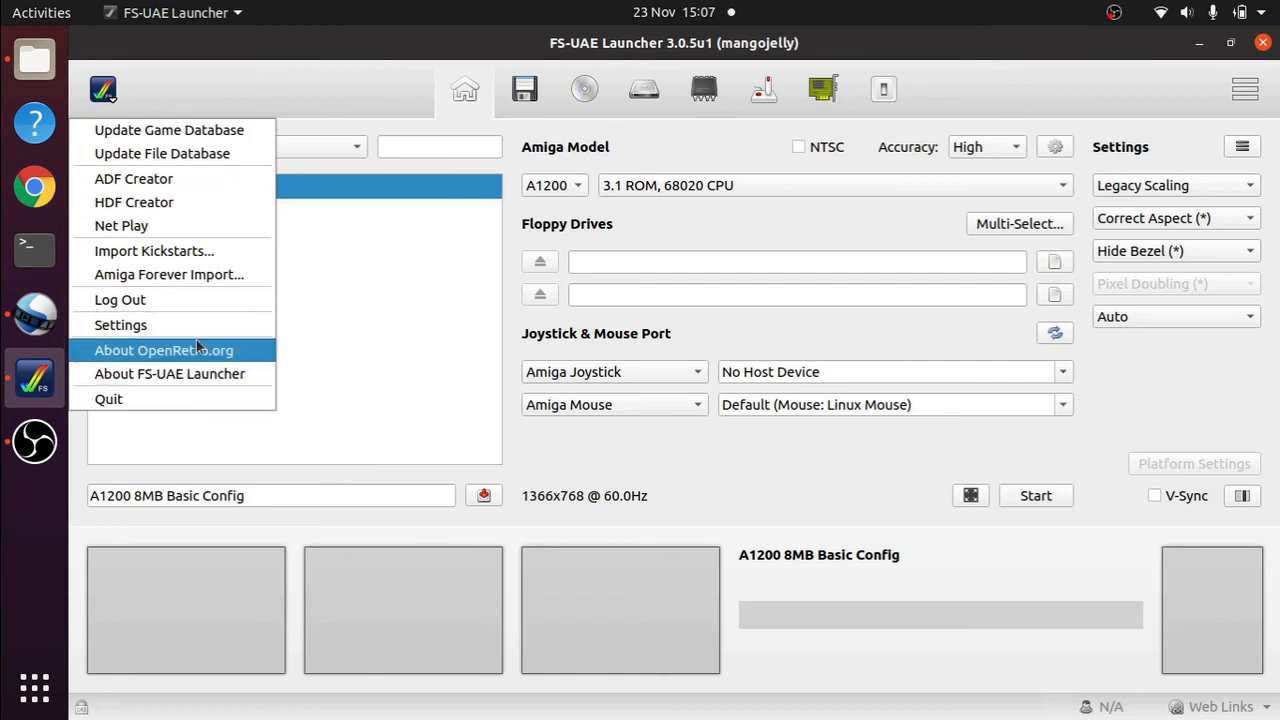
left_click(120, 324)
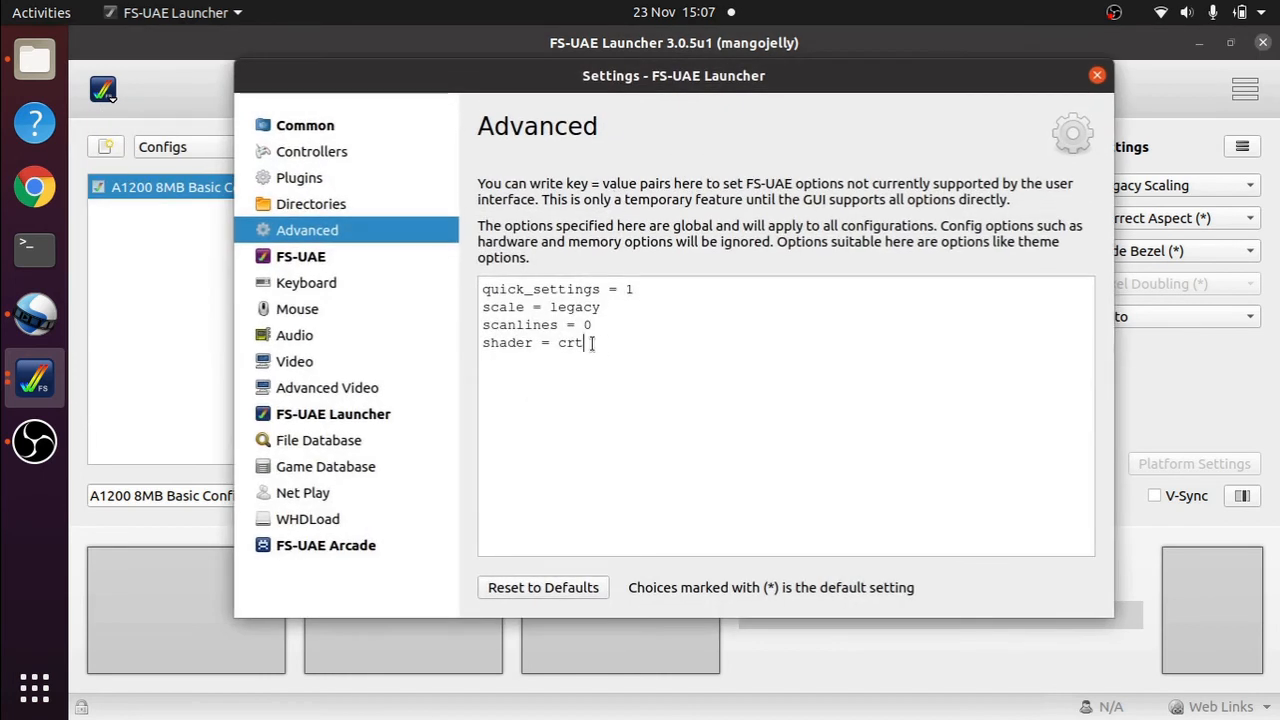
key("Backspace")
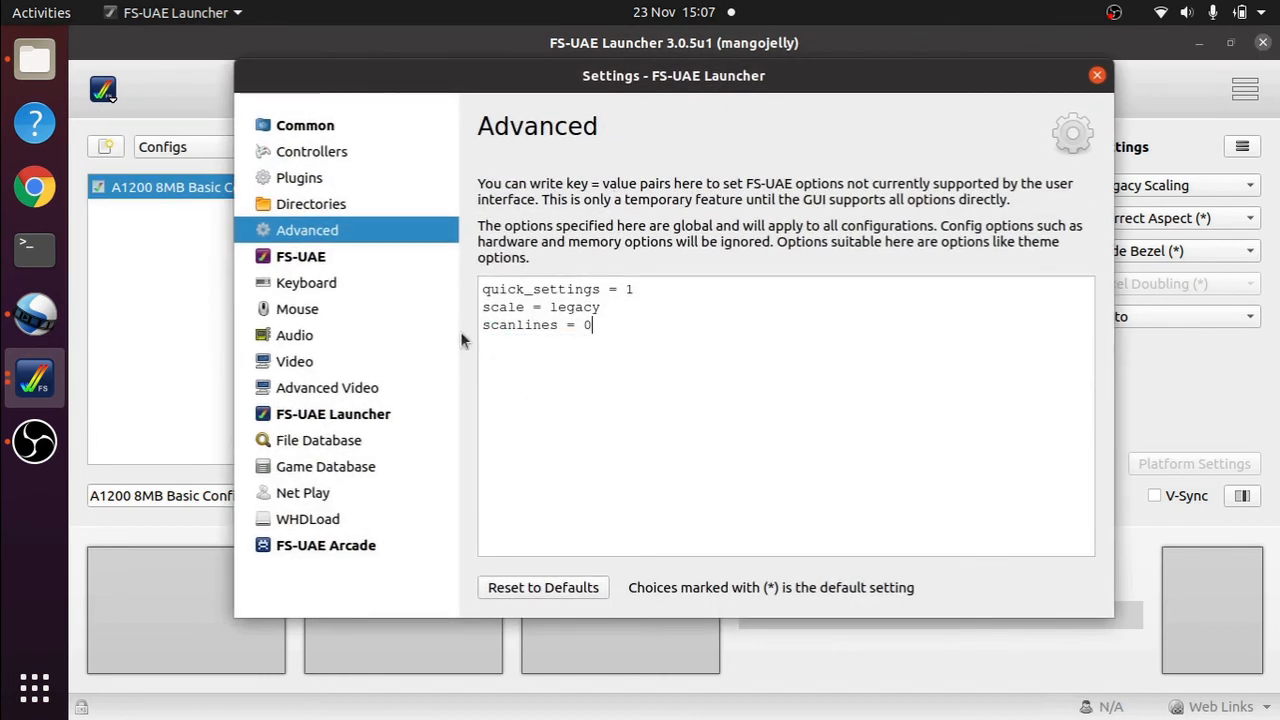
mouse_move(796, 292)
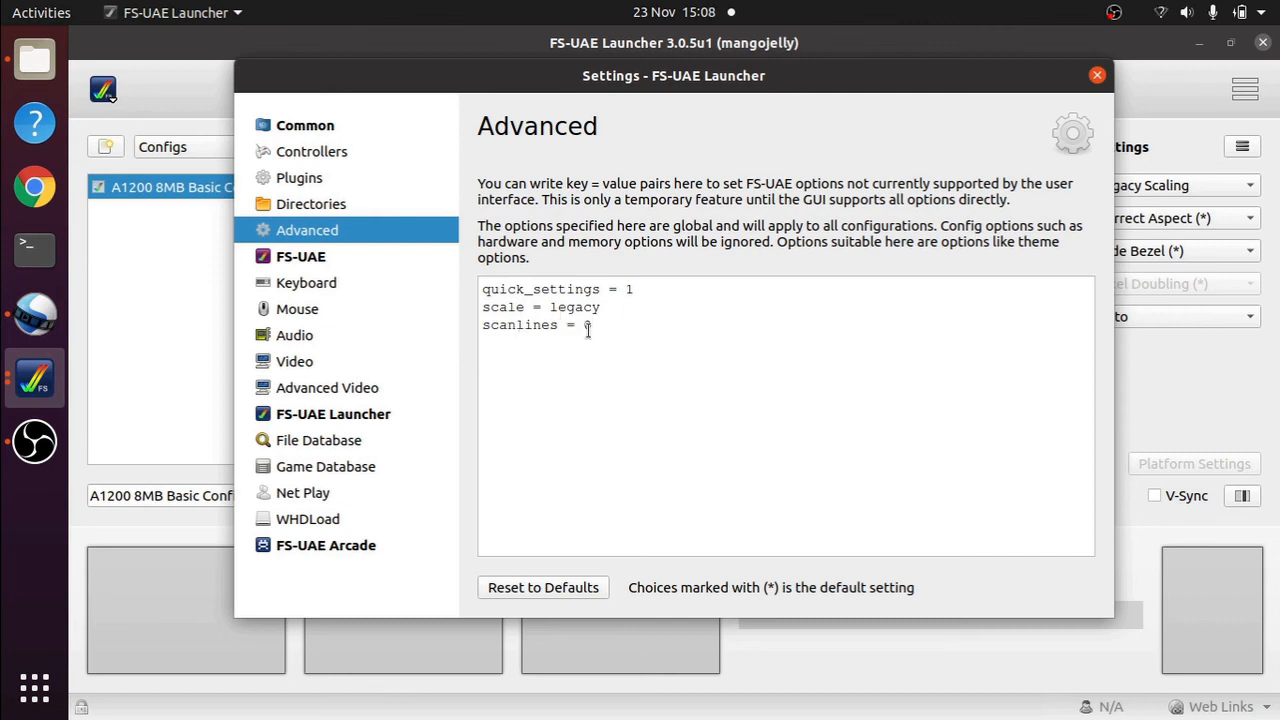
type("0")
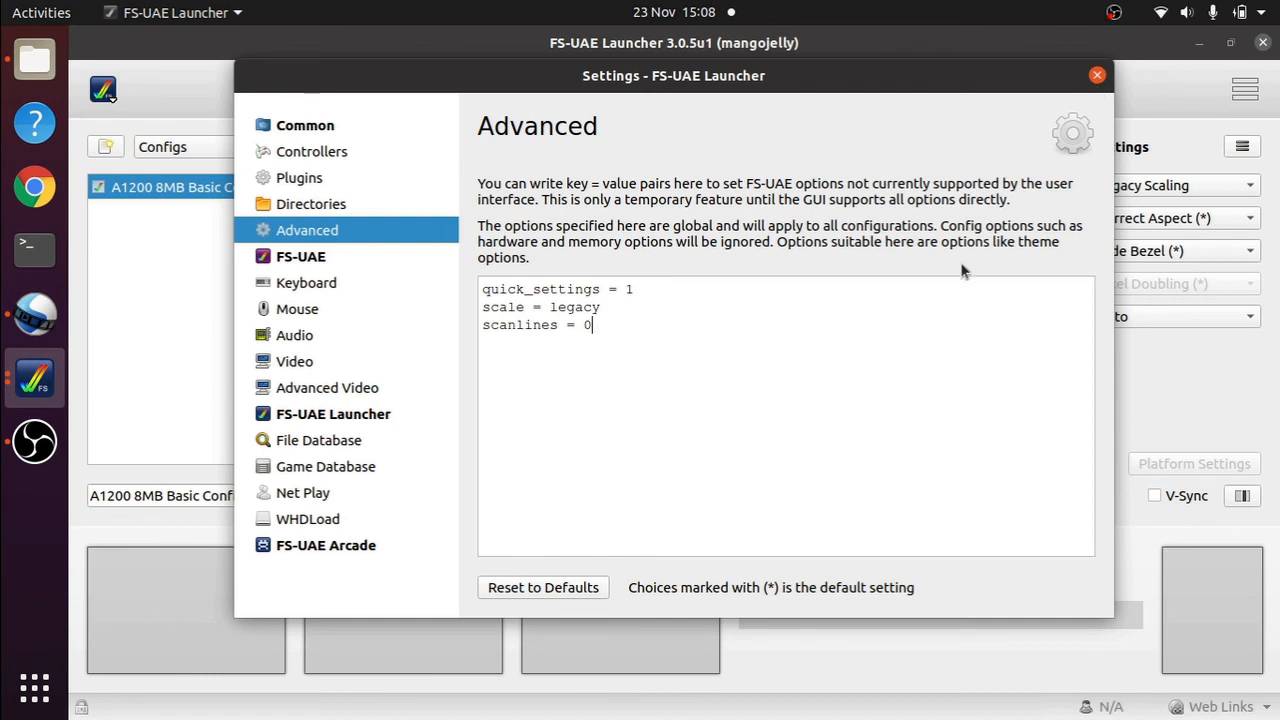
type("1")
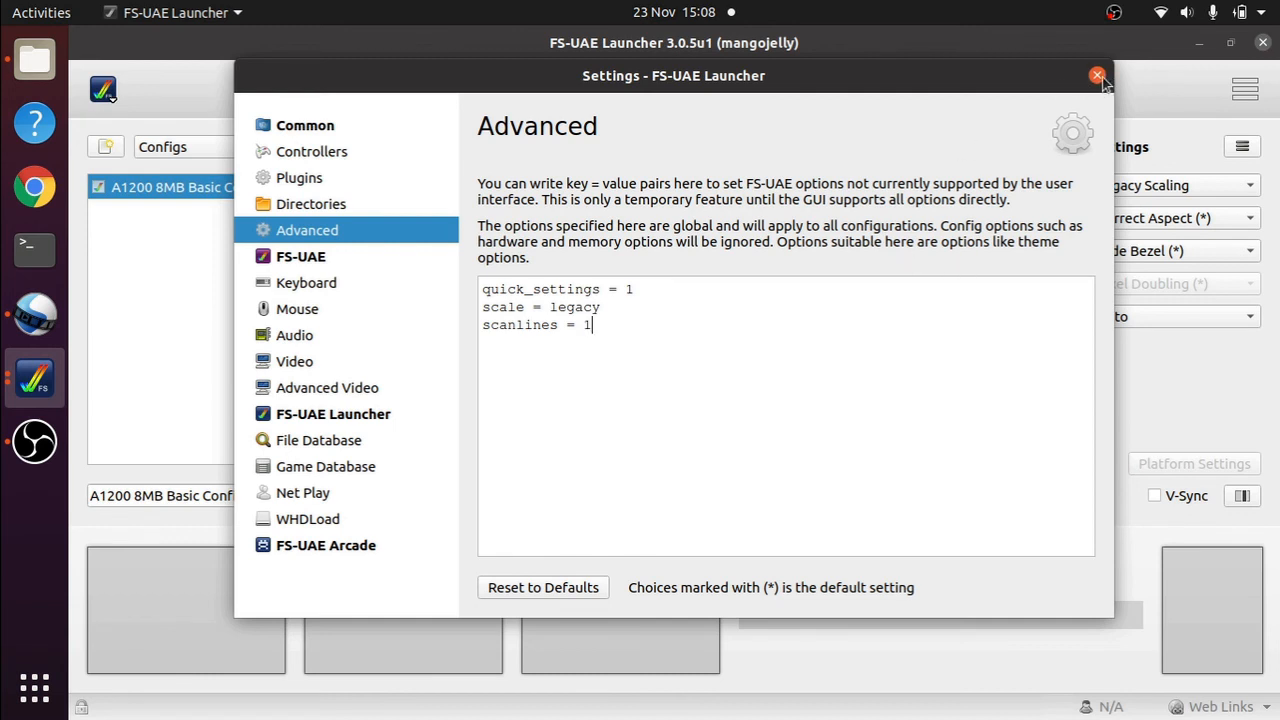
left_click(1096, 76)
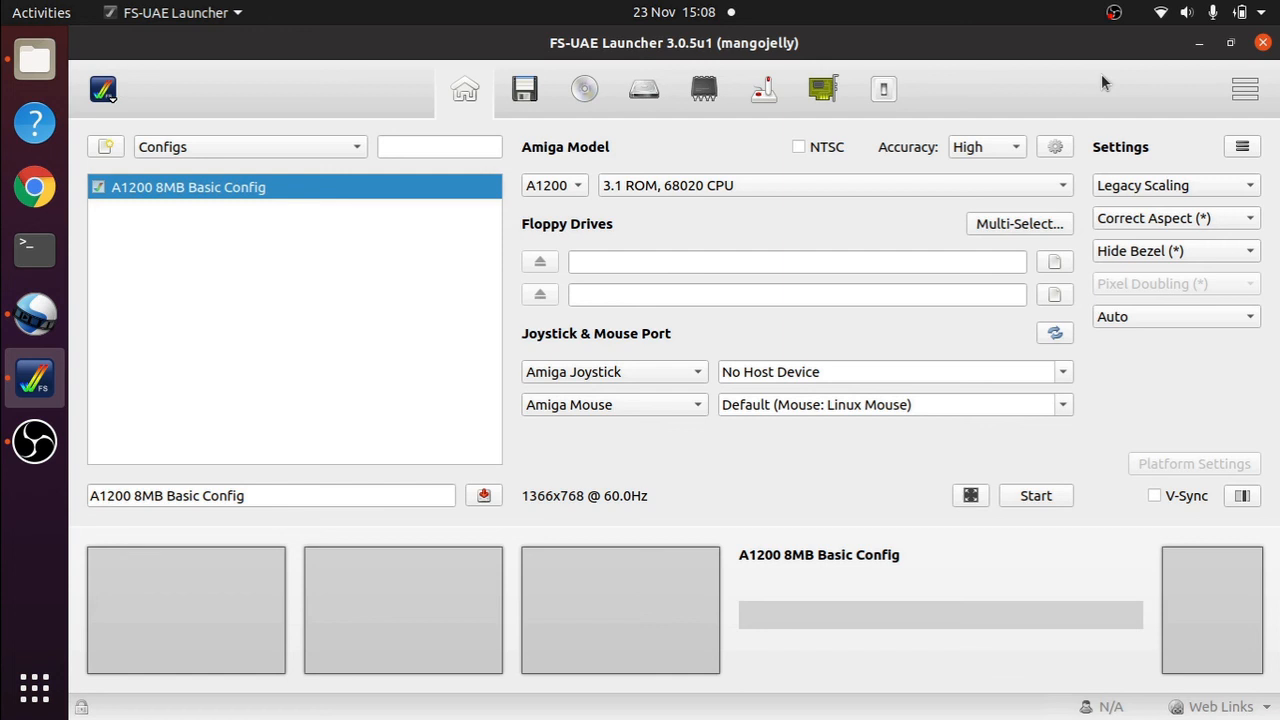
mouse_move(1058, 82)
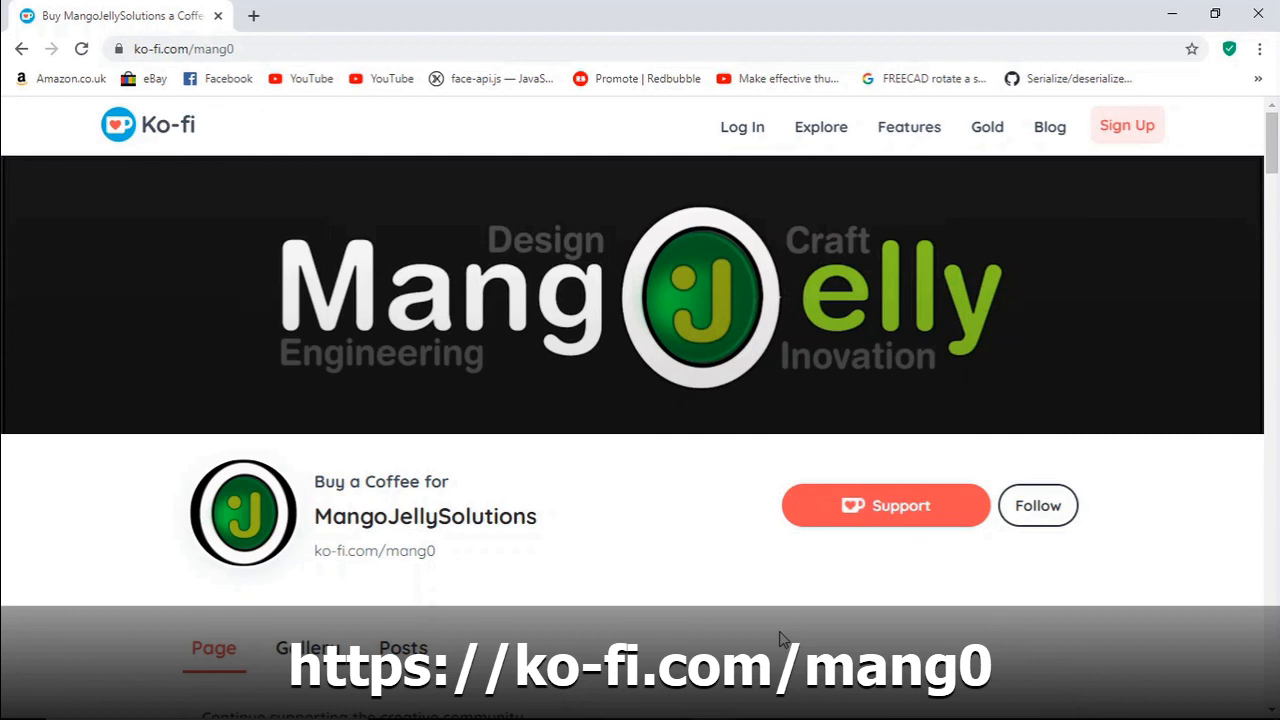
- Scroll through MangoJellySolutions' Ko-fi page showing the Buy a Coffee donation form
scroll("down", 3)
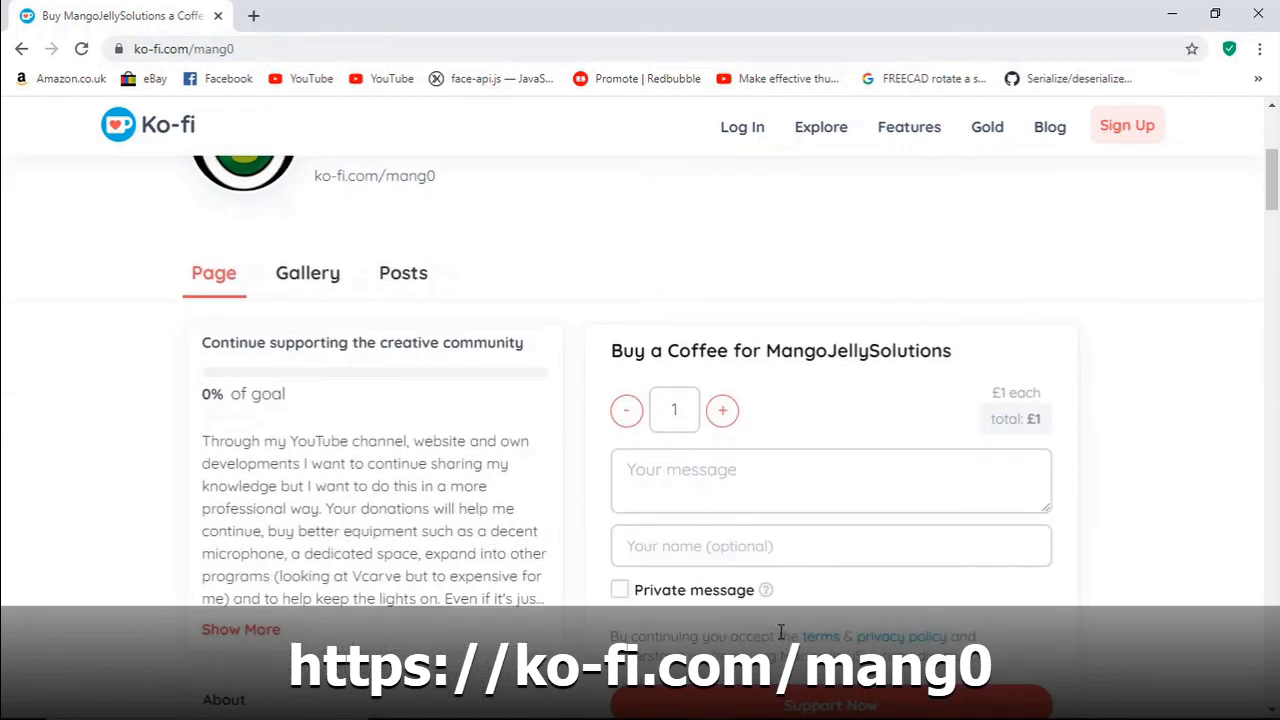
scroll("up", 3)
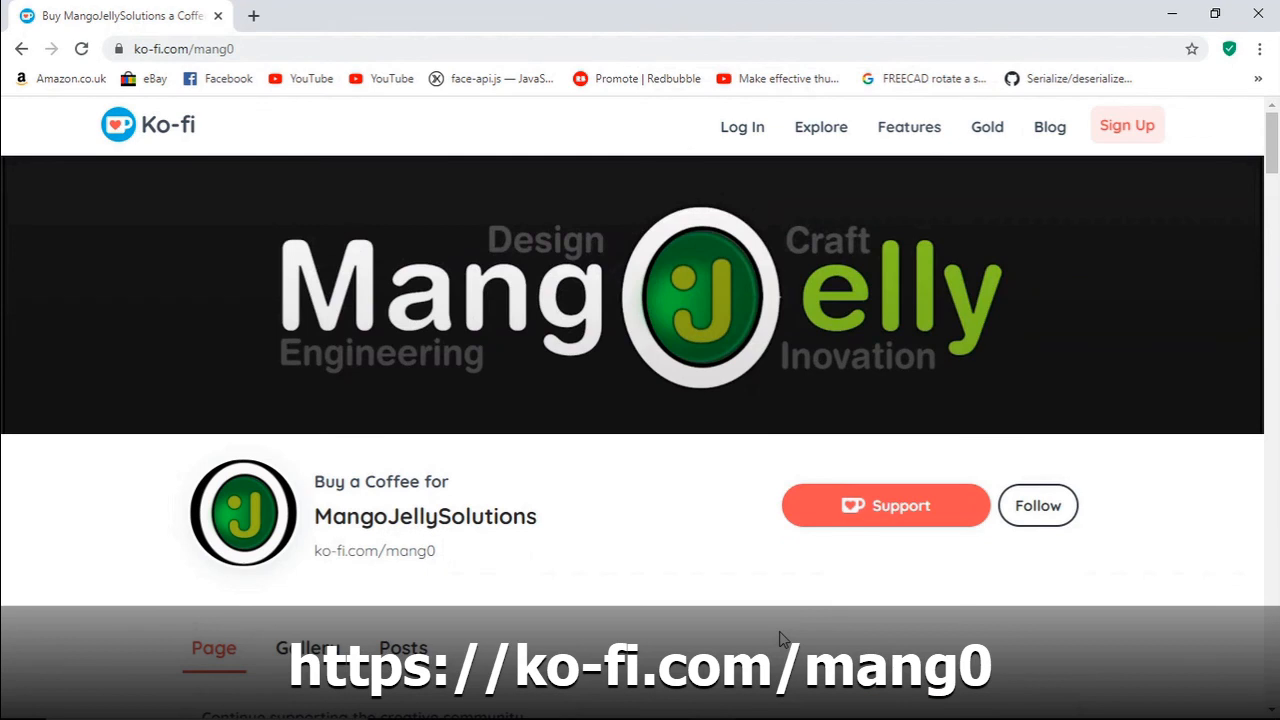
scroll("down", 3)
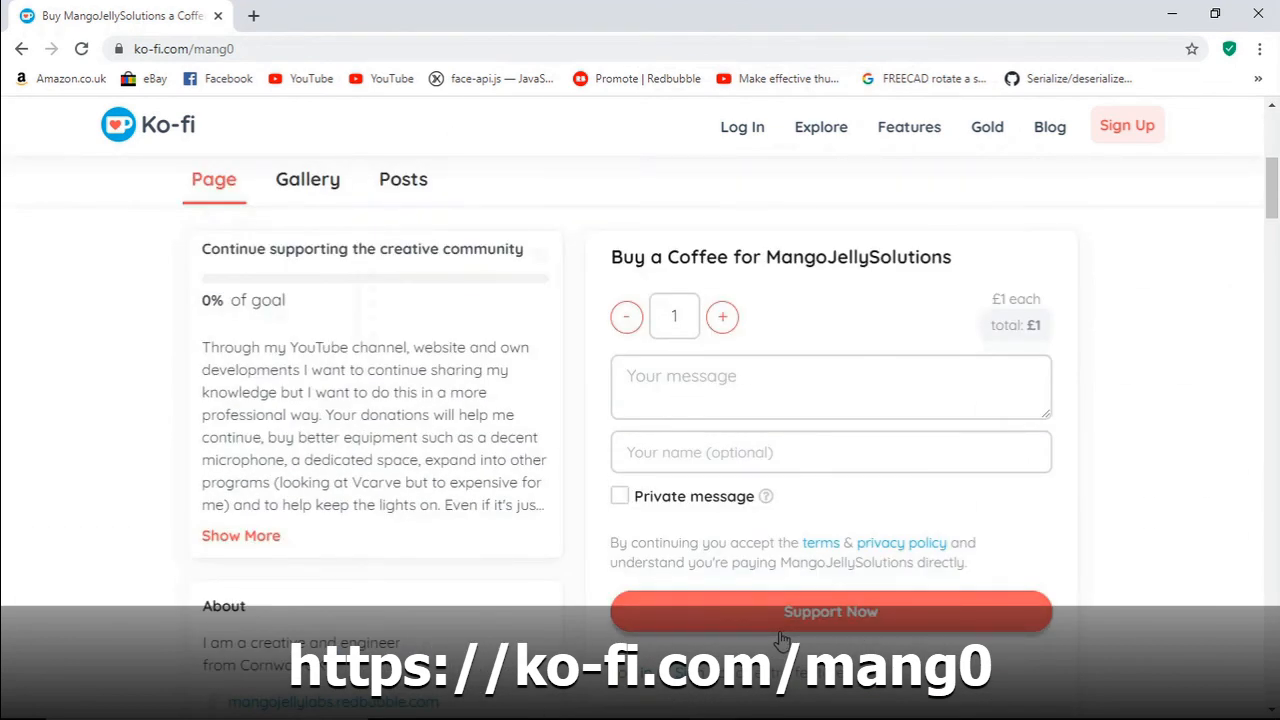
scroll("up", 3)
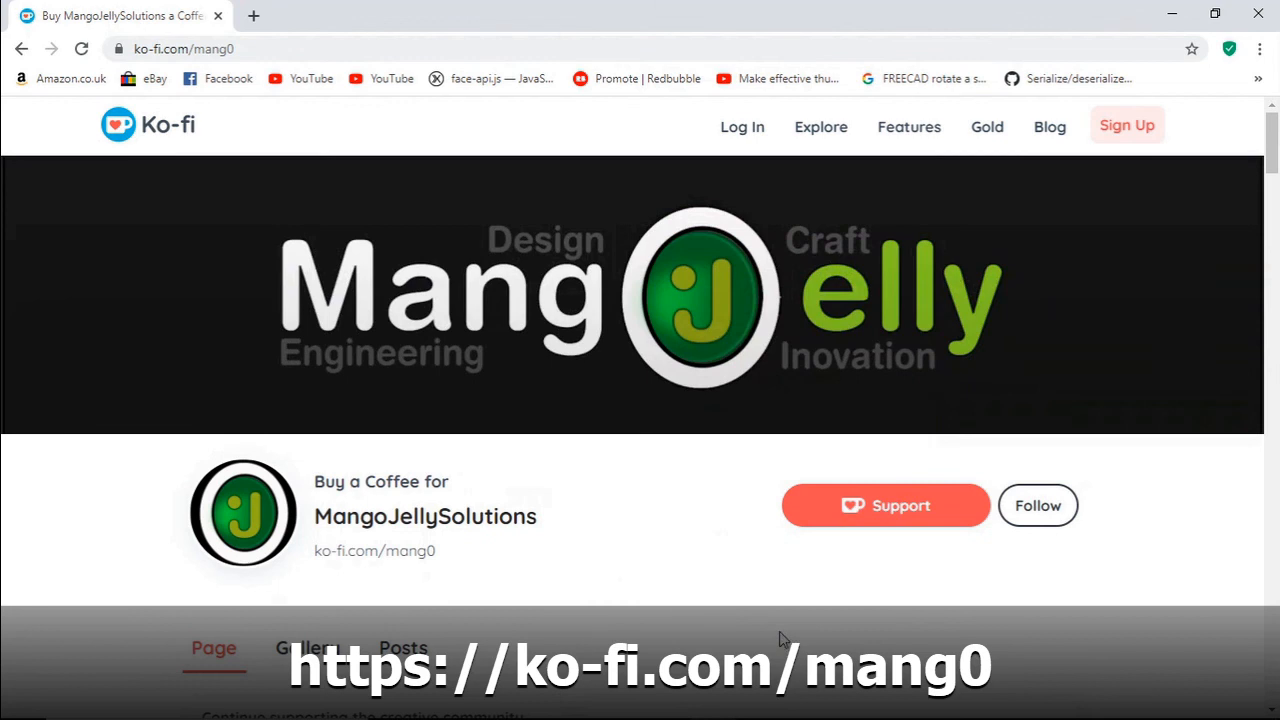